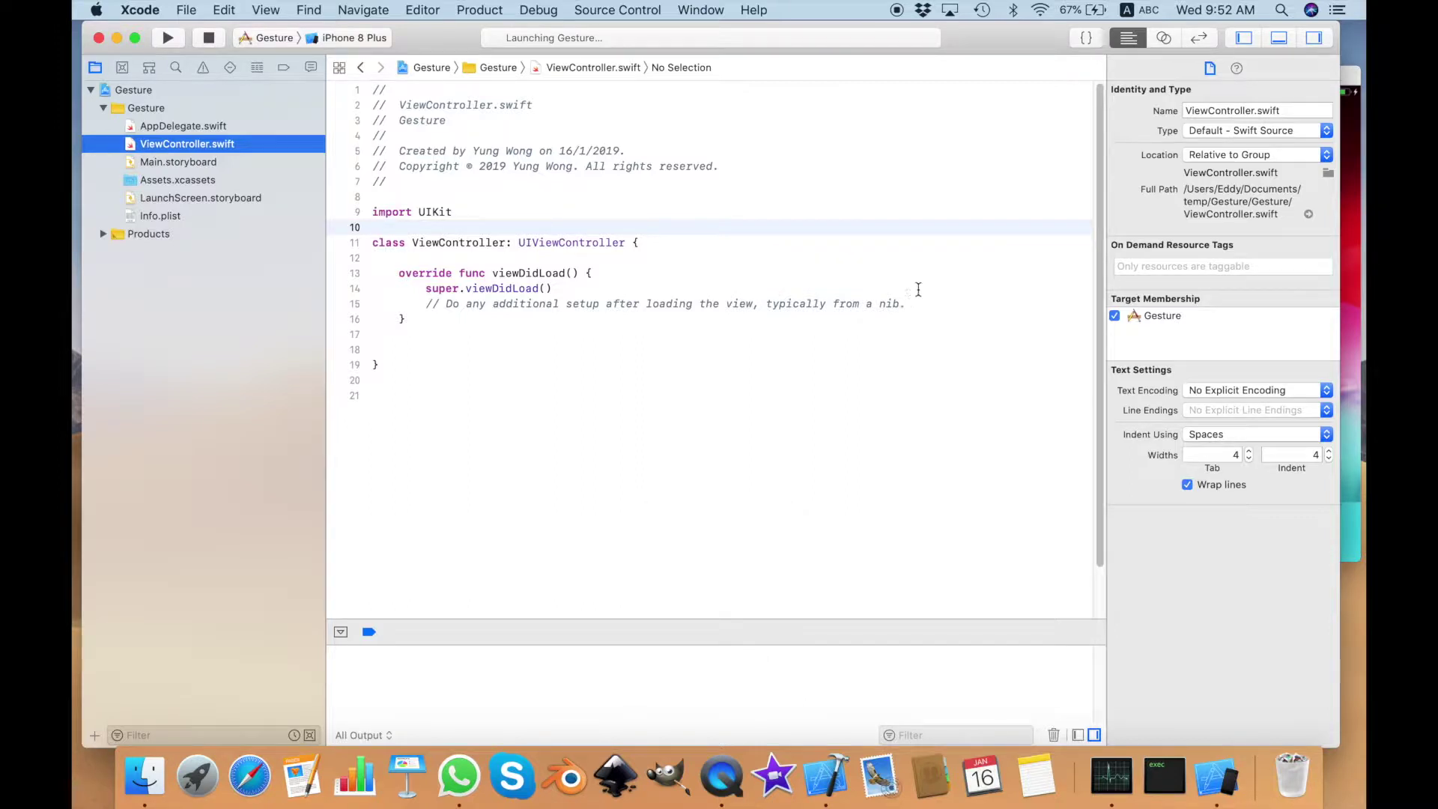
Step: Run the Gesture app on the iPhone 8 Plus simulator, then show Main.storyboard
click(168, 38)
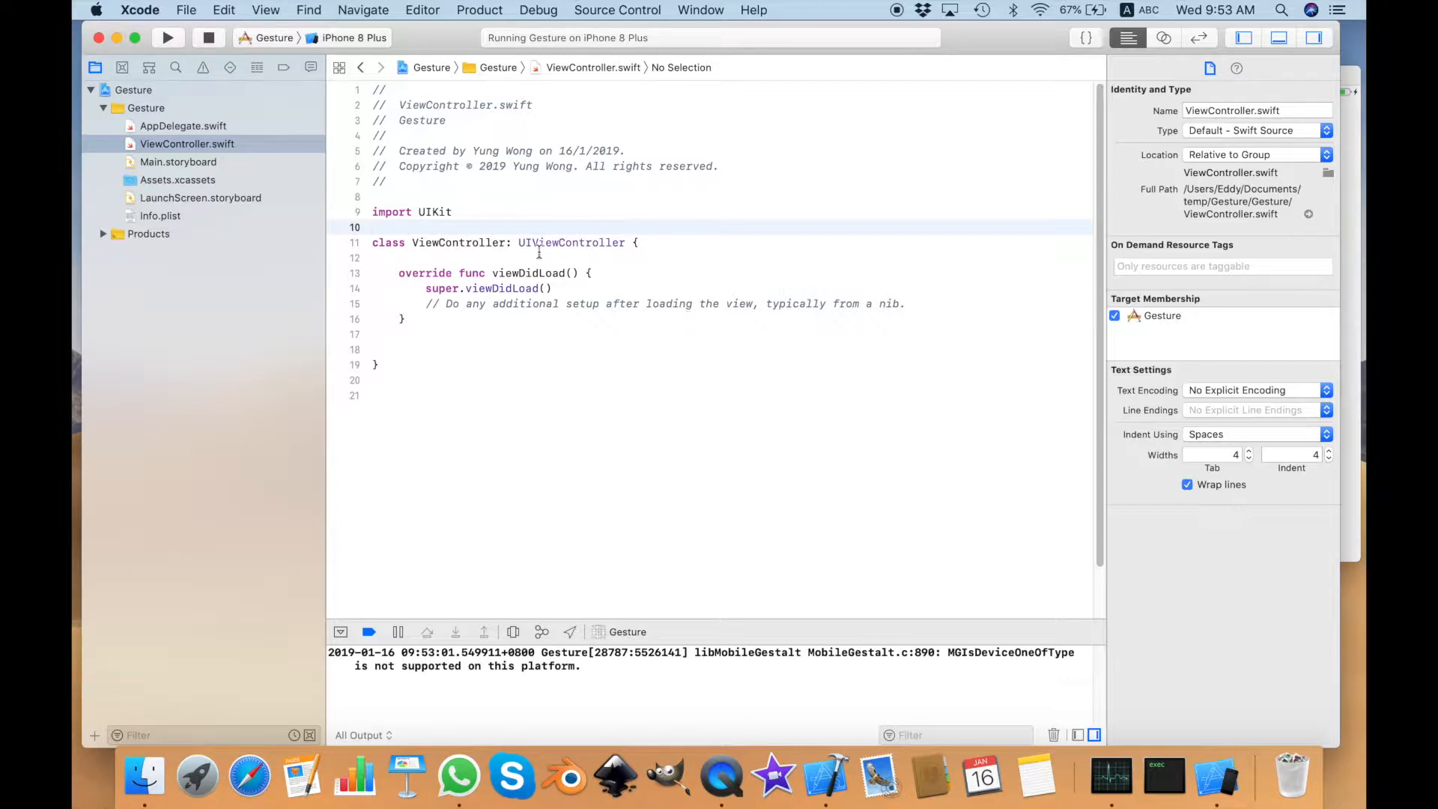
click(178, 162)
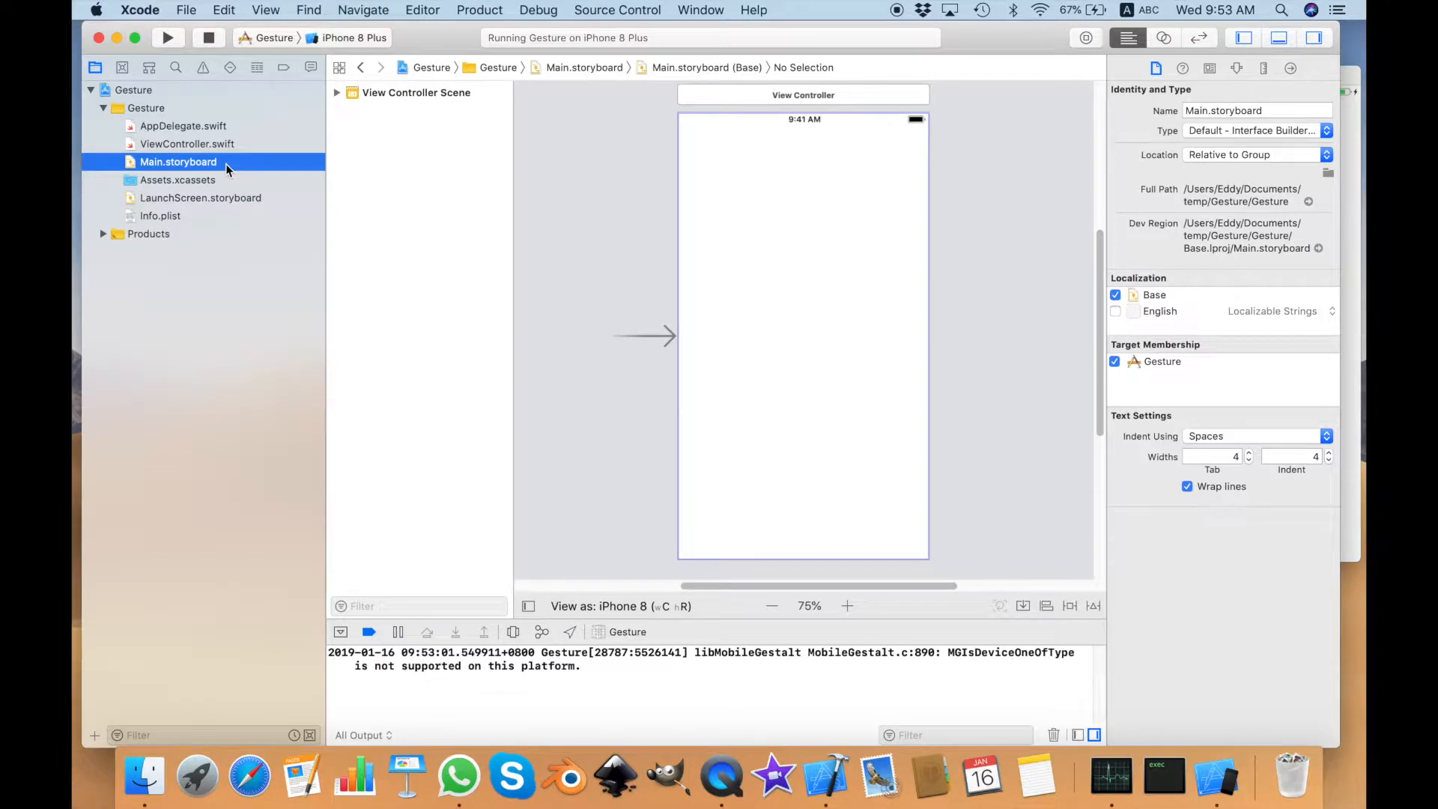
mouse_move(1053, 111)
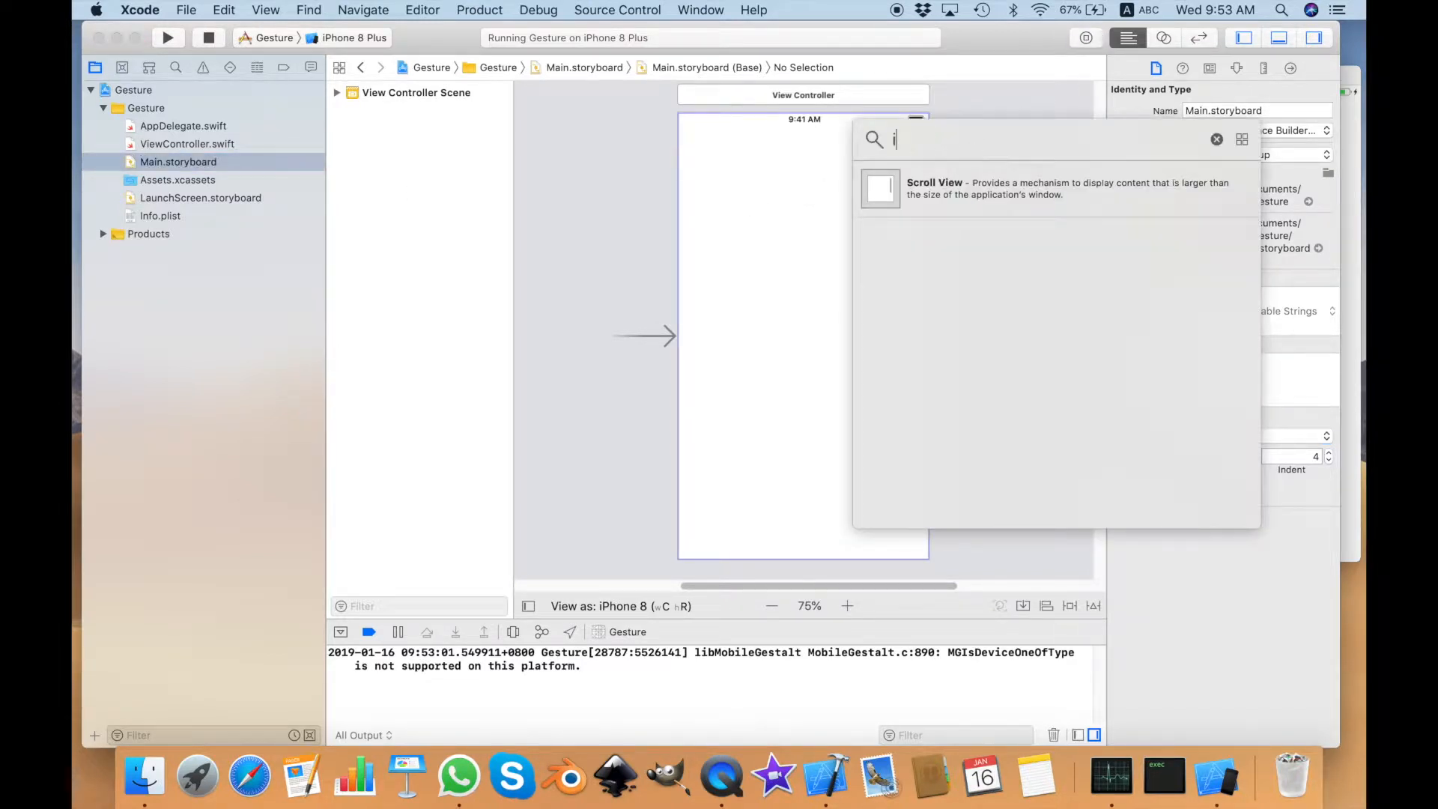
Step: Add an Image View showing the dog picture and enable User Interaction in its attributes
text(mage)
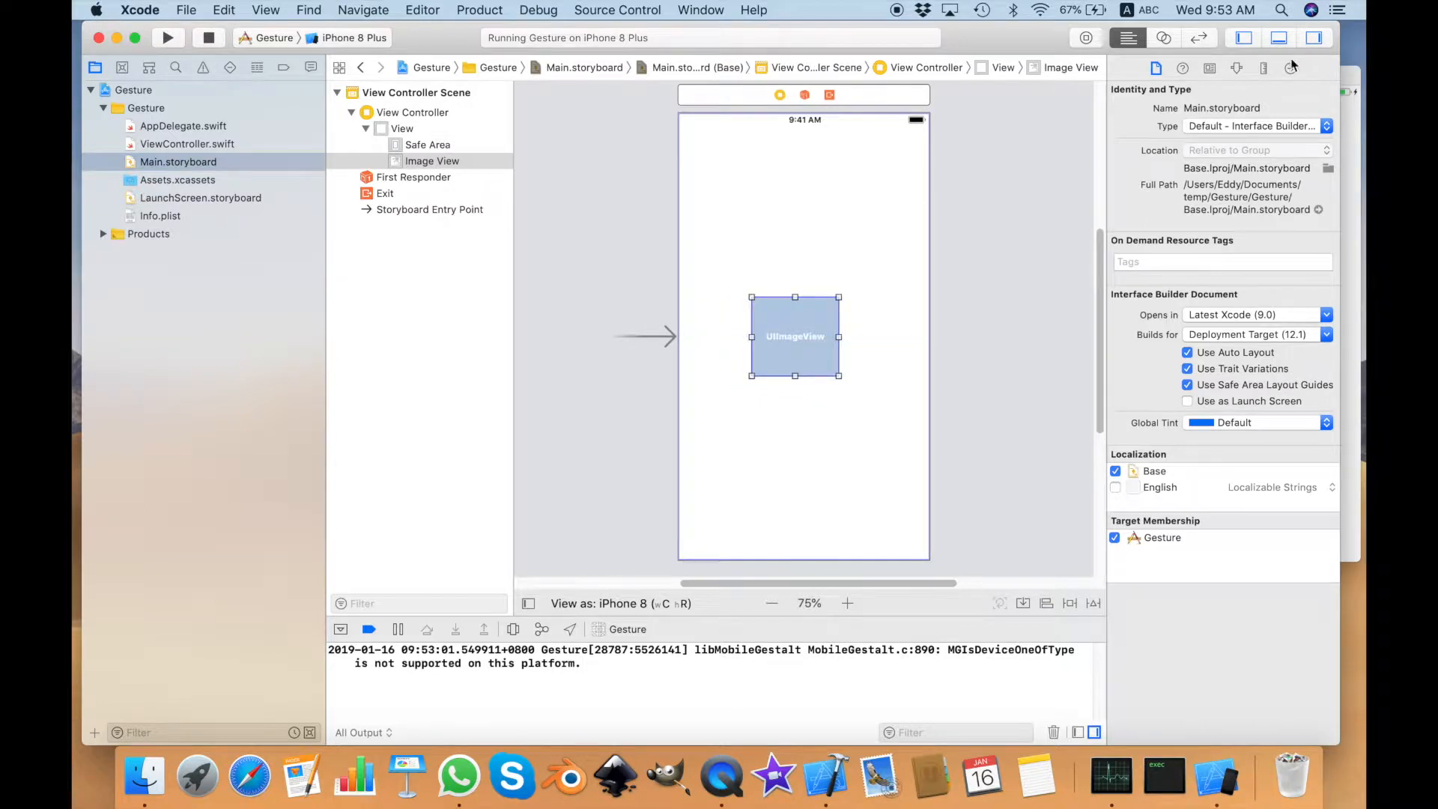
click(1264, 67)
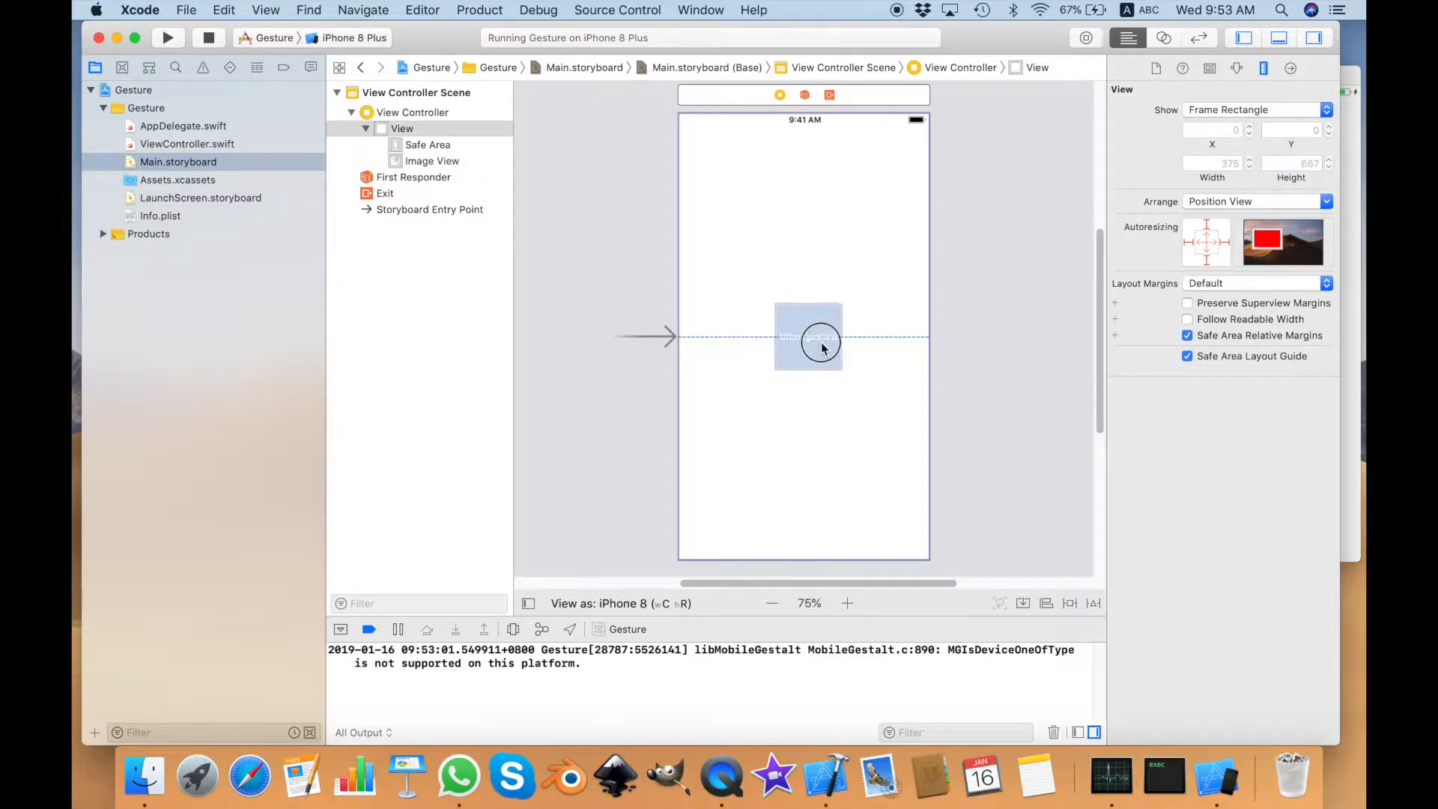
click(807, 337)
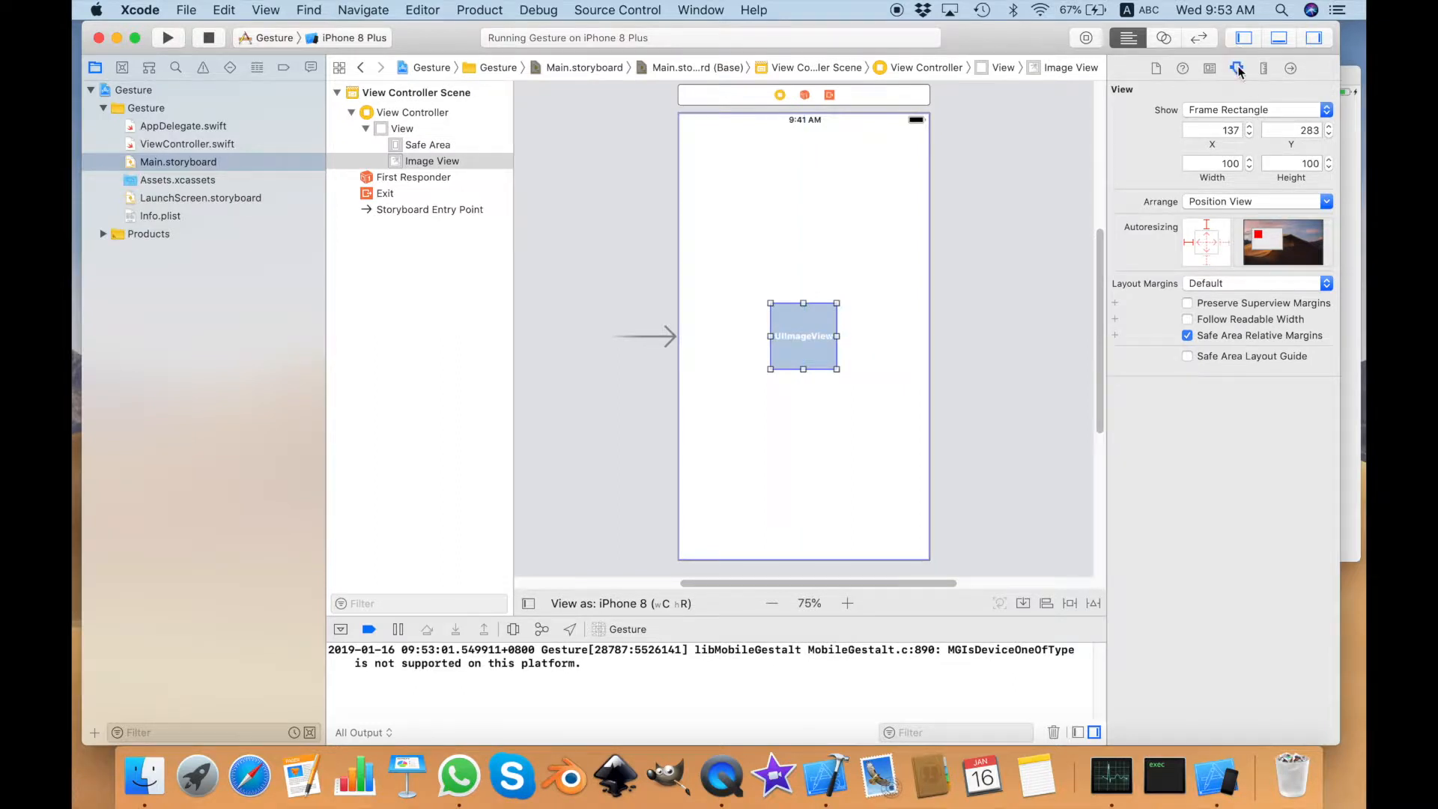
click(1235, 68)
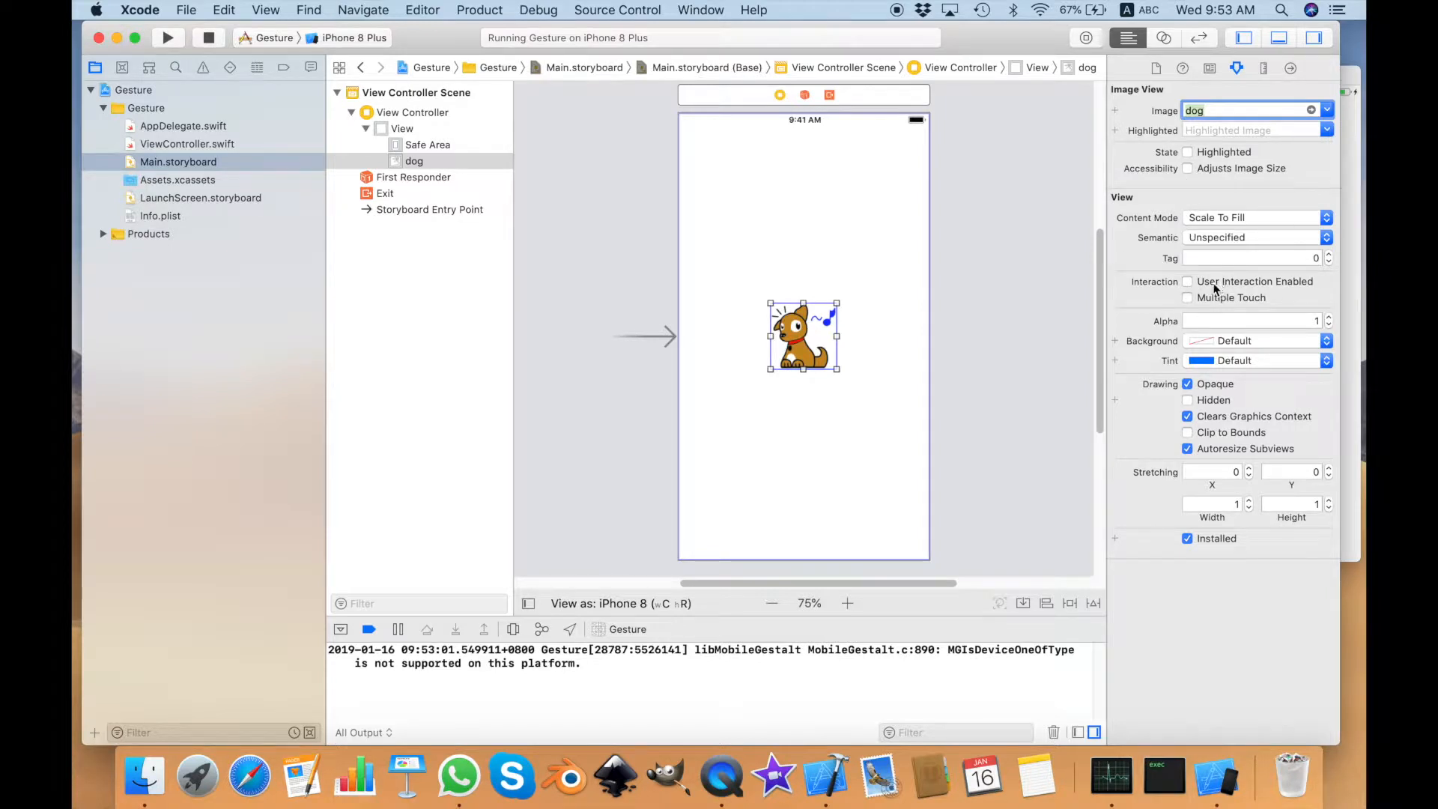
click(1188, 281)
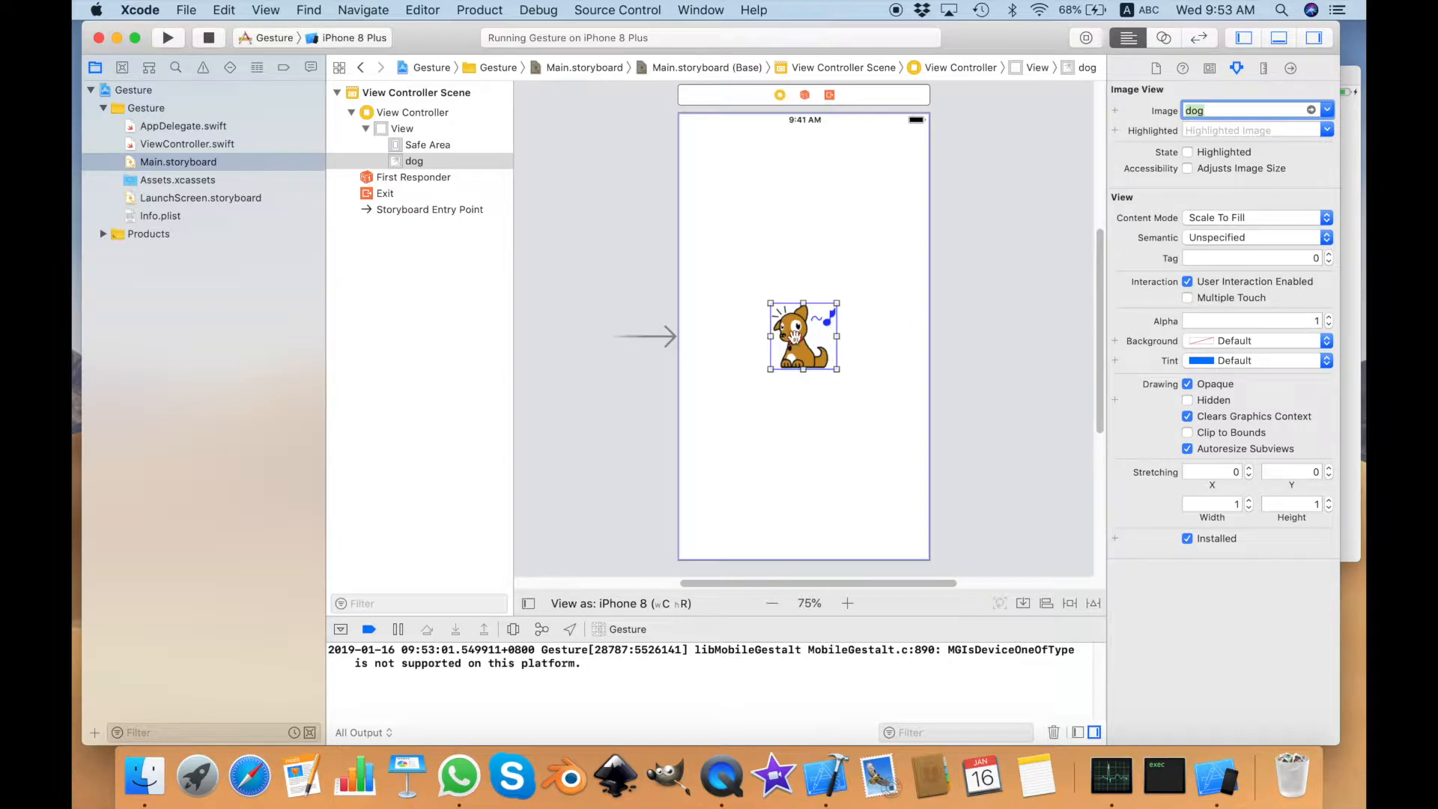
mouse_move(815, 342)
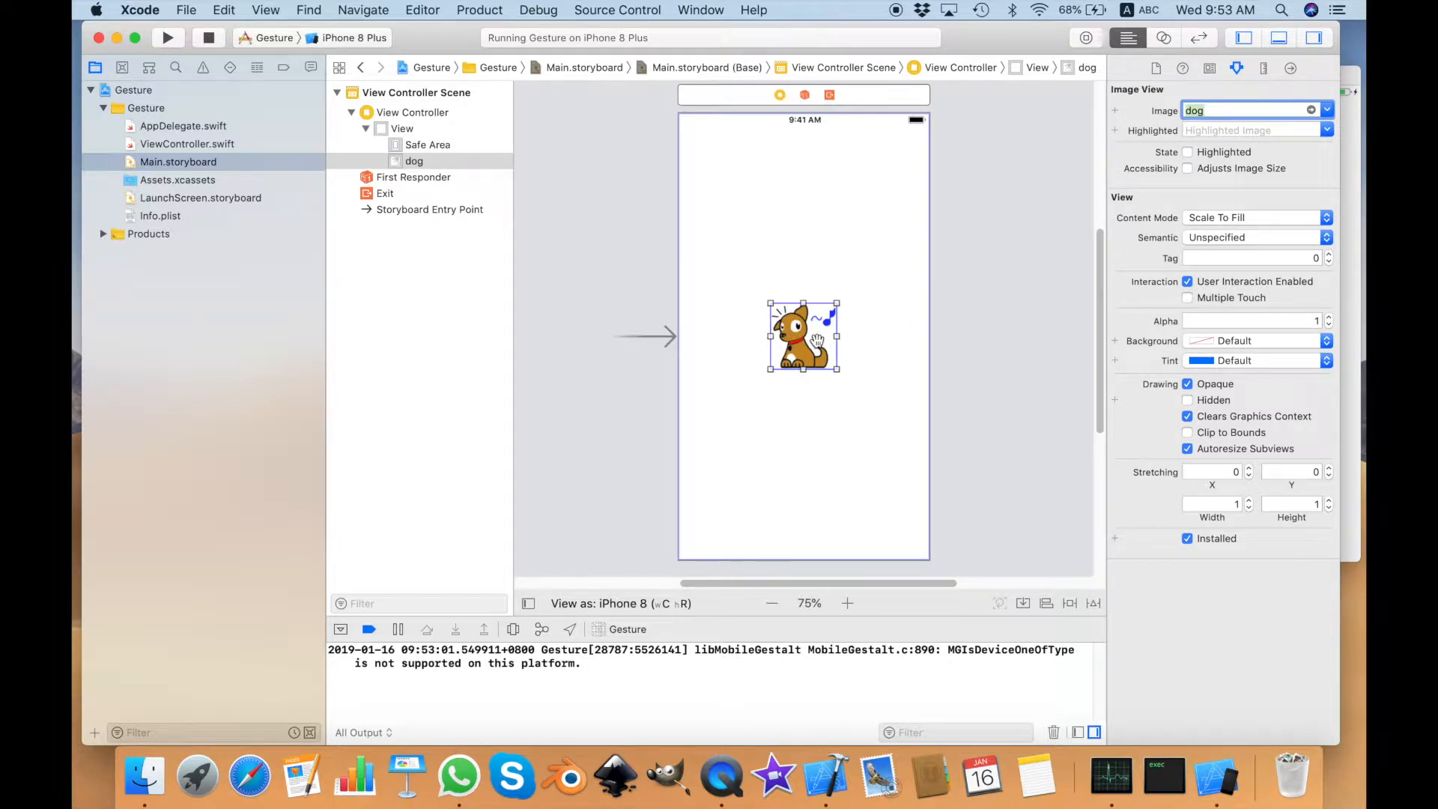
mouse_move(528, 245)
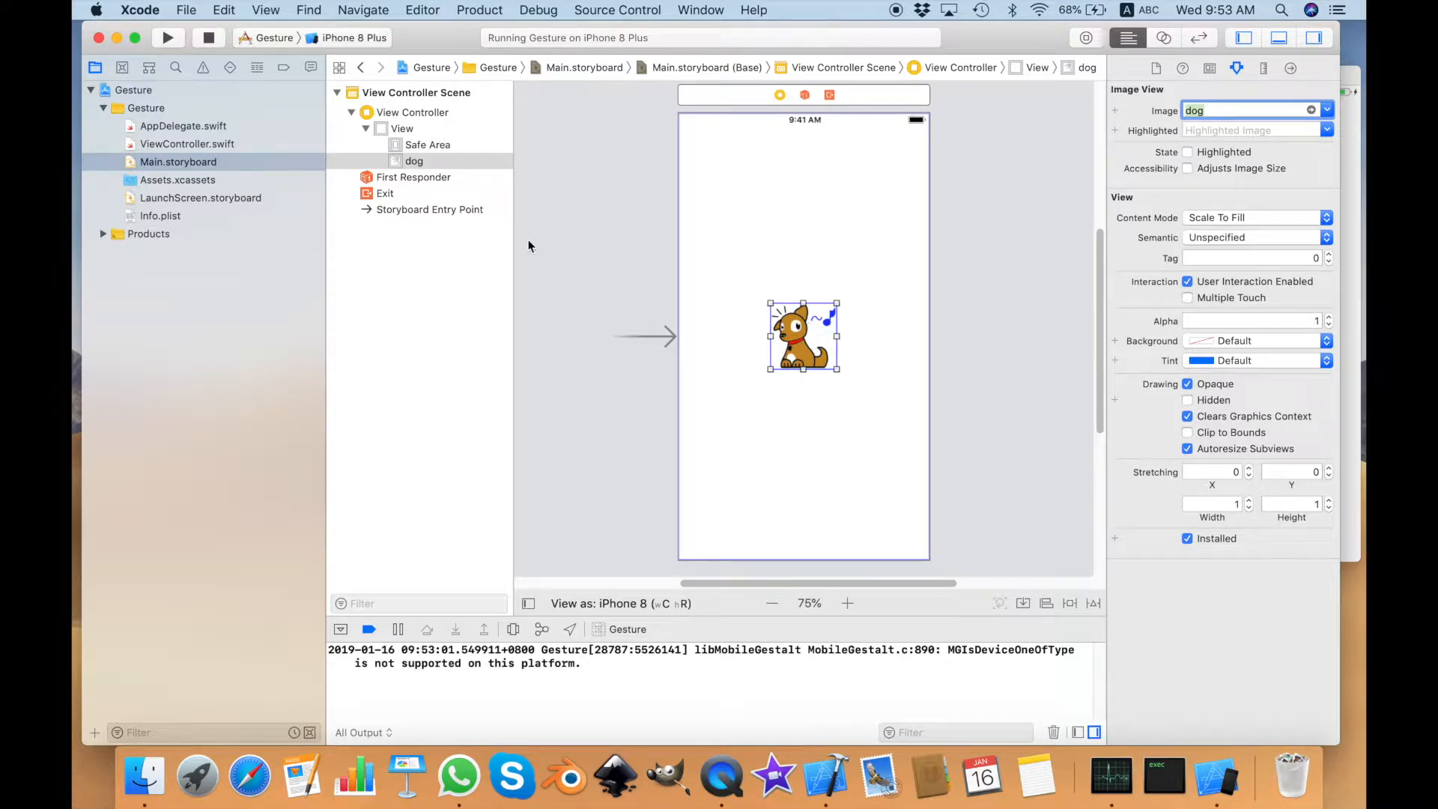
Step: Connect the dog image view to ViewController.swift as an outlet named dog
click(187, 143)
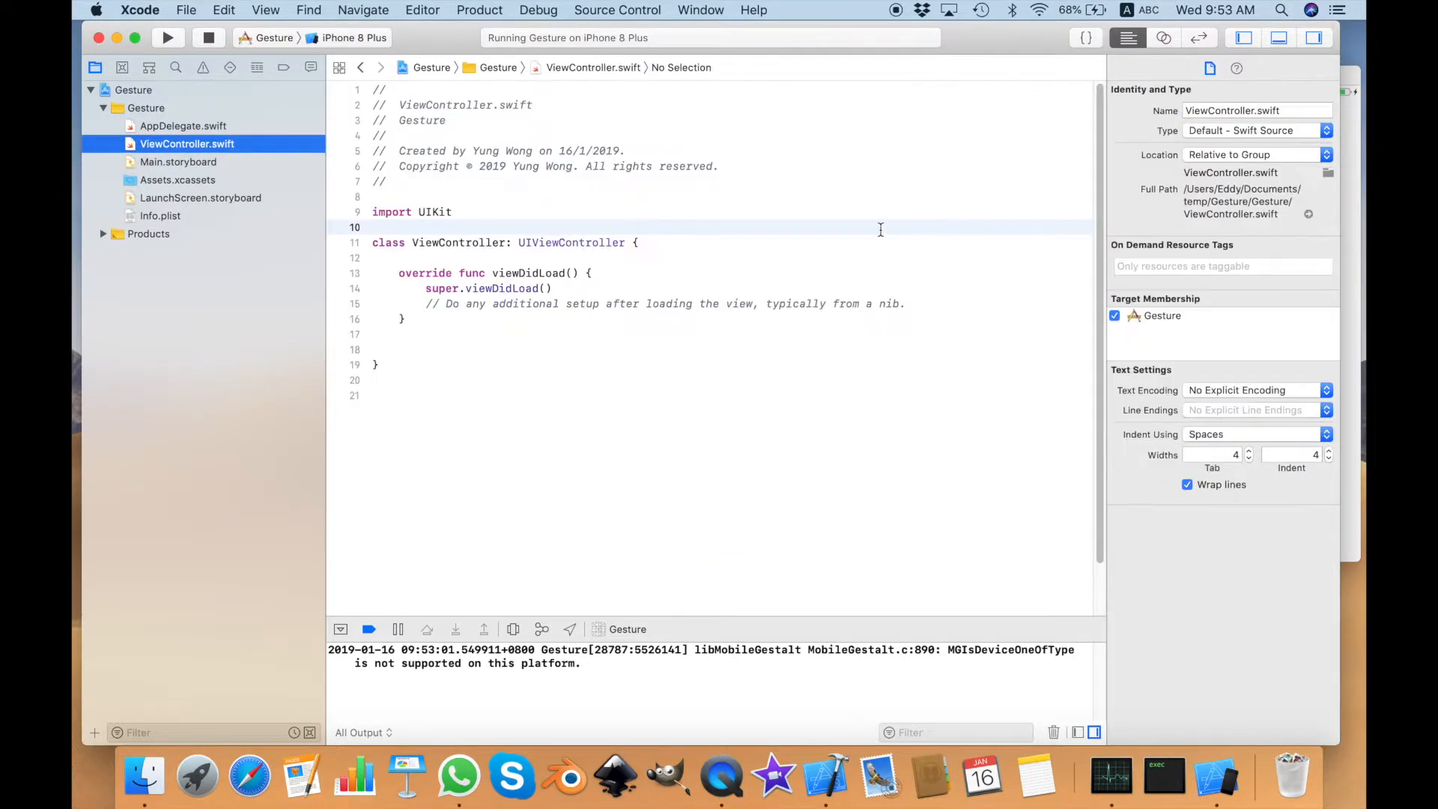
mouse_move(532, 320)
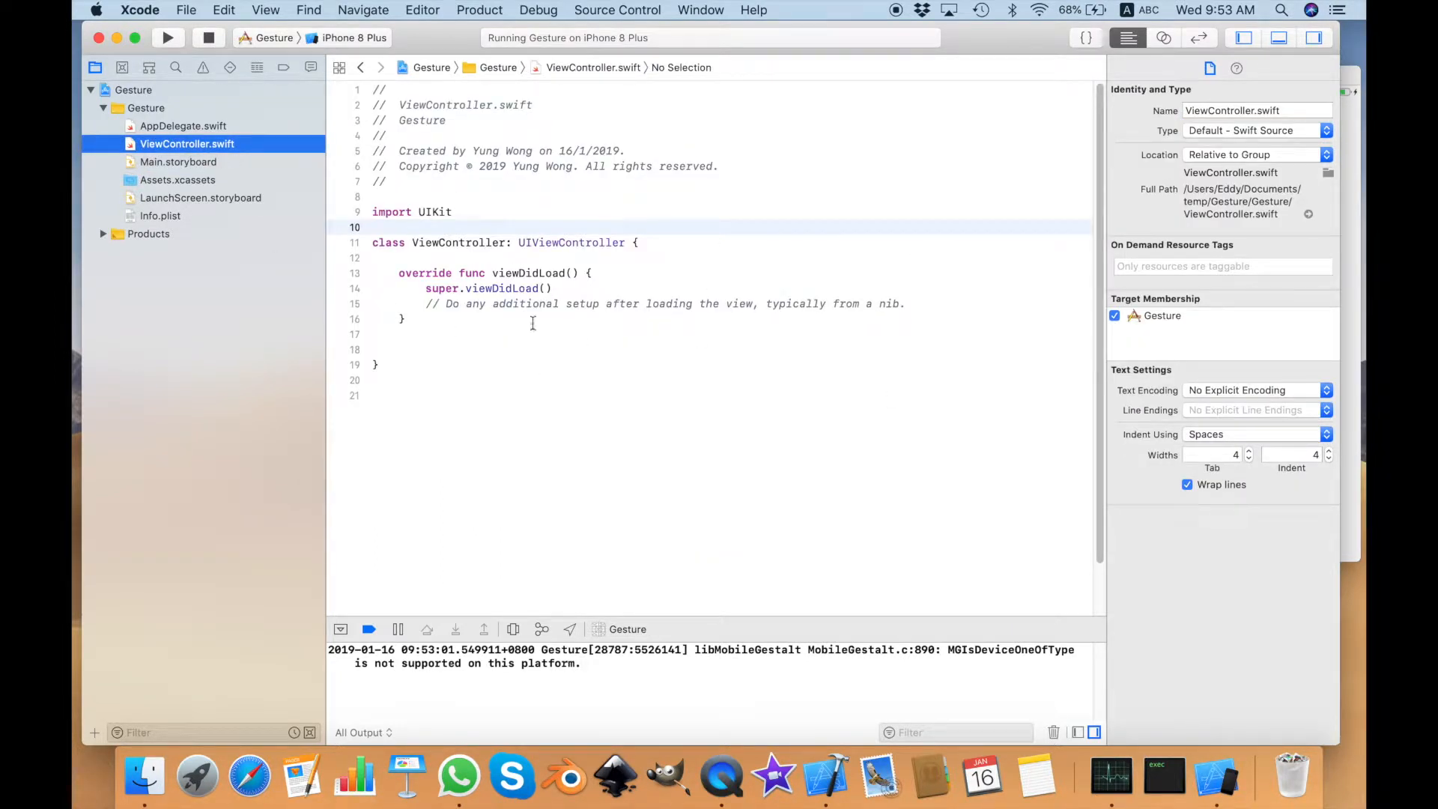
mouse_move(283, 190)
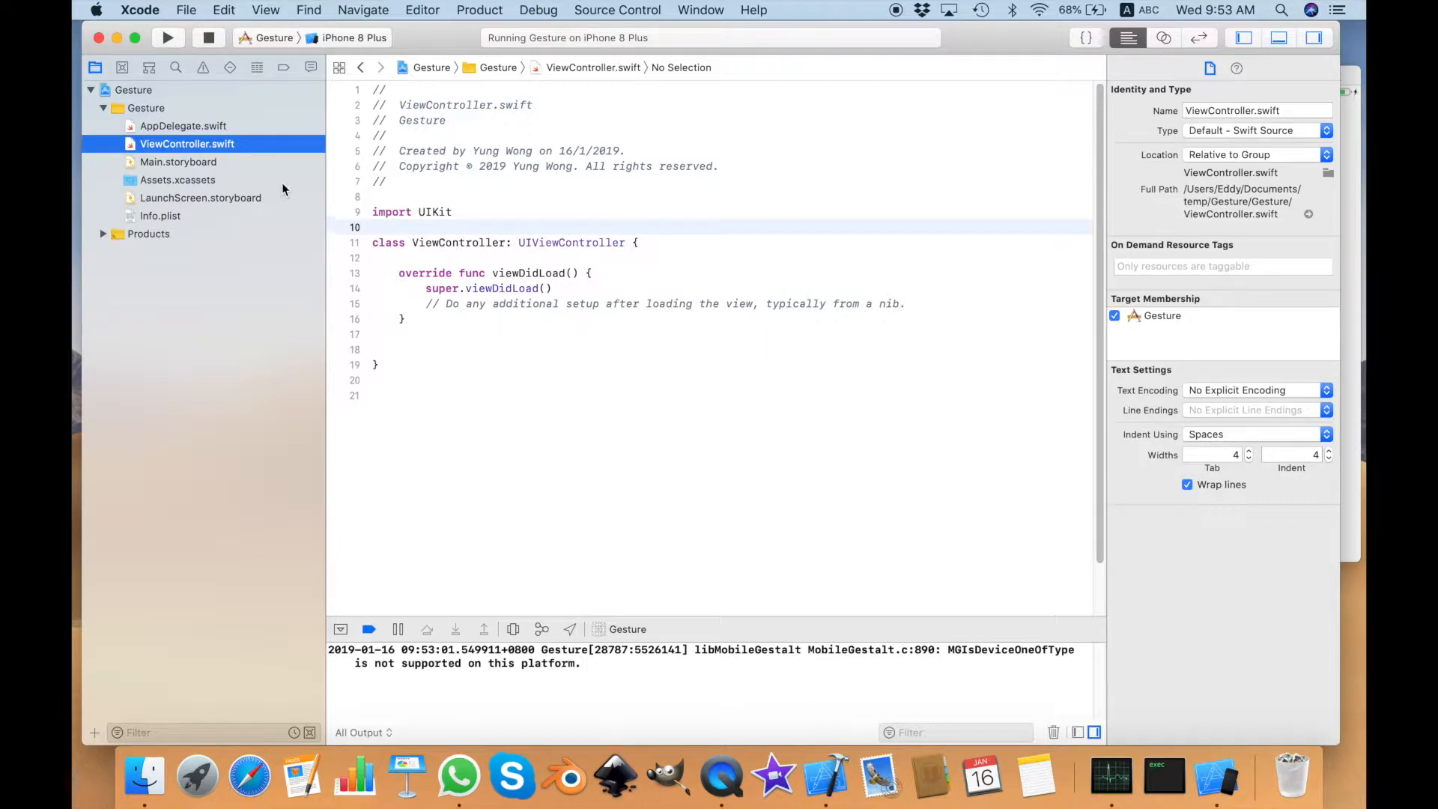
click(179, 161)
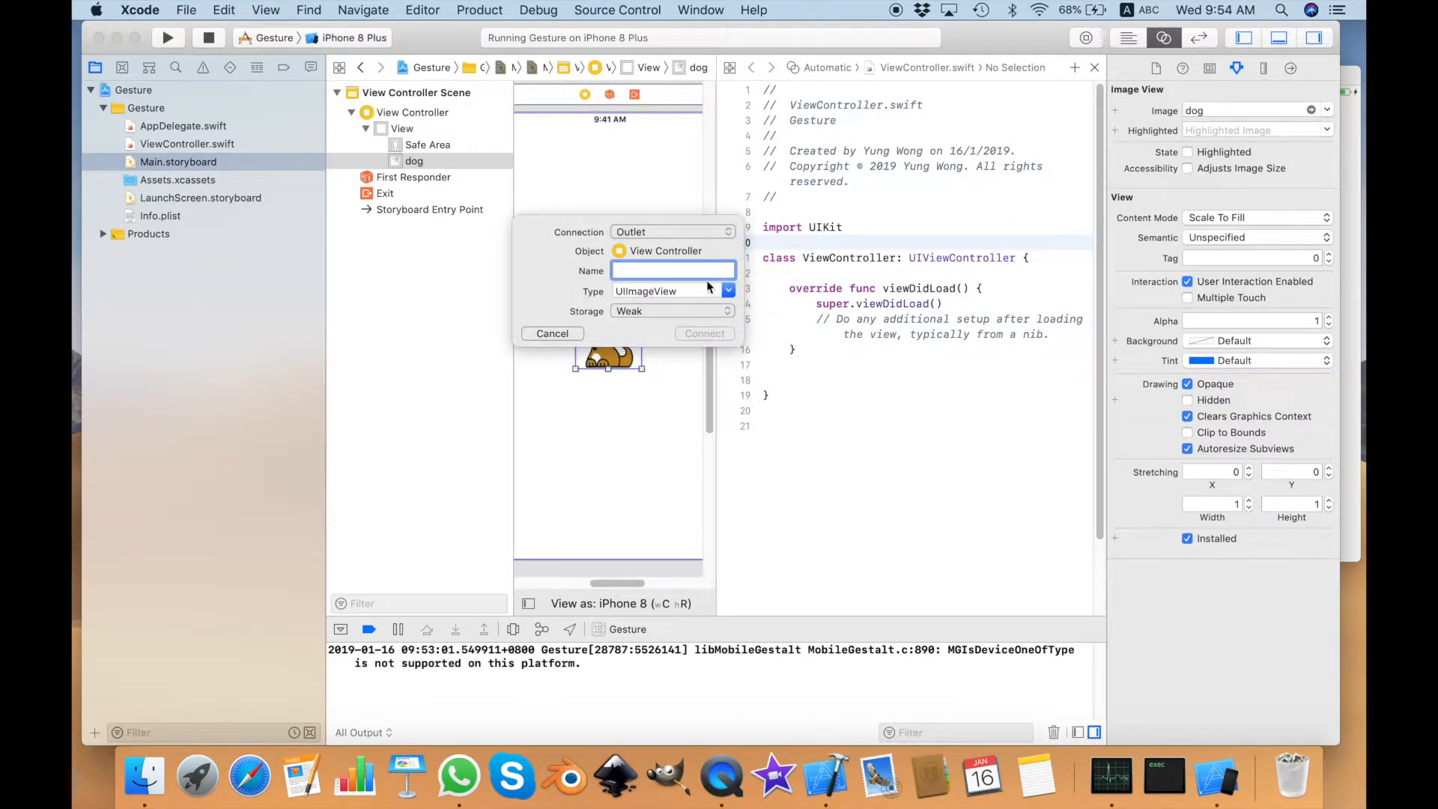
text(dog)
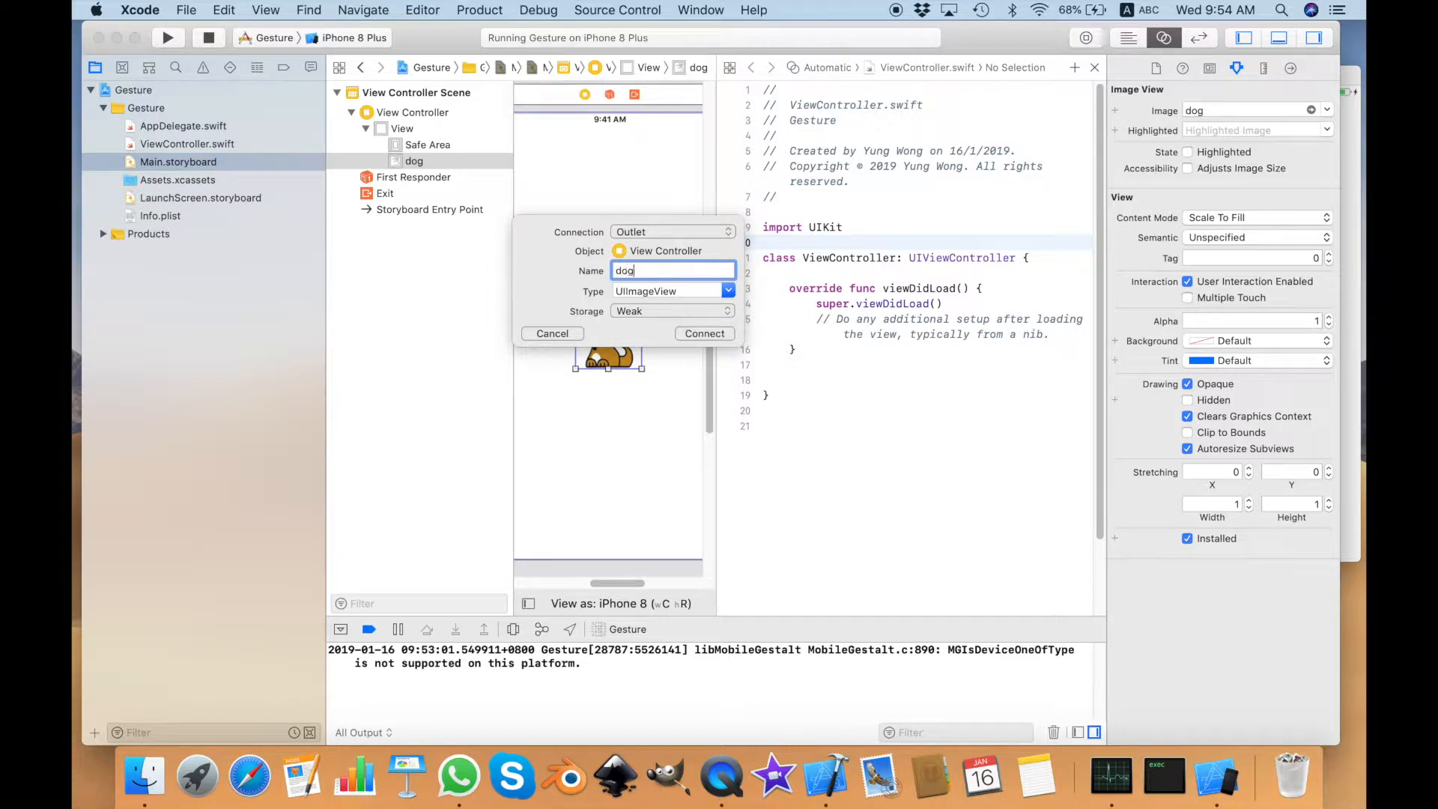
click(704, 333)
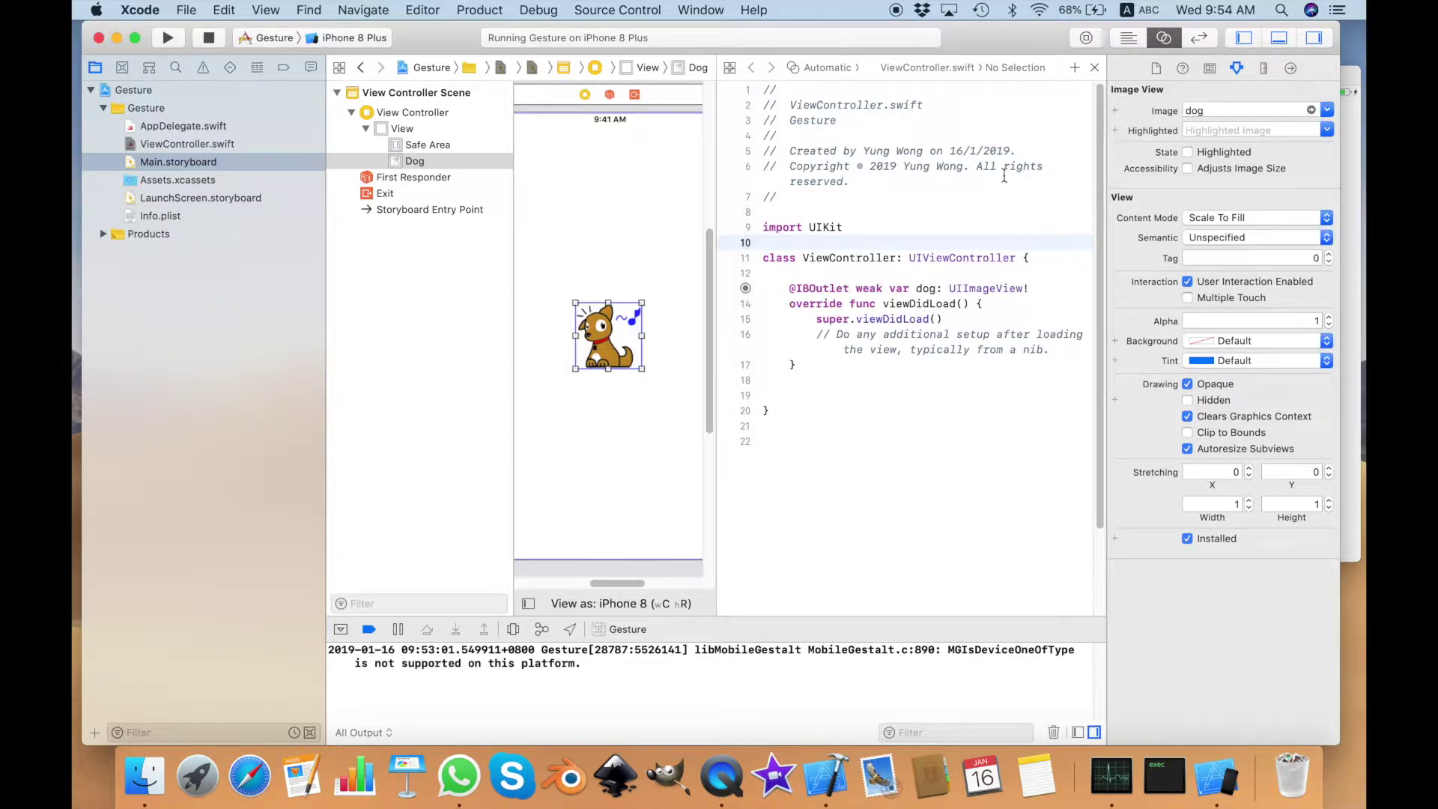
click(187, 144)
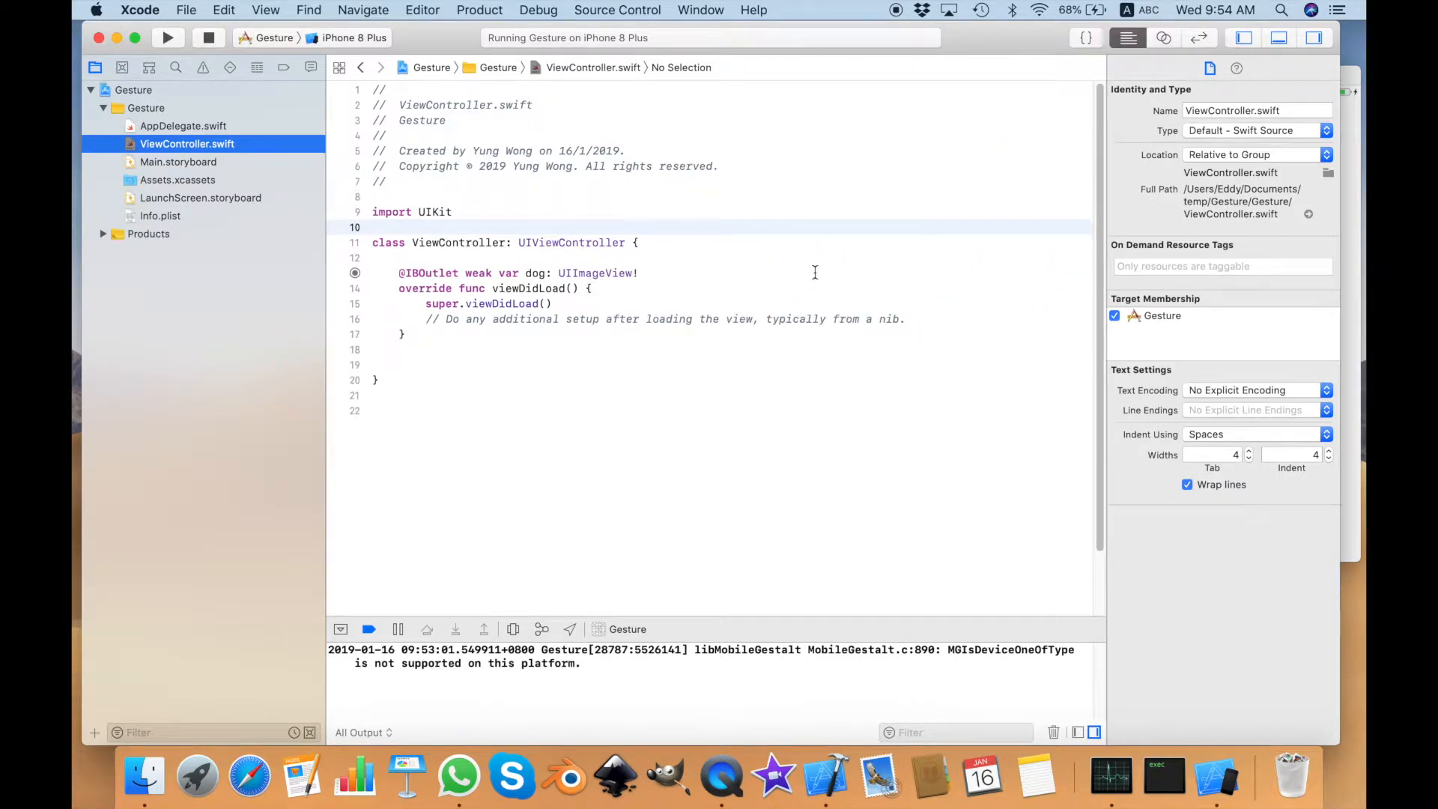
Step: Replace the viewDidLoad comment with let tap = UITapGestureRecognizer(target:action:)
click(438, 319)
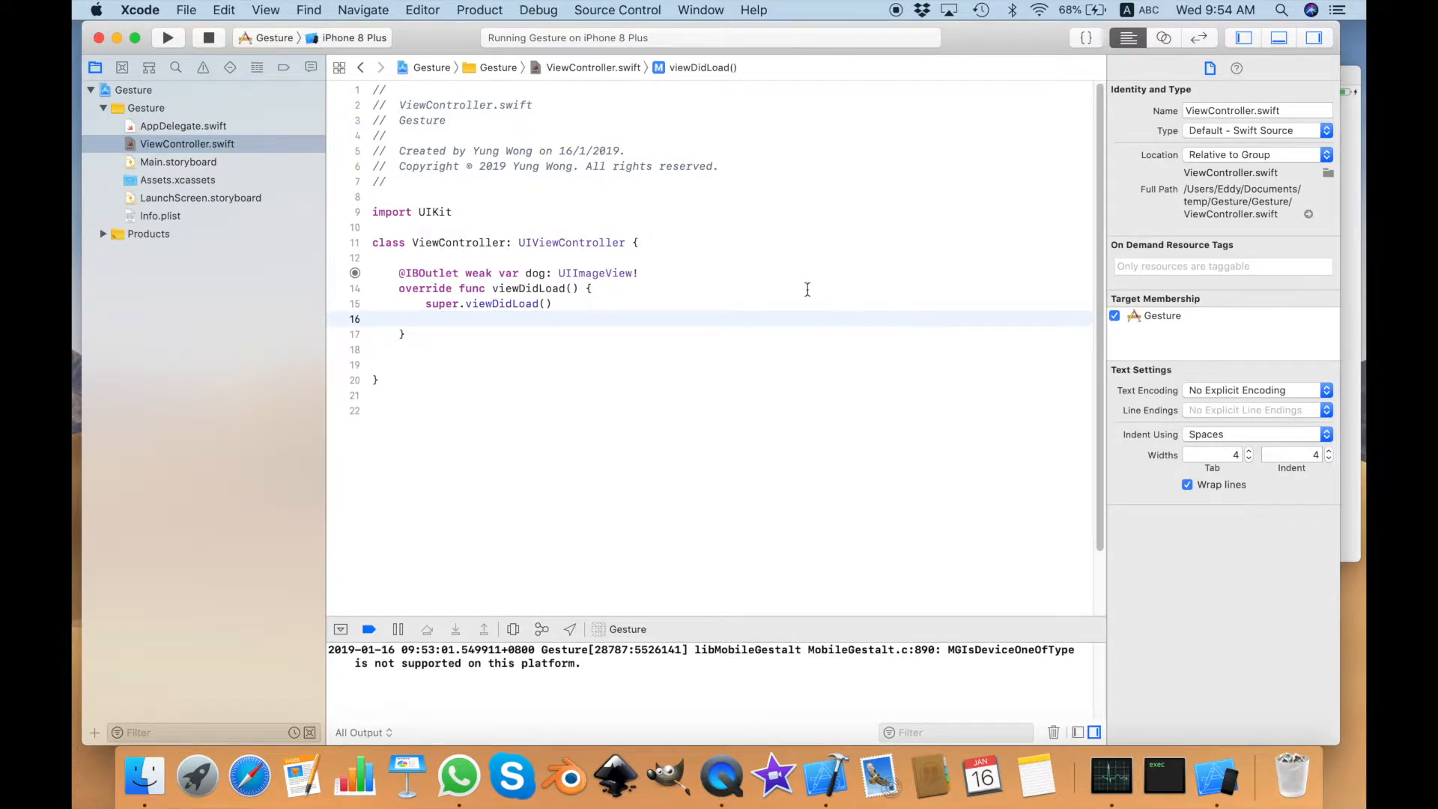
key(return)
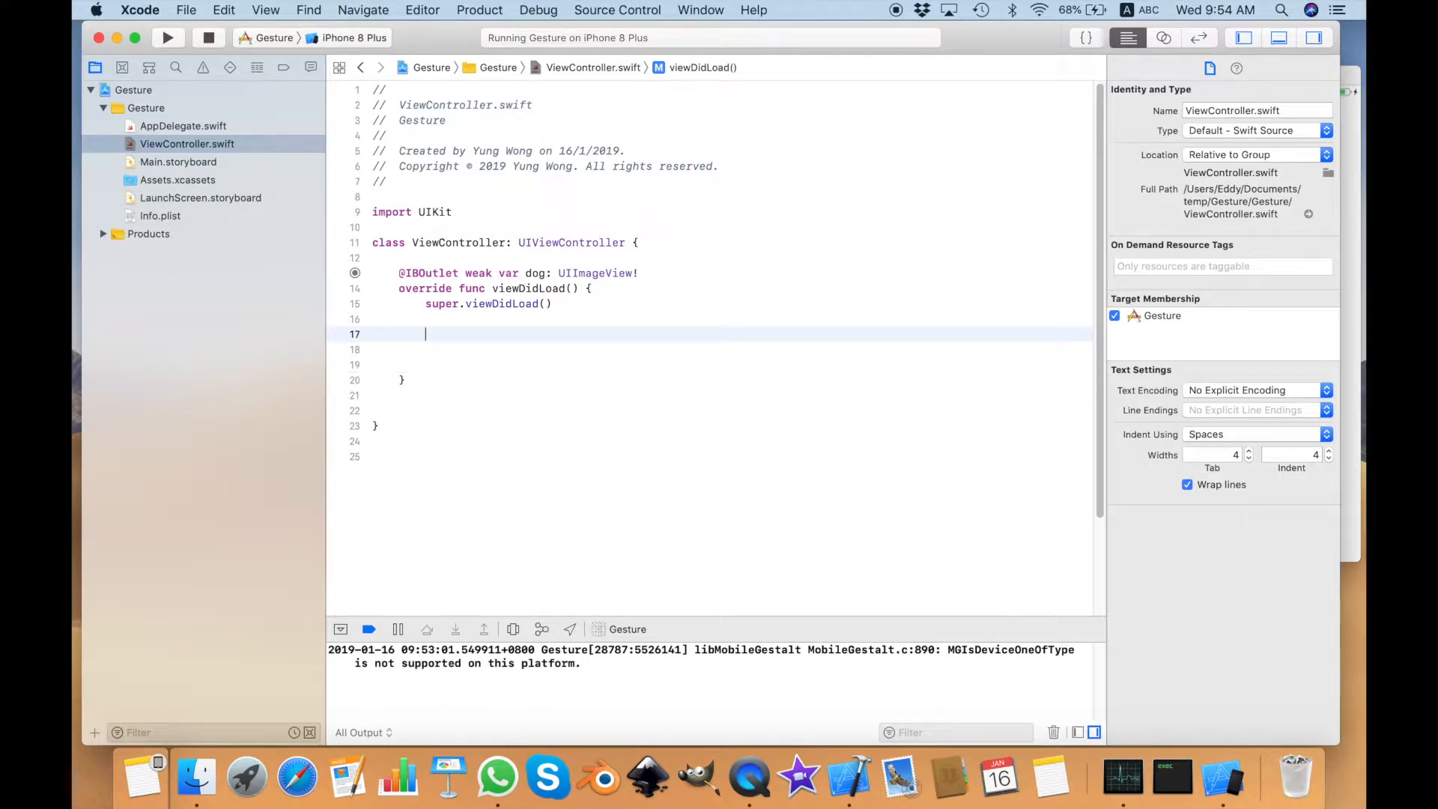
text(let tap)
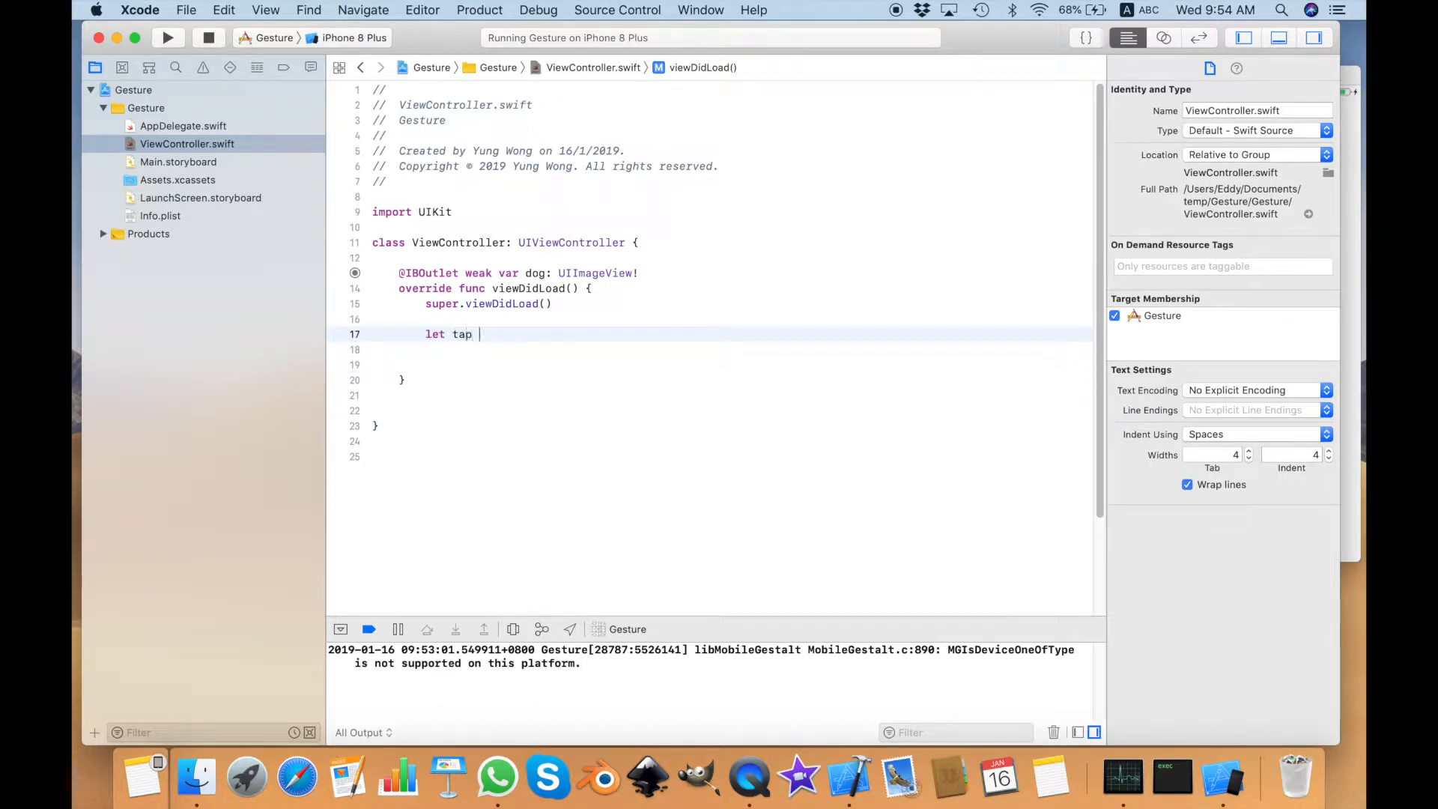
text(= UIT)
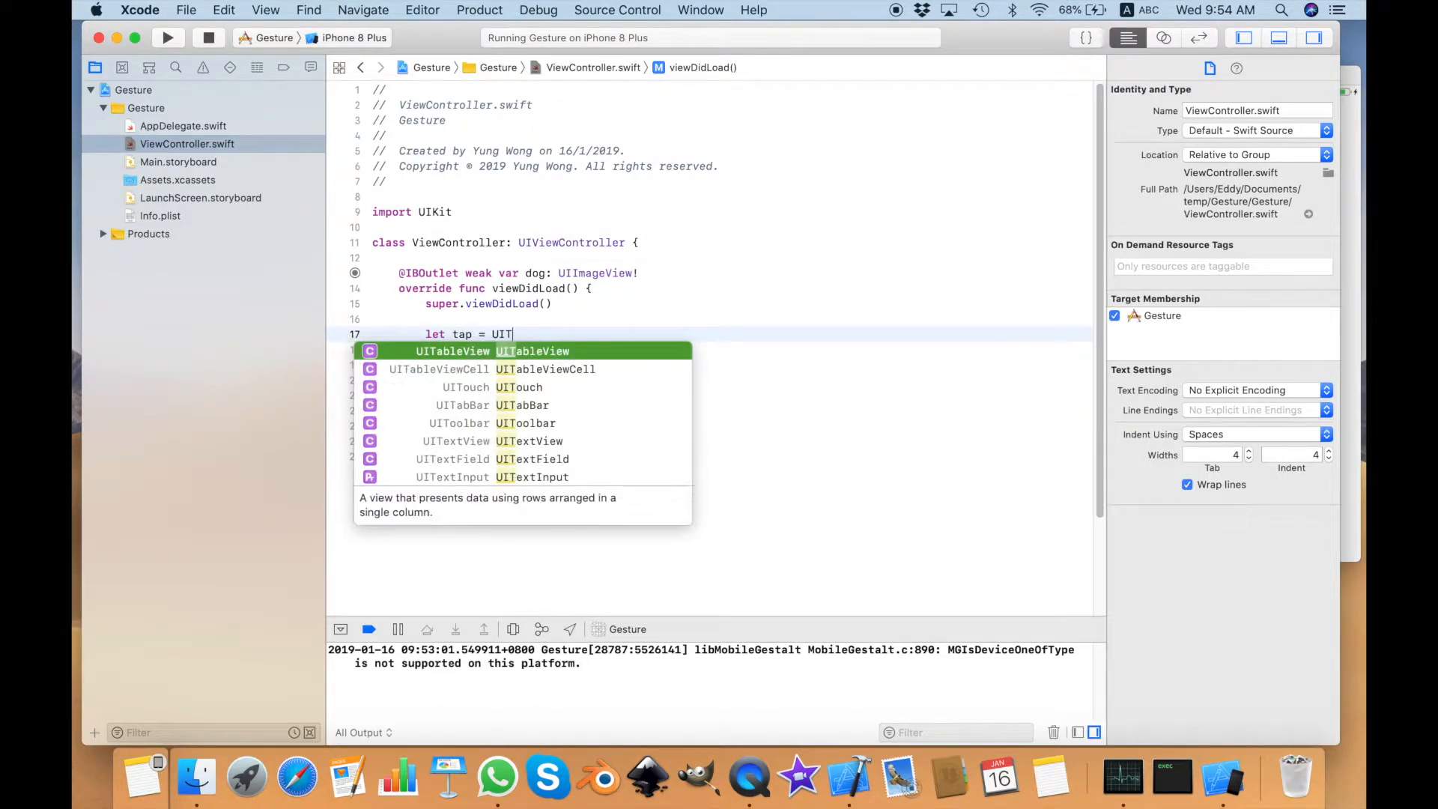
text(apge)
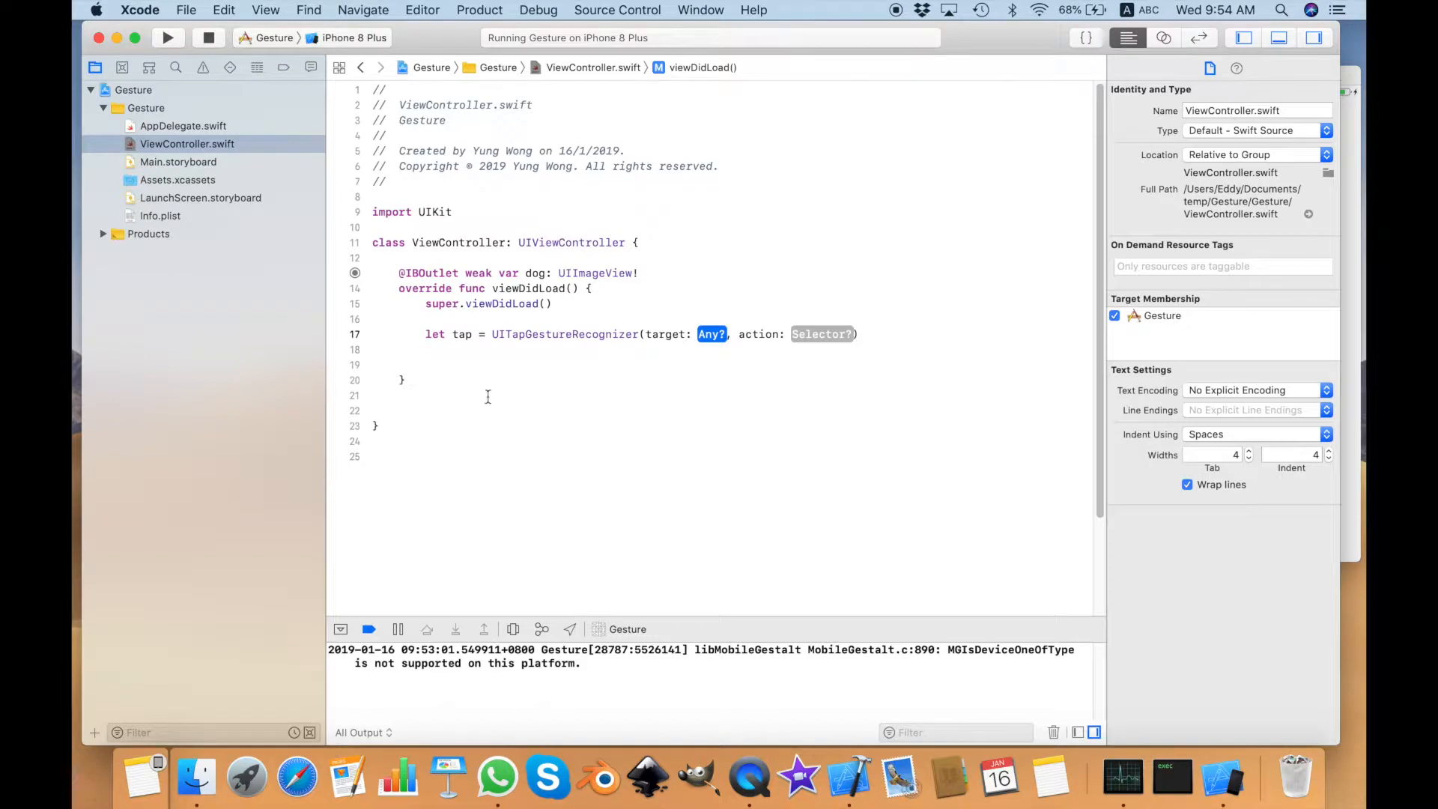
key(return)
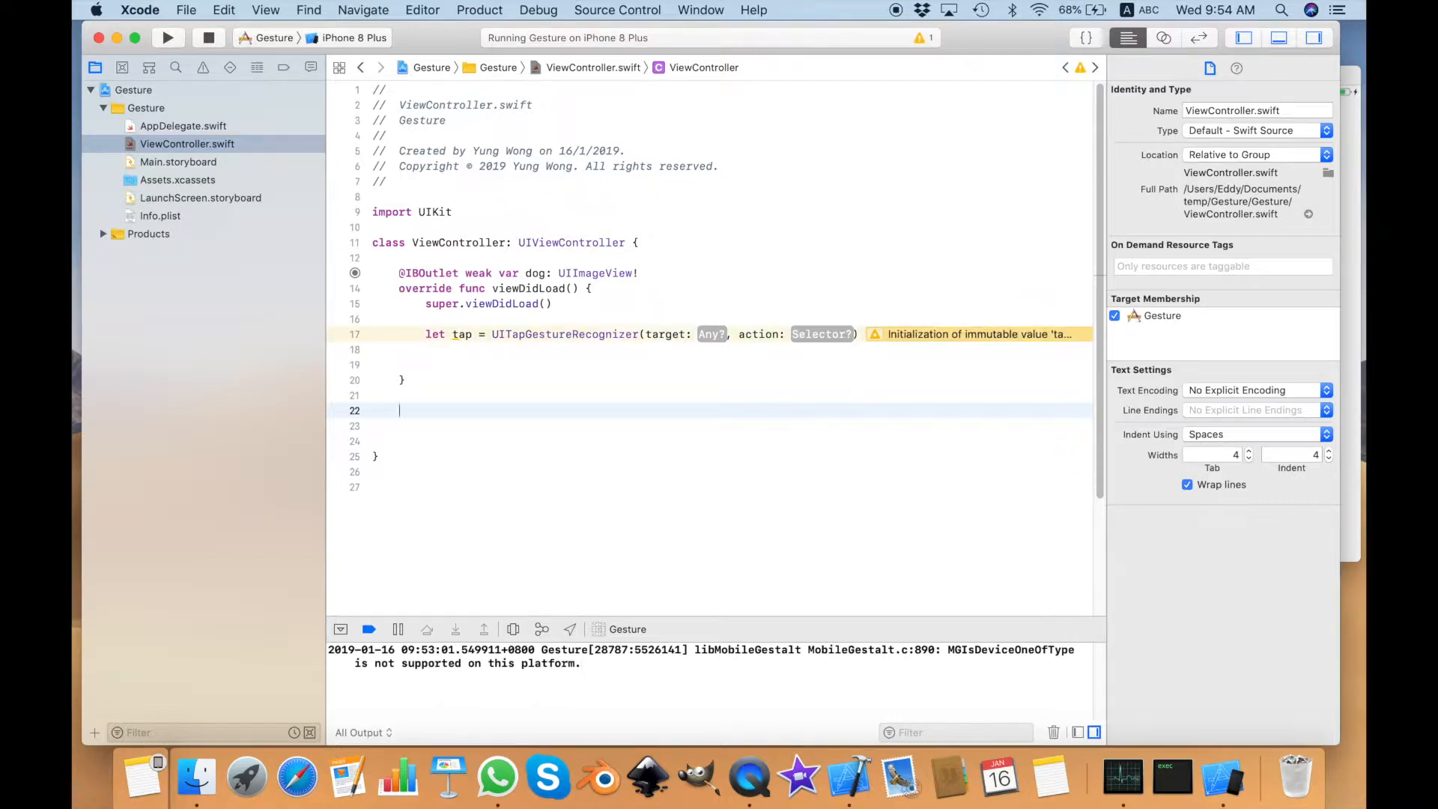
text(@object)
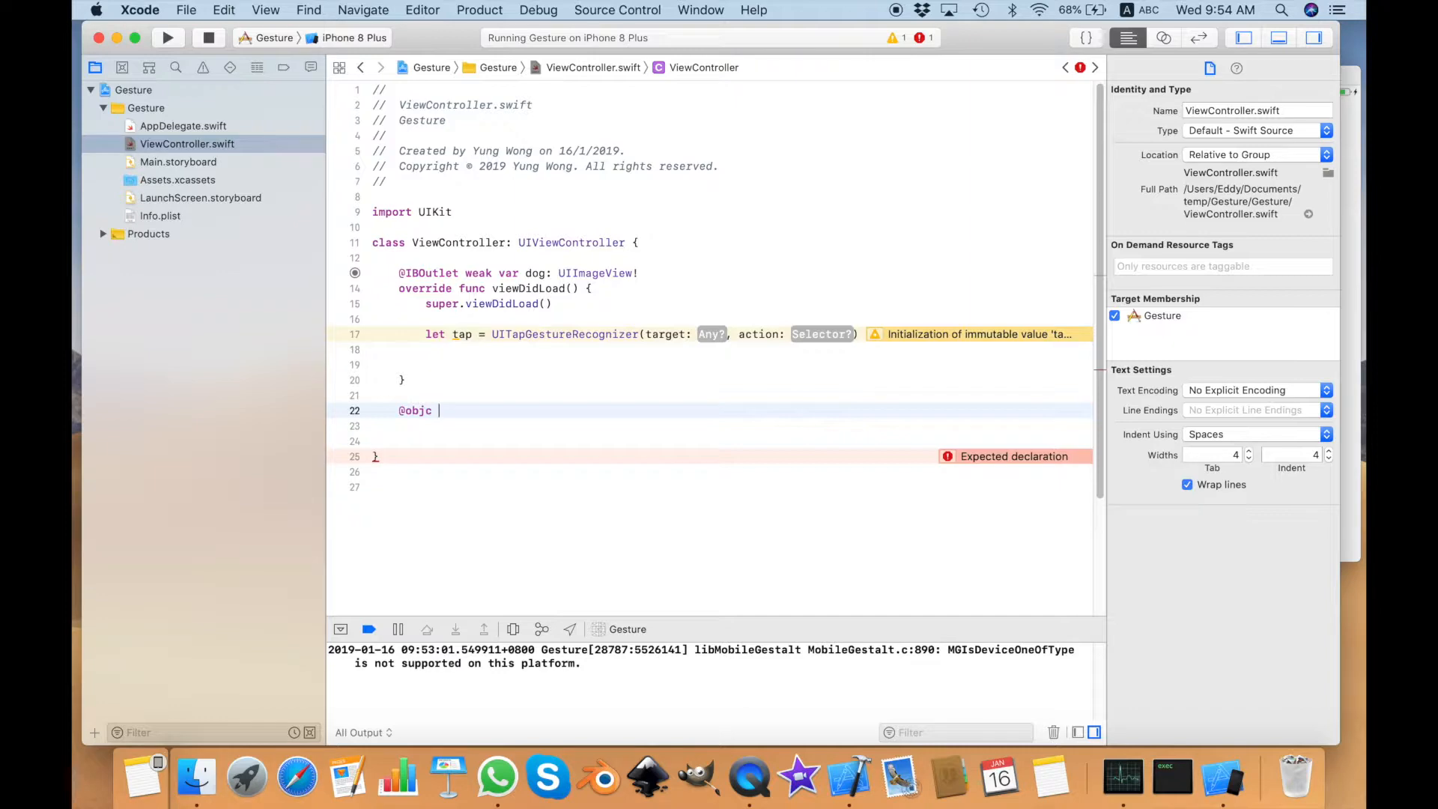
text(func handleTap()
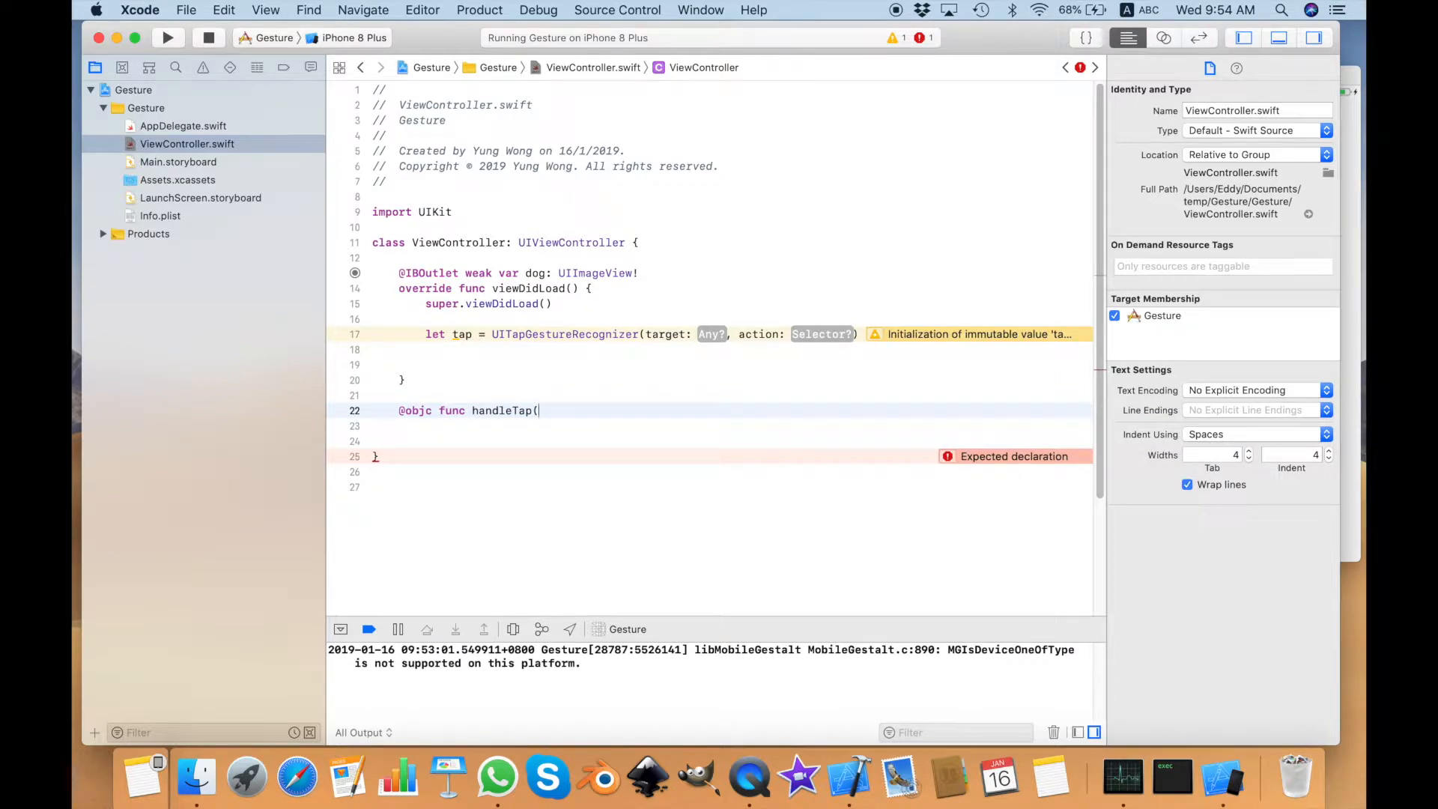
text(_ sender))
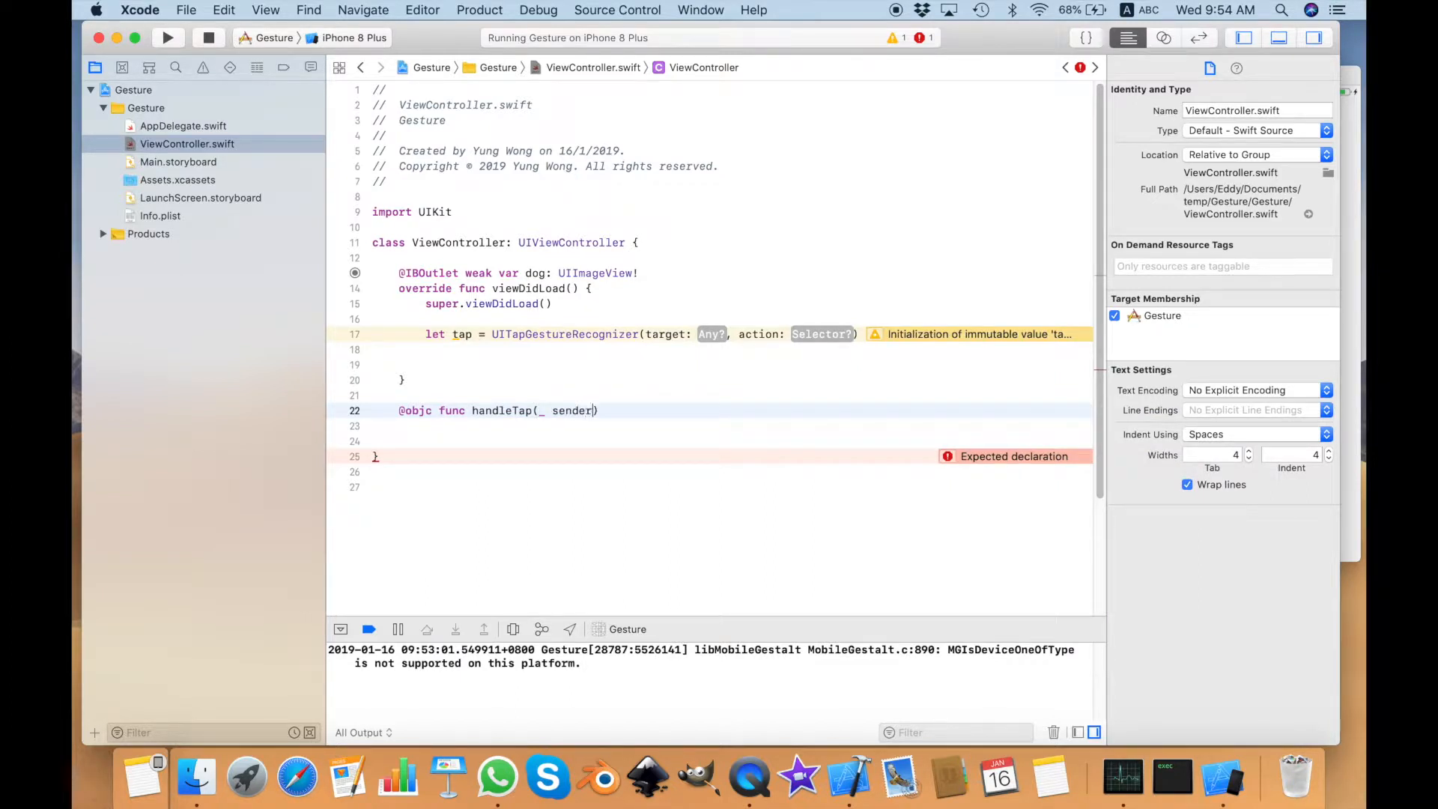
text(UITapGestureRecognizer)
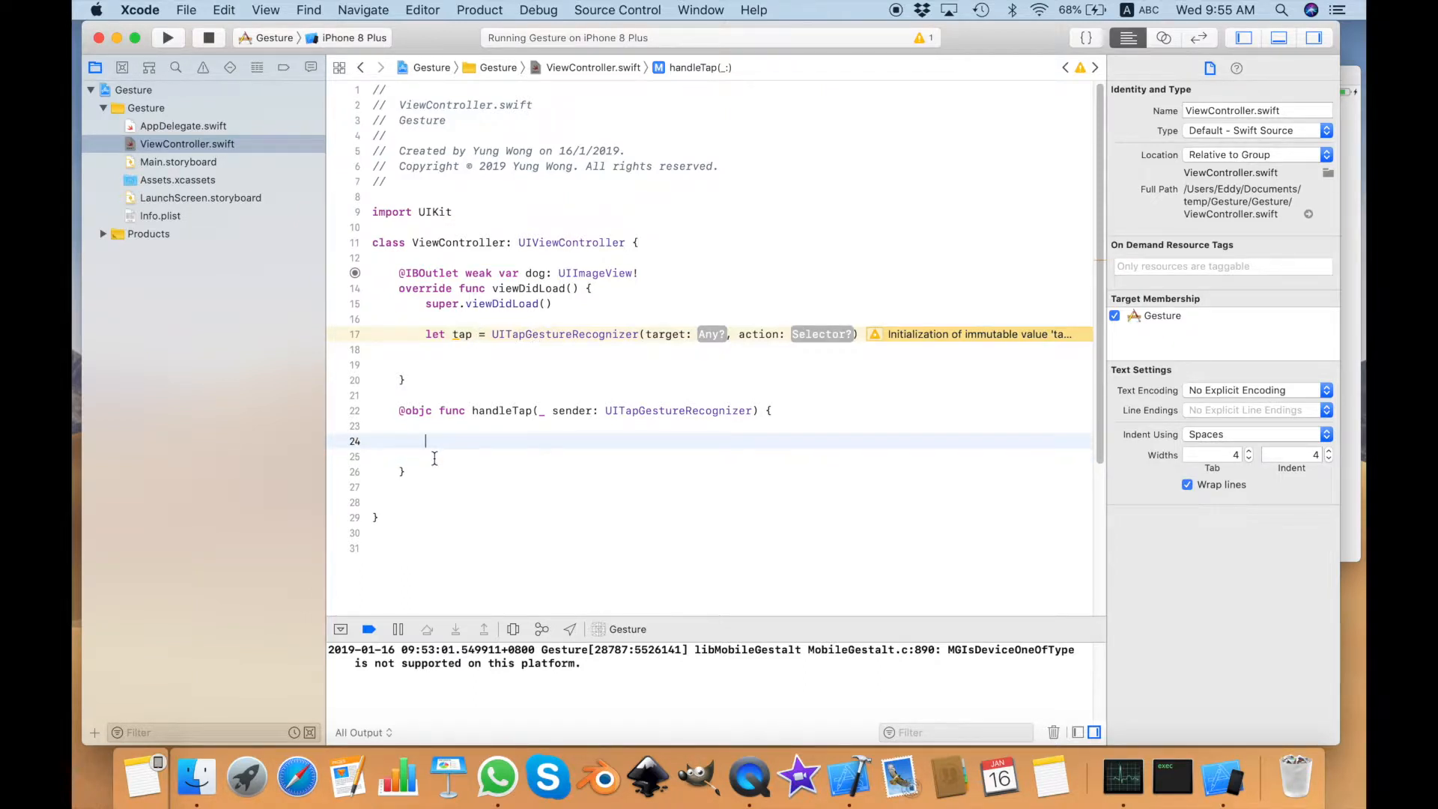
text(print(""))
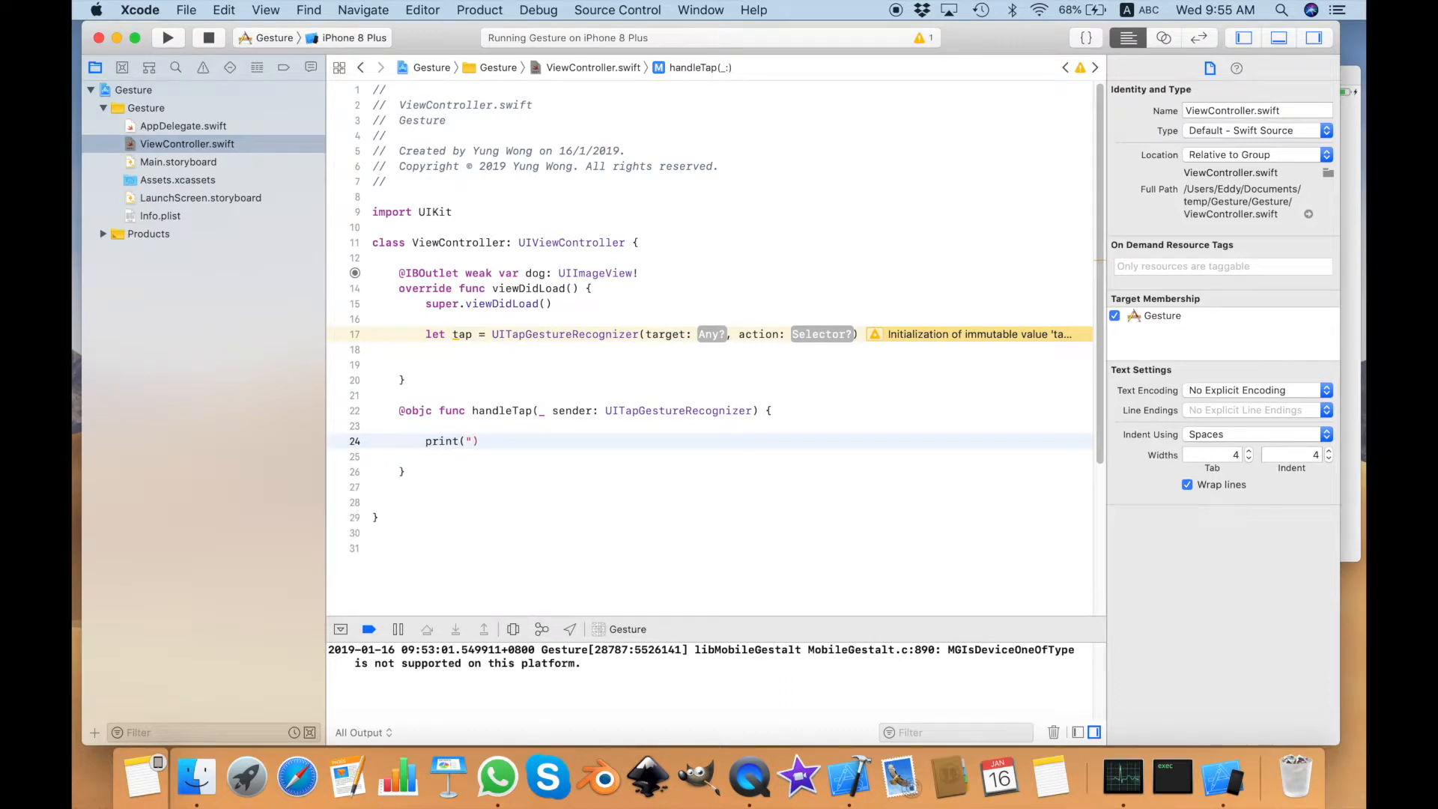
text(I am tapped)
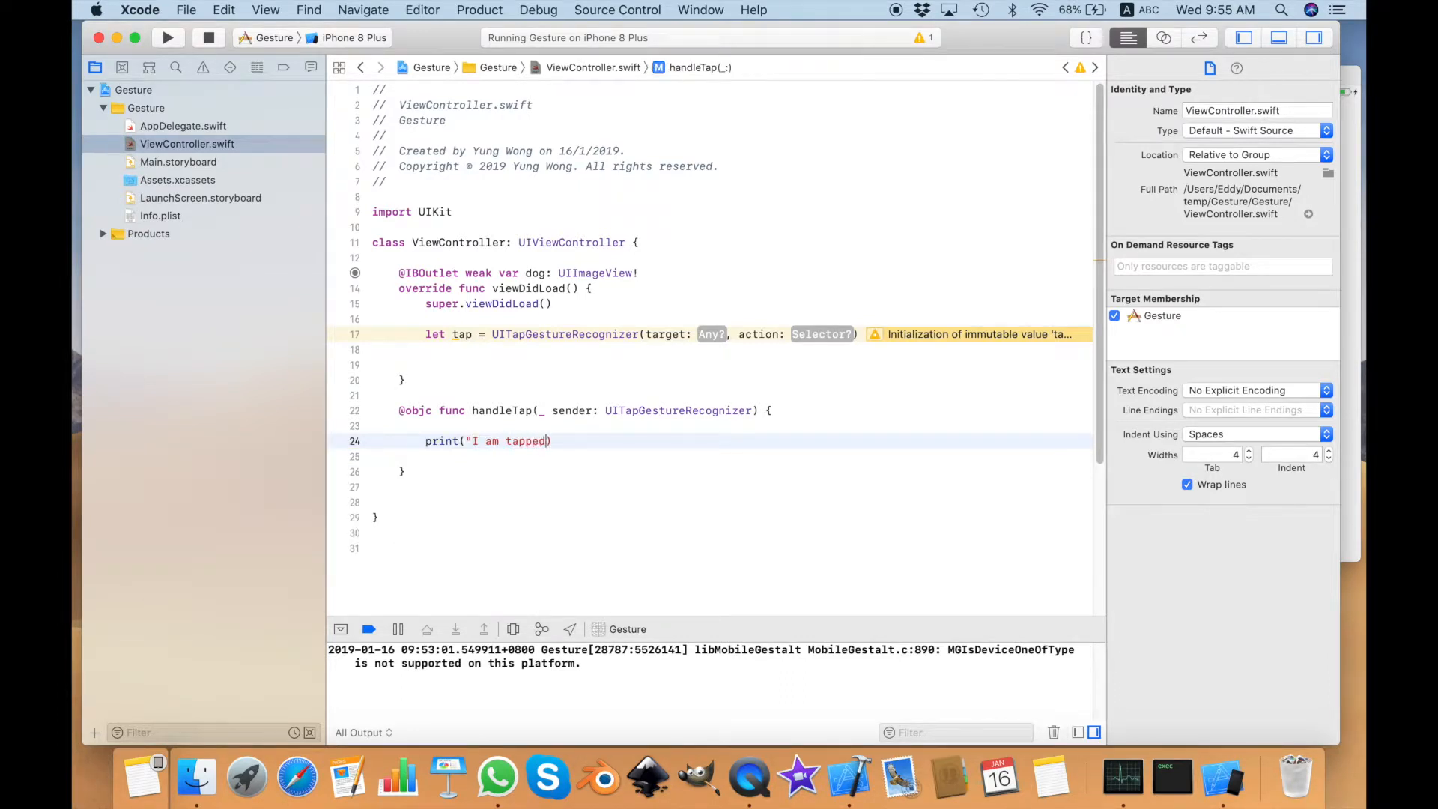
text(!")
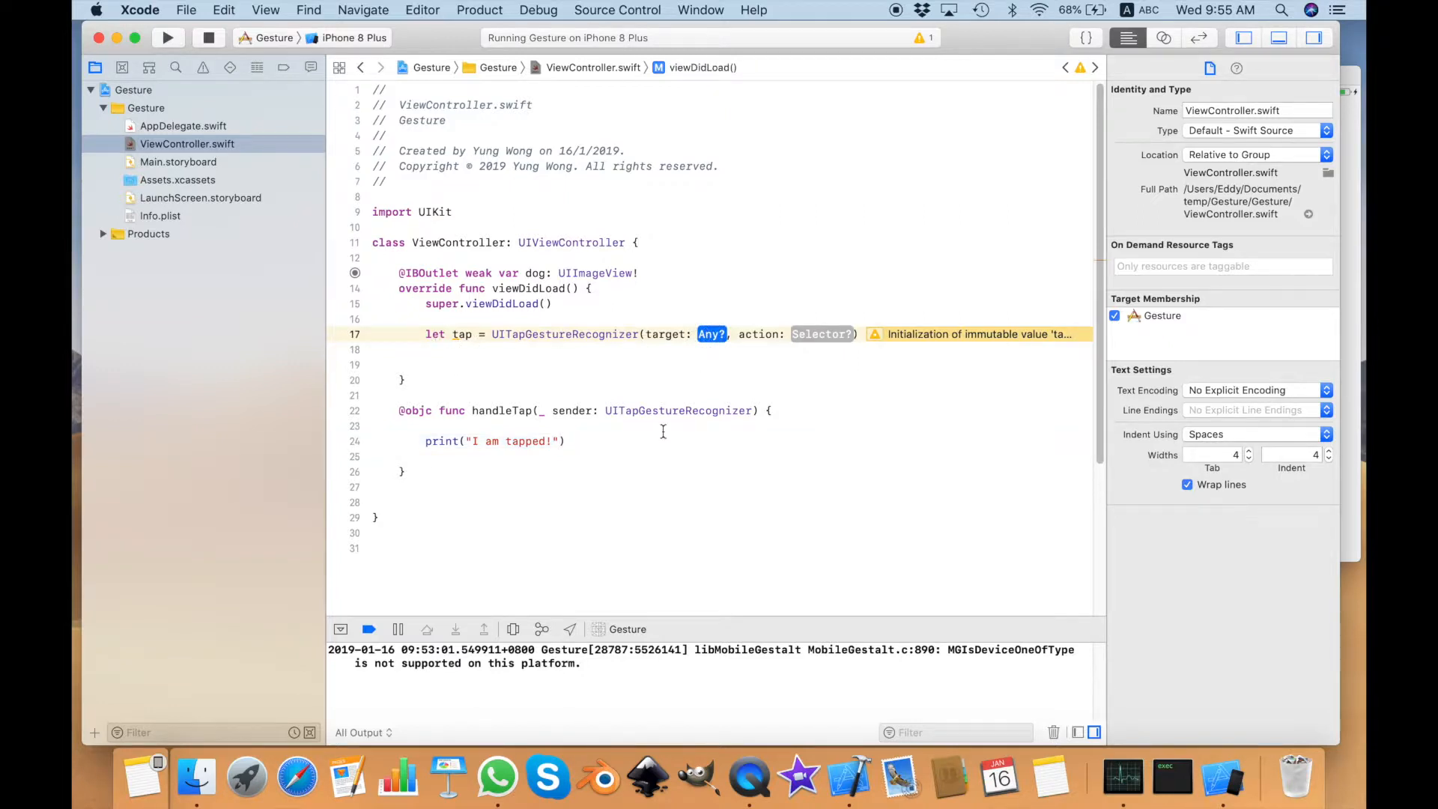
Step: Give the tap recognizer target self and #selector(handleTap(_:)), then add dog.addGestureRecognizer(tap)
text(self)
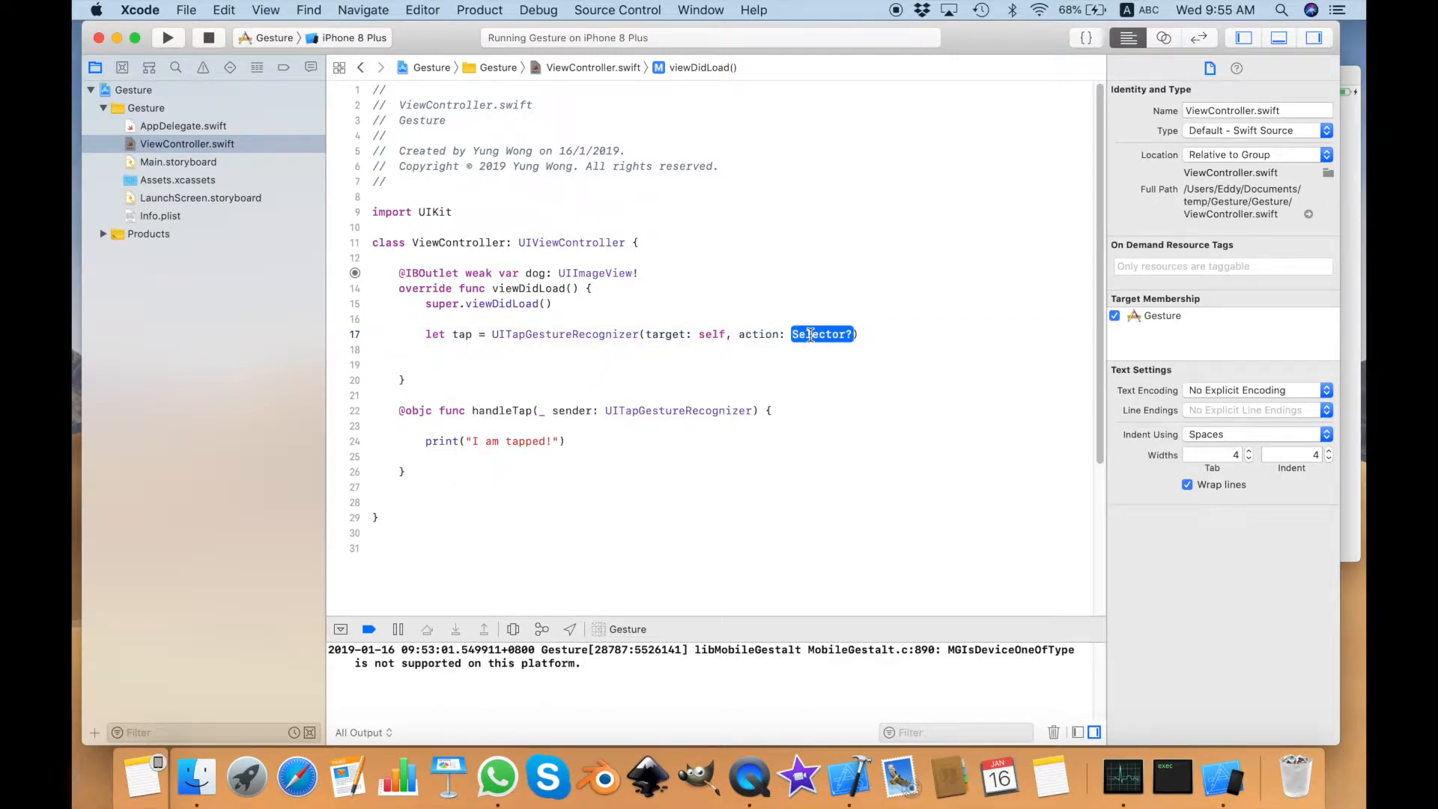
text(#sel)
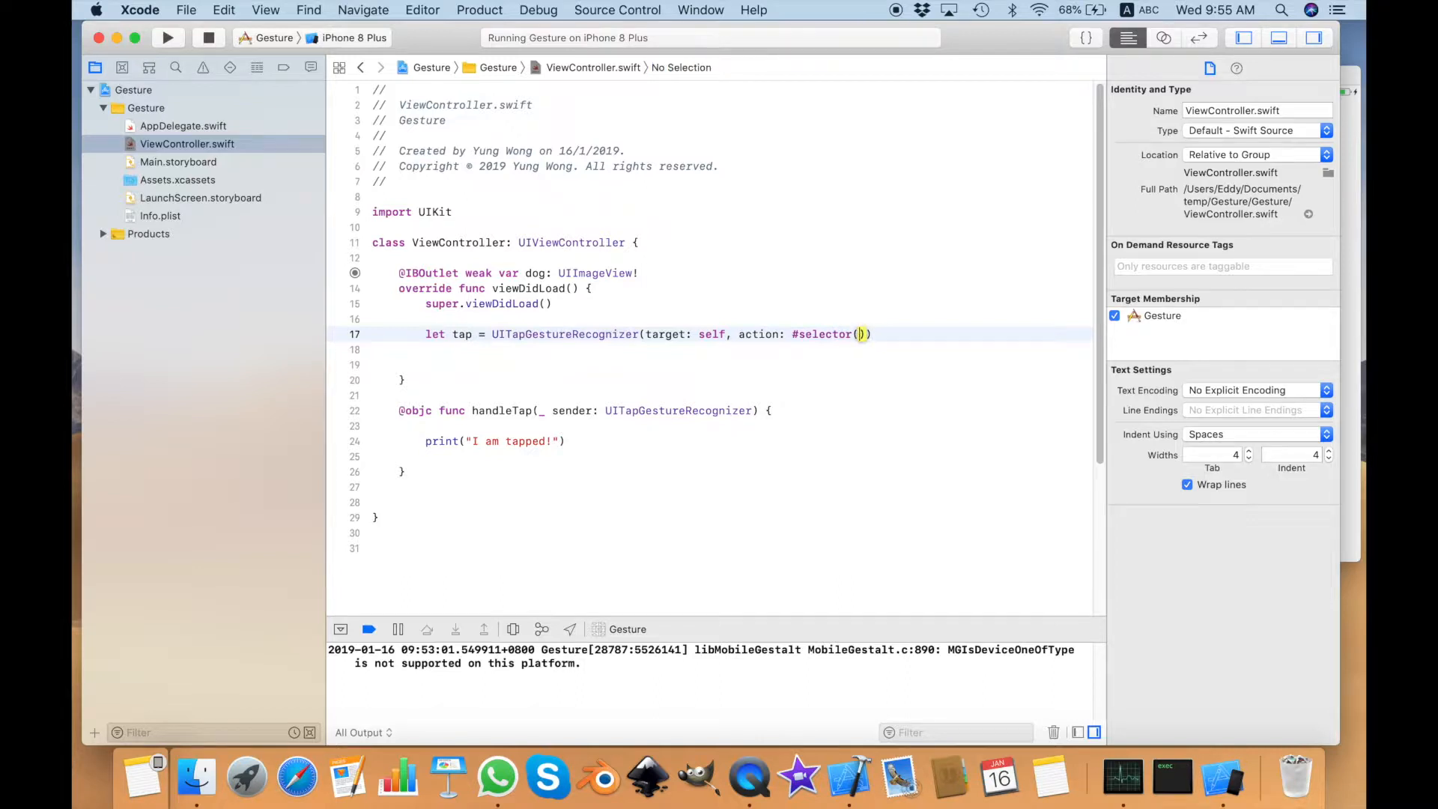
text(handleTap(_:))
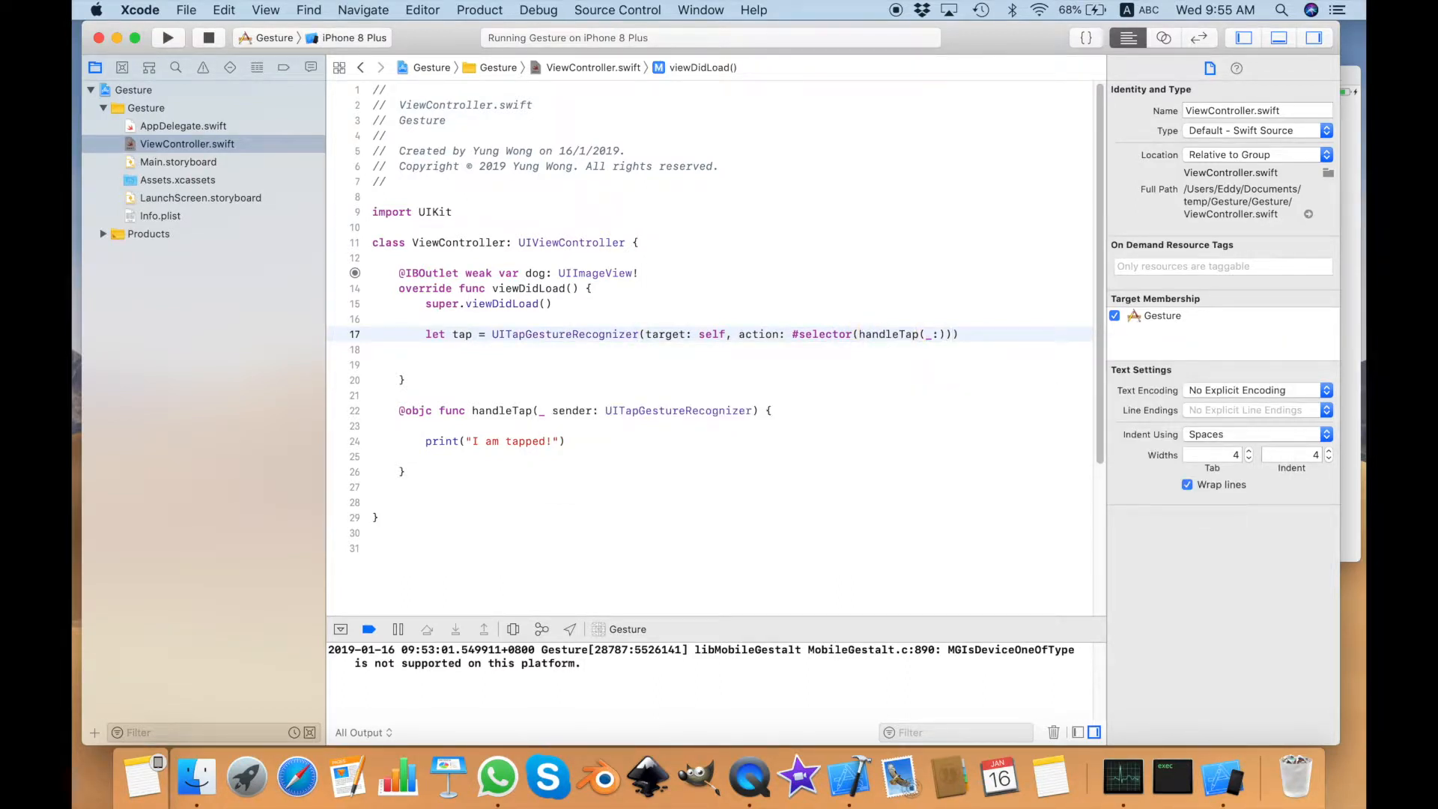
key(return)
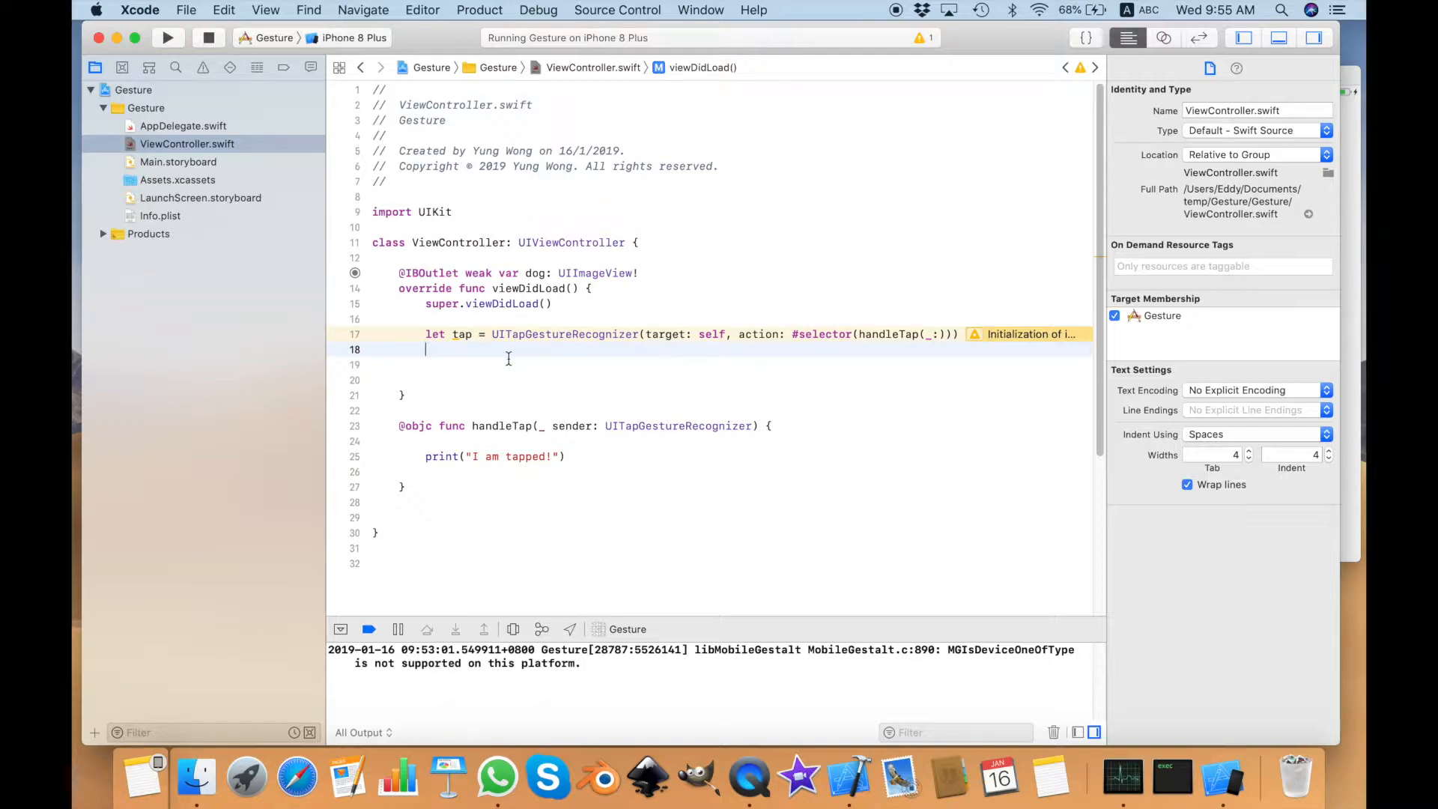
text(dog)
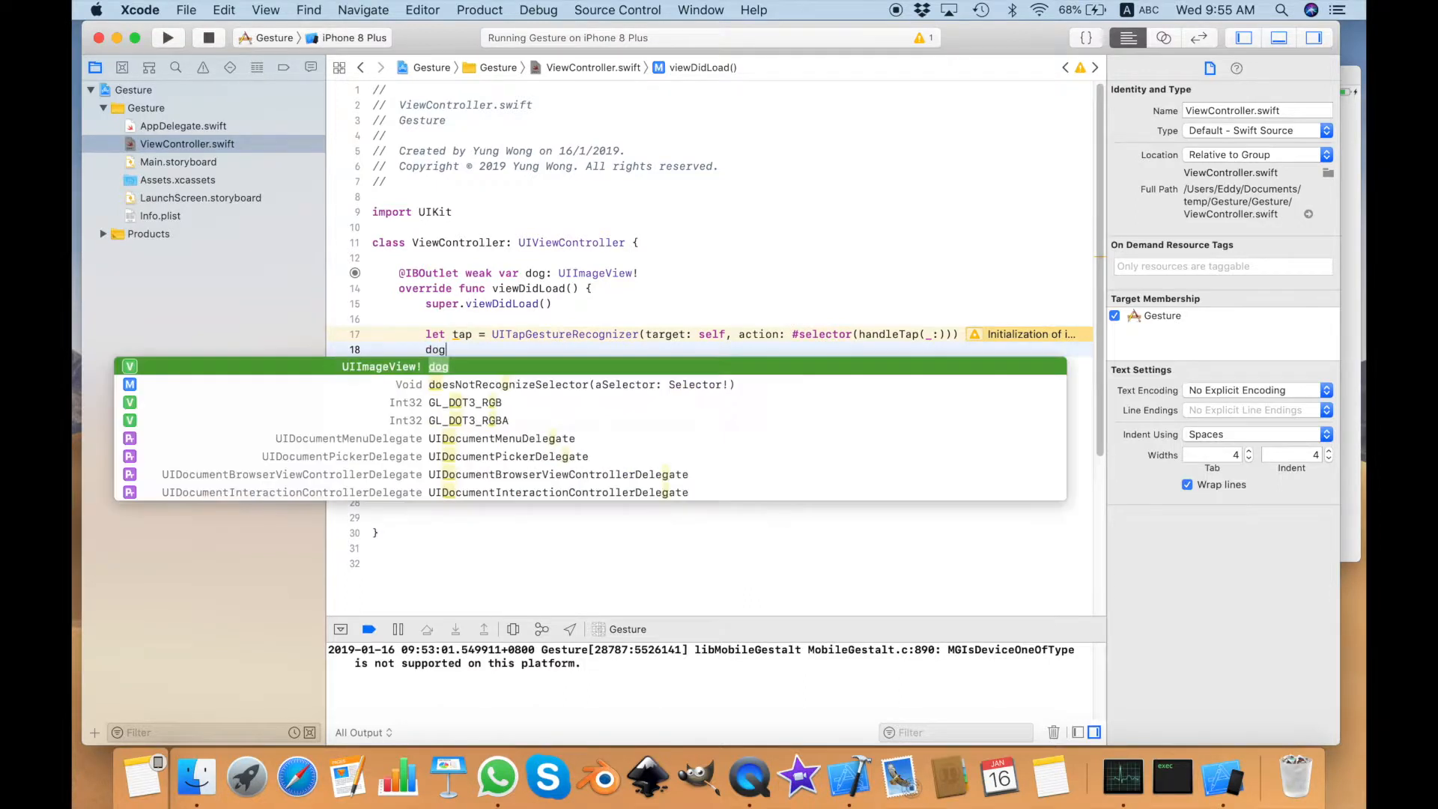
text(.ad)
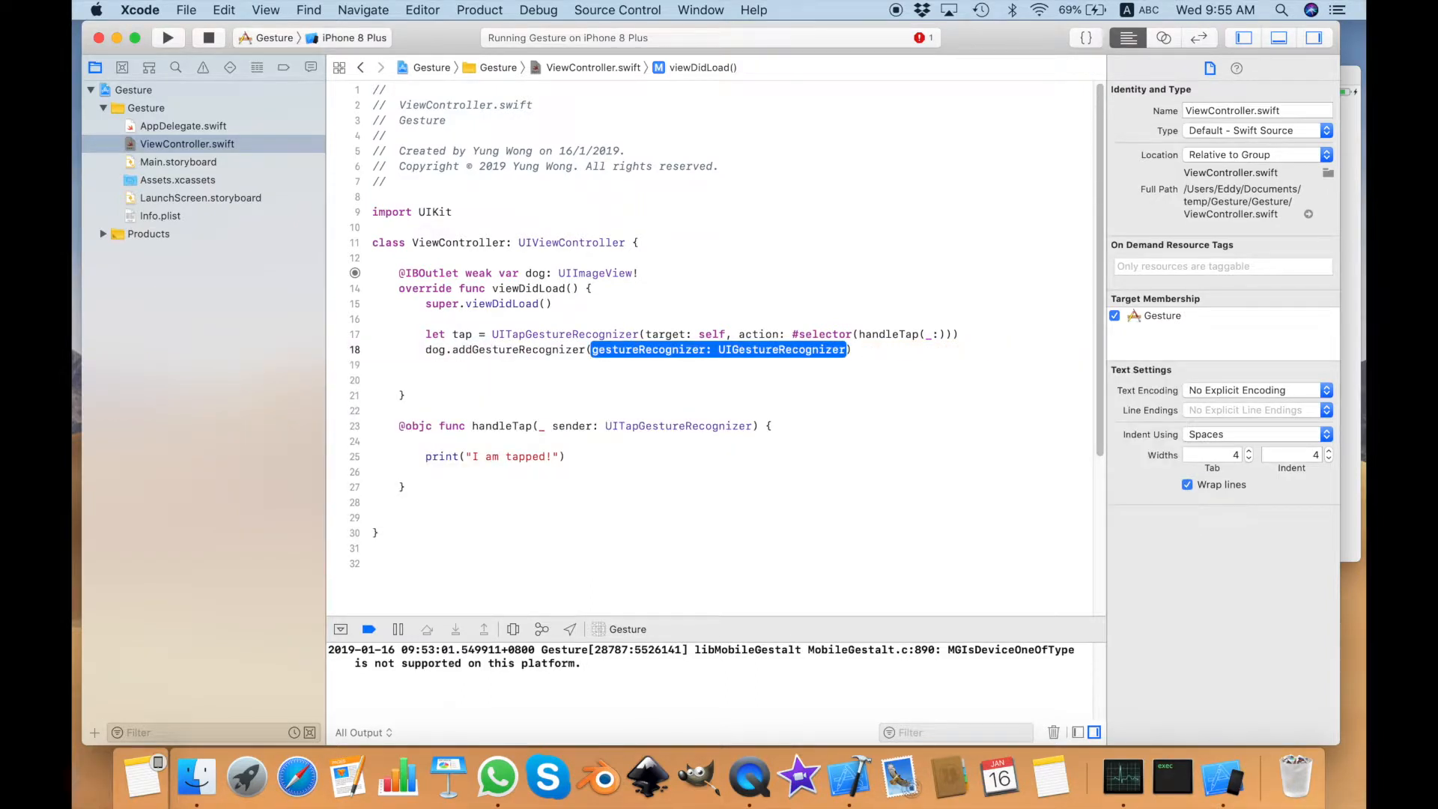
text(tap))
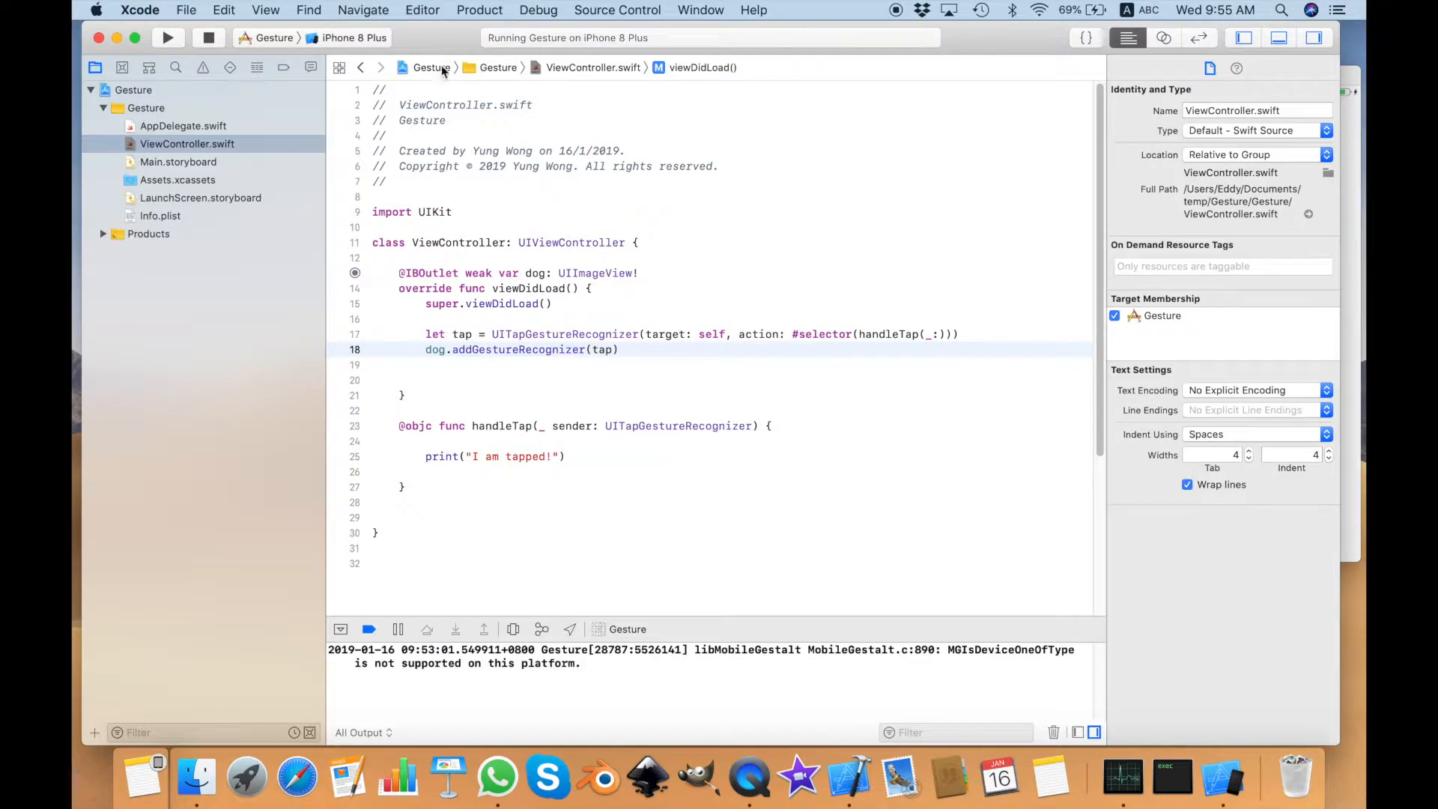
Step: Stop and rerun the app, then tap the dog twice so the console logs "I am tapped!"
click(208, 38)
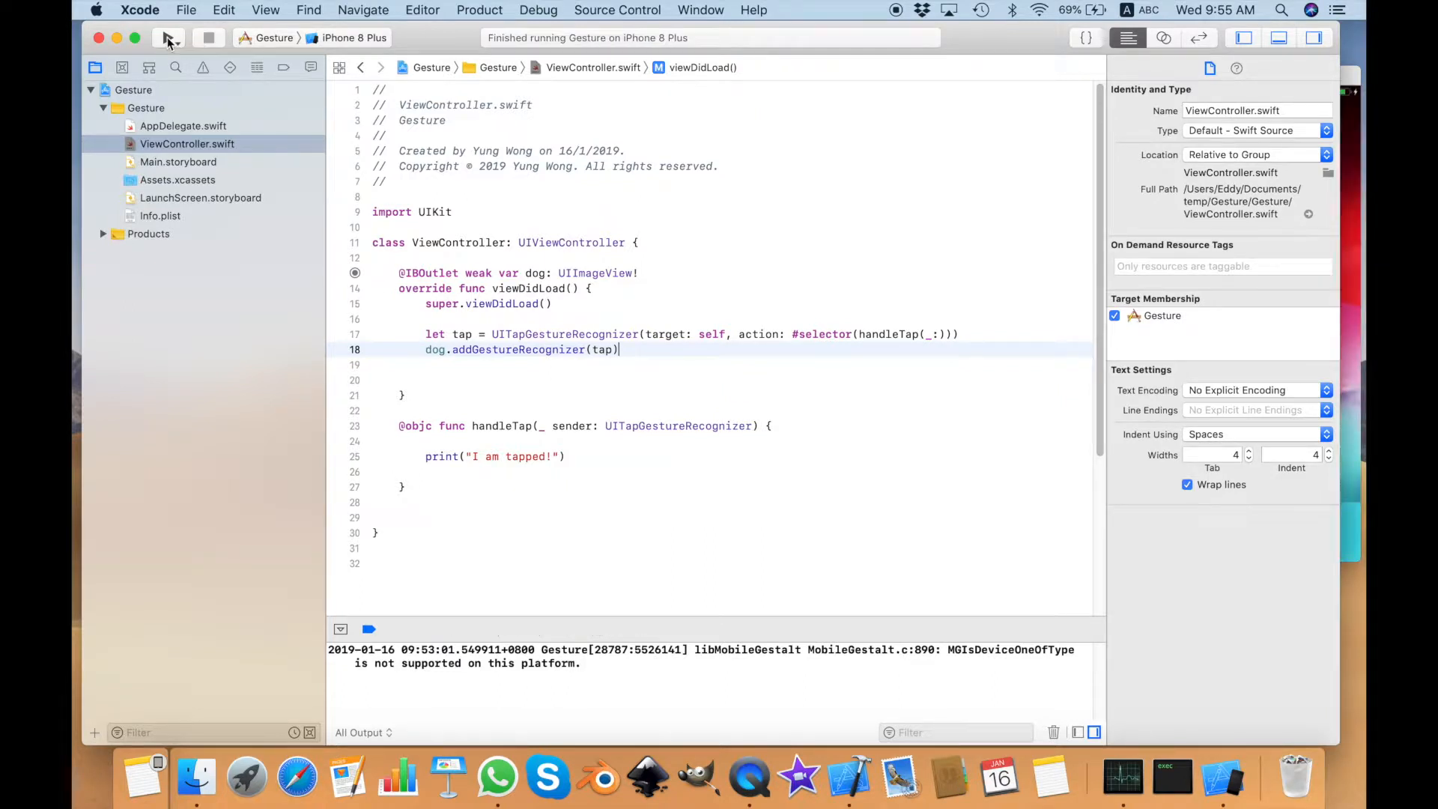
click(168, 38)
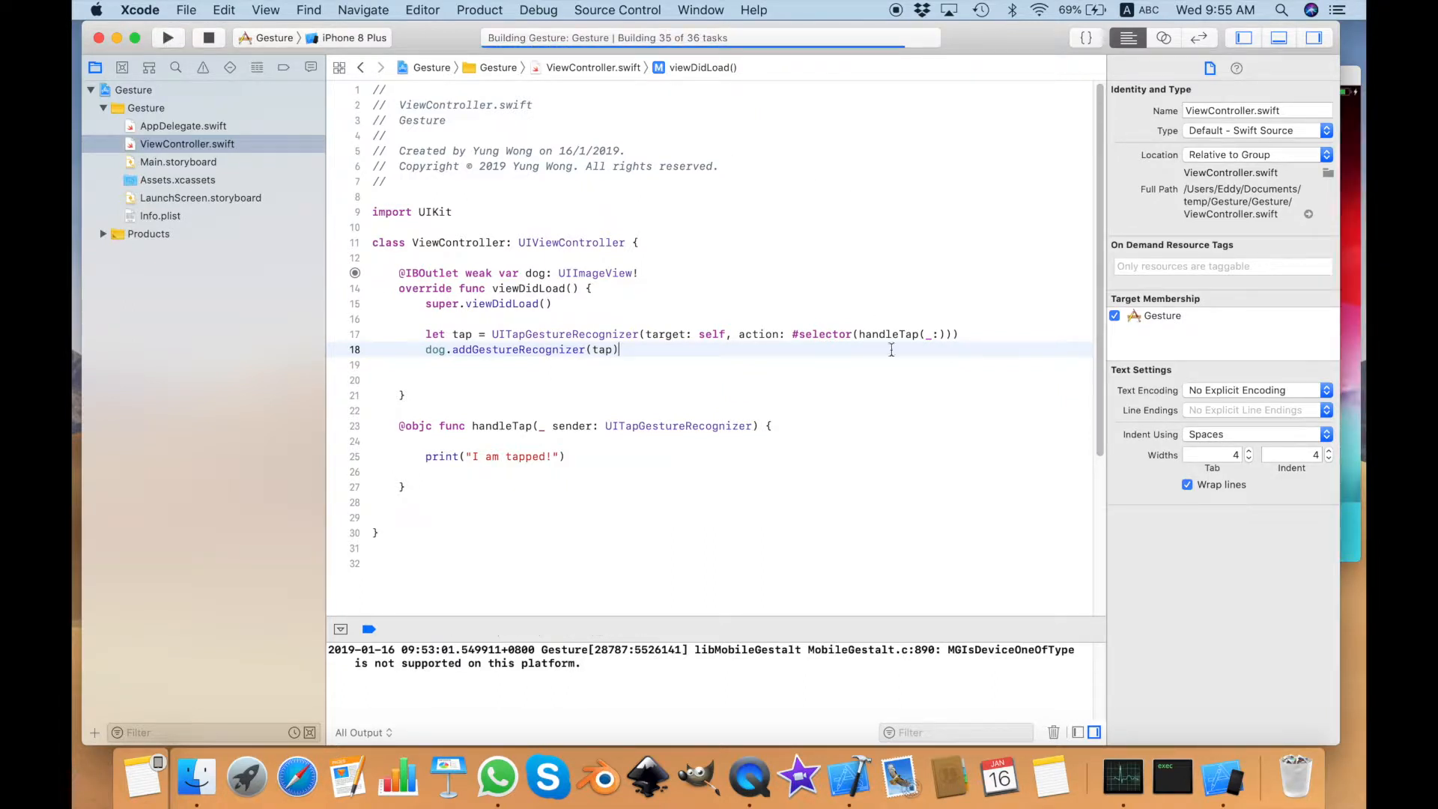
click(167, 37)
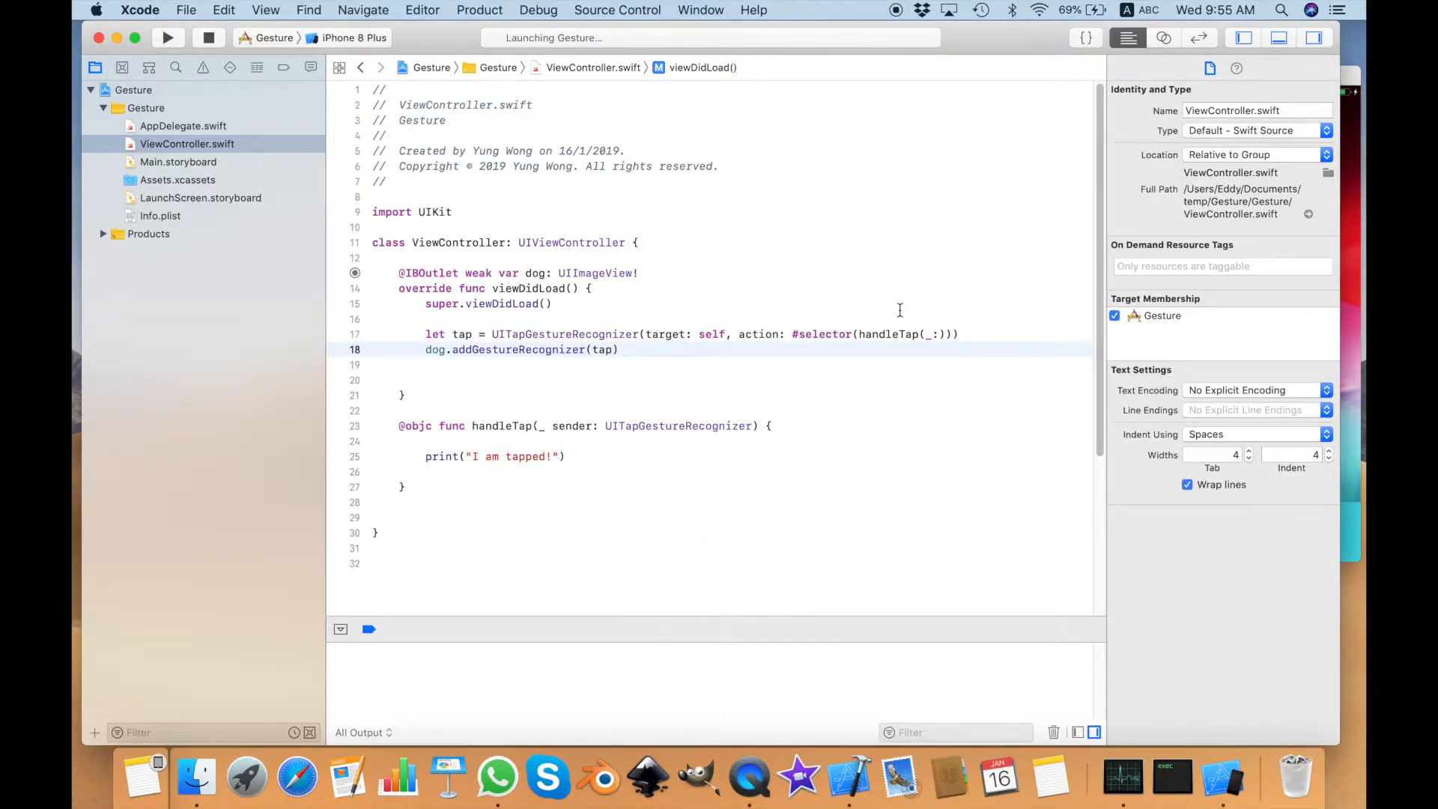
click(168, 37)
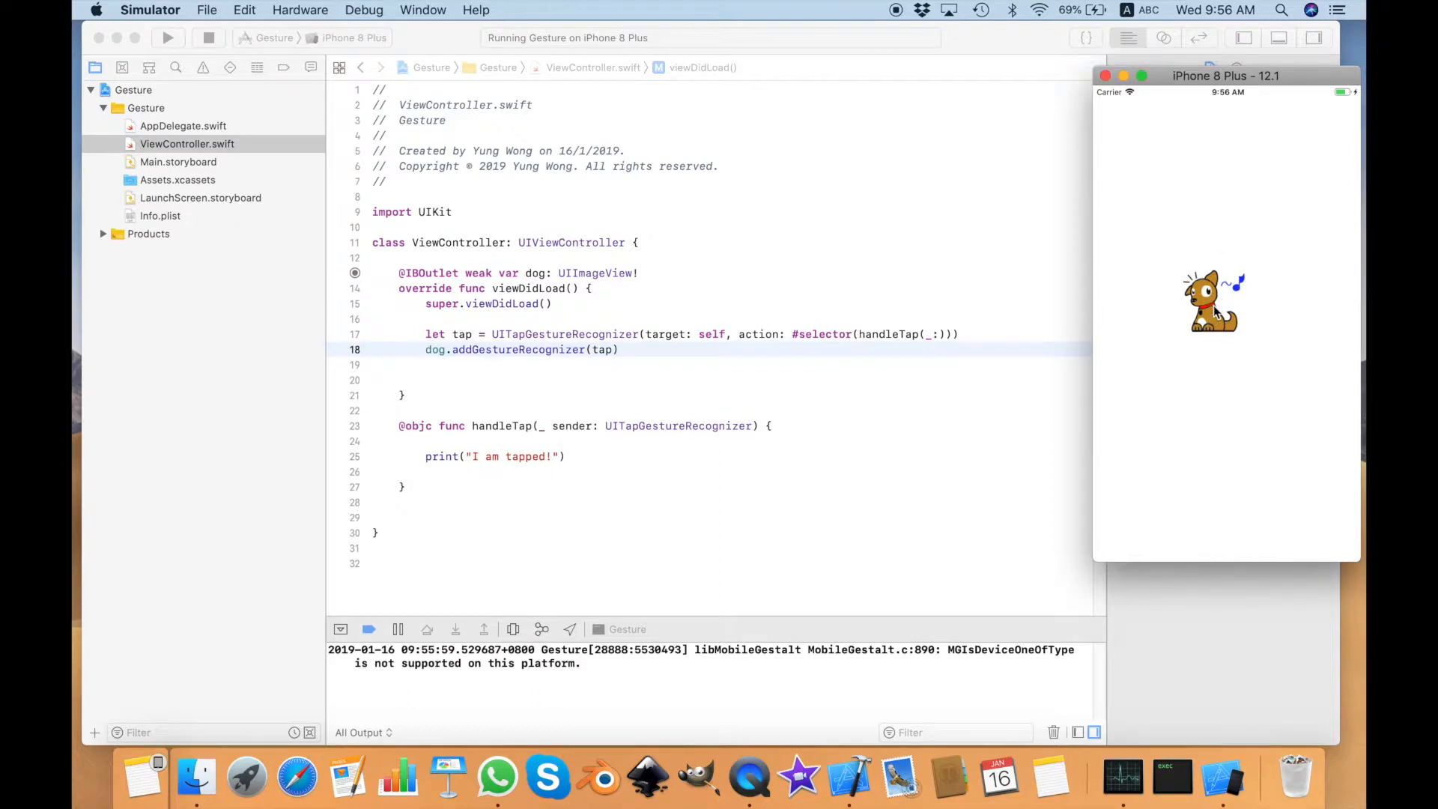
click(1211, 302)
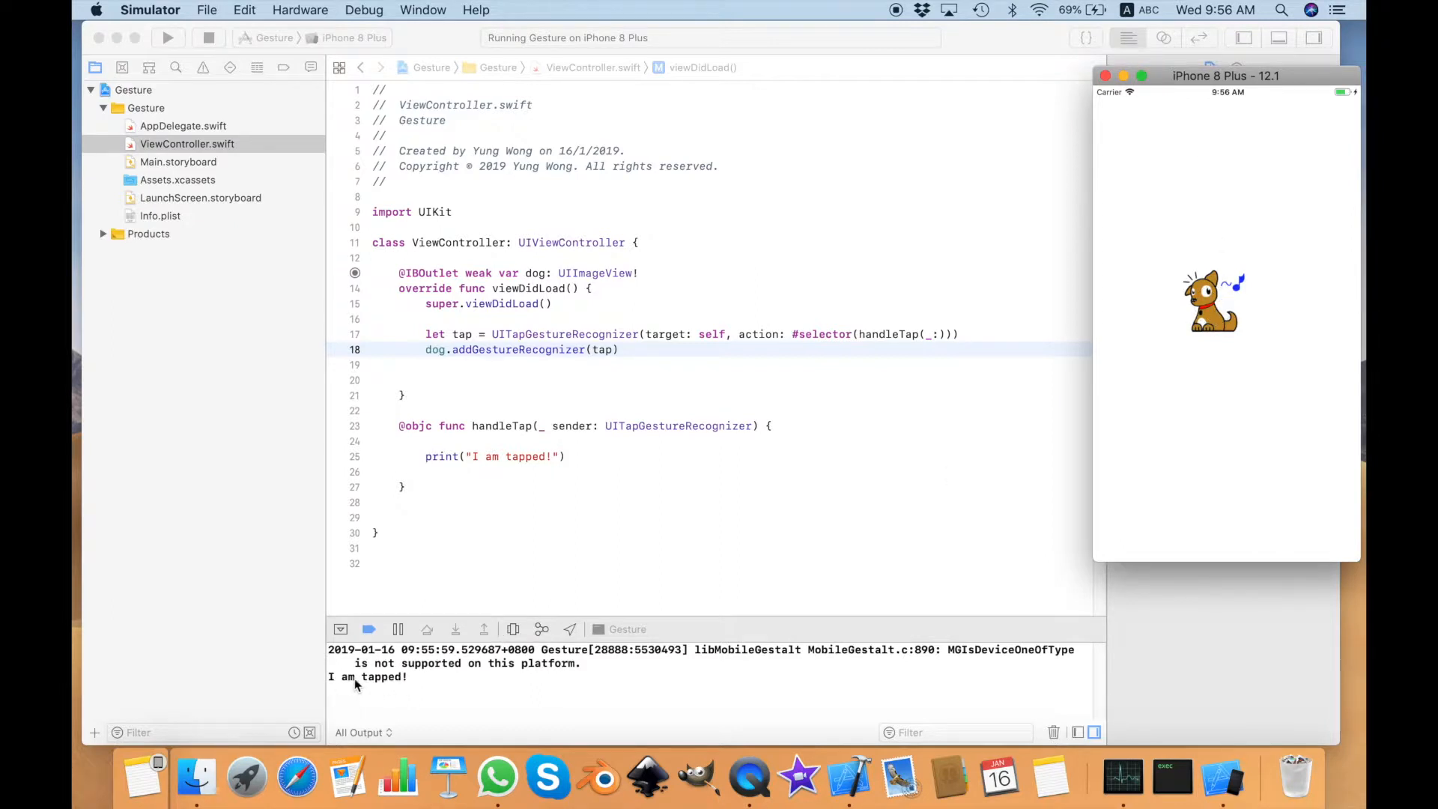
click(1212, 301)
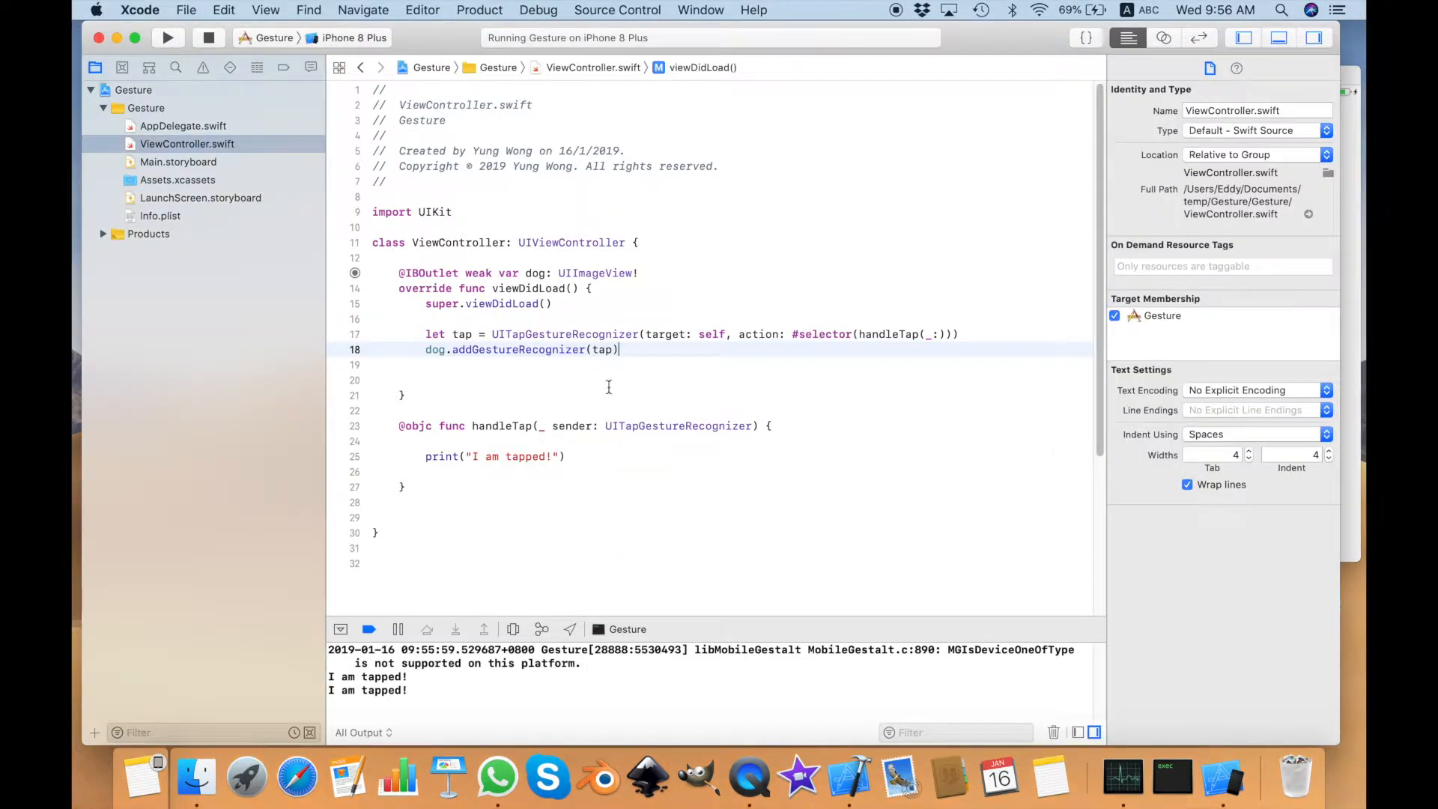
mouse_move(629, 361)
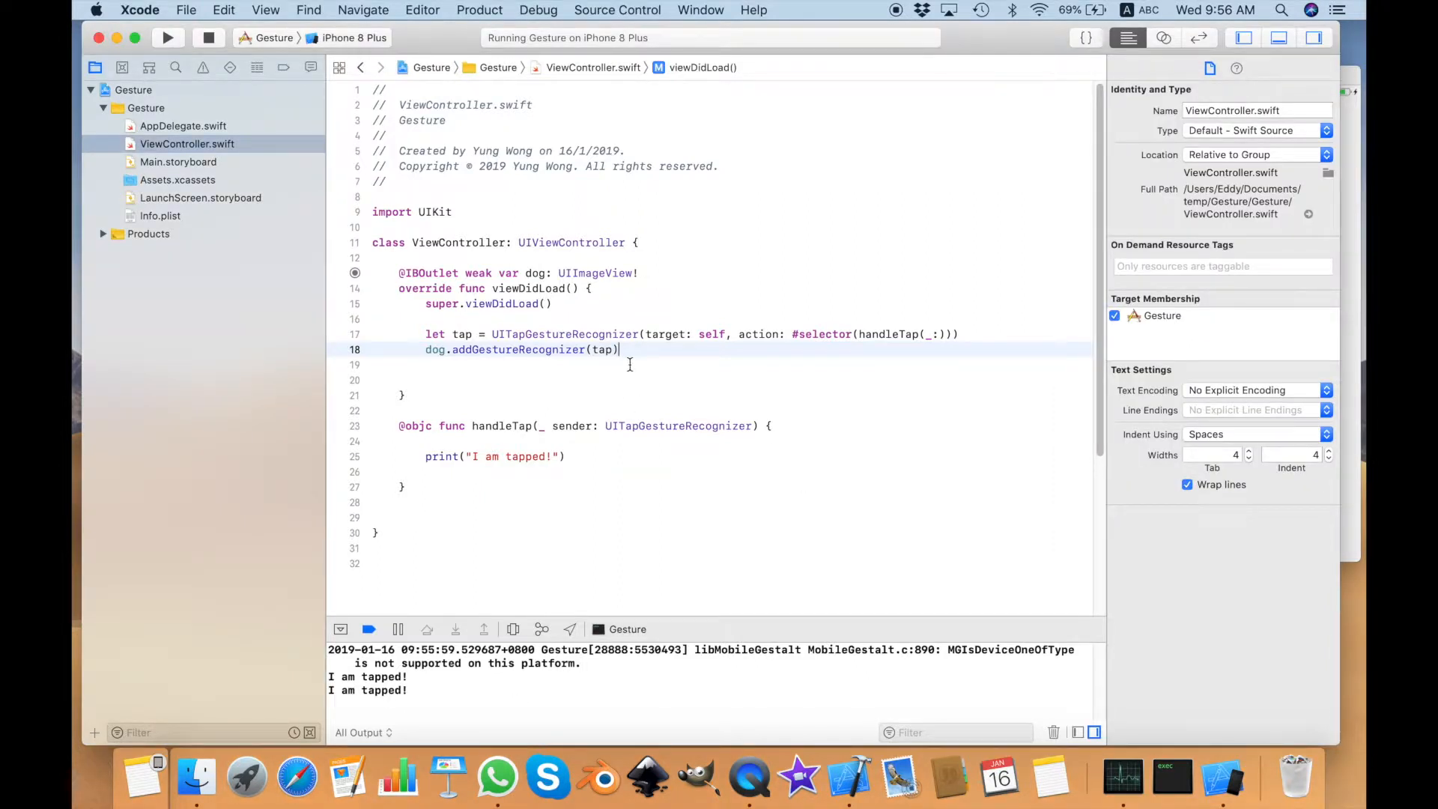
key(Return)
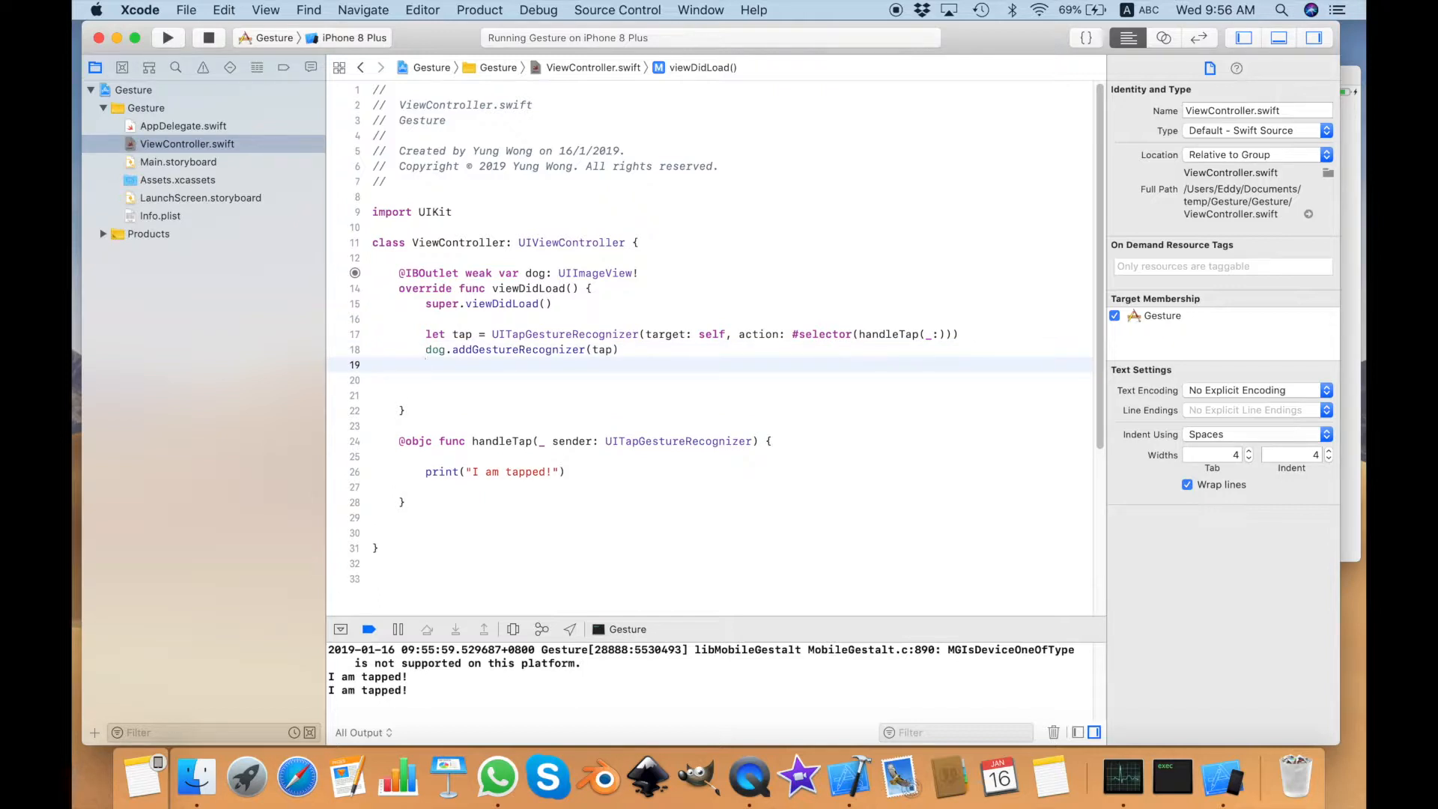
text(let pinch = UI)
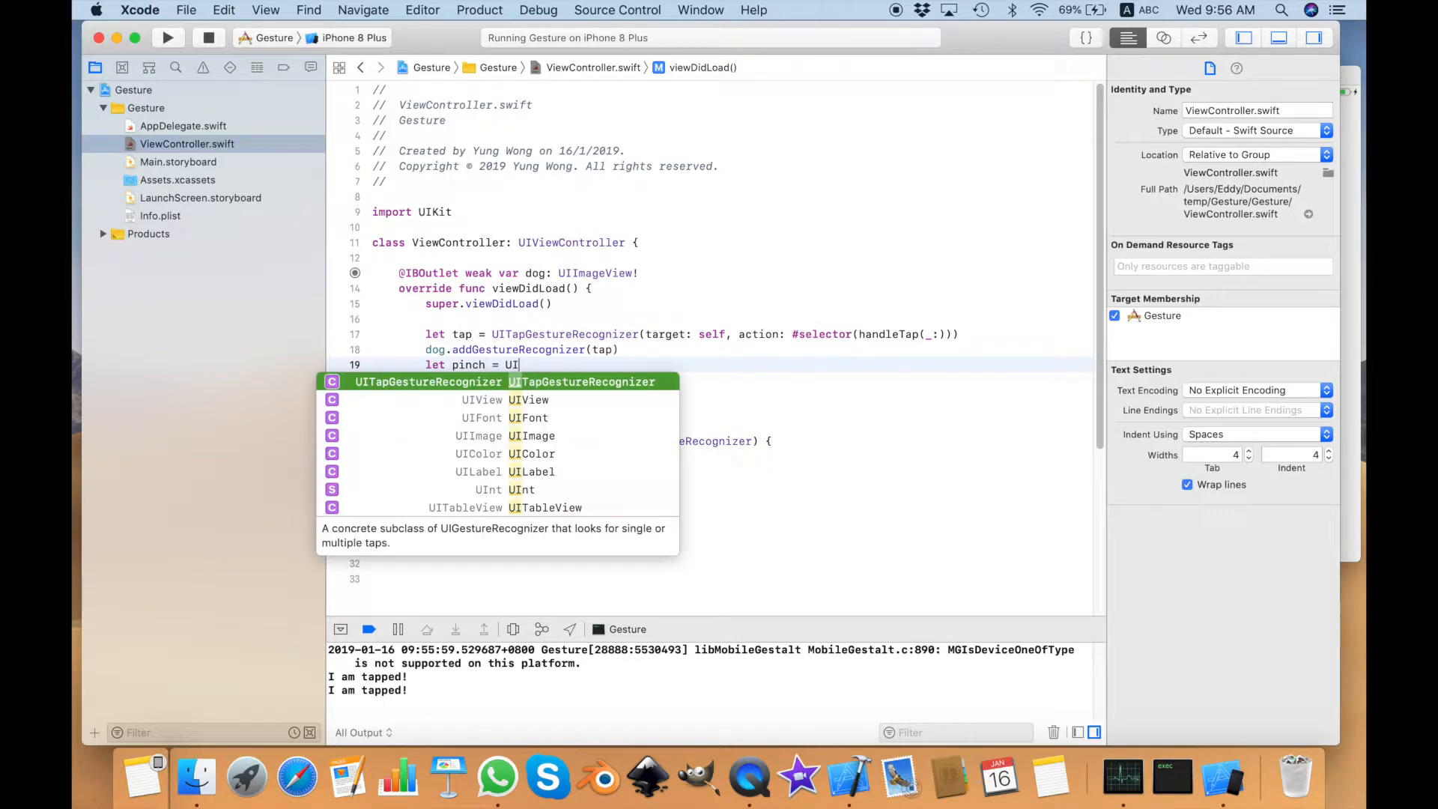
text(pin)
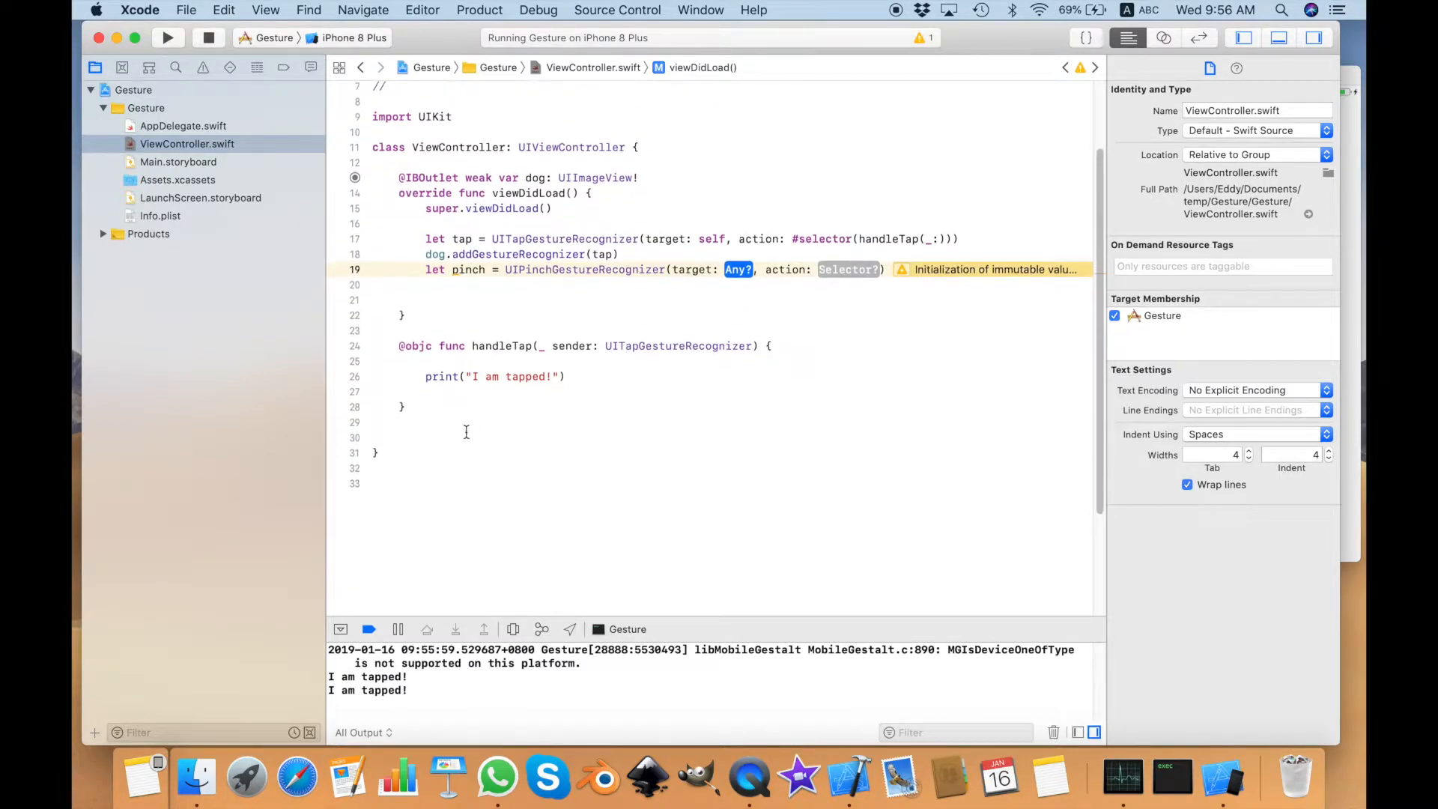
click(413, 437)
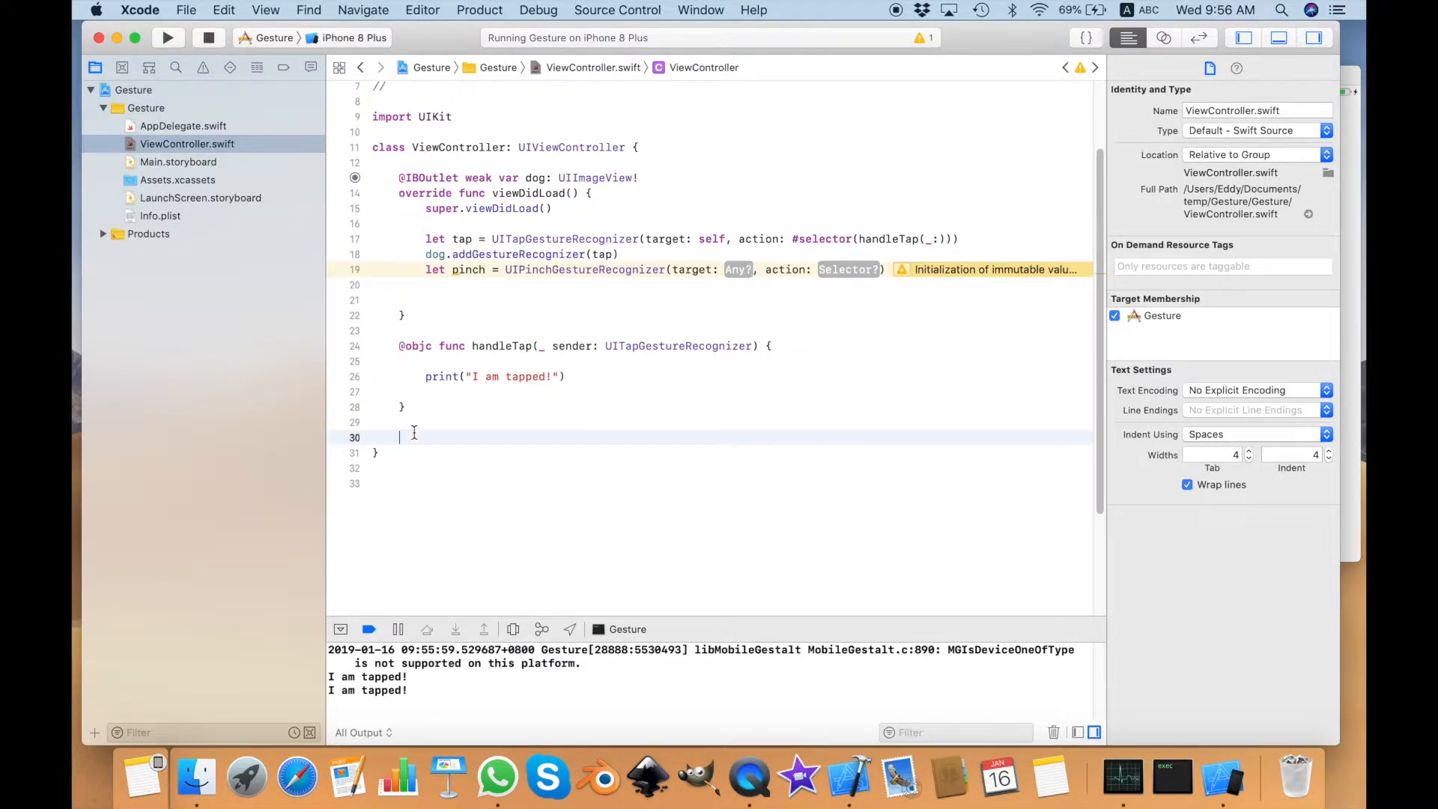
text(@objc func handlePinch()
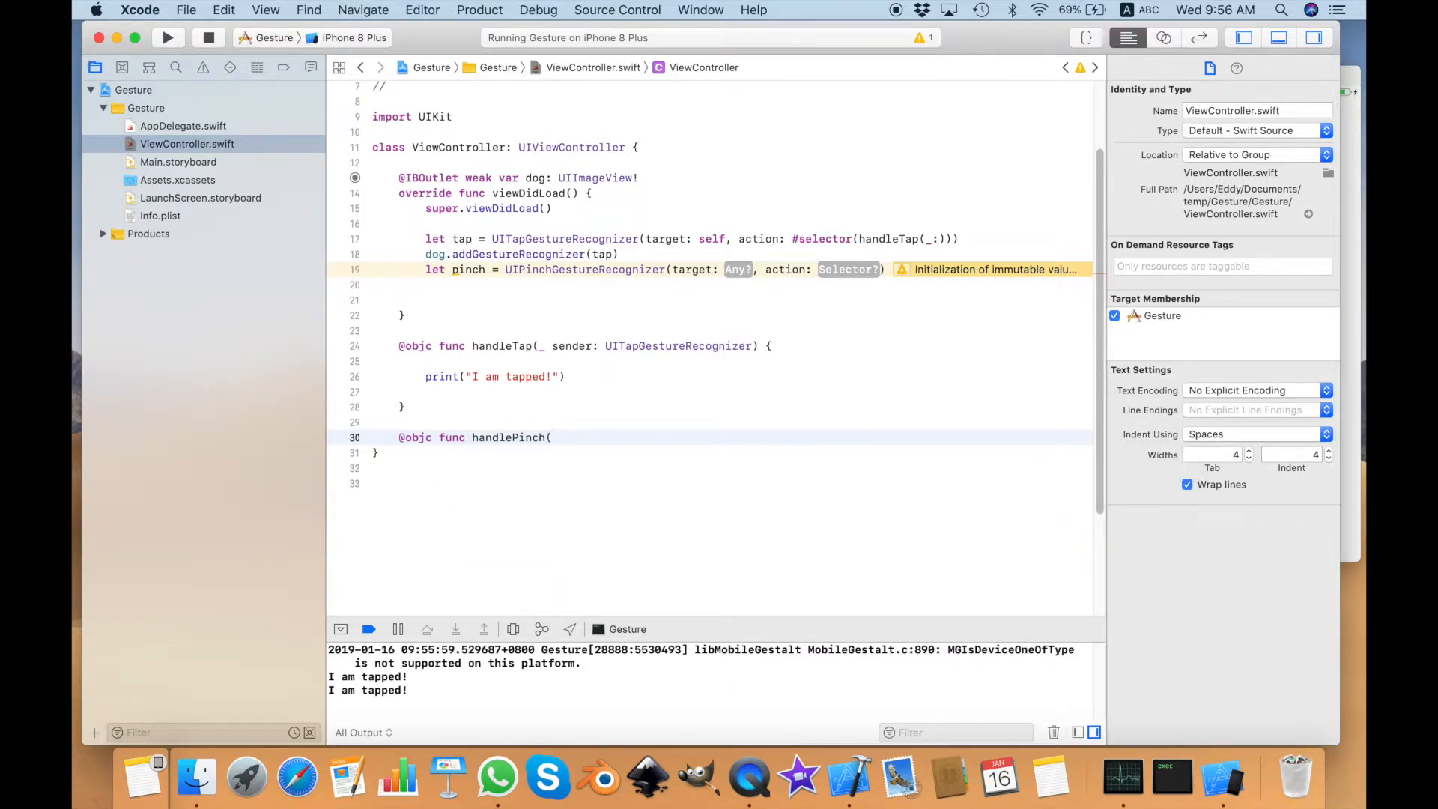
text(_ Sender: ))
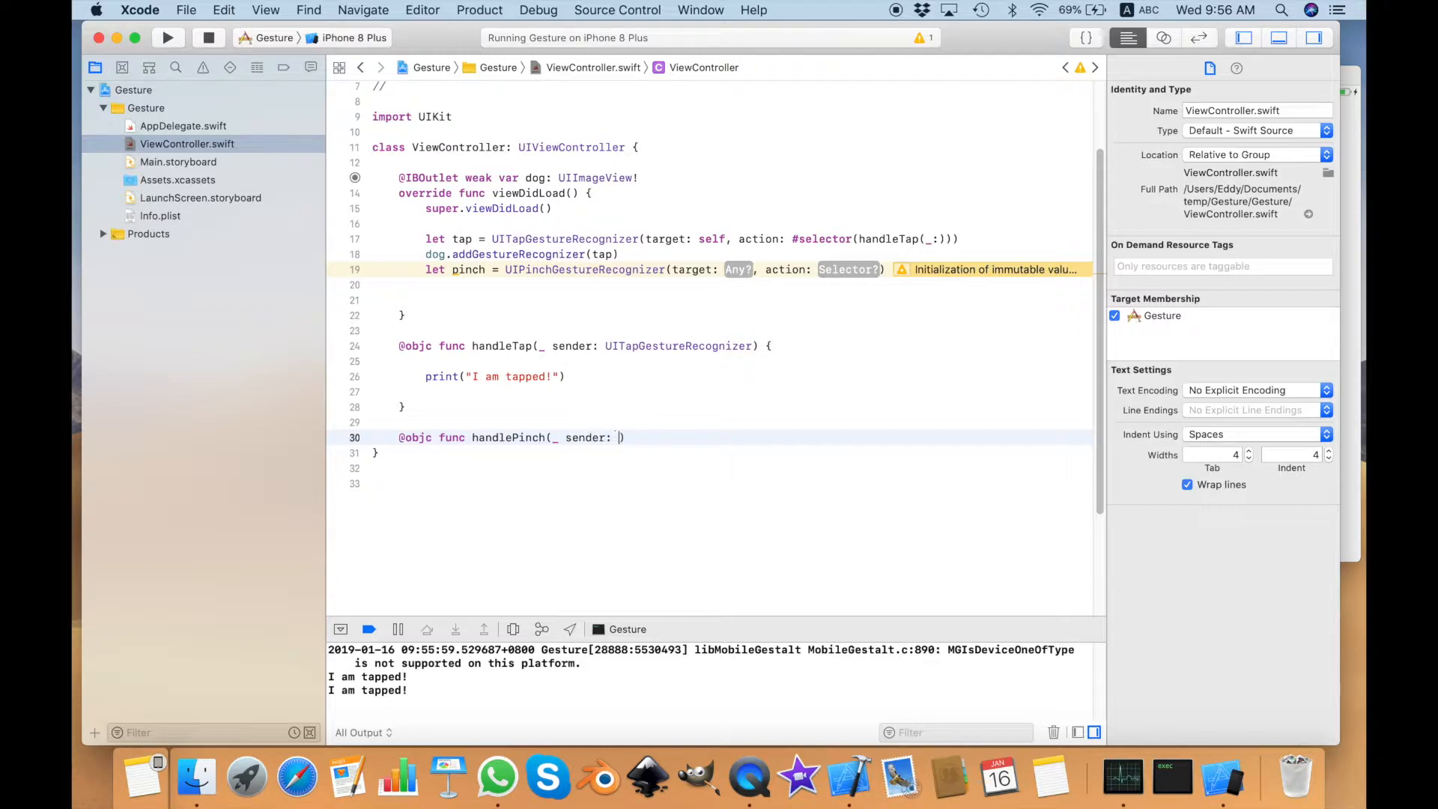
text(UIPinchGestureRecognizer)
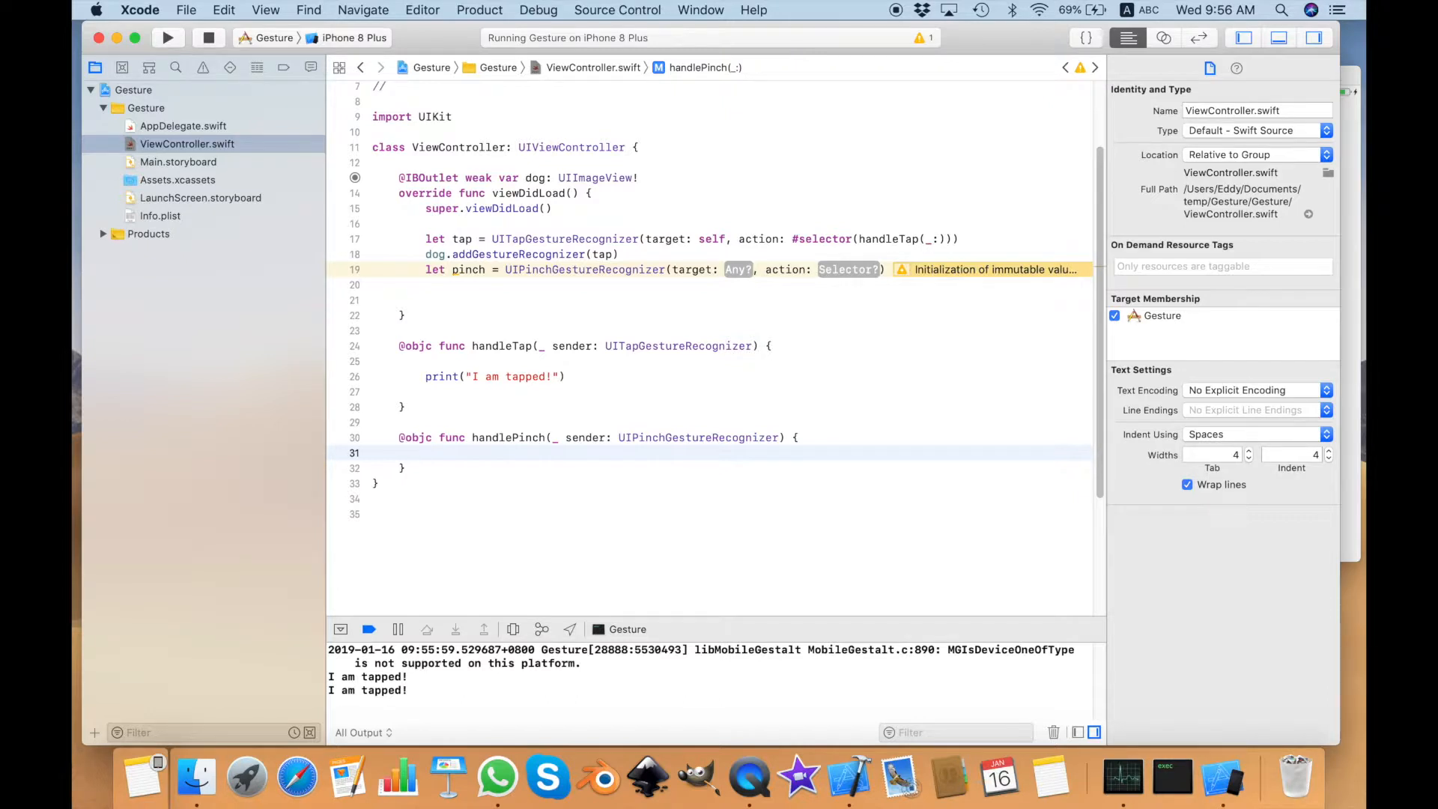
Step: In handlePinch, unwrap sender.view and scale its transform by sender.scale on both axes
click(423, 452)
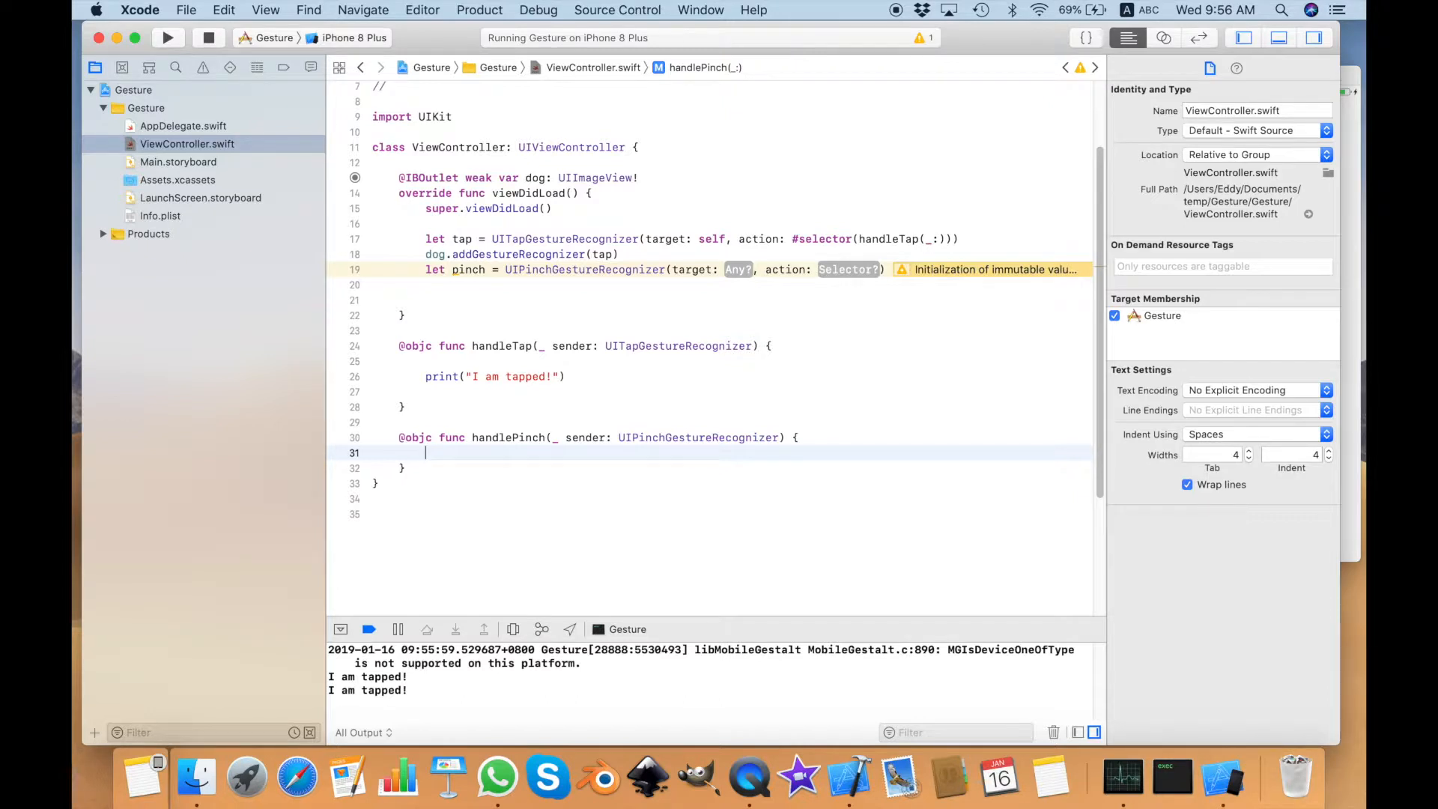
text(if let)
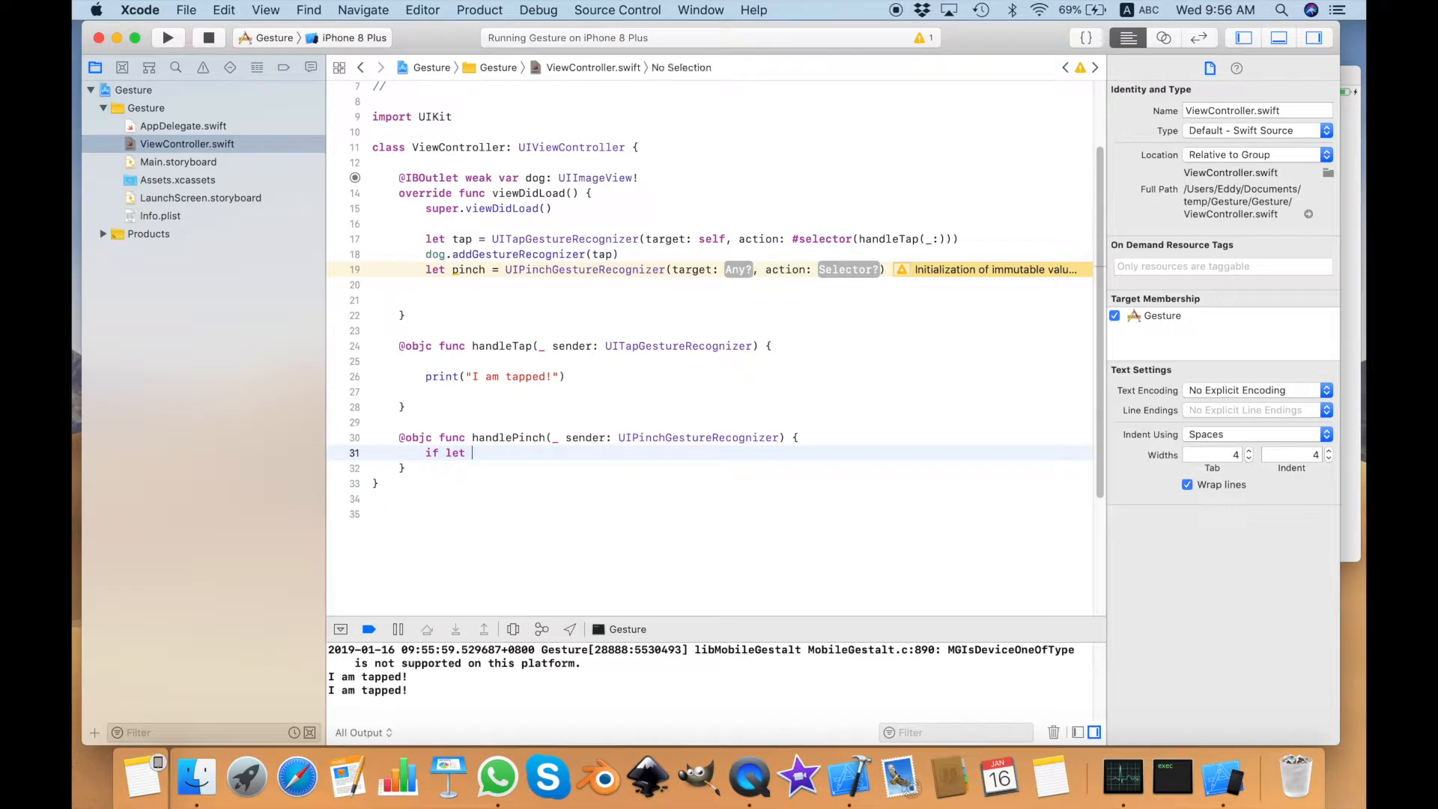
text(view =)
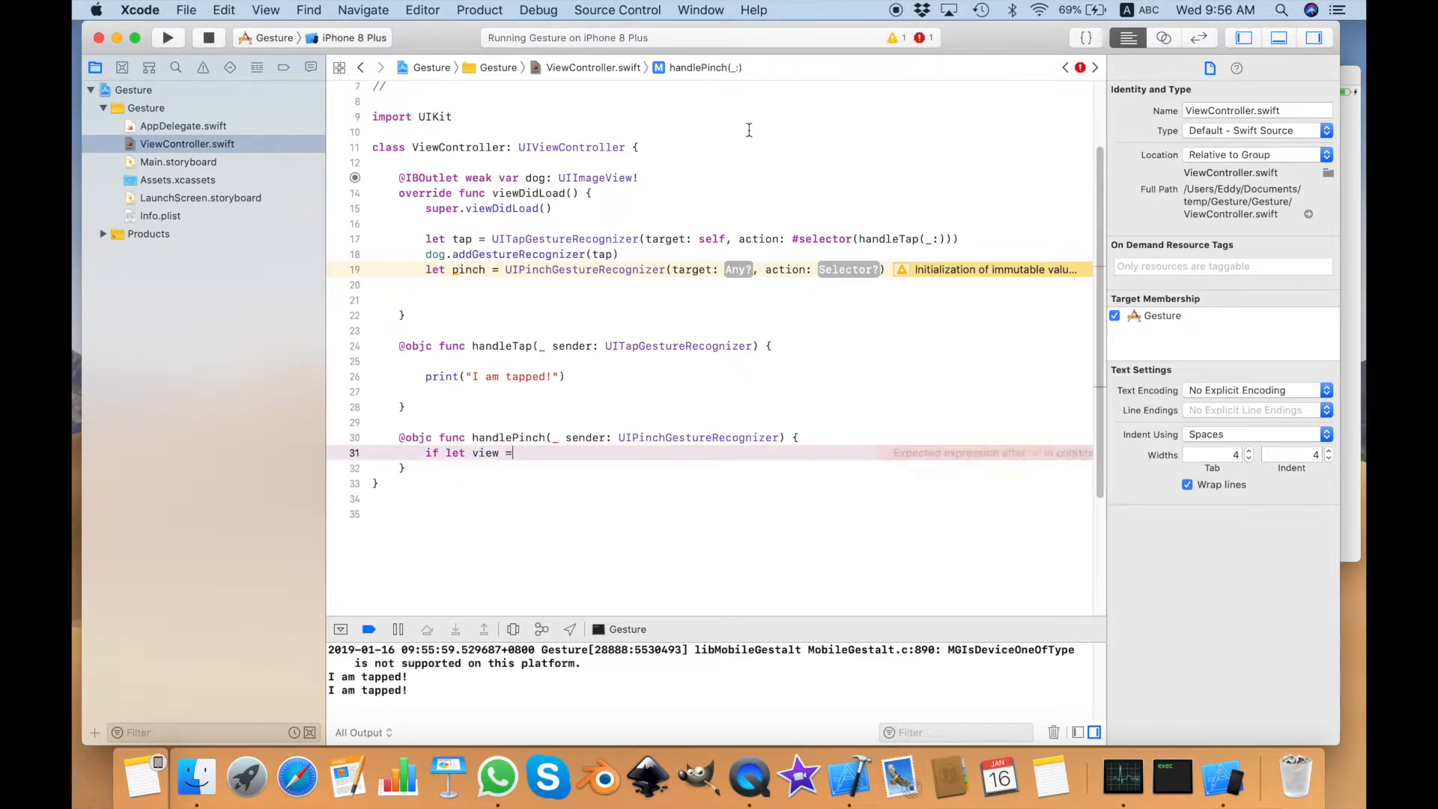
scroll(up, 3)
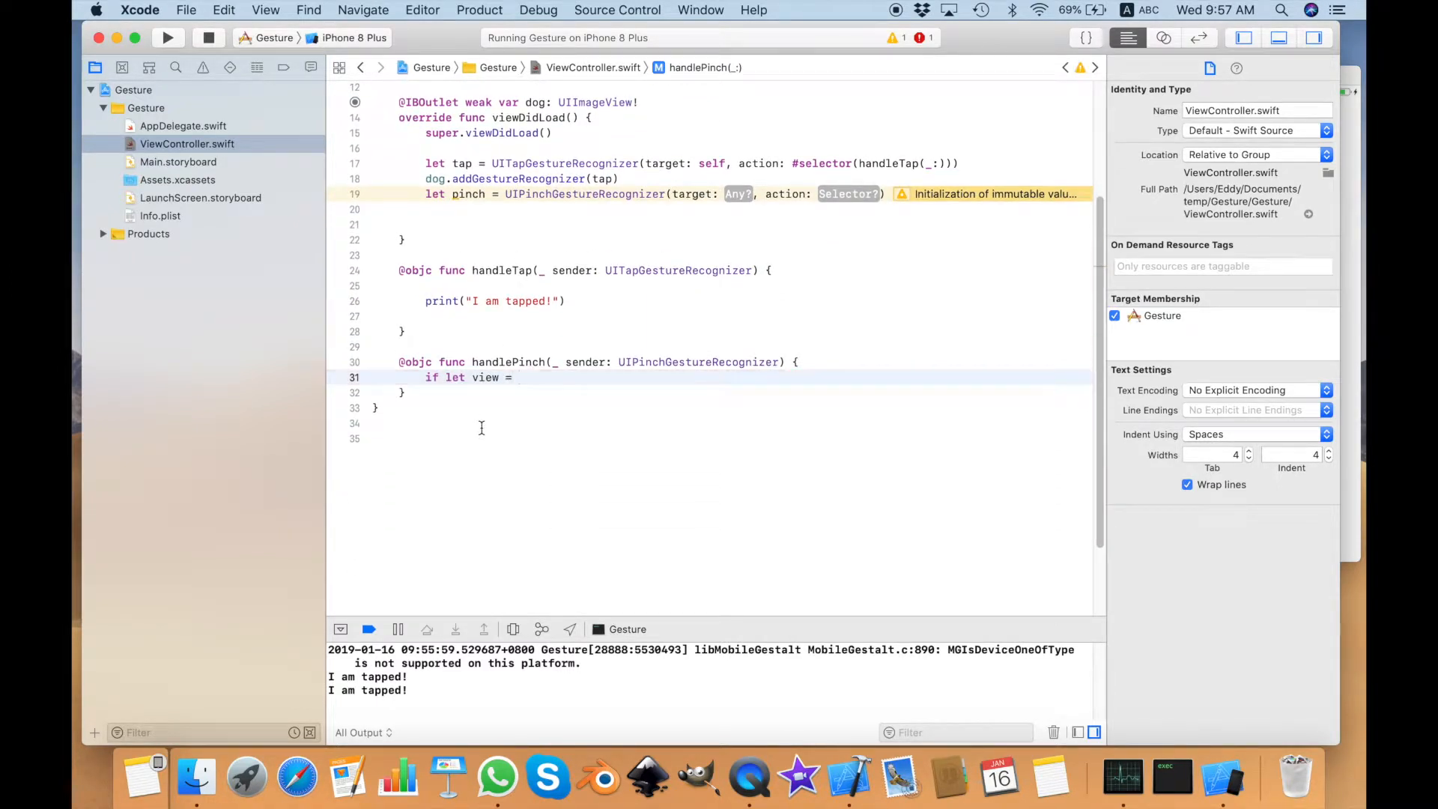
text(sender)
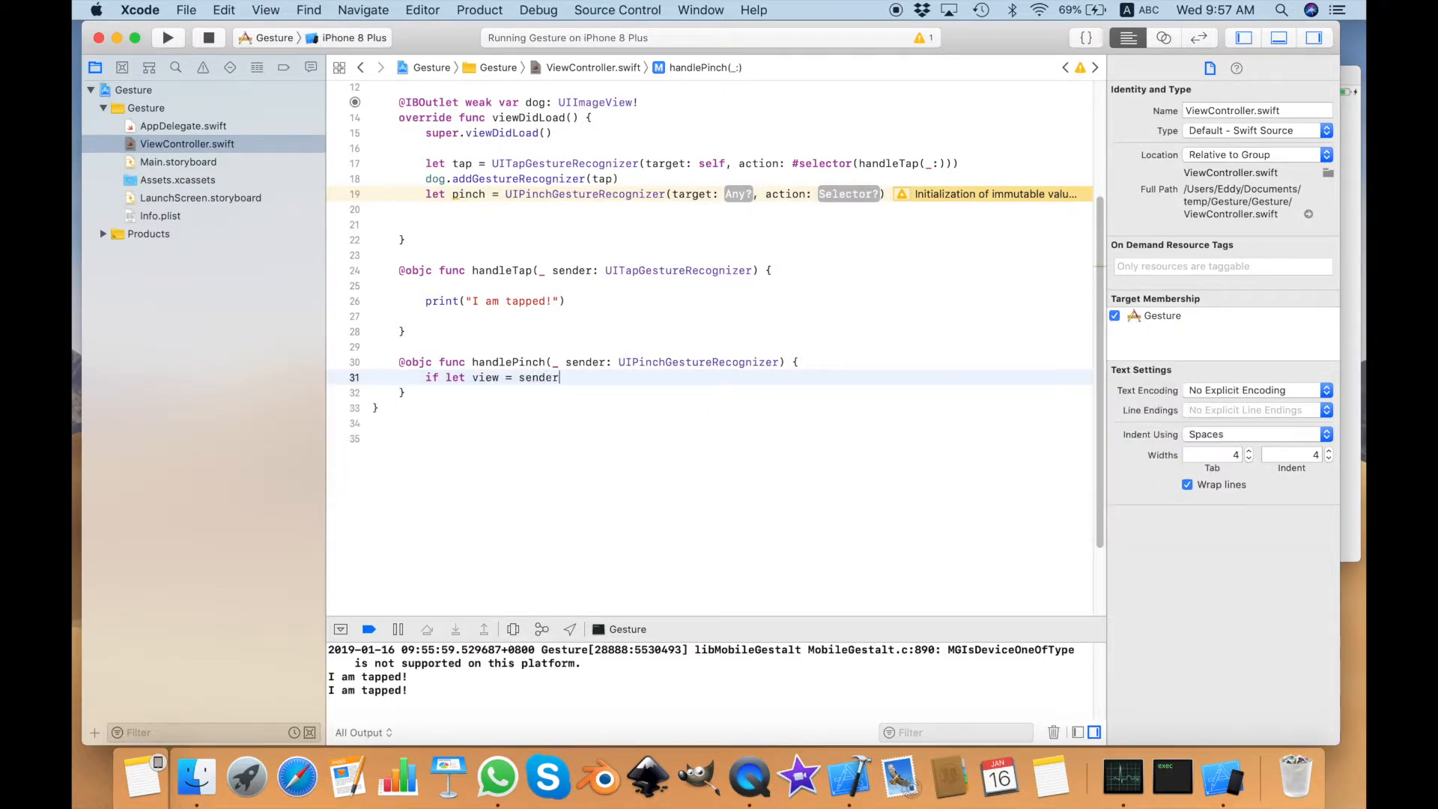
text(.view {)
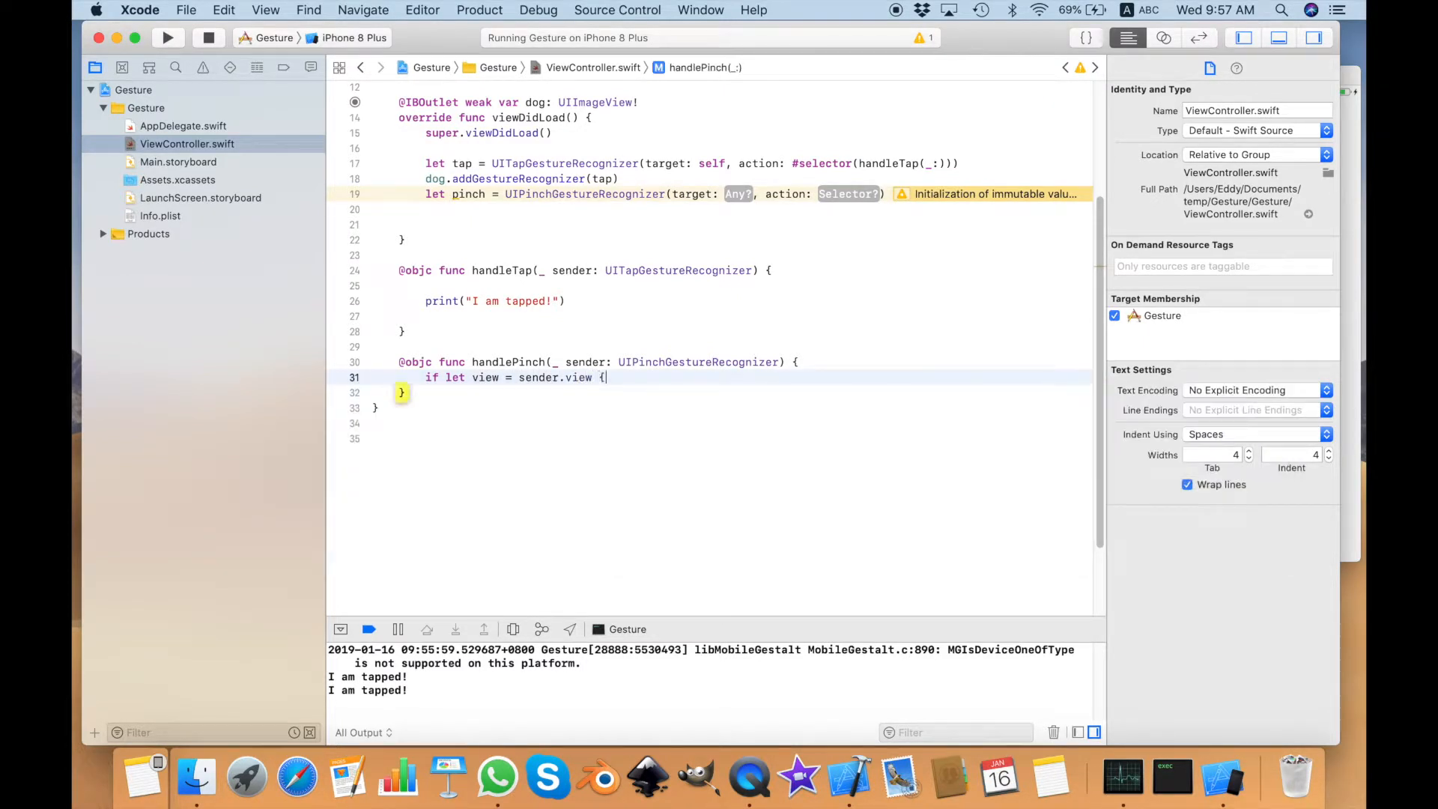
text(v)
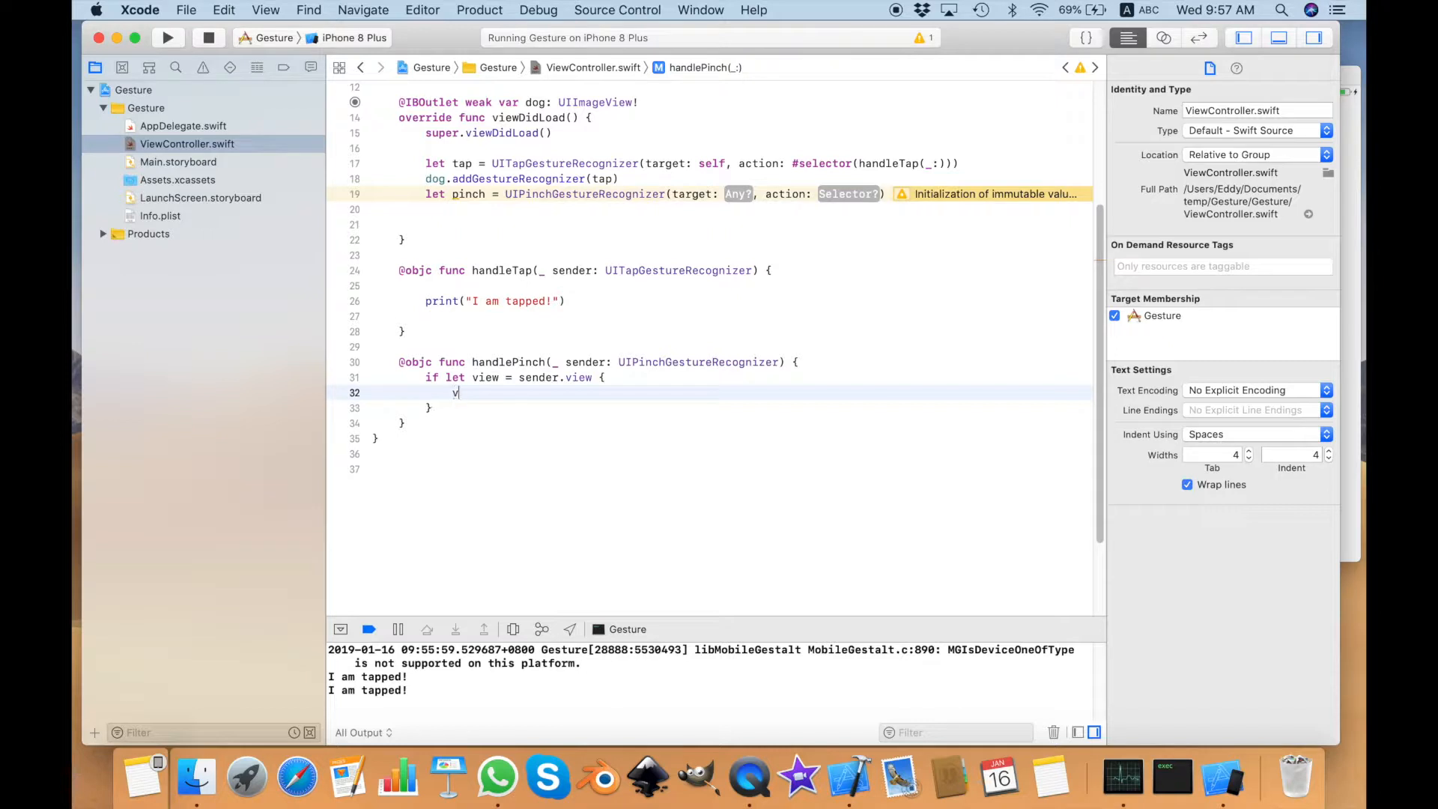
text(view.transform = v)
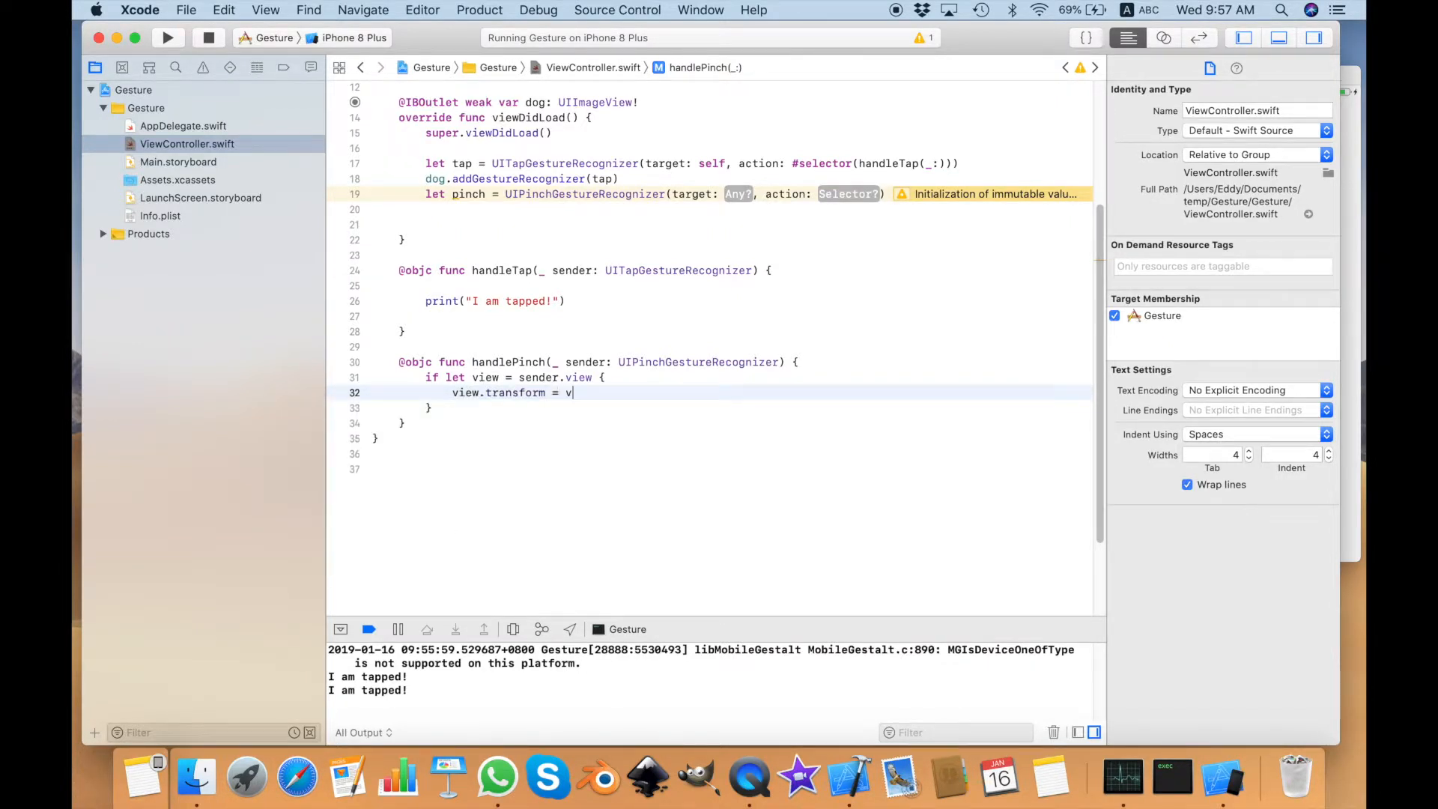
text(iew.transform.scaledBy(x: CGFloat, y: CGFloat)
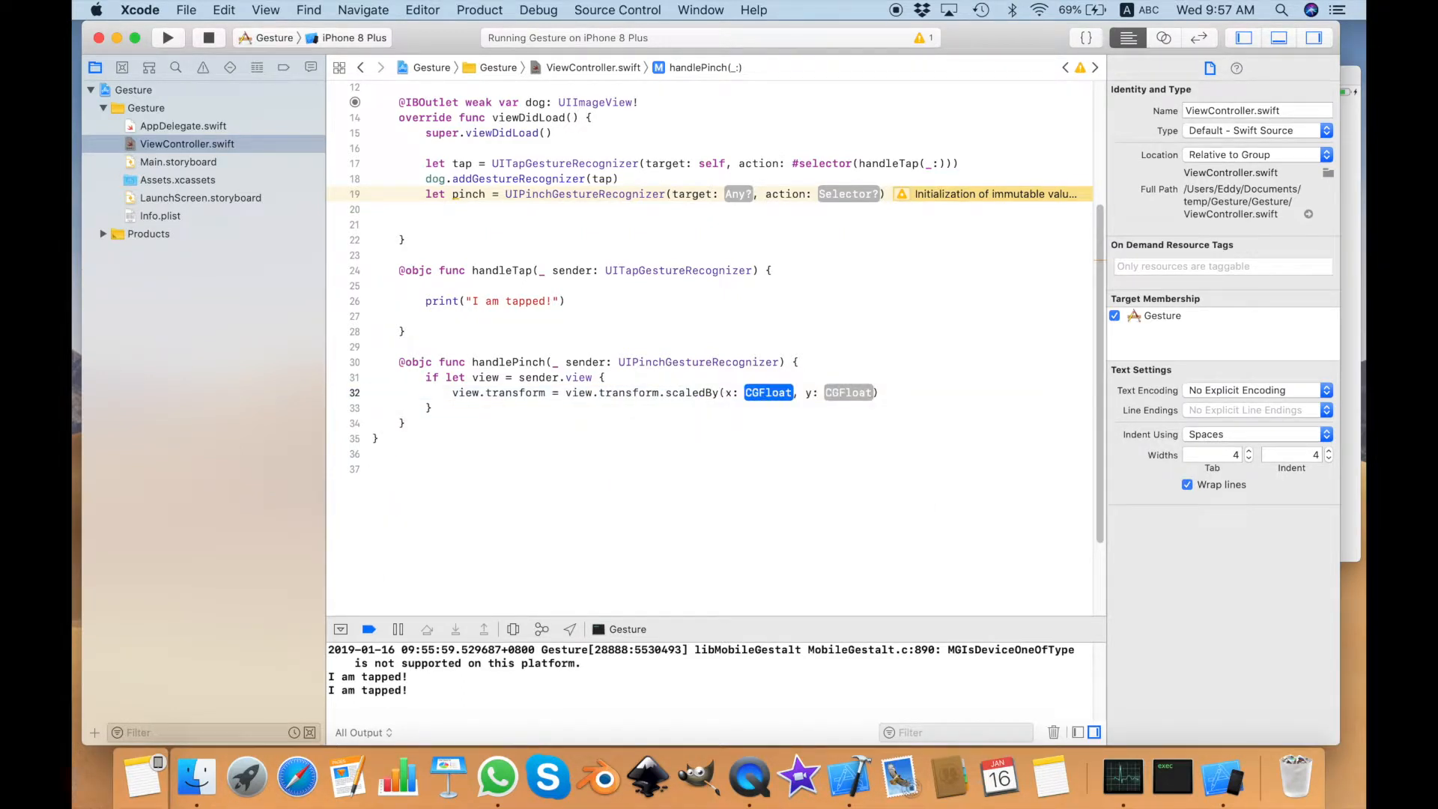
text(sender)
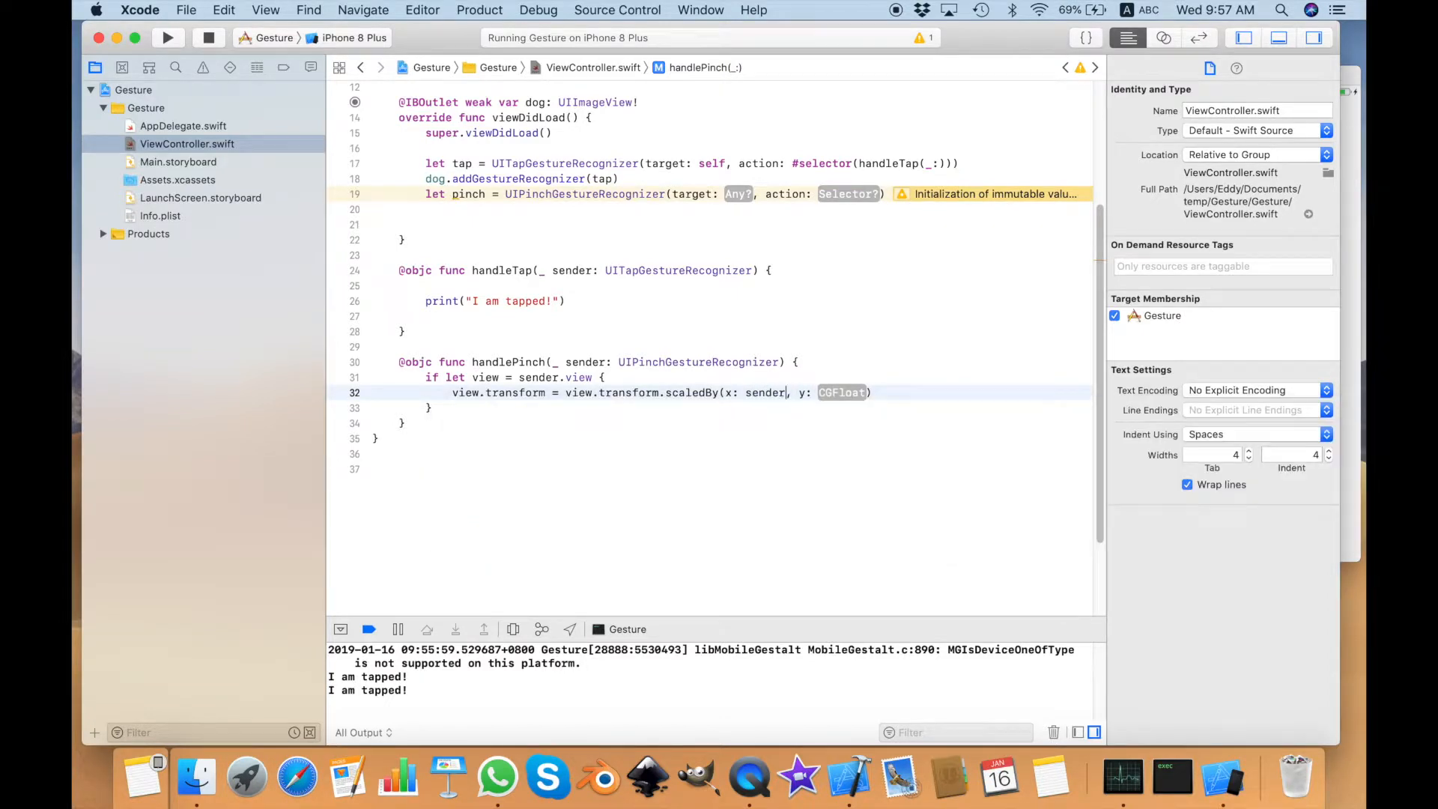
text(.scale)
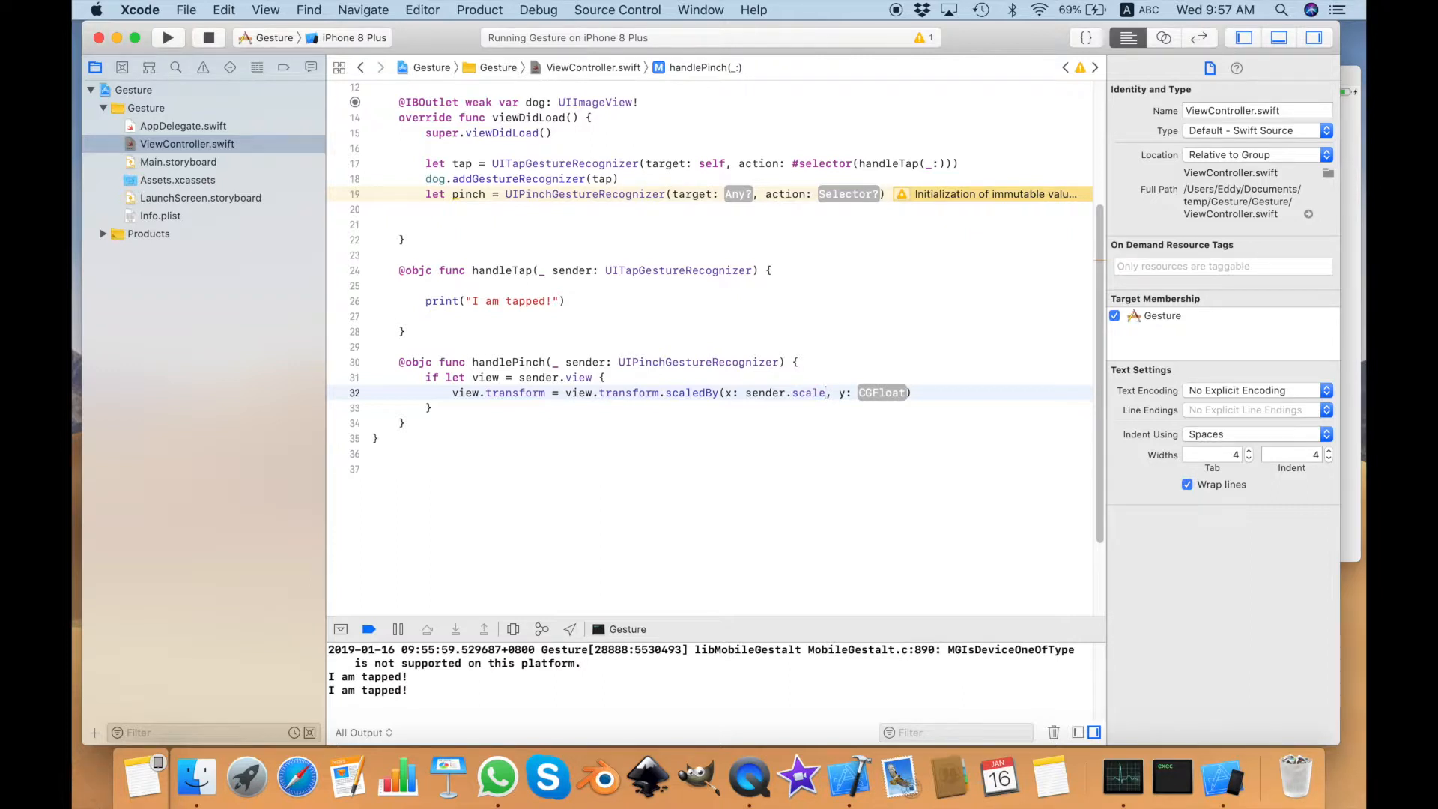
Step: Reset sender.scale to 1 after applying the transform
text(sender.)
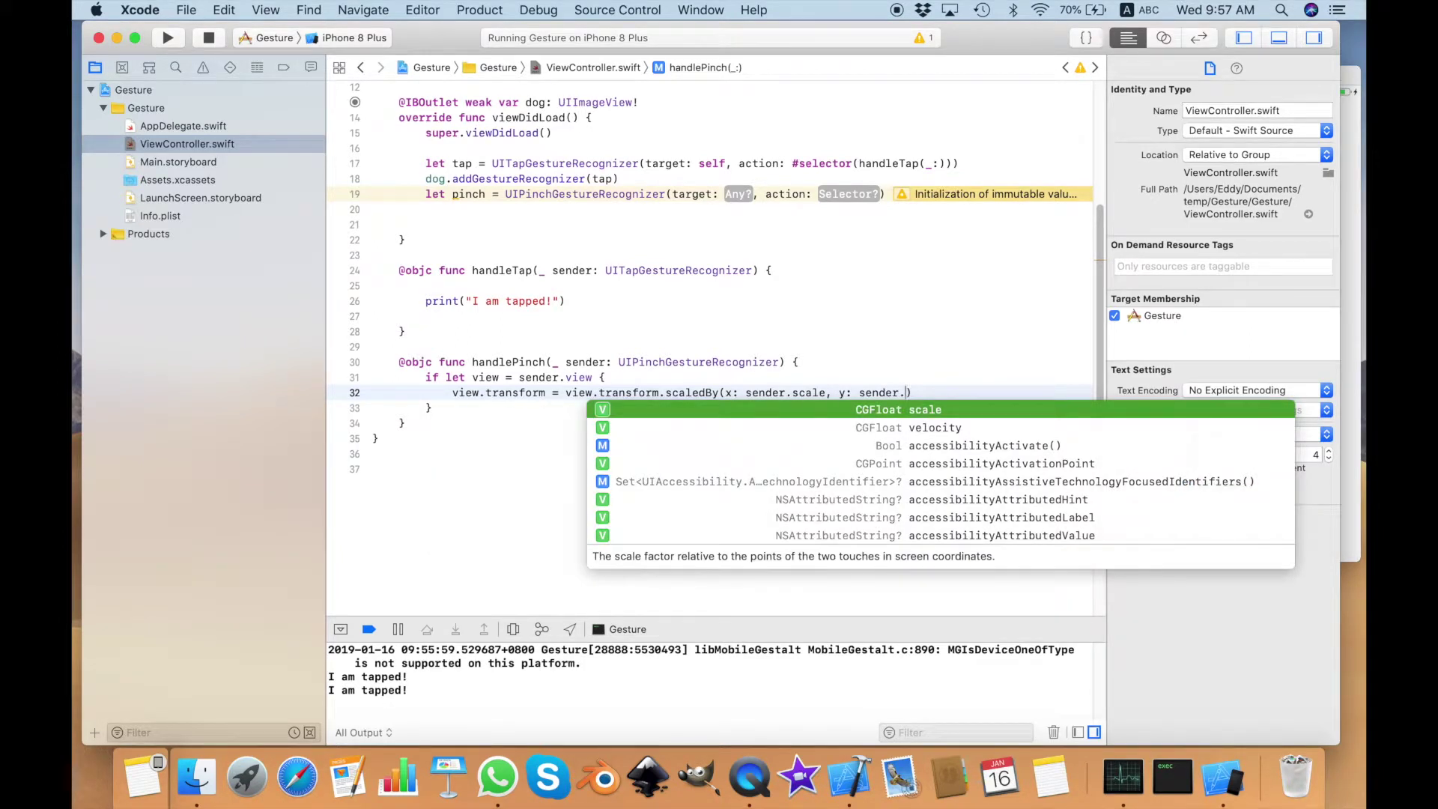
text(scale)
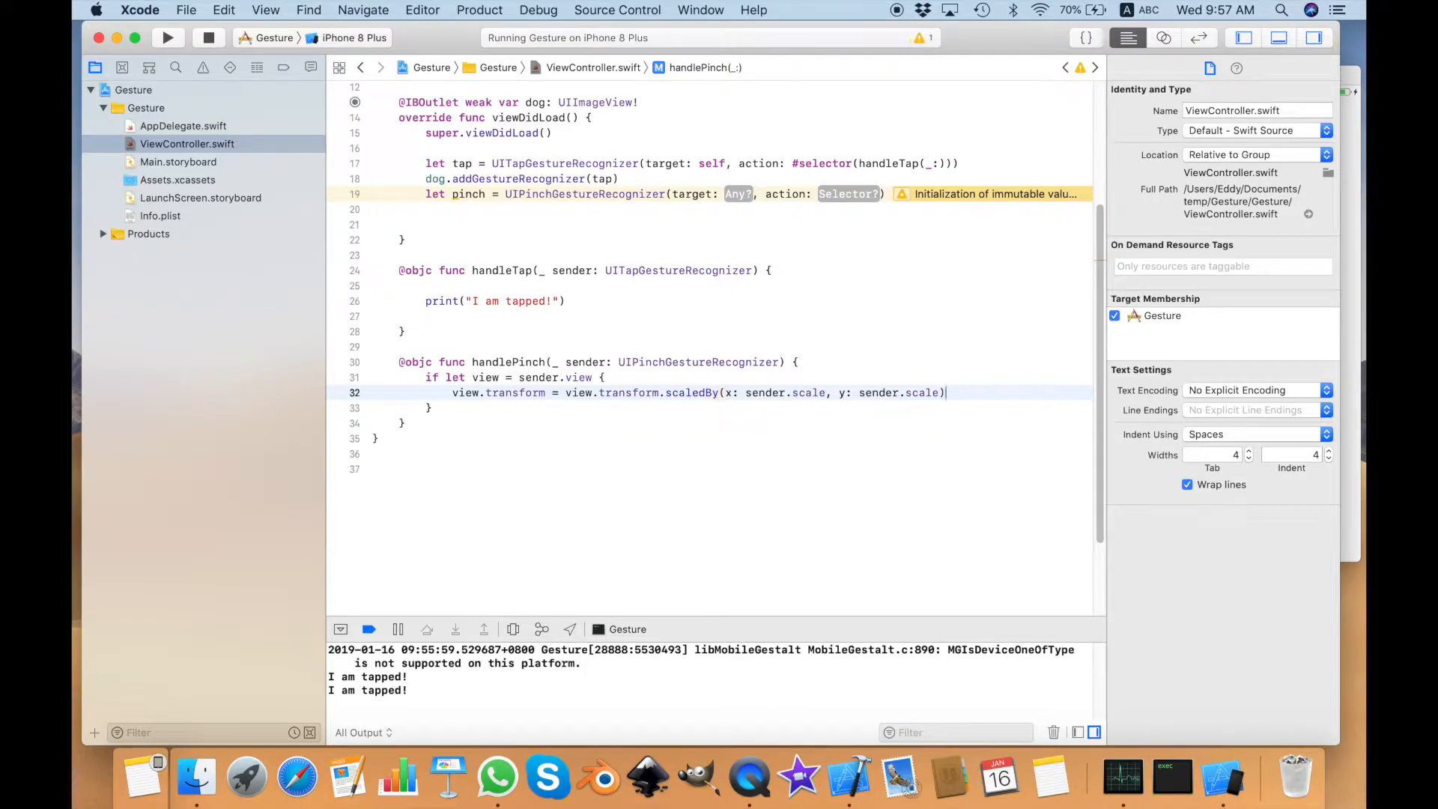
text(sca)
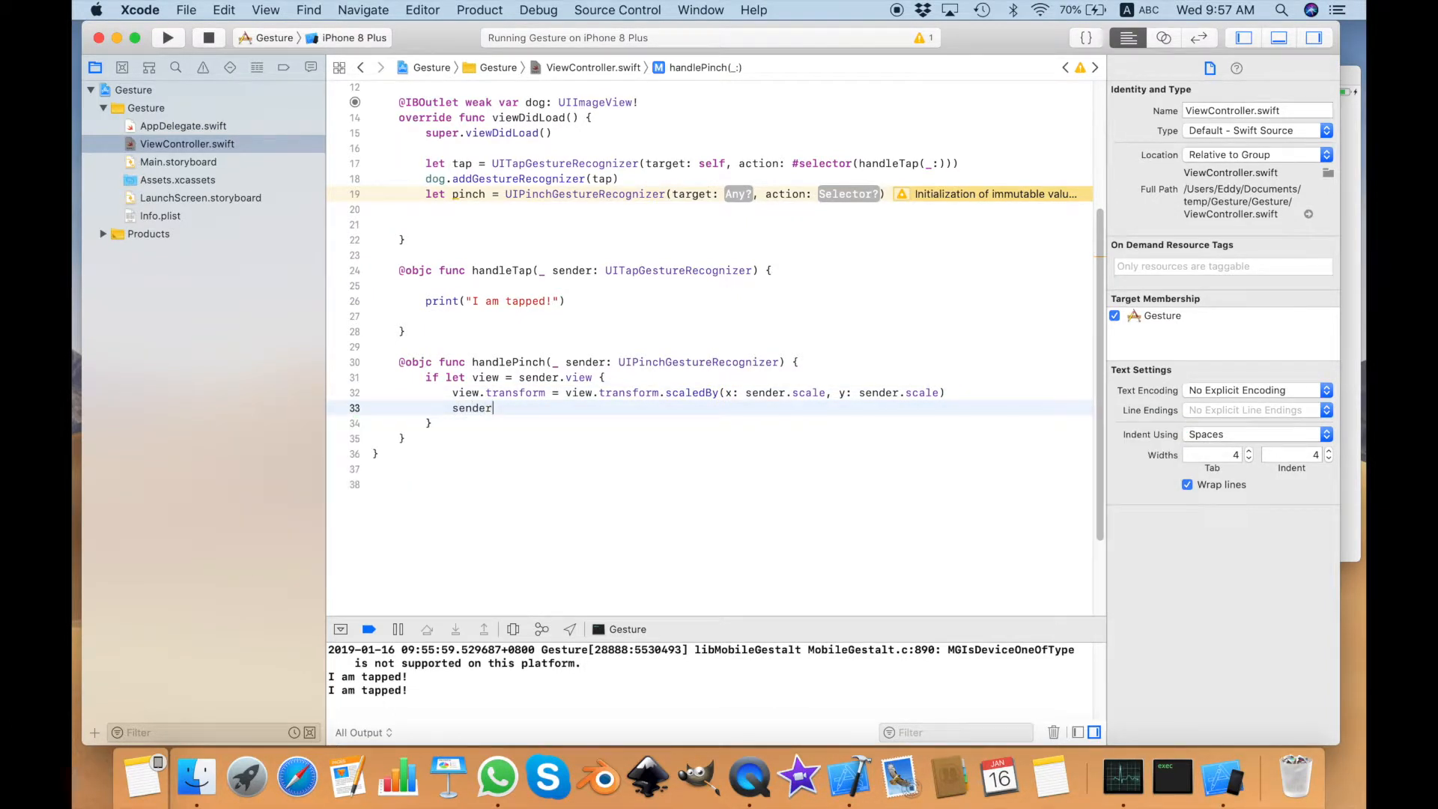
text(.scale = 1)
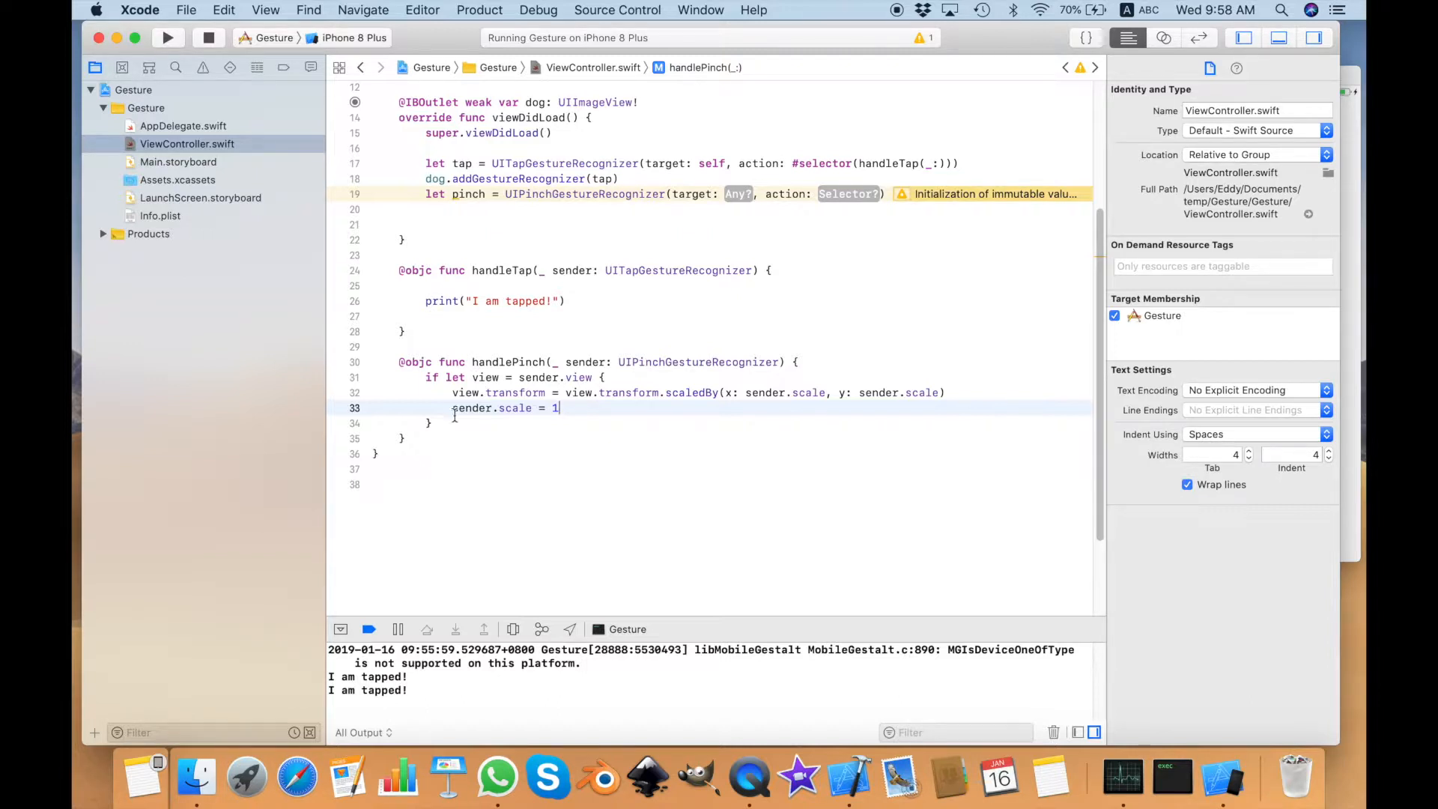
Step: Give the pinch recognizer target self and #selector(handlePinch(_:)), add it to dog, and rebuild
text(self)
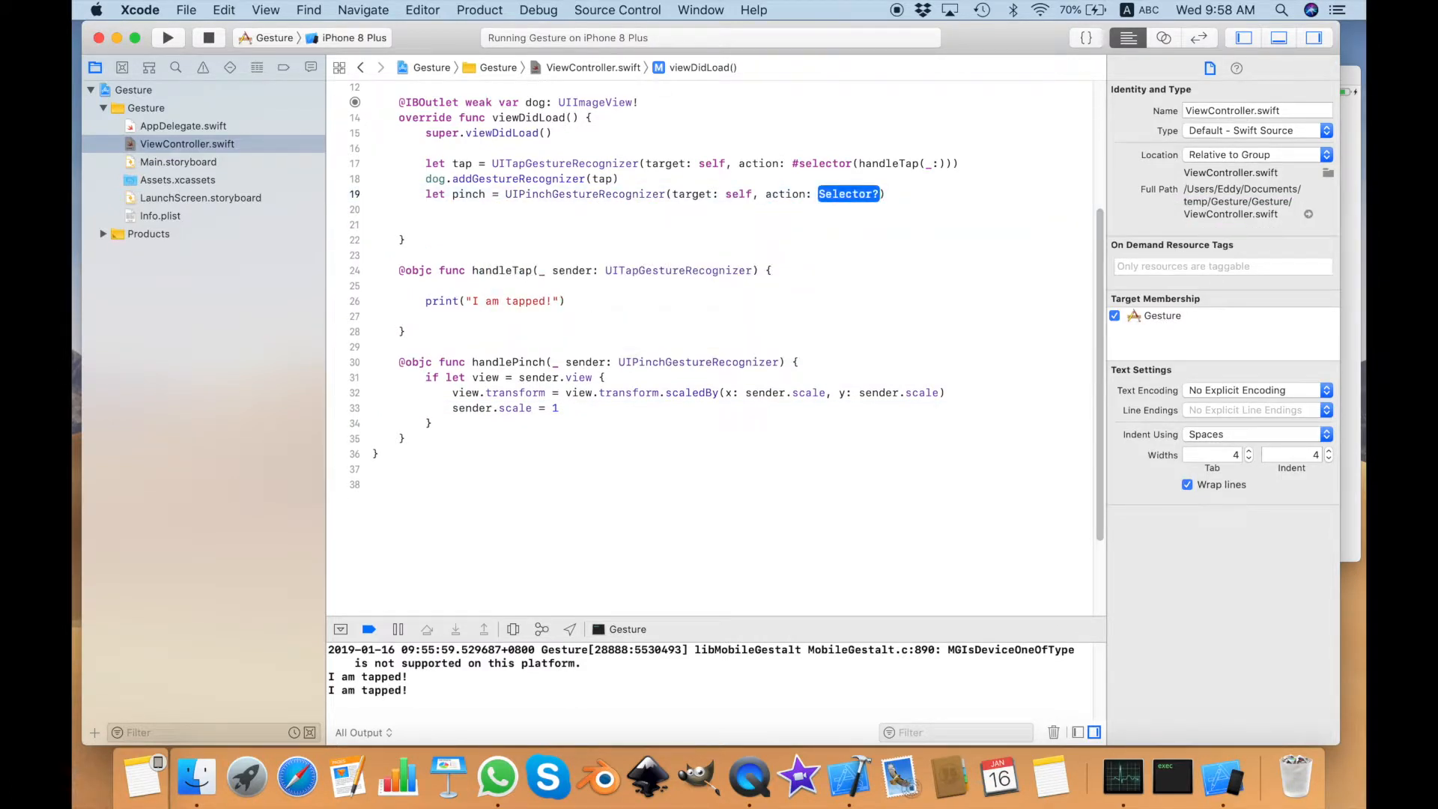
text(@s)
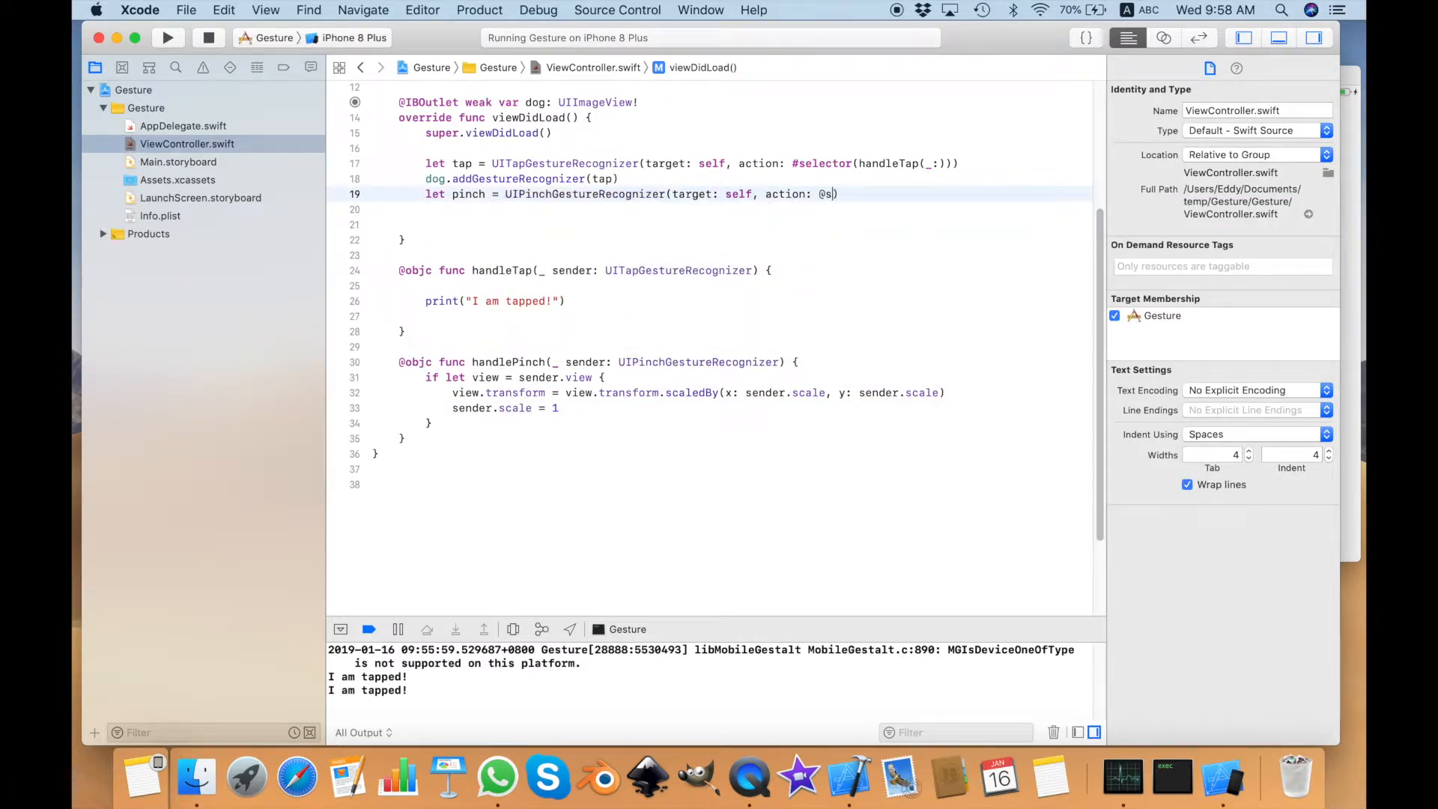
text(#sel)
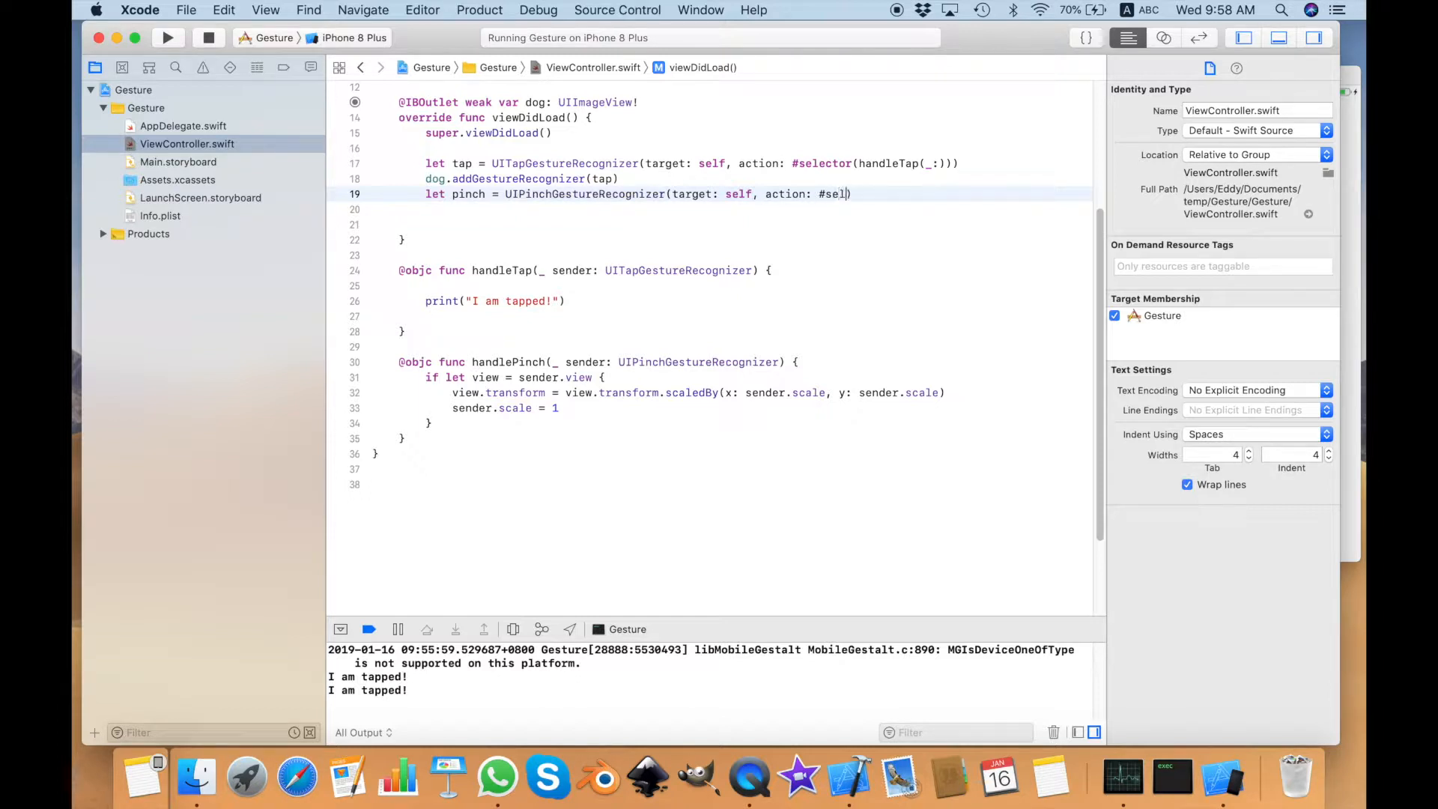
text(ha)
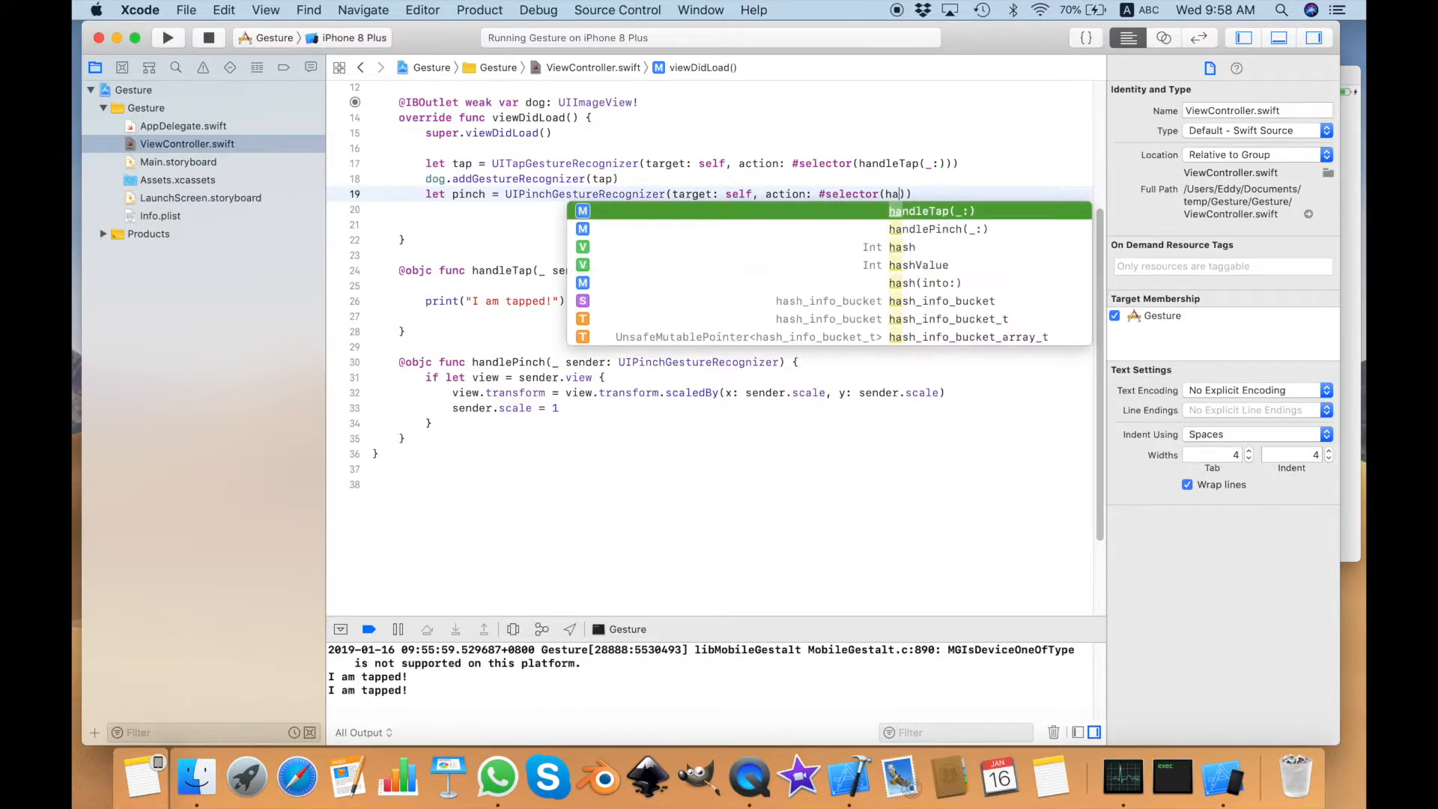
click(938, 228)
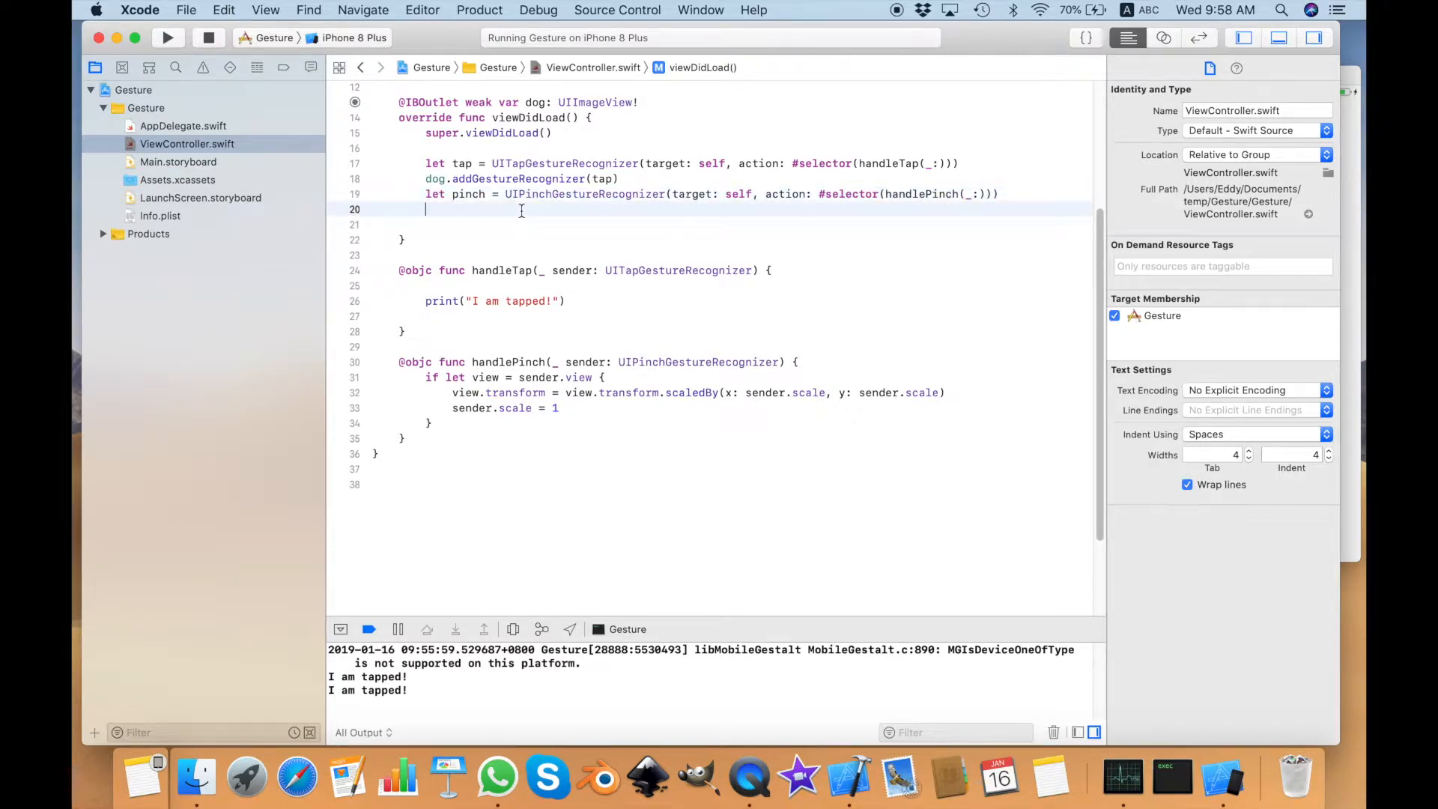
text(dog.addGestureRecognizer(pinch)
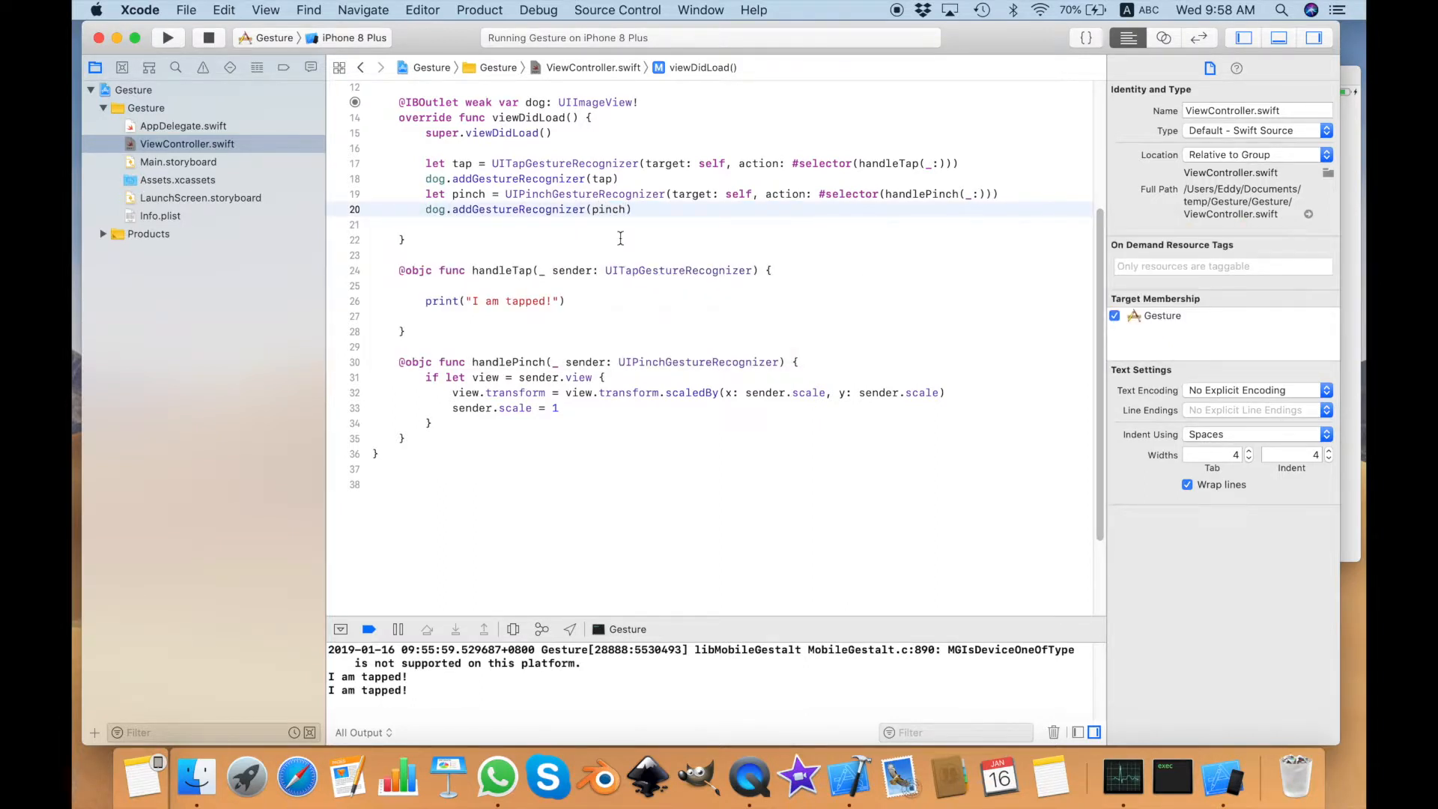
click(208, 37)
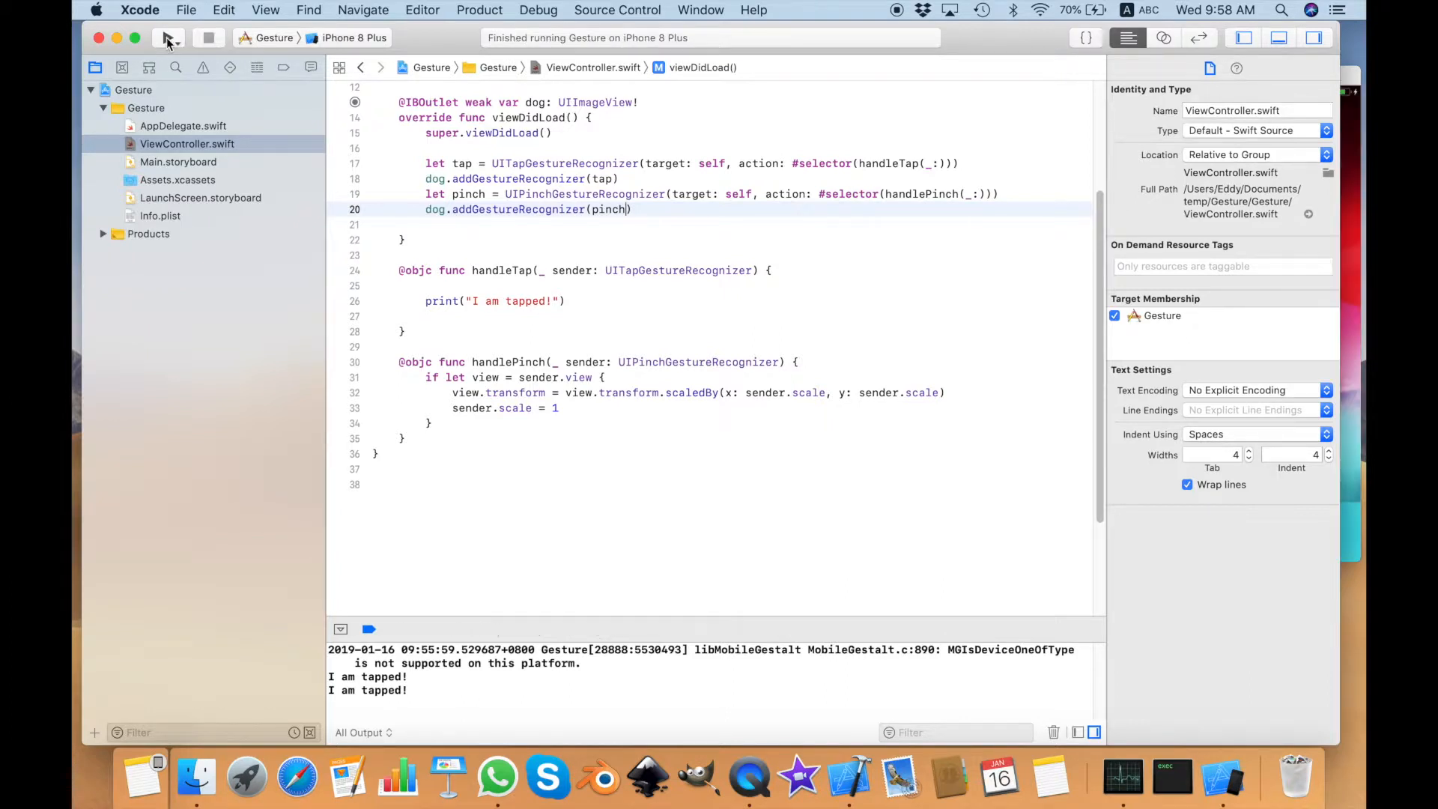
Step: Relaunch the app in Simulator and tap the dog image to log "I am tapped!"
click(167, 38)
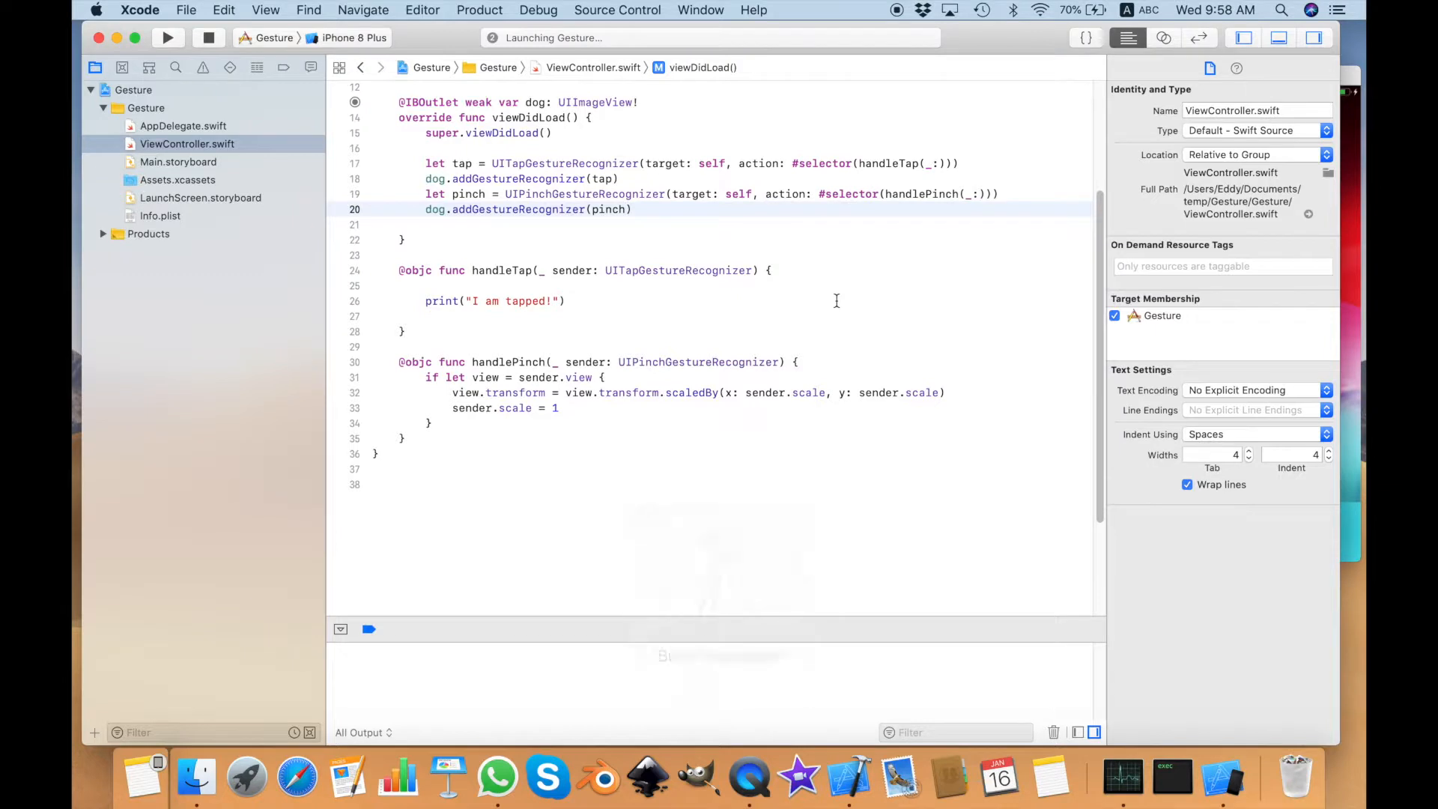
click(168, 37)
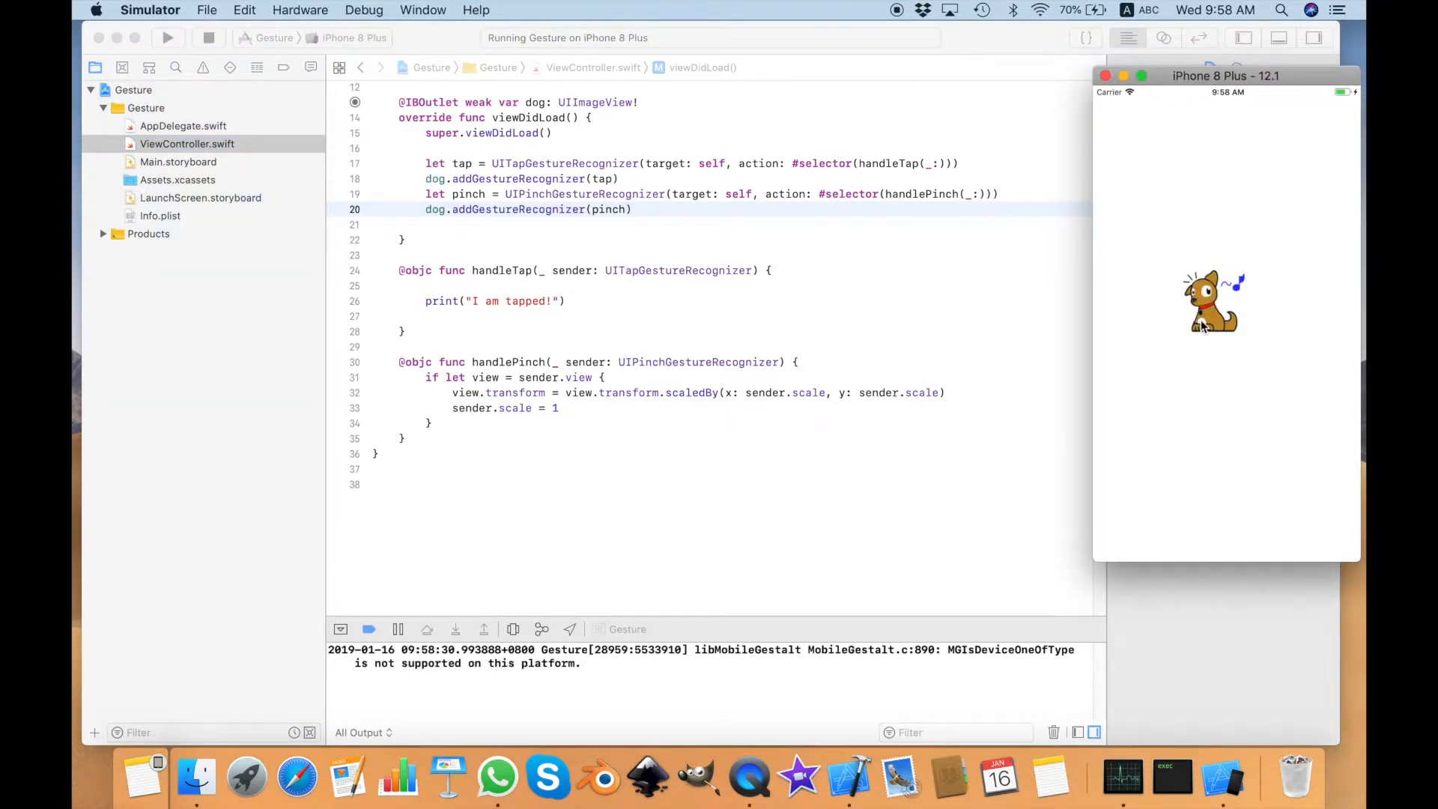
click(1210, 307)
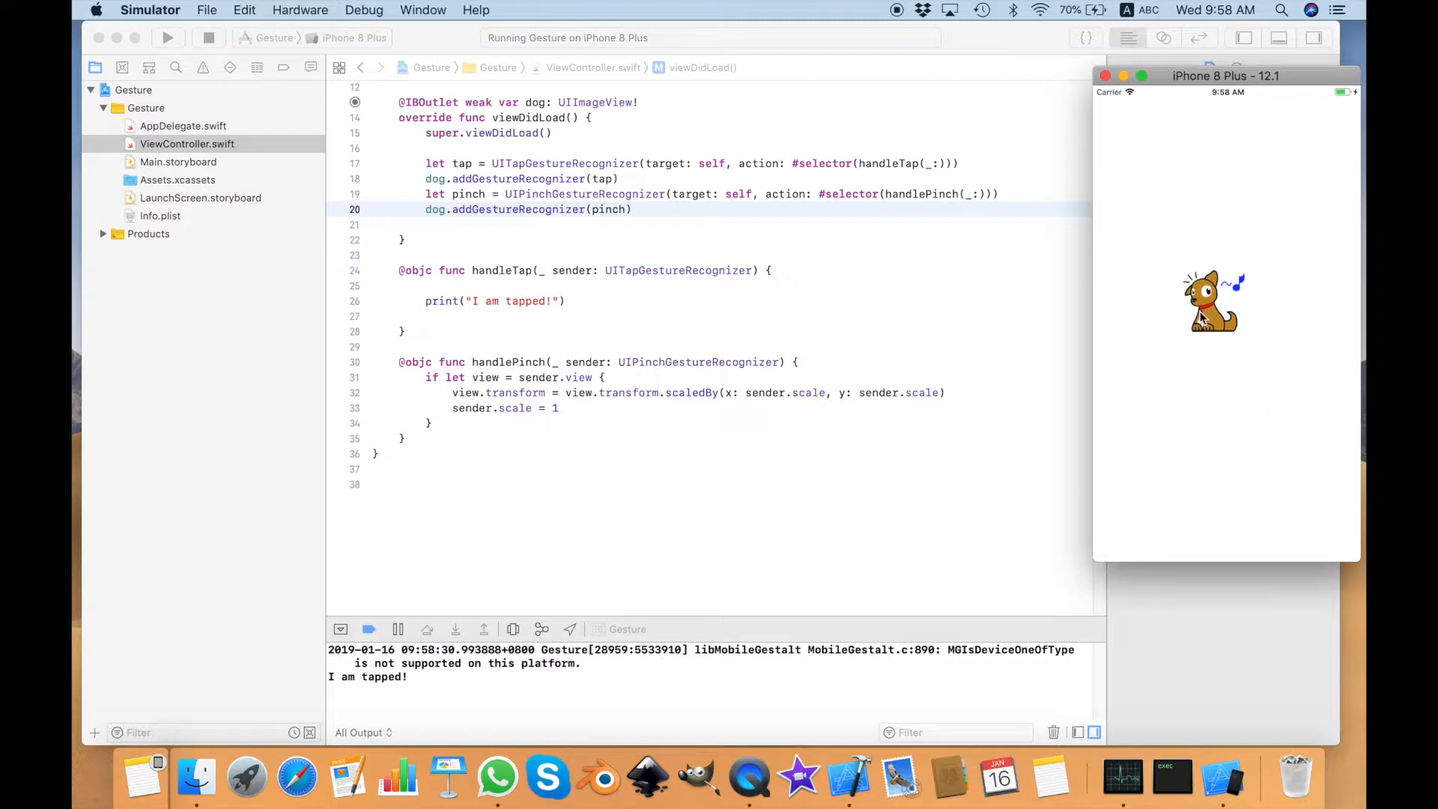
mouse_move(1210, 316)
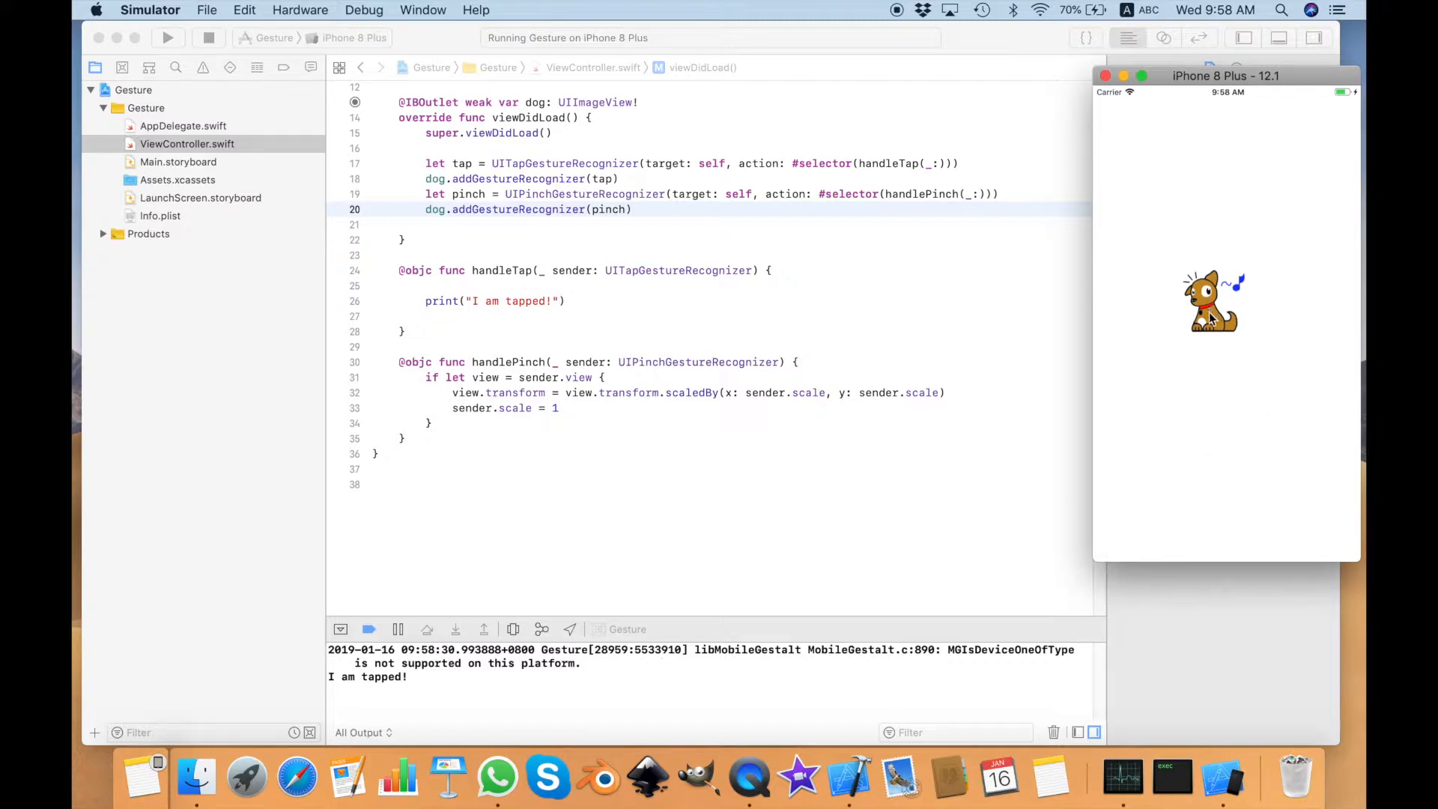
click(1192, 303)
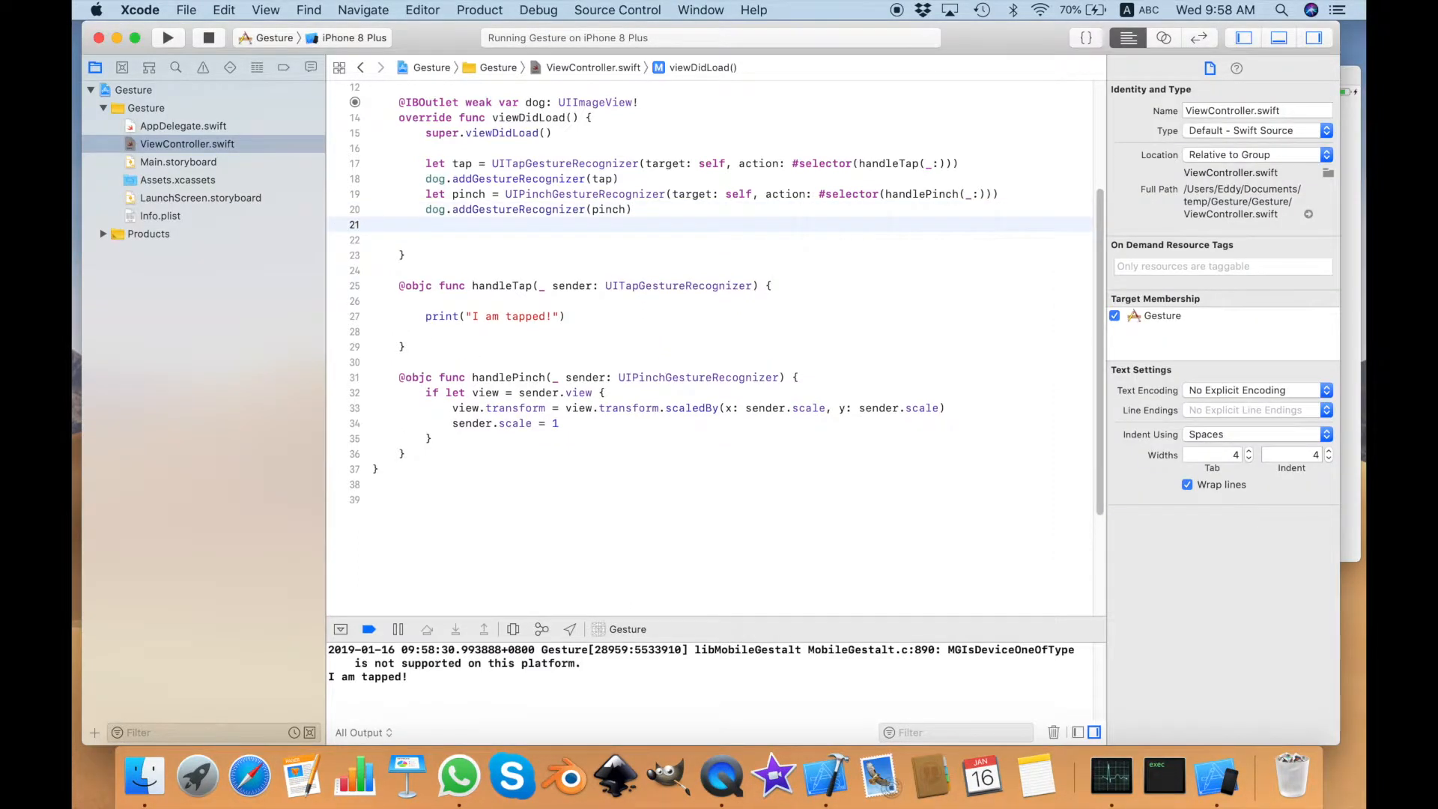
Step: Declare let rotation = UIRotationGestureRecognizer(target:action:) in viewDidLoad via autocomplete
text(let ro)
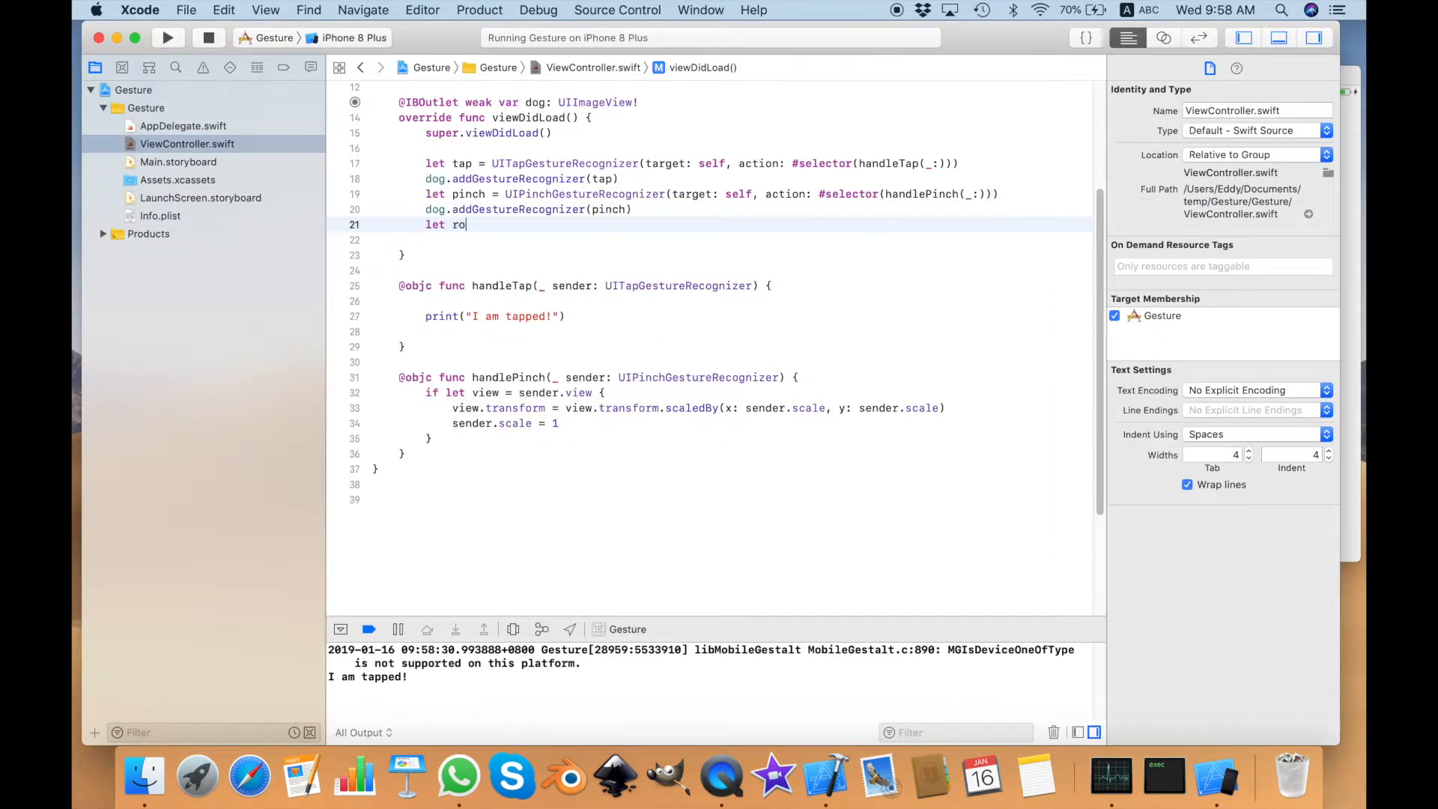
text(rotataion =)
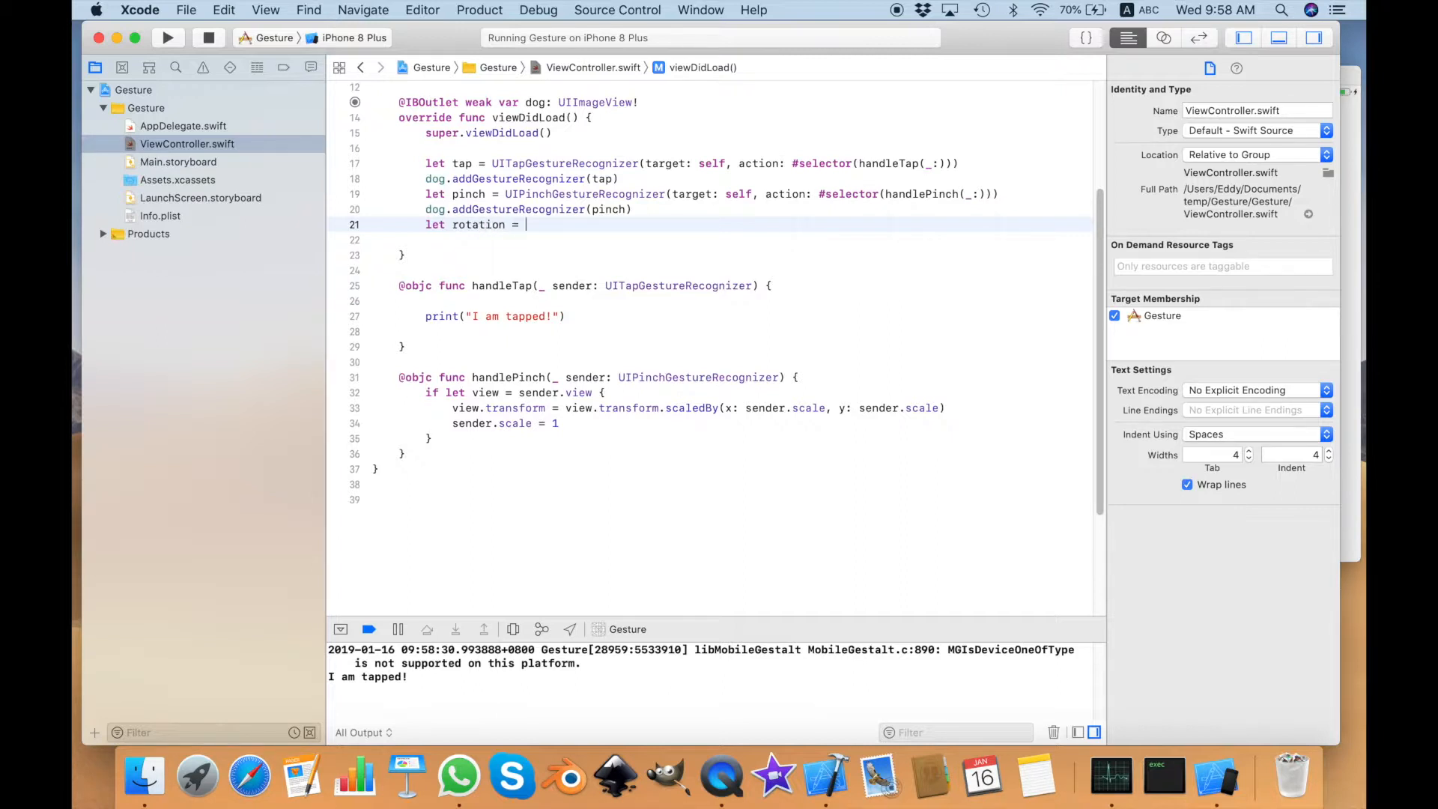
text(UI)
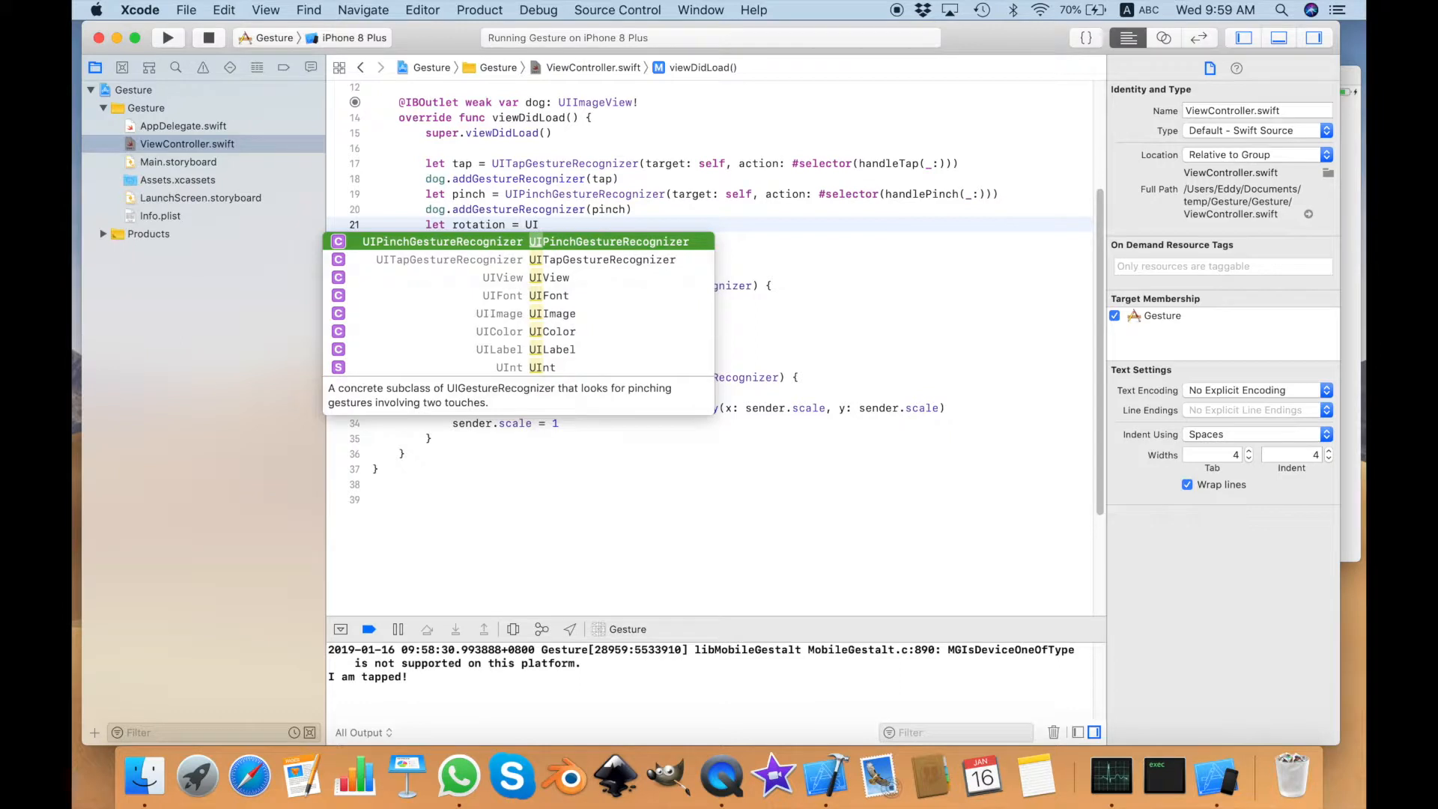
text(ro)
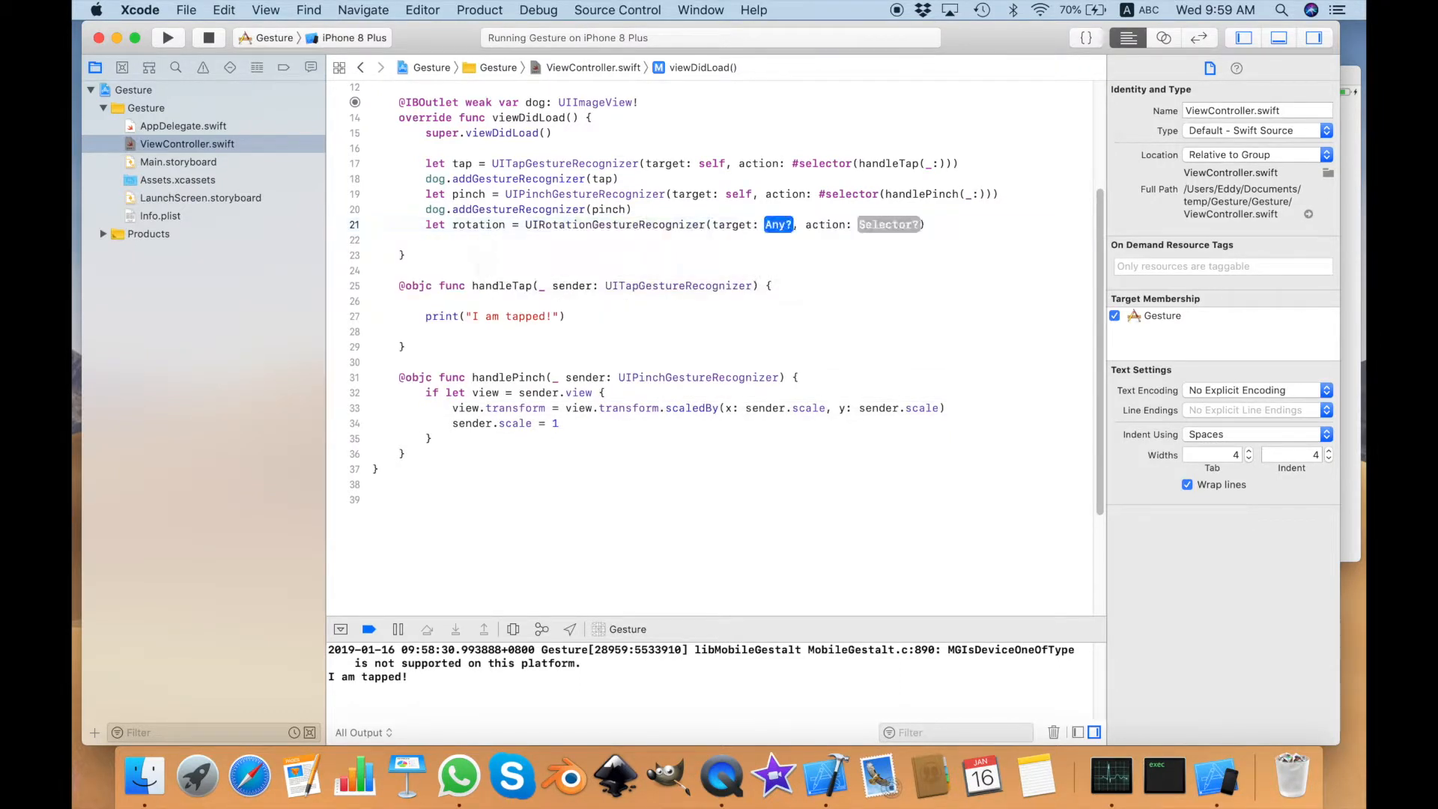
click(403, 452)
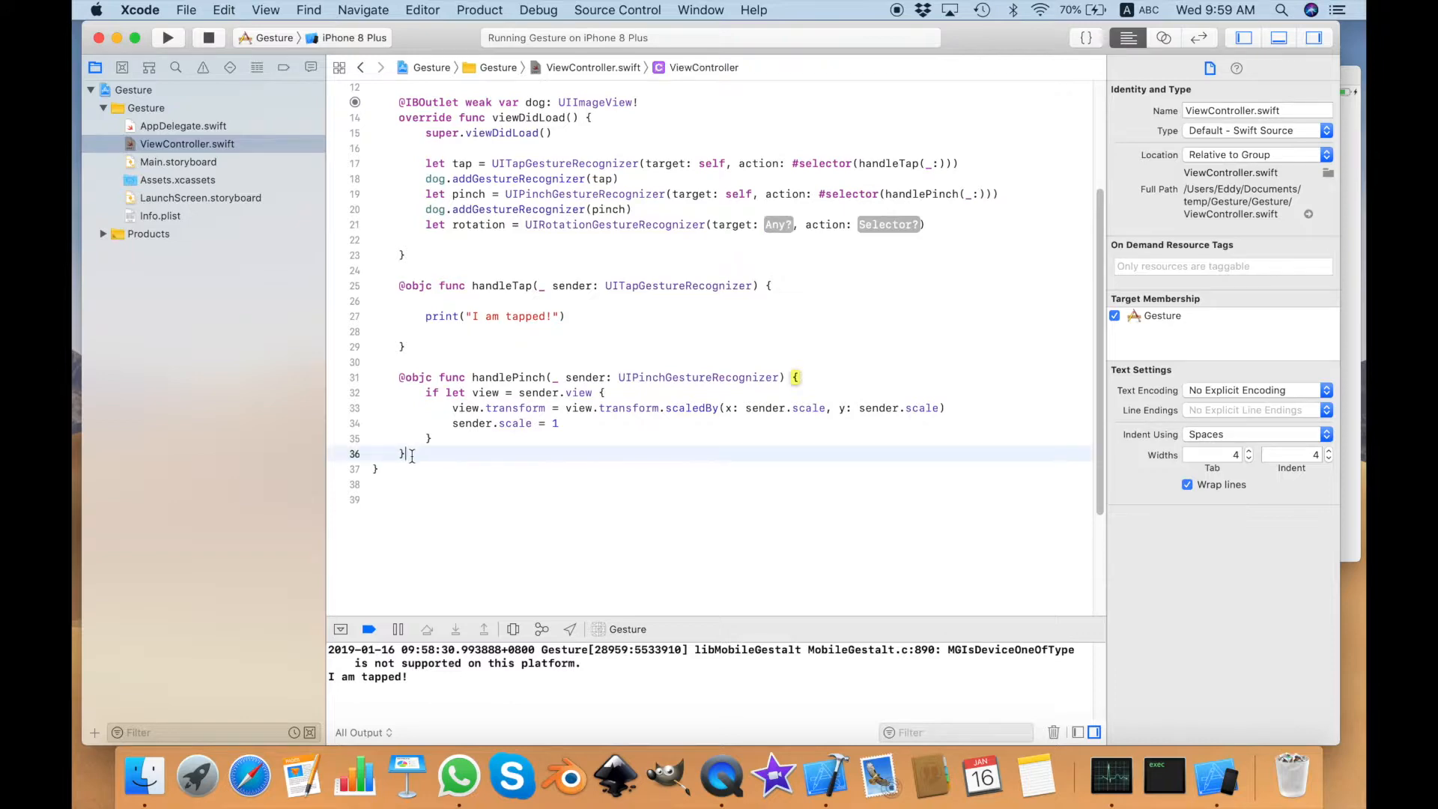
text(@objc func)
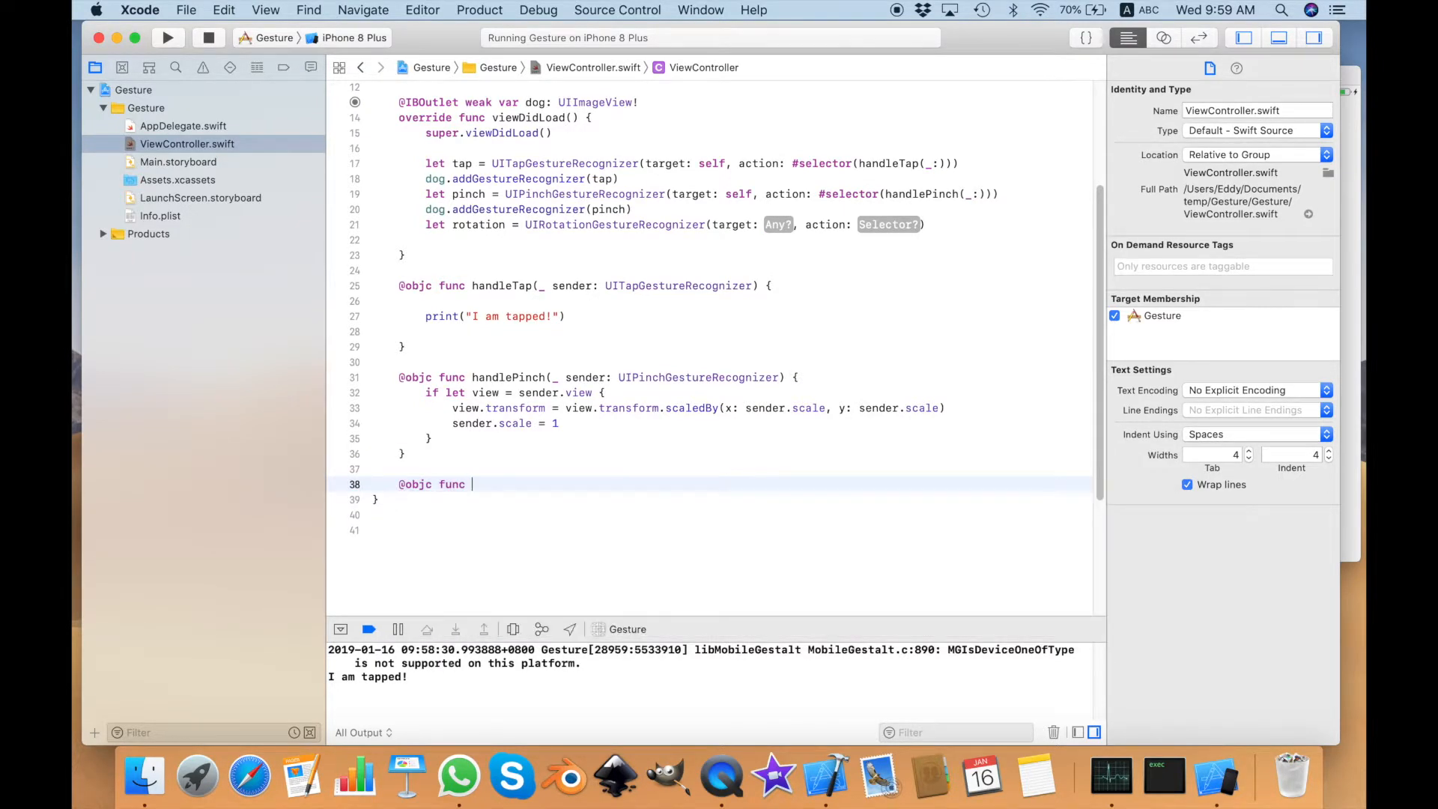
Step: Declare handleRotation(_ sender: UIRotationGestureRecognizer) as the new handler
text(handleRotati)
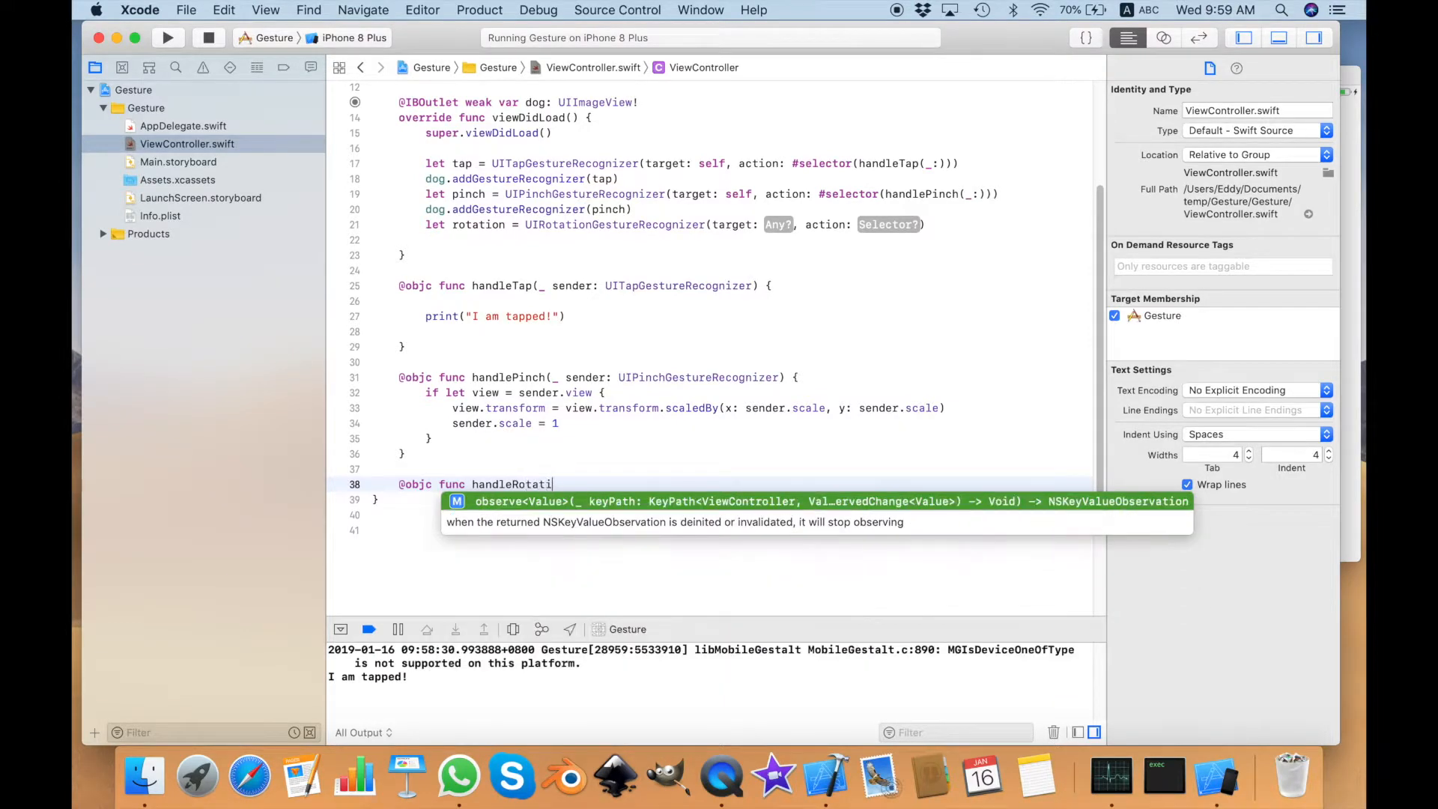
text(on(_ se)
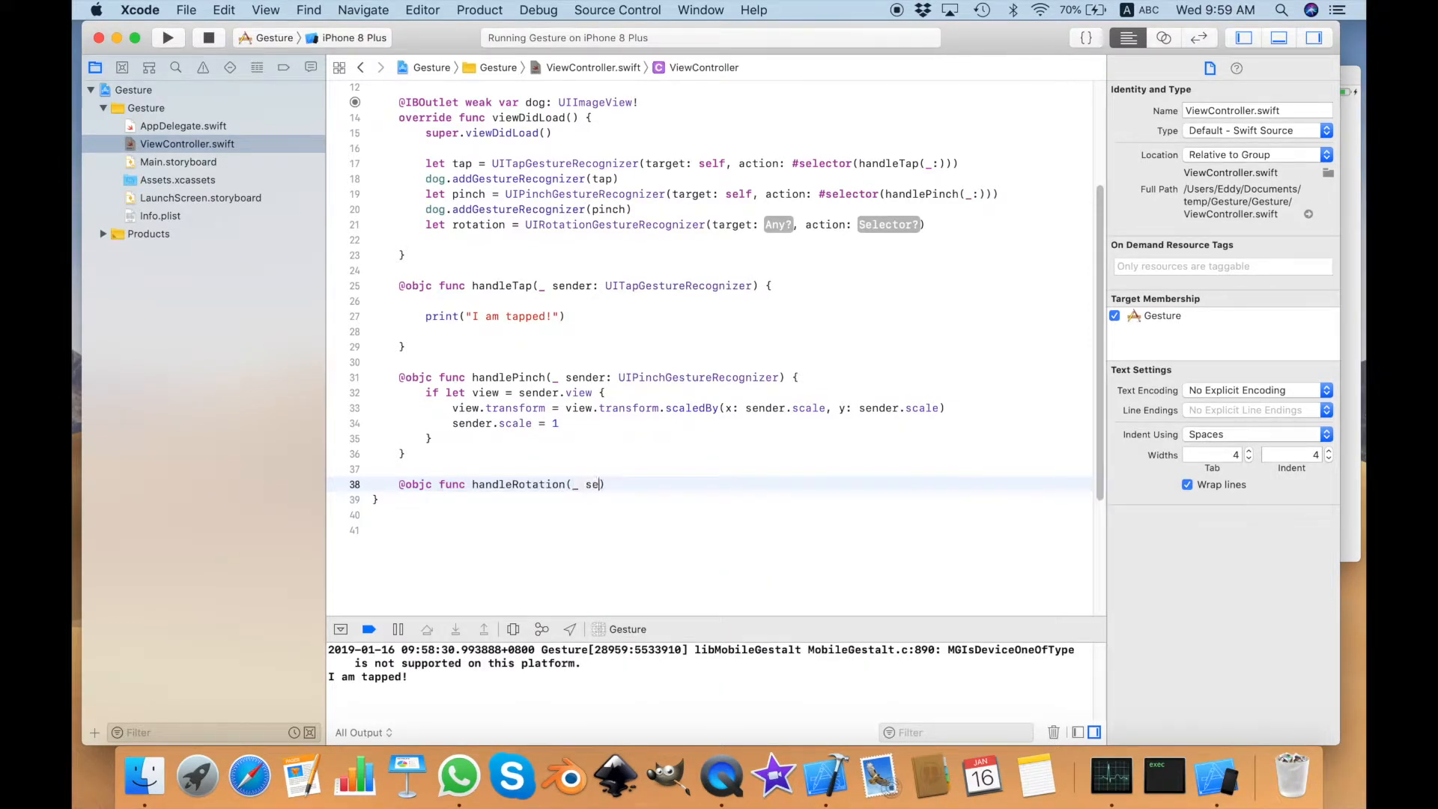
text(UIRotationGestureRecognizer)
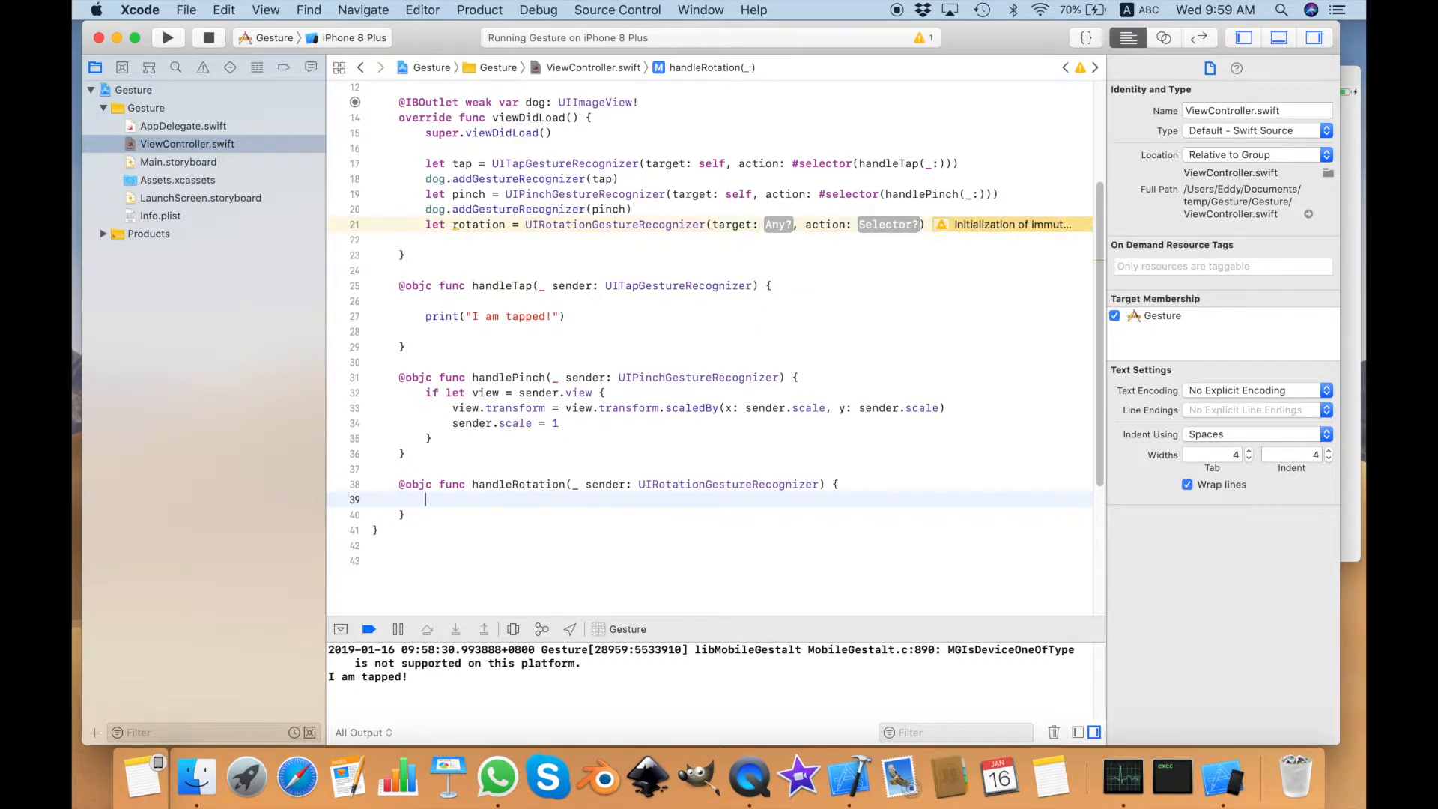
Step: Rotate sender.view's transform by sender.rotation and reset sender.rotation to 0
text(if let)
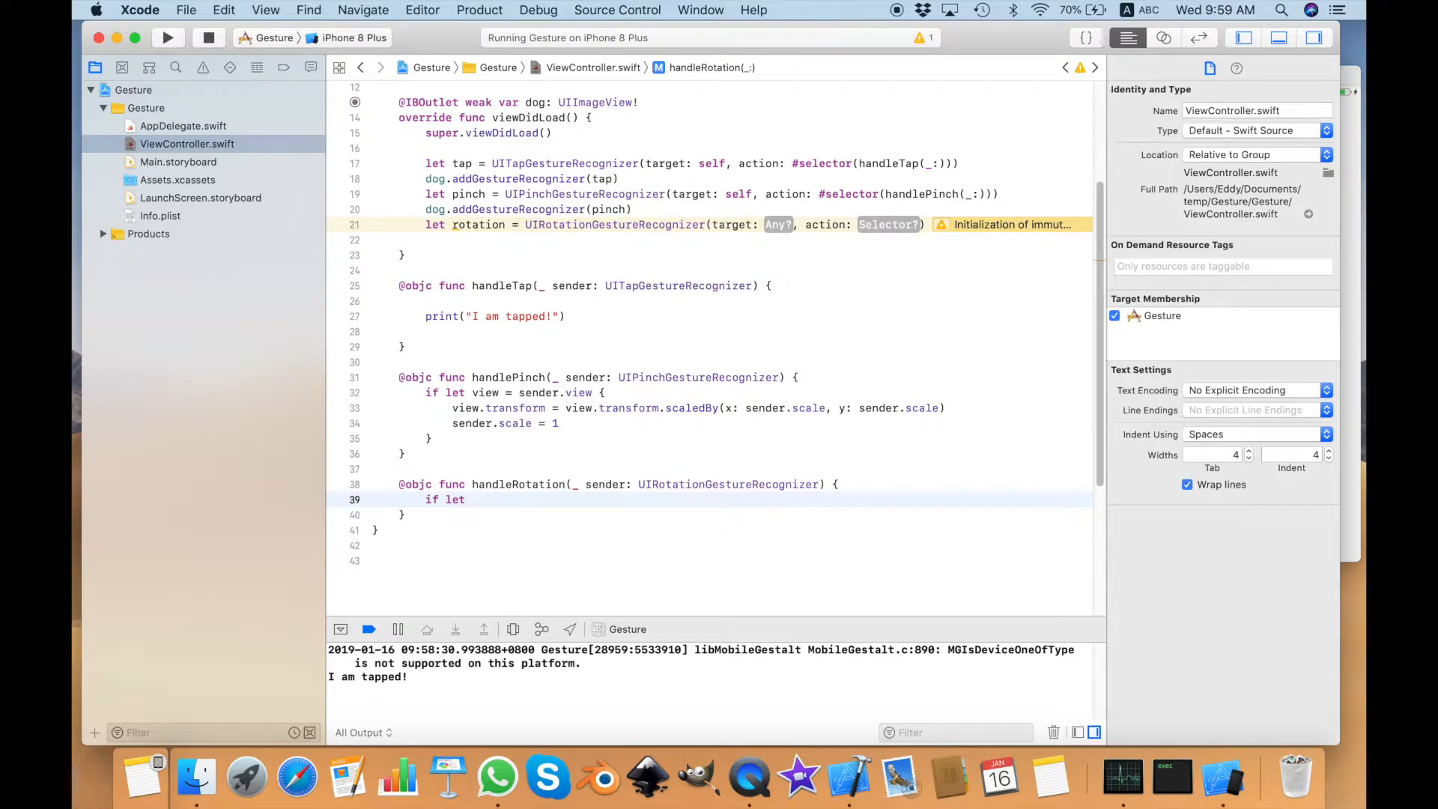
text(view = sender.view {)
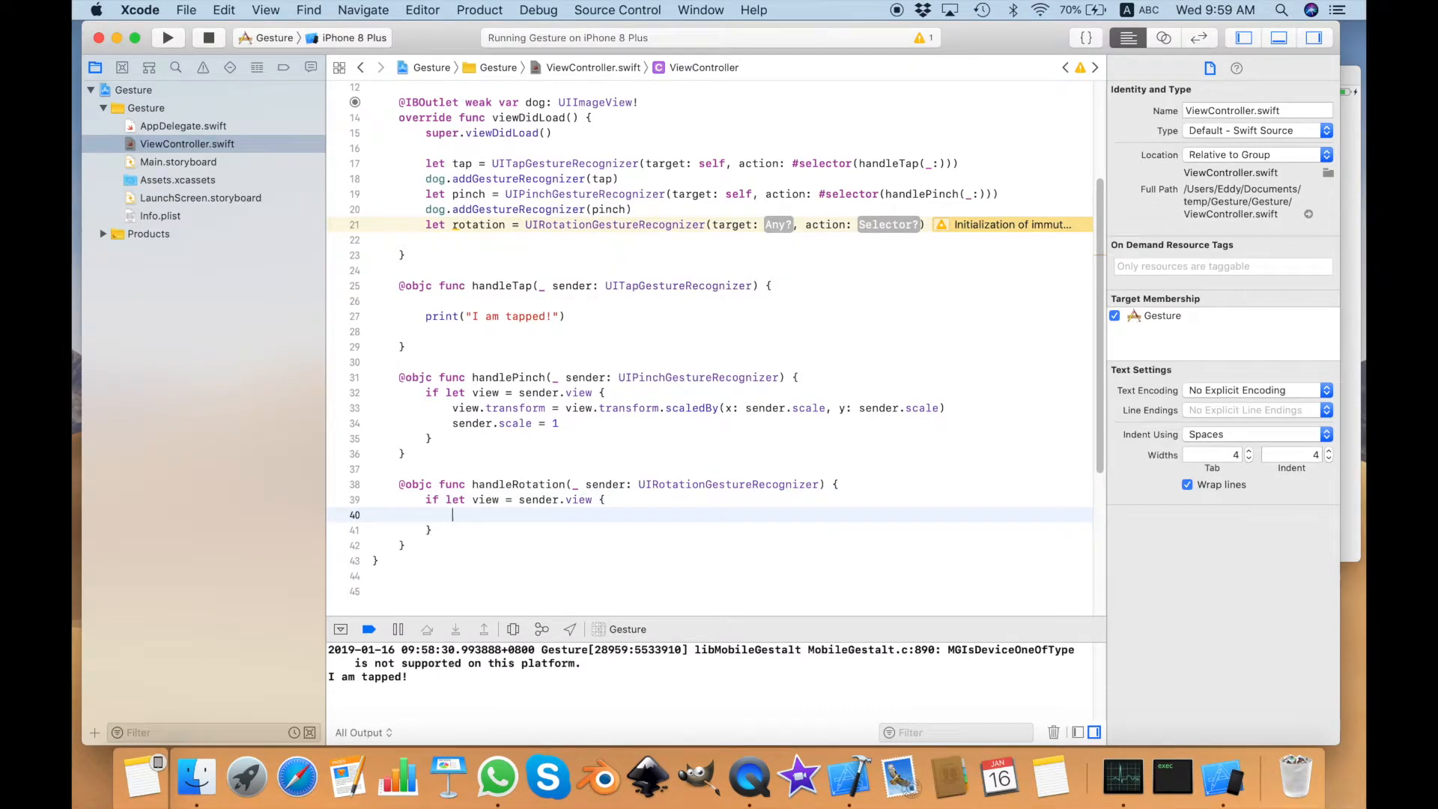
text(view)
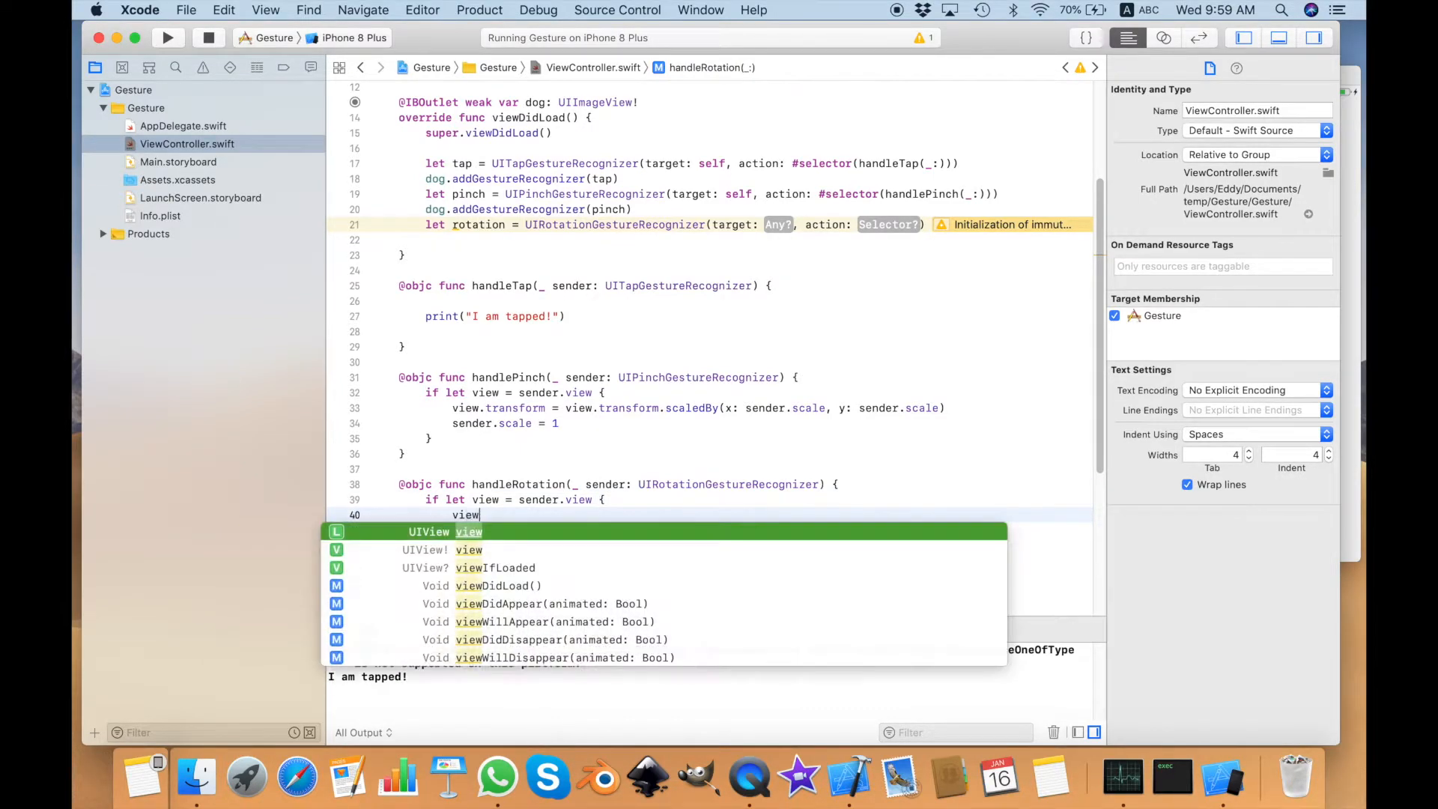
text(.)
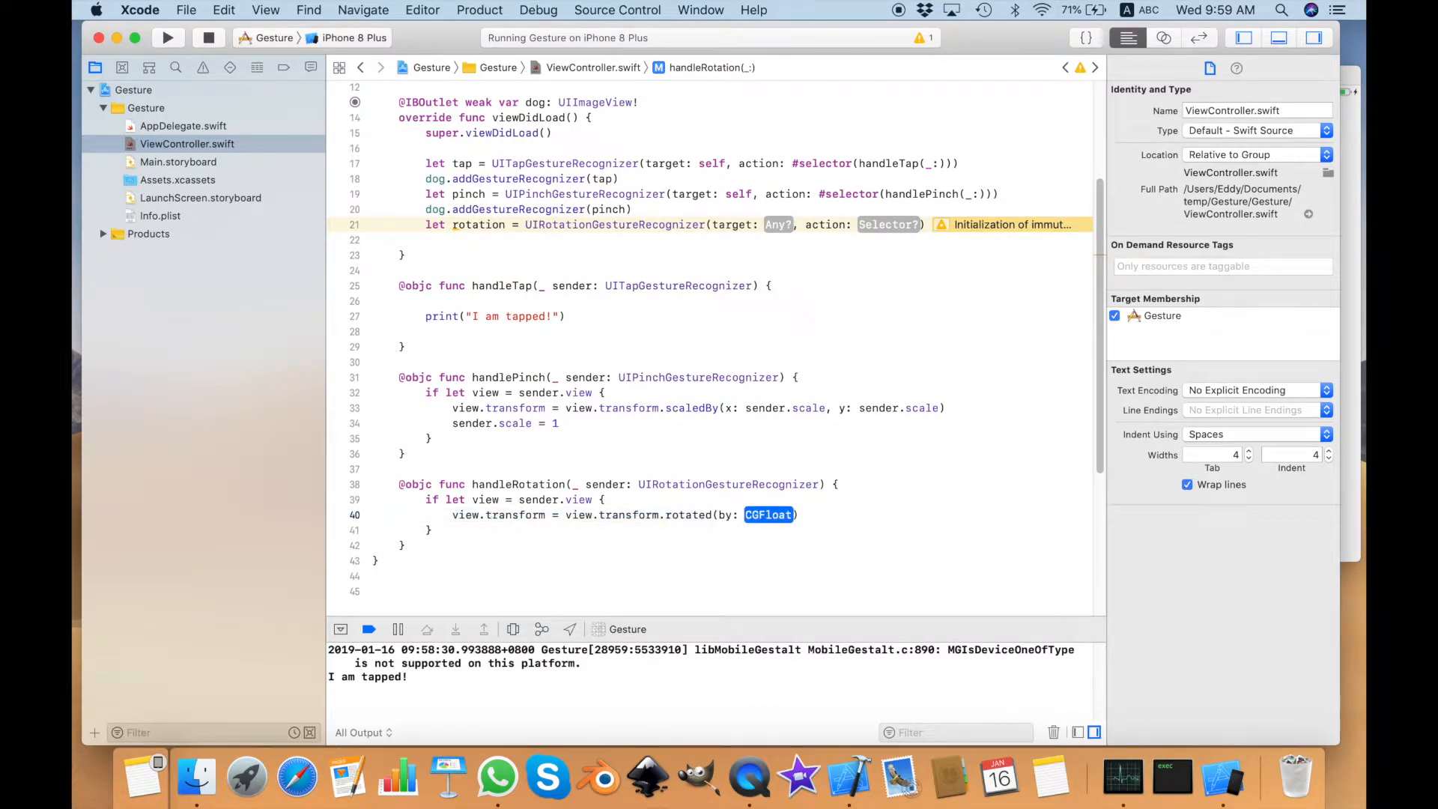
text(sender.rotation)
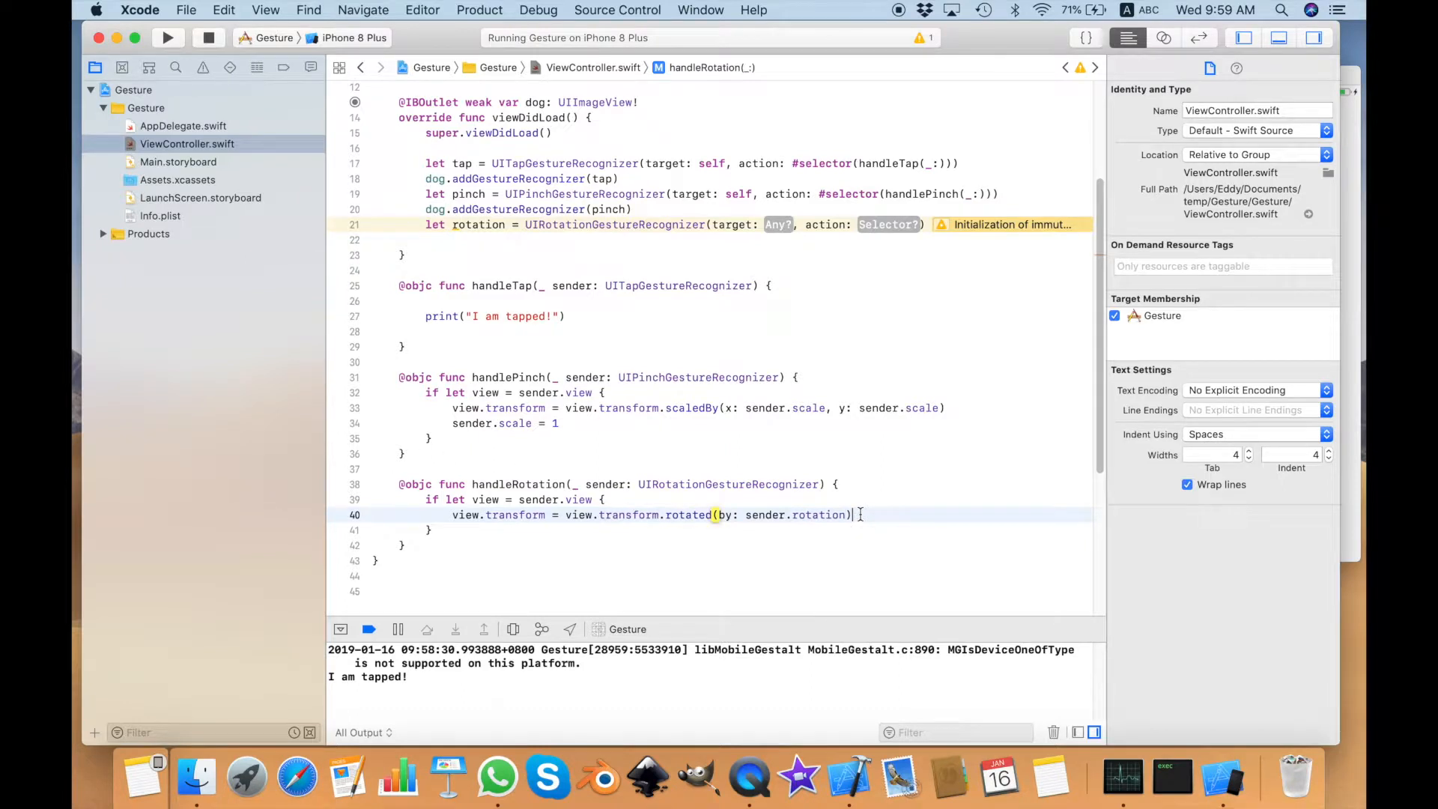
text(sender.rotation =)
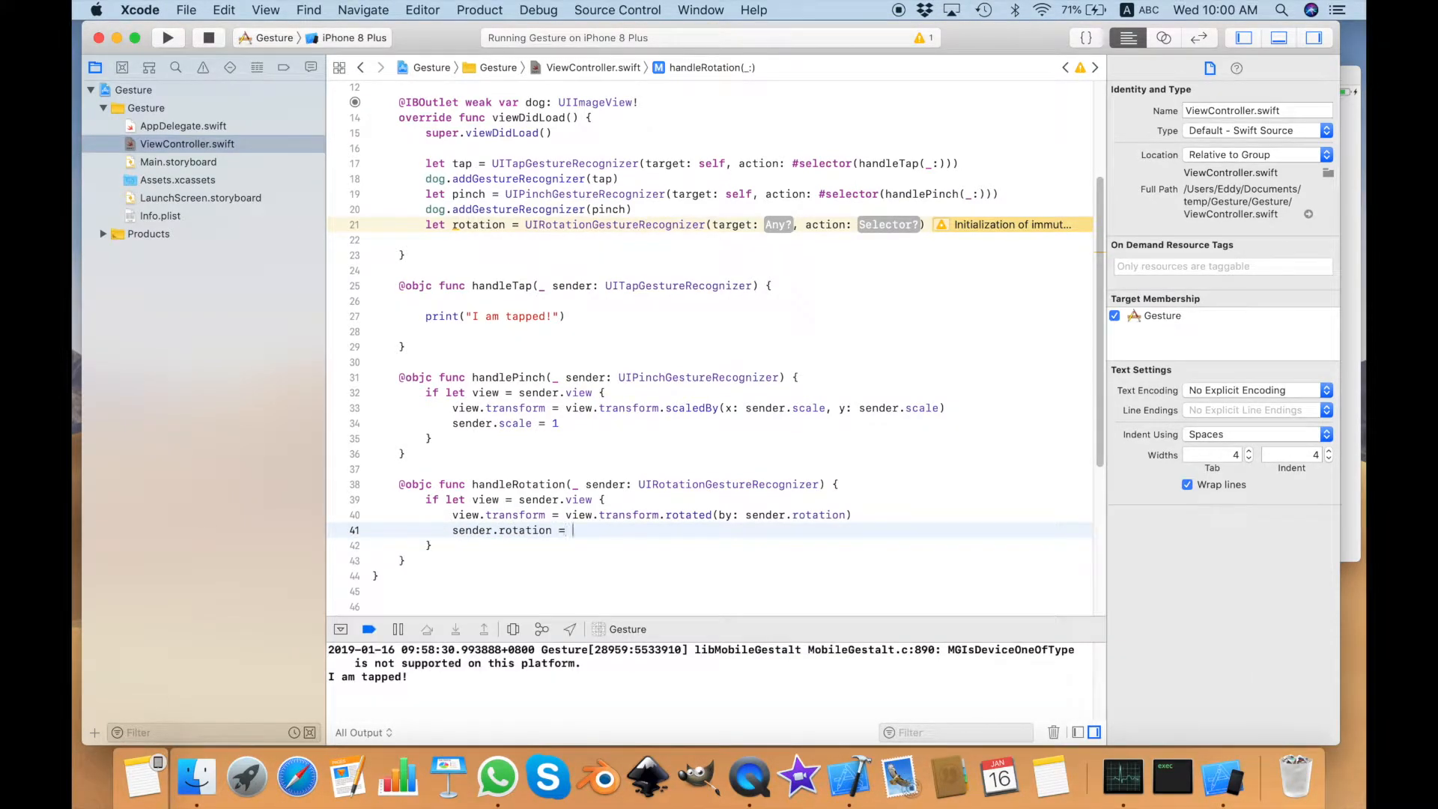
text(0)
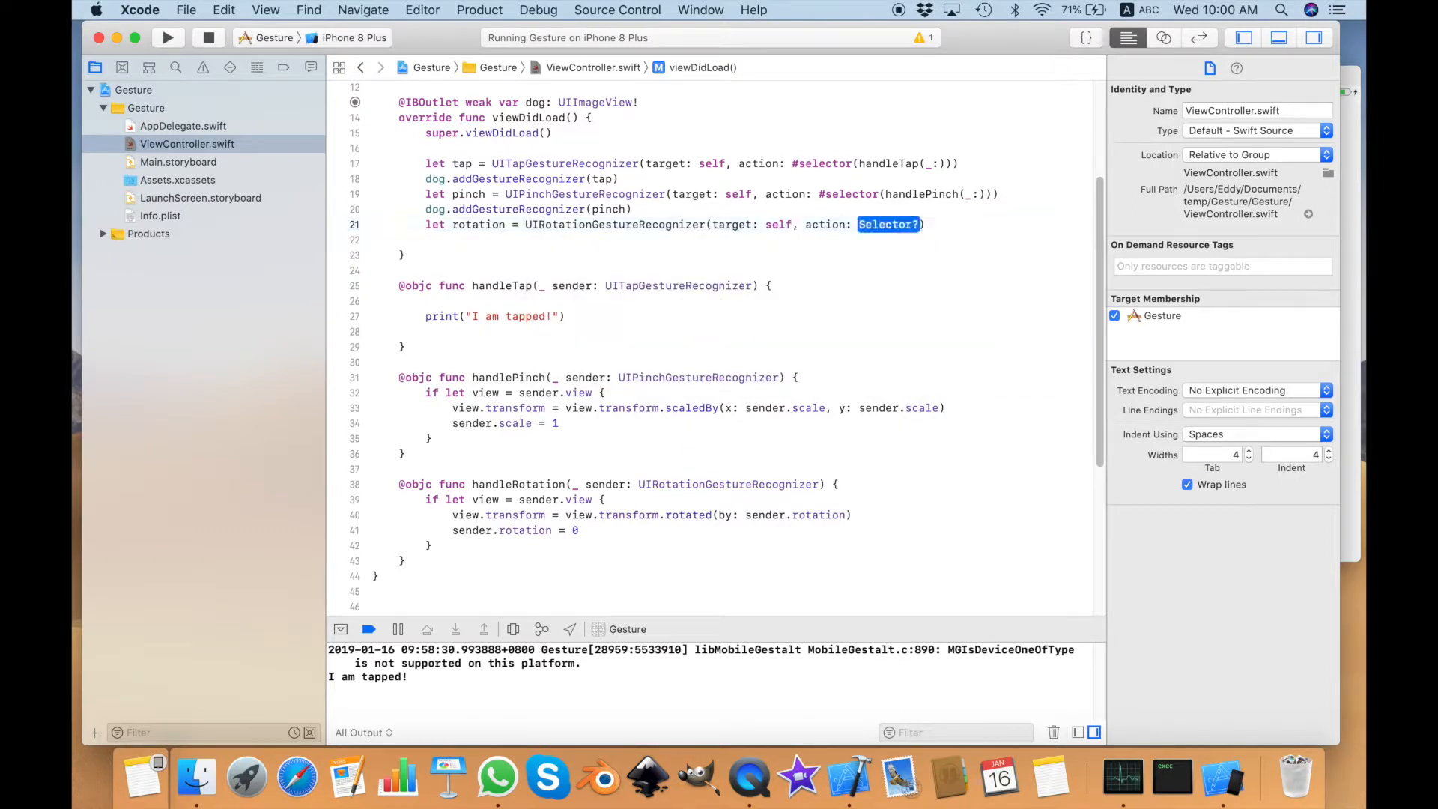
Step: Begin replacing the rotation recognizer's target placeholder with self
text(@)
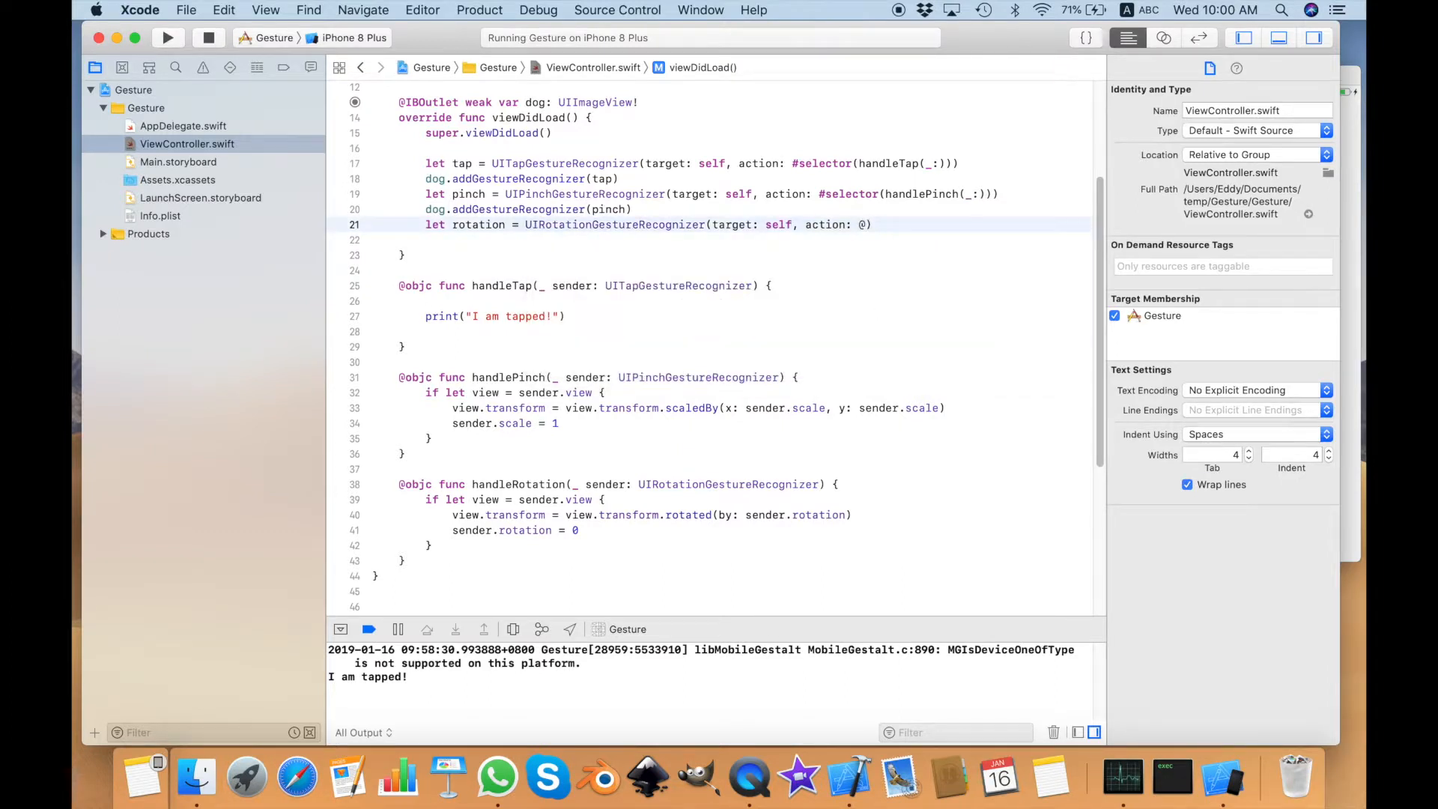
Step: Set action to #selector(handleRotation(_:)), add dog.addGestureRecognizer(rotation), and run the app
text(#selector(handleRotation(_:)
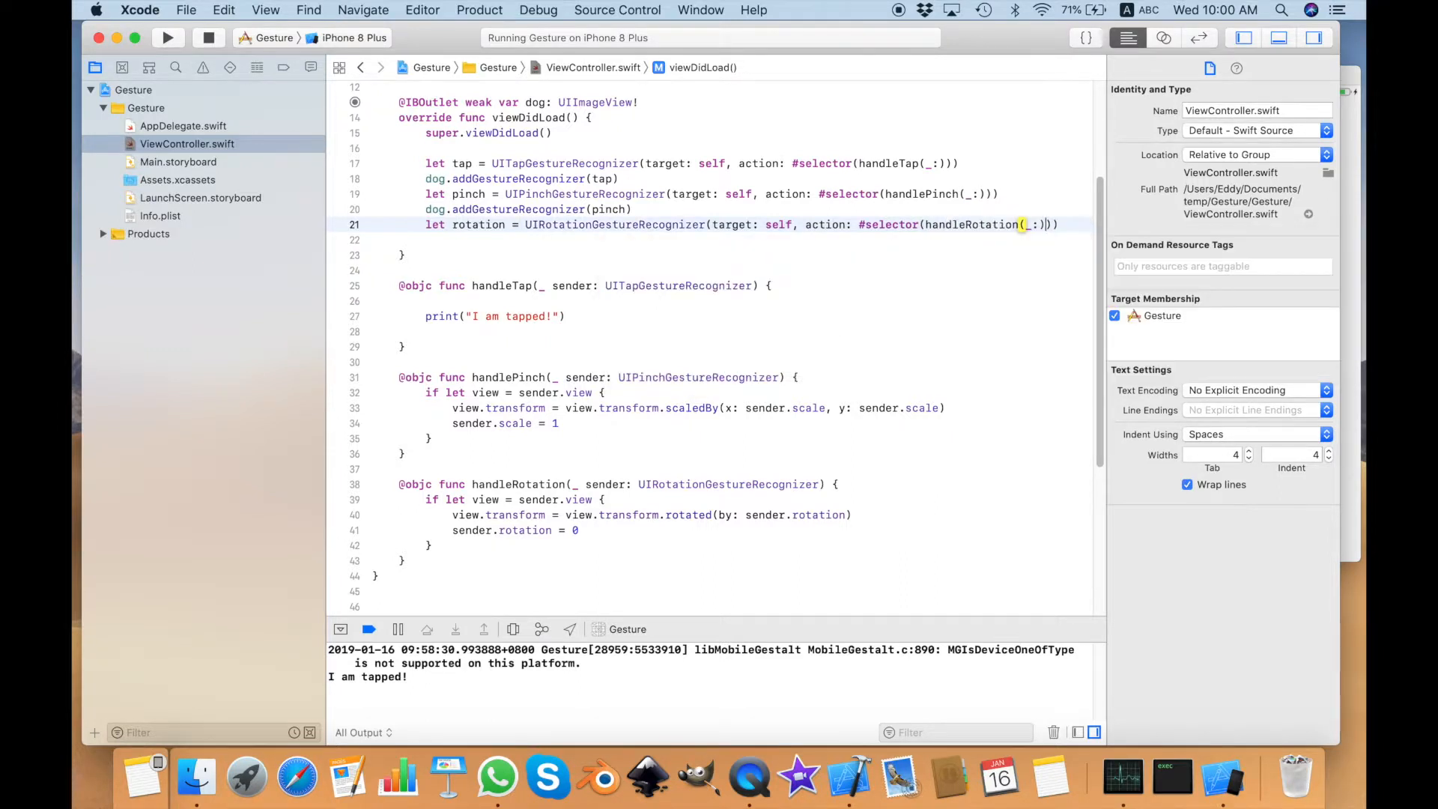
key(return)
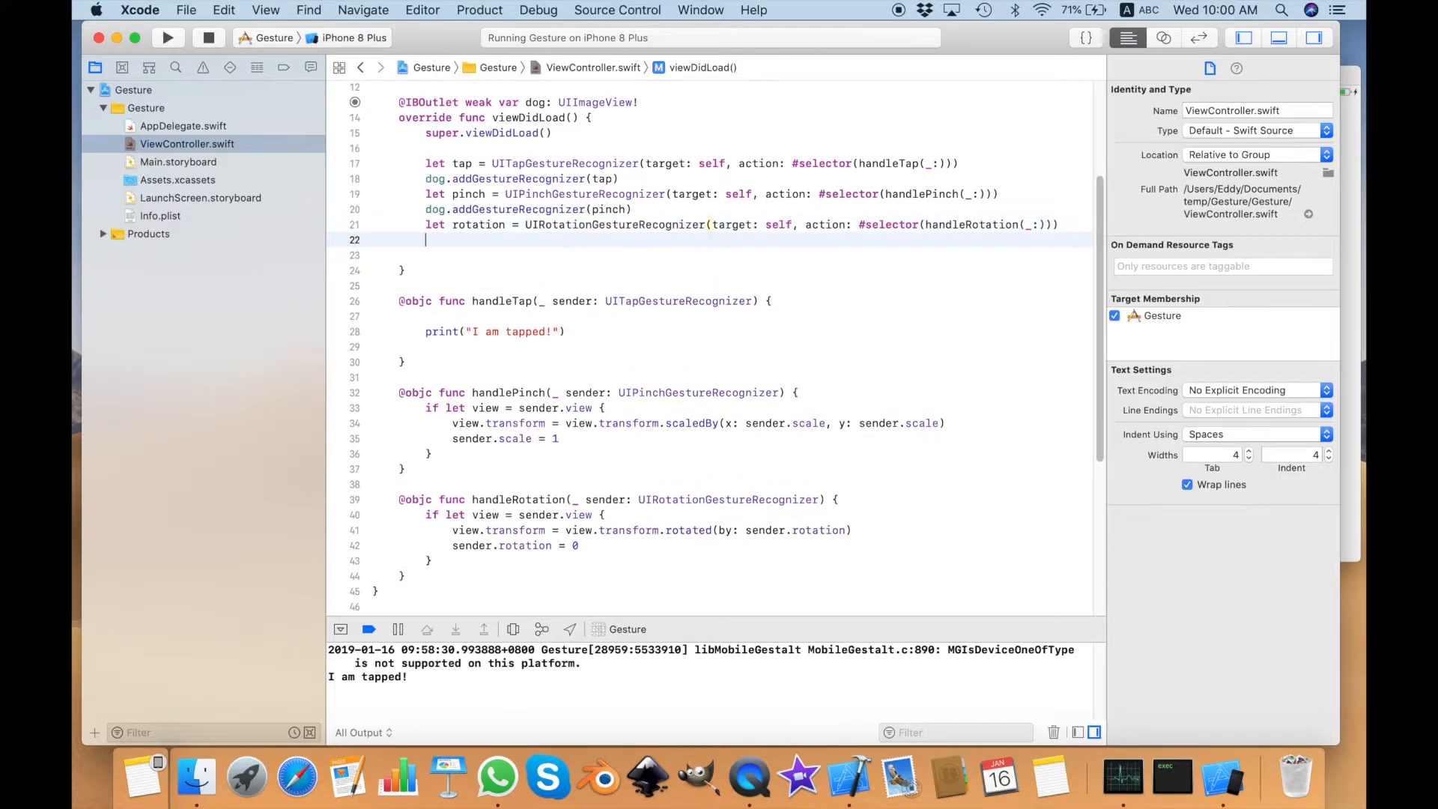
text(dog)
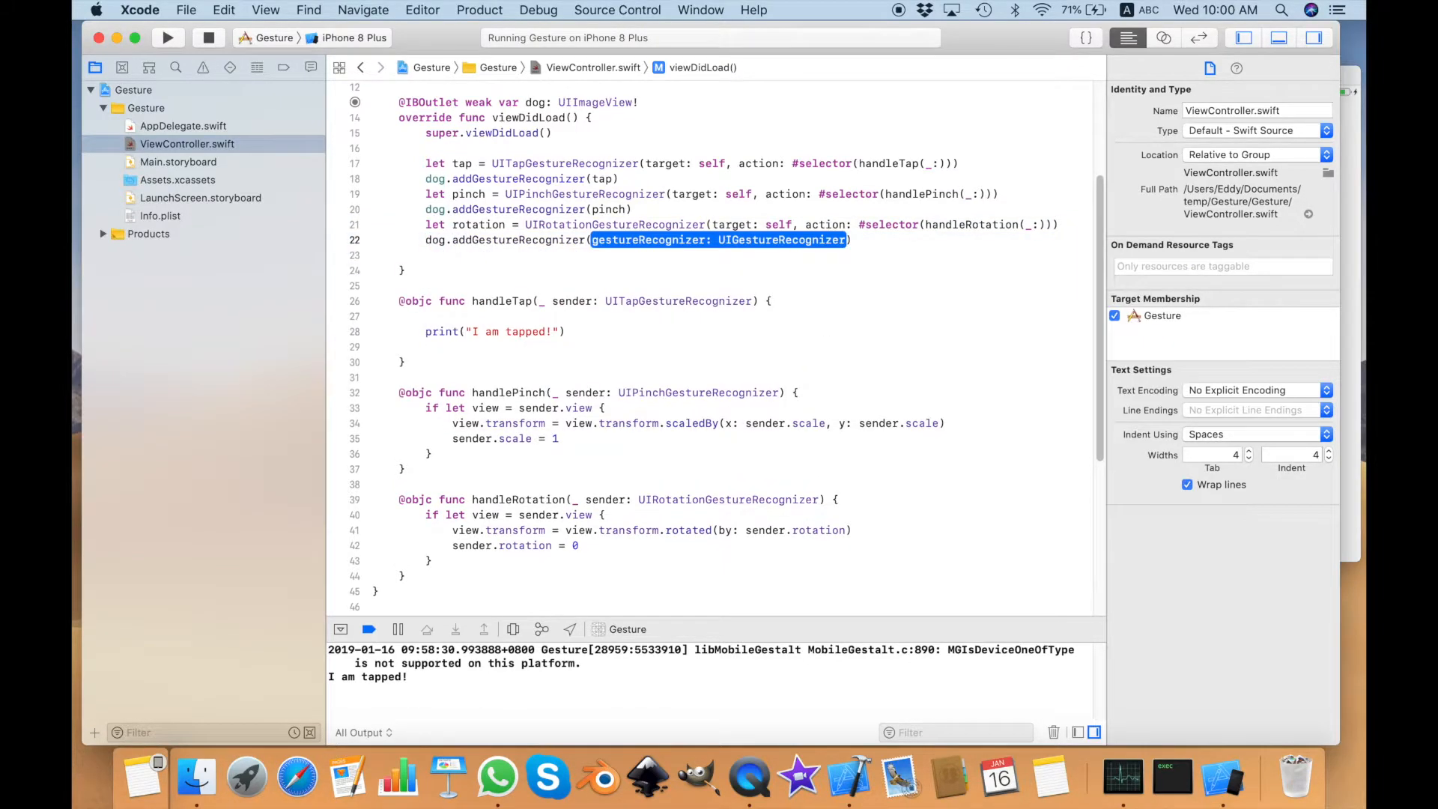
text(rotation))
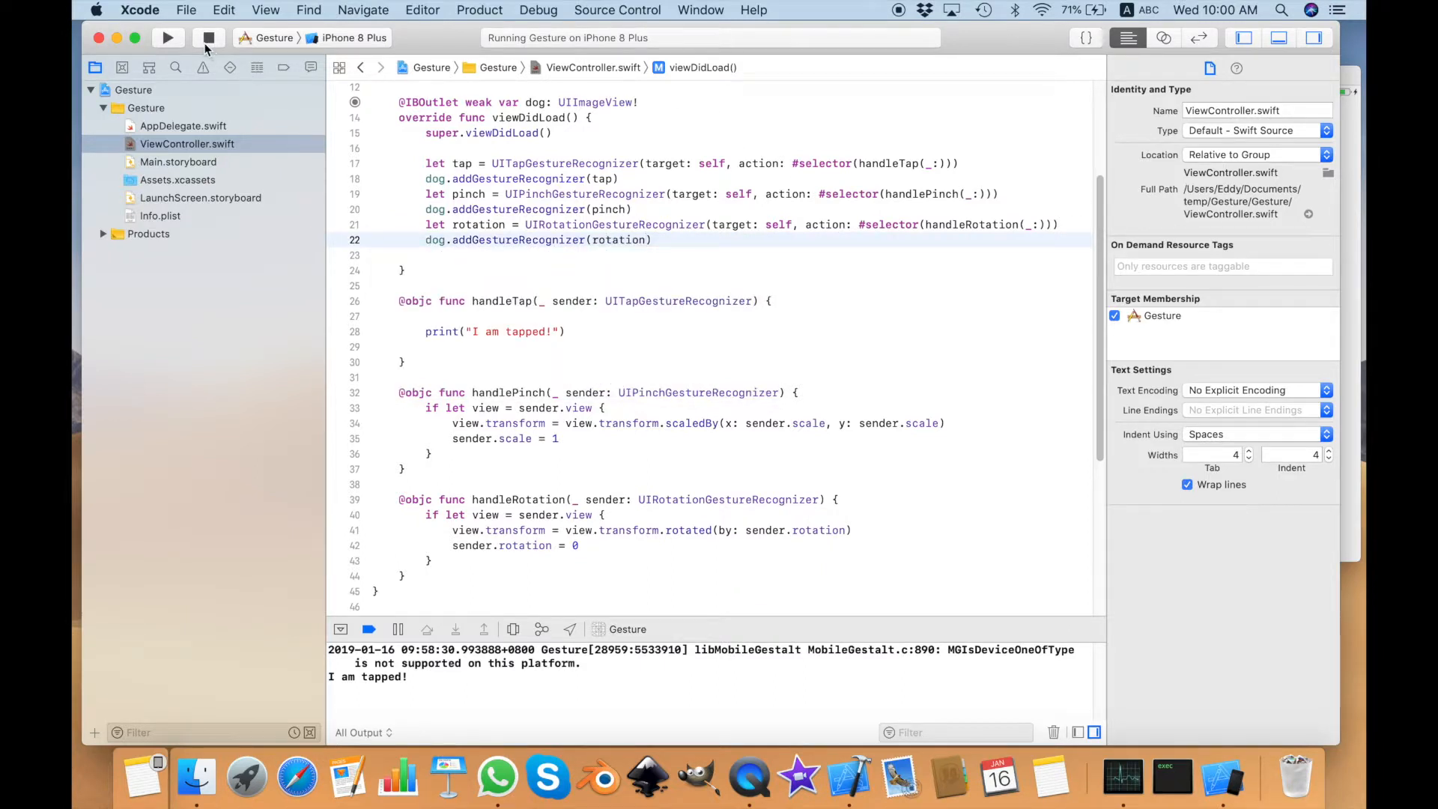
click(168, 37)
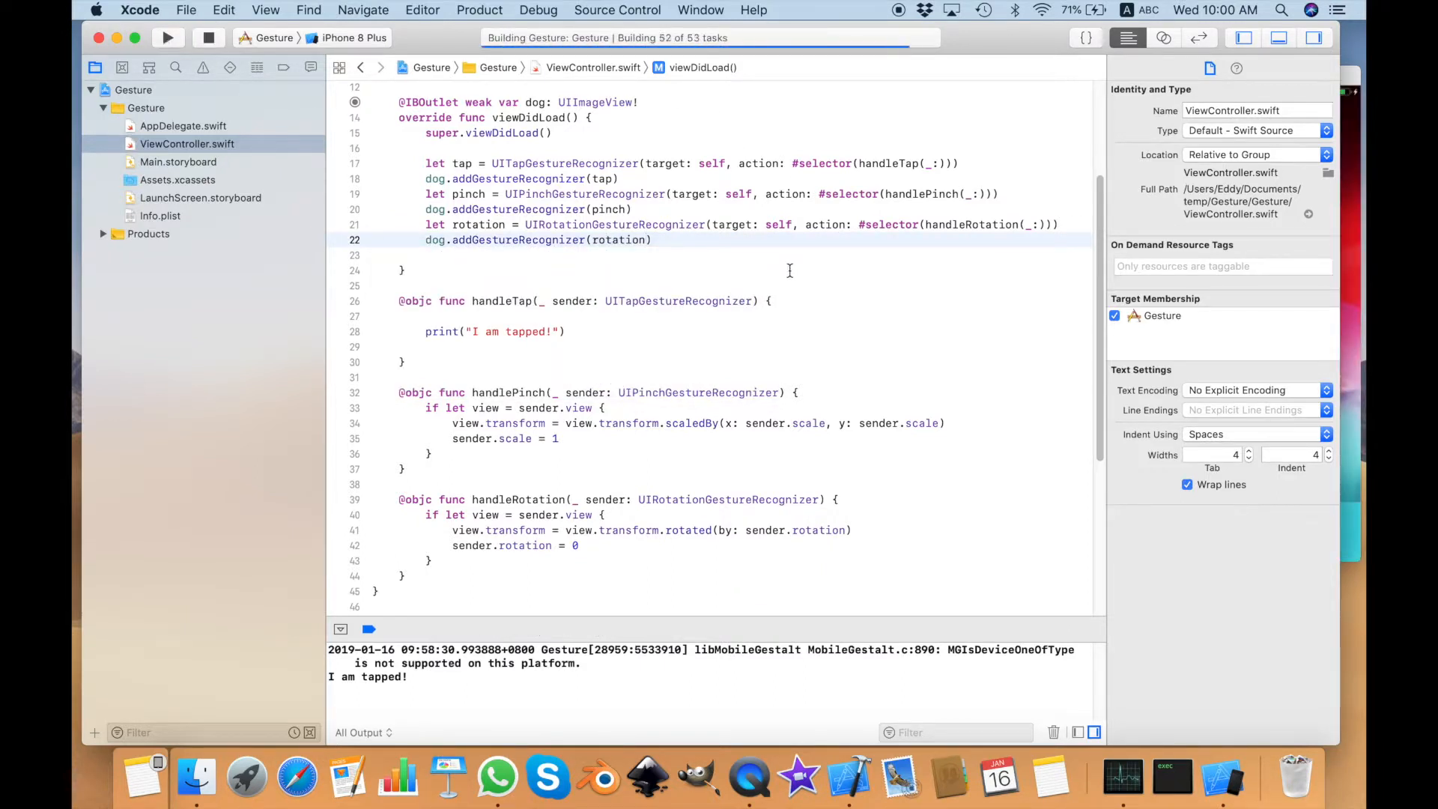
Step: Run the Gesture app on the iPhone 8 simulator and pinch the dog, logging "I am pinch"
click(168, 37)
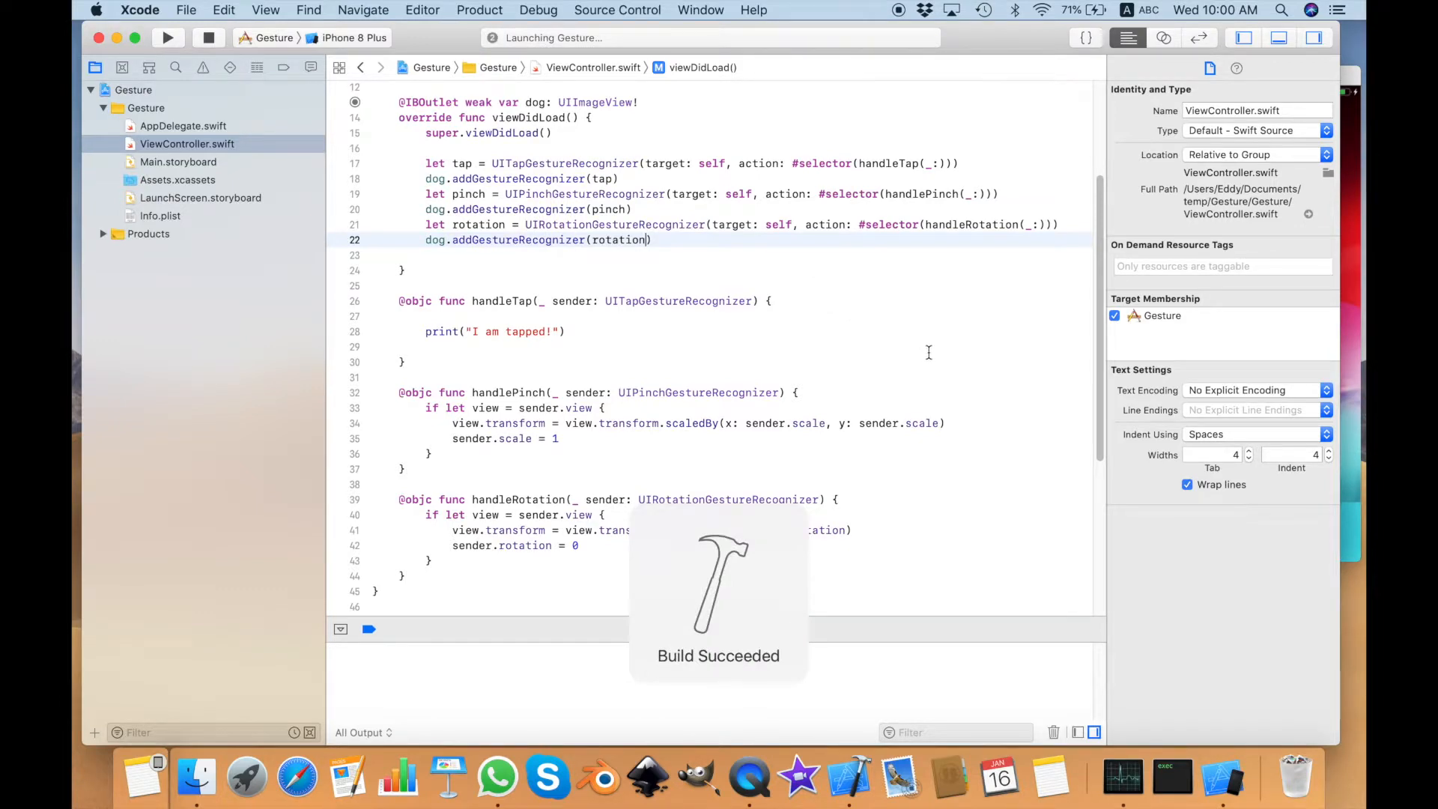
click(166, 38)
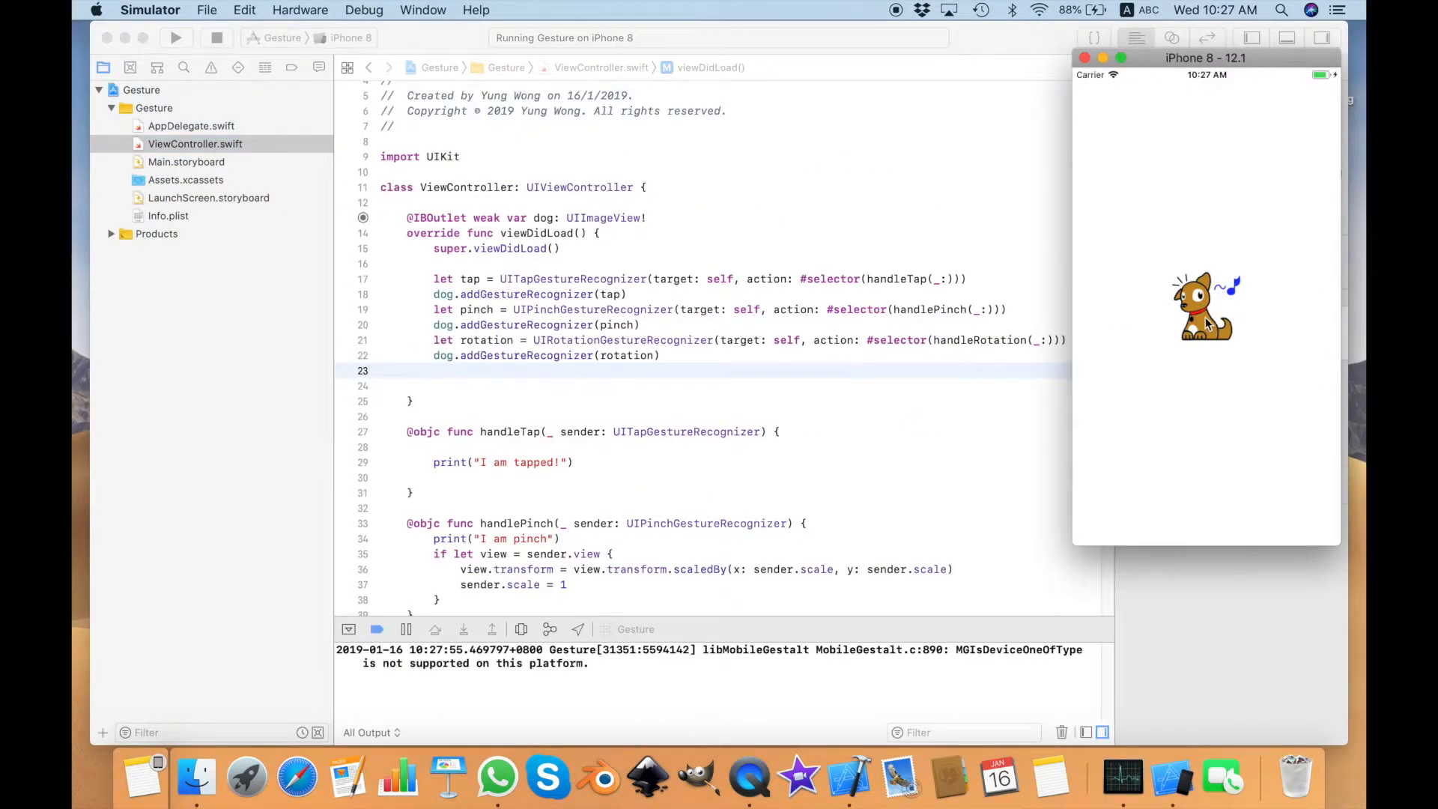
click(1206, 307)
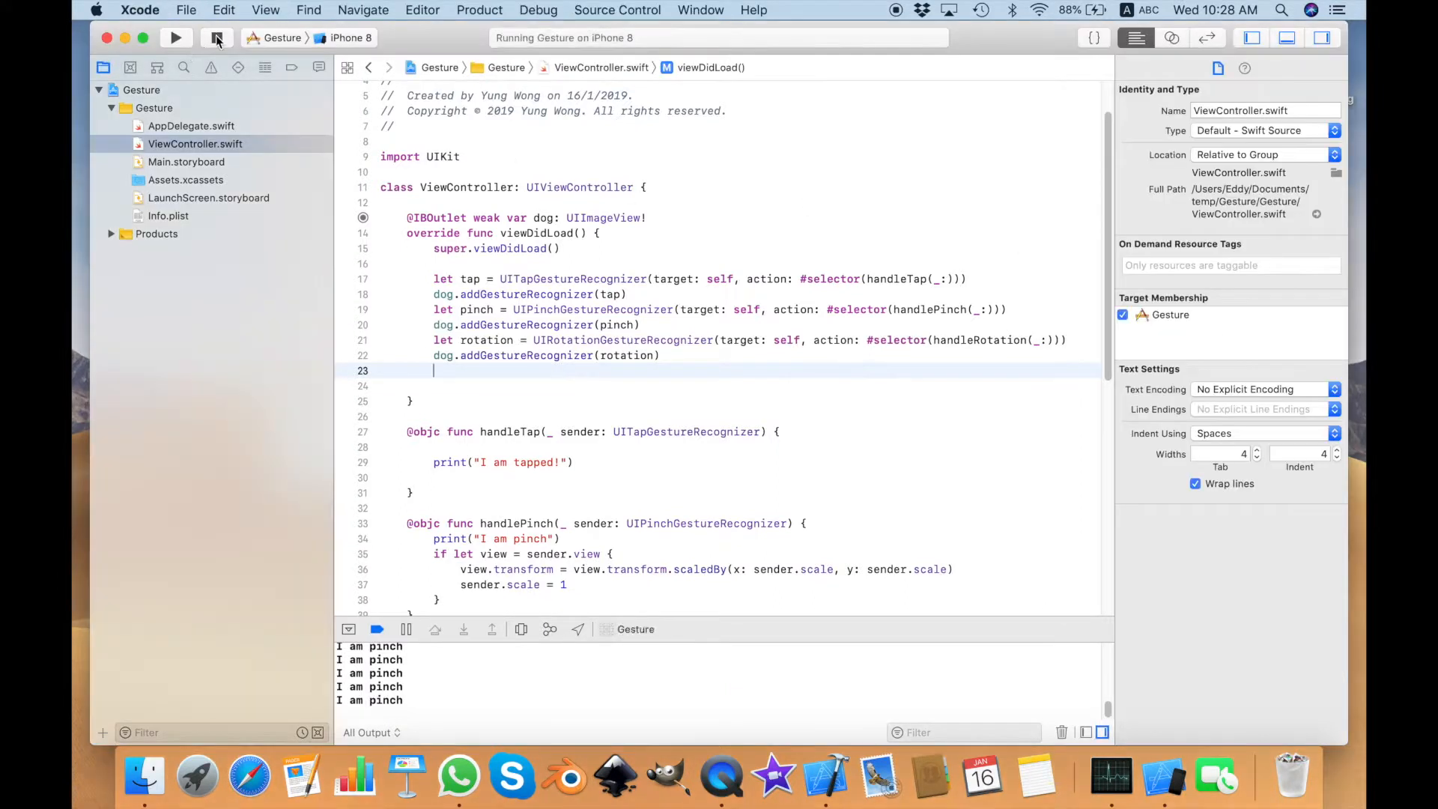
Step: Stop the app and declare let pan = UIPanGestureRecognizer(target:action:) below the rotation lines
click(217, 38)
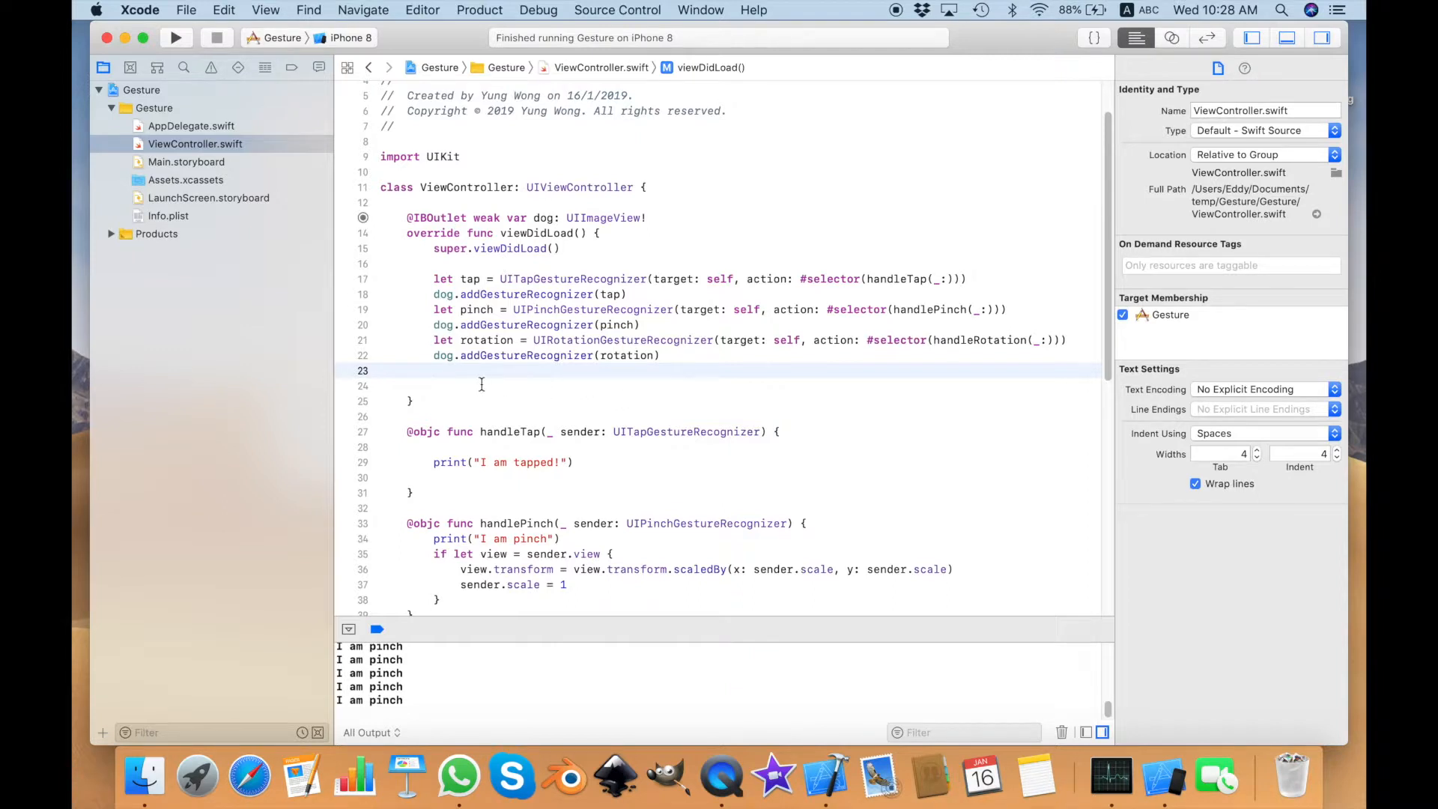
text(let pan)
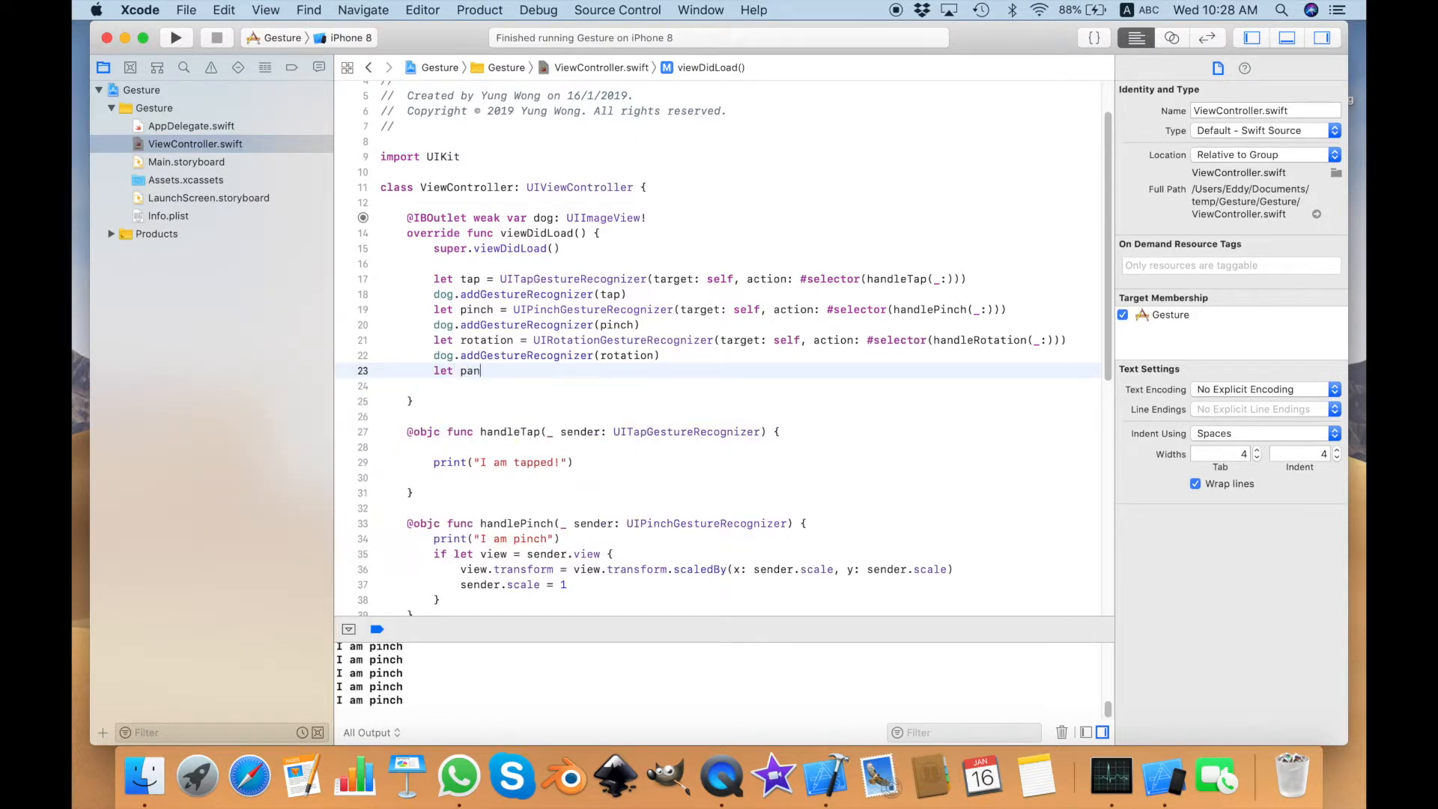
text(=)
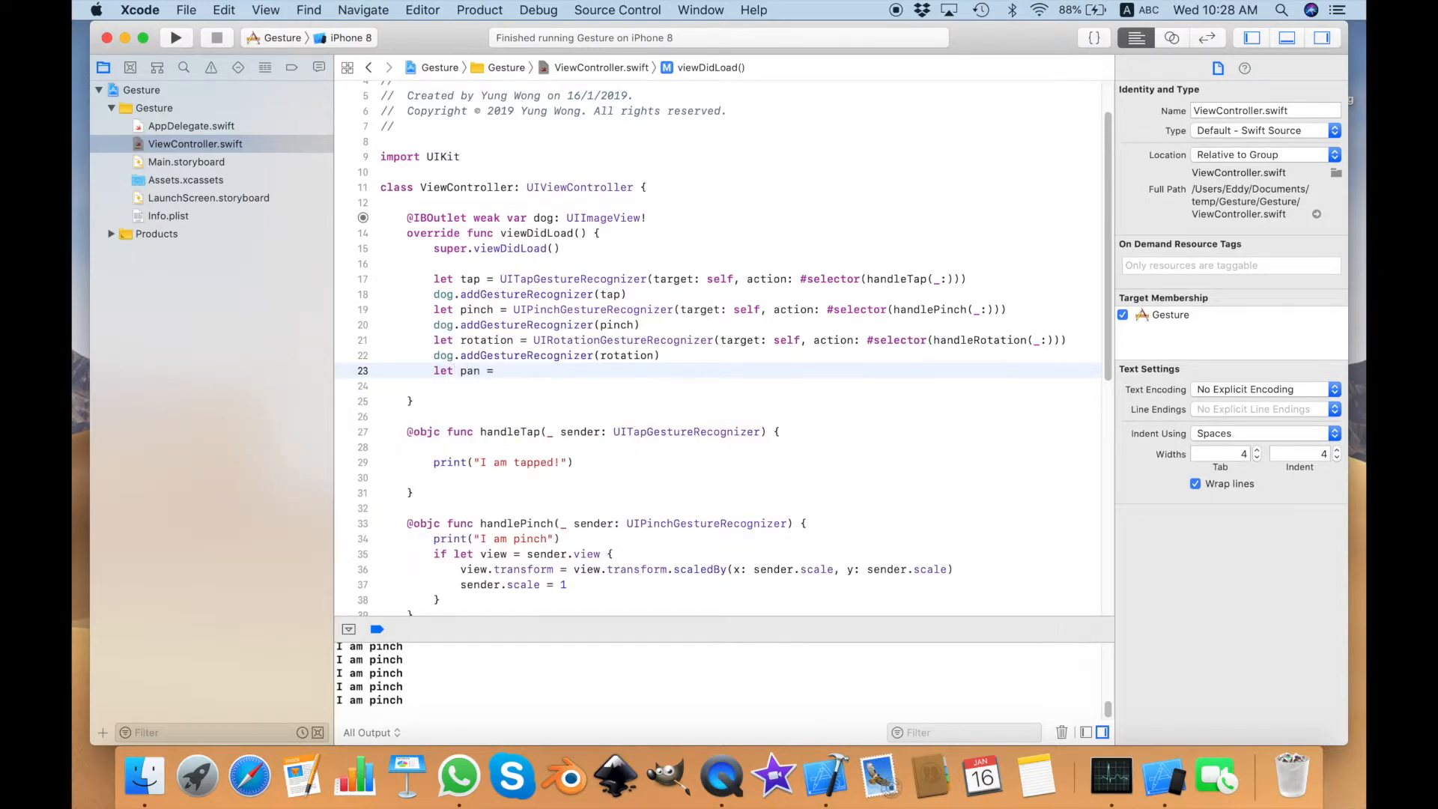
text(ui)
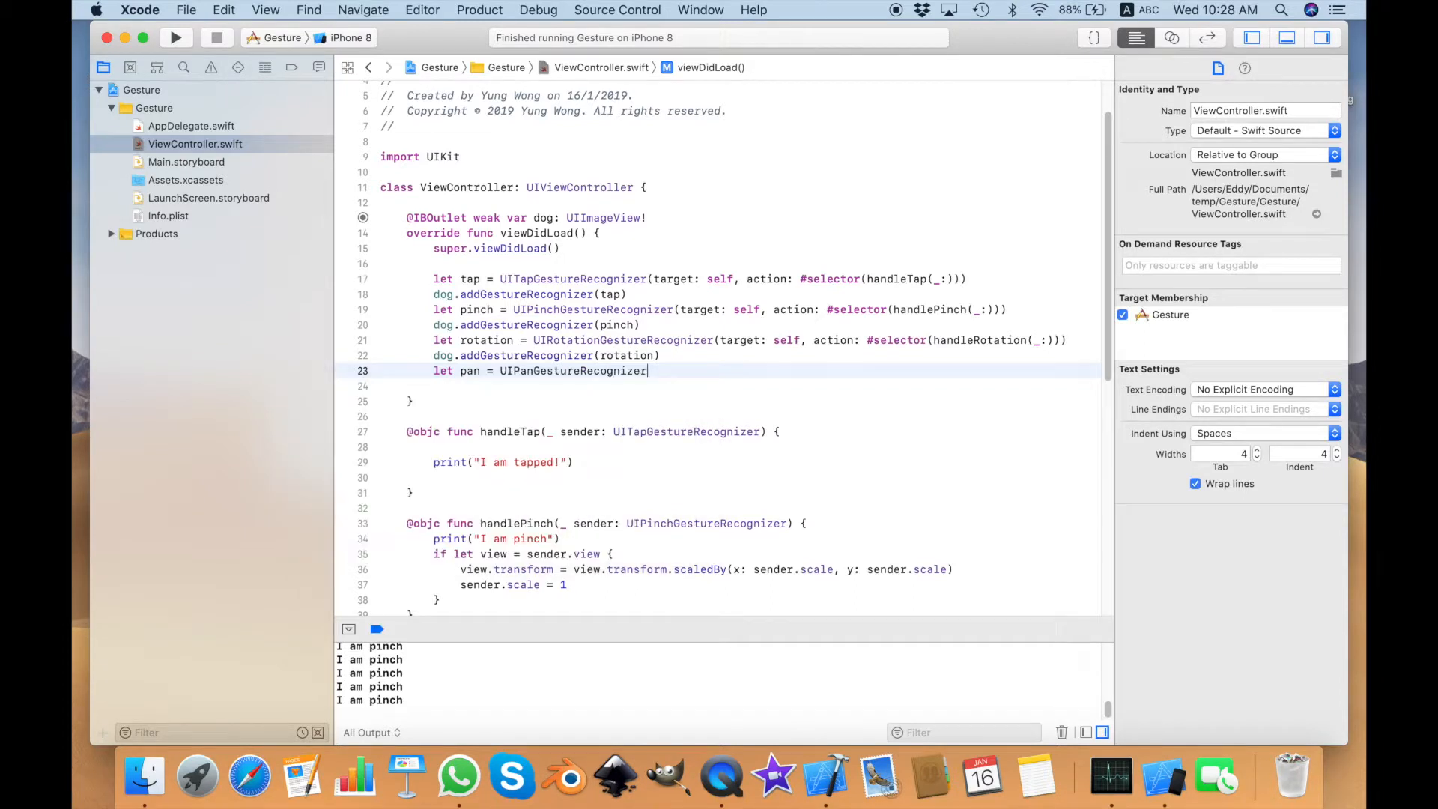
text((target: Any?, action: Selector?))
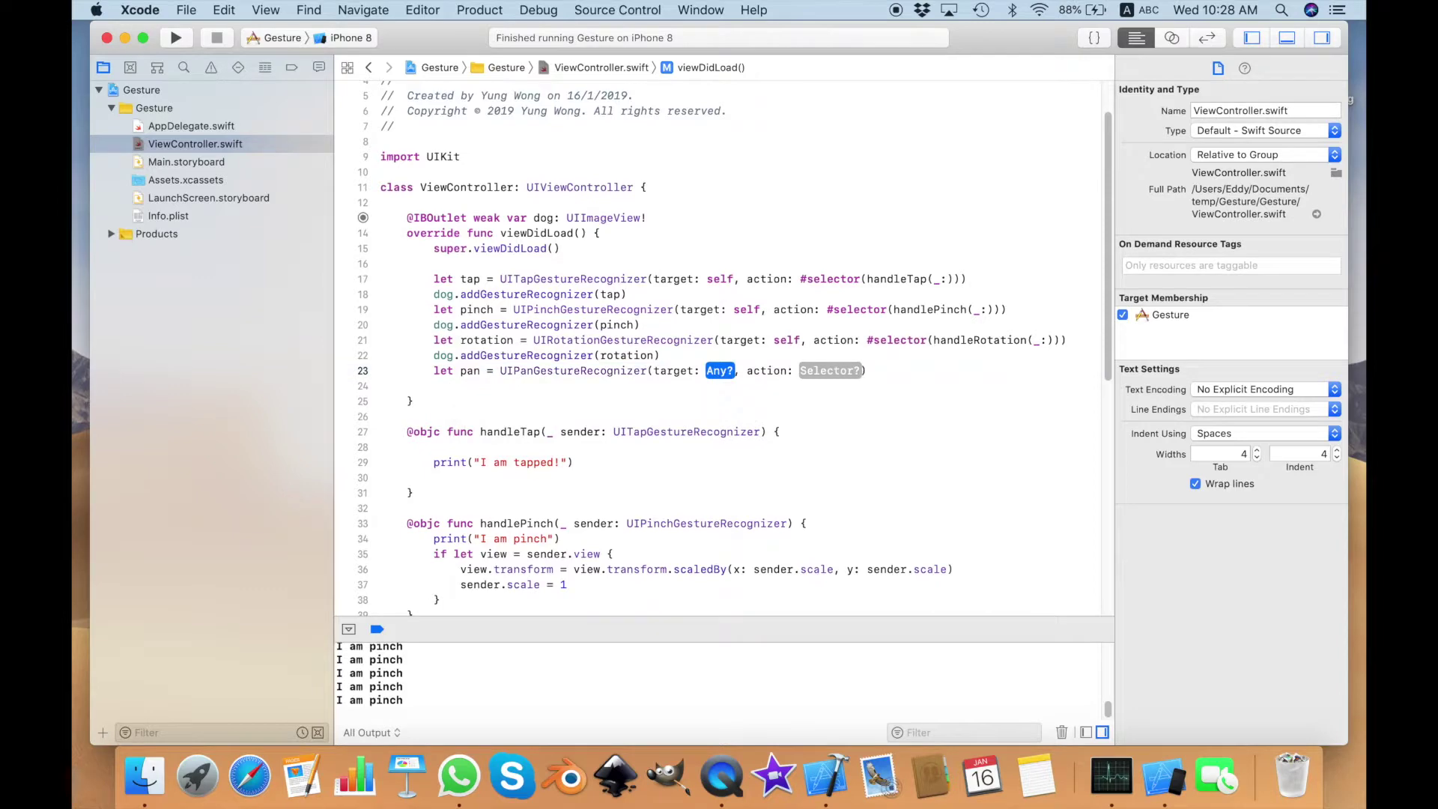
Step: Declare var initialCenter = CGPoint() below the handleRotation function
scroll(down, 3)
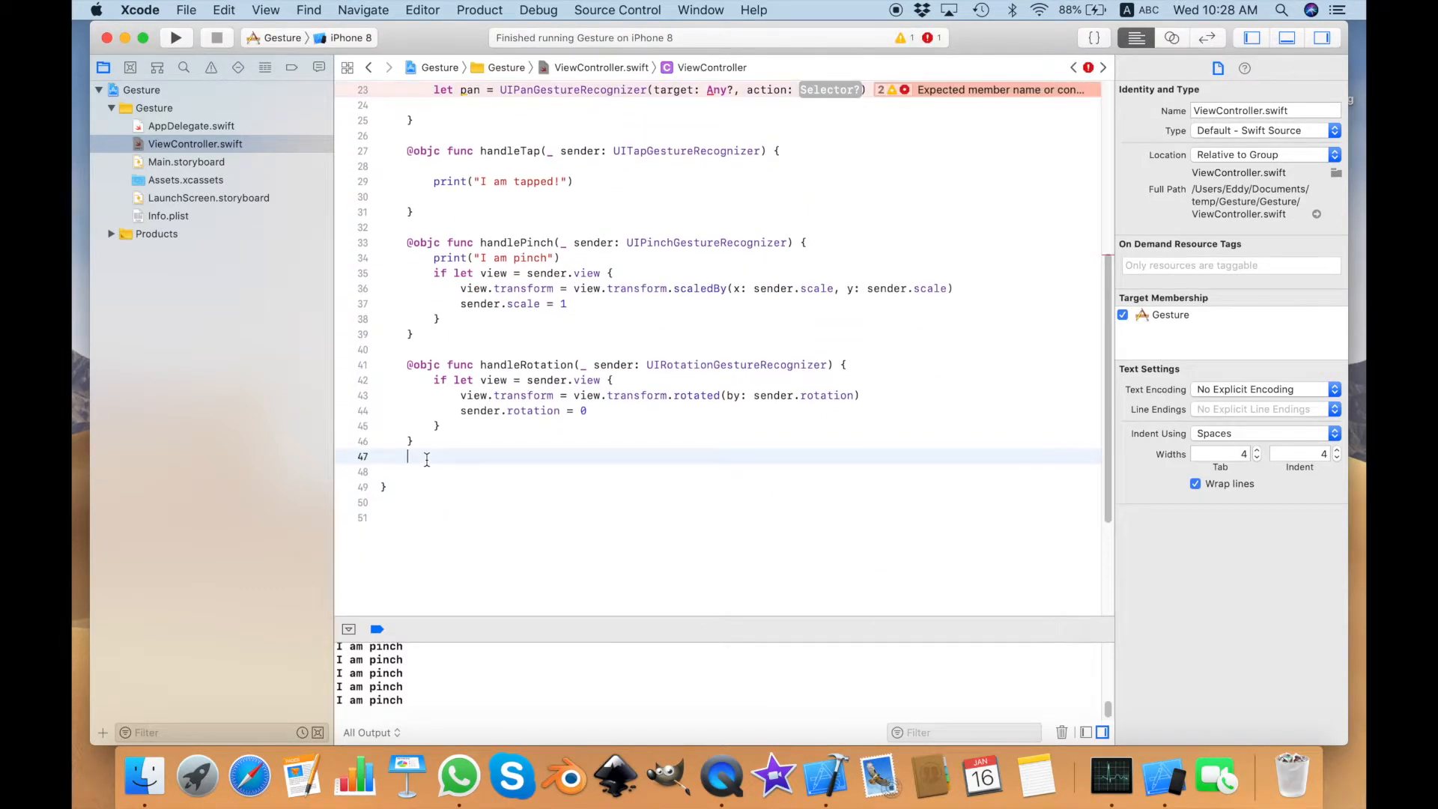
text(var)
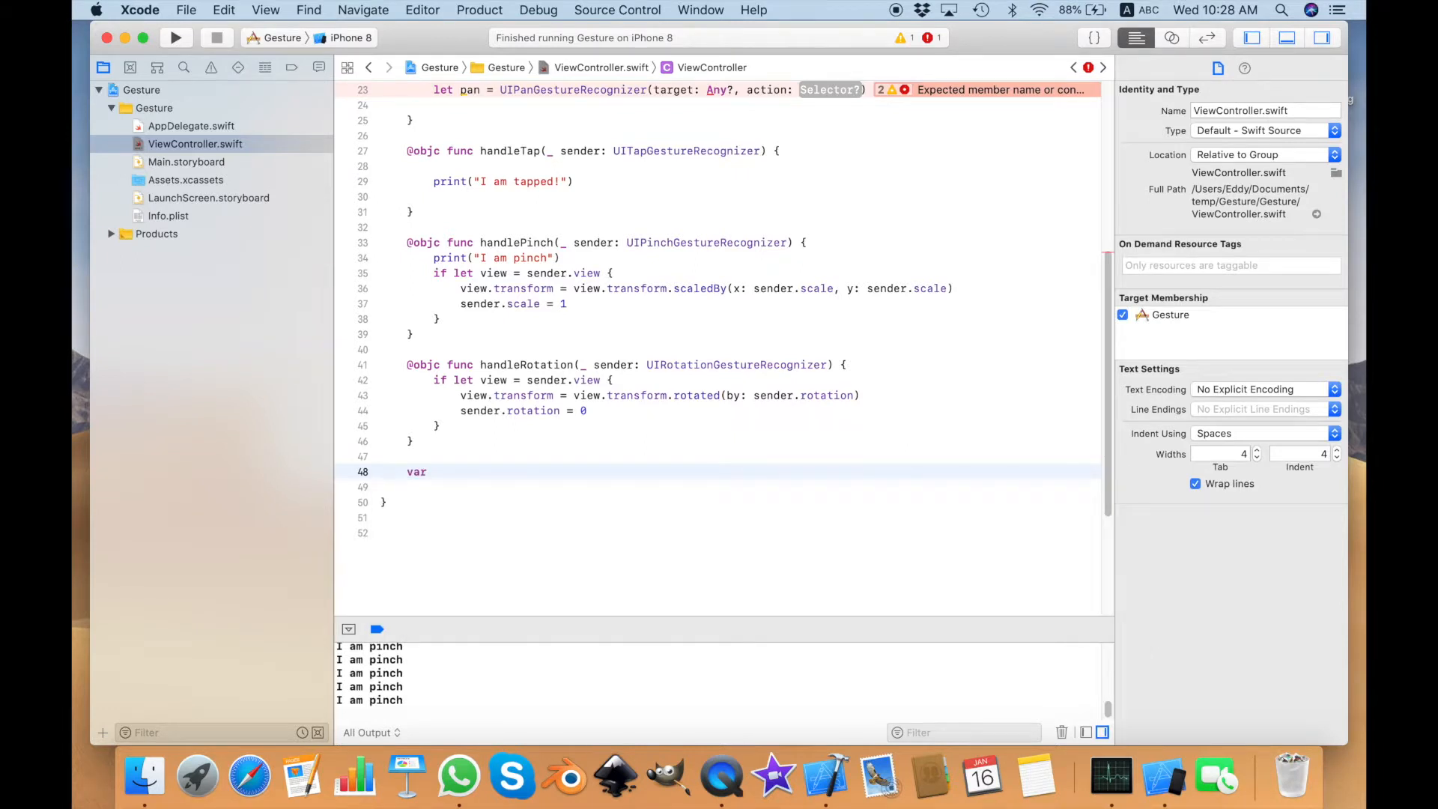
text(initialCent)
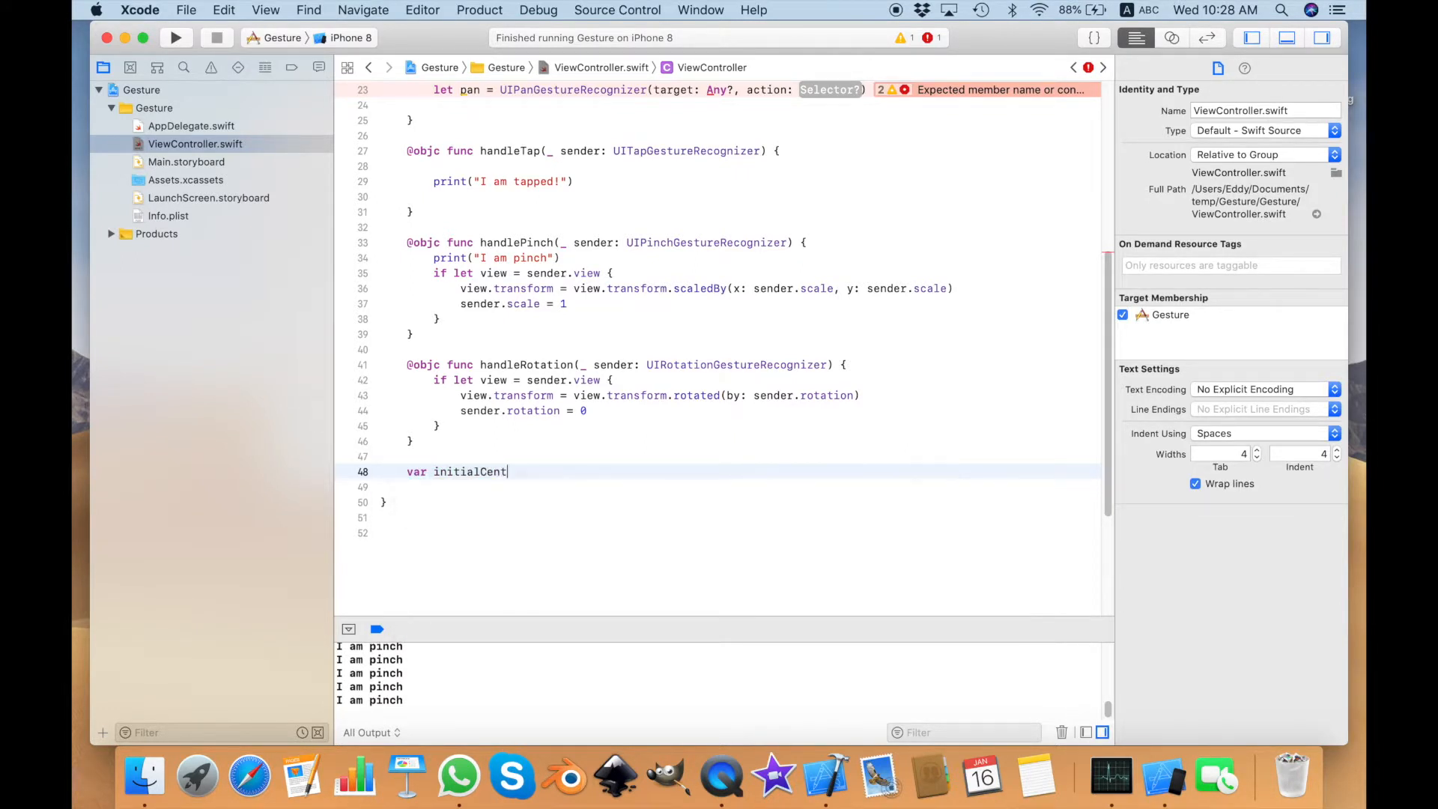
text(er = C)
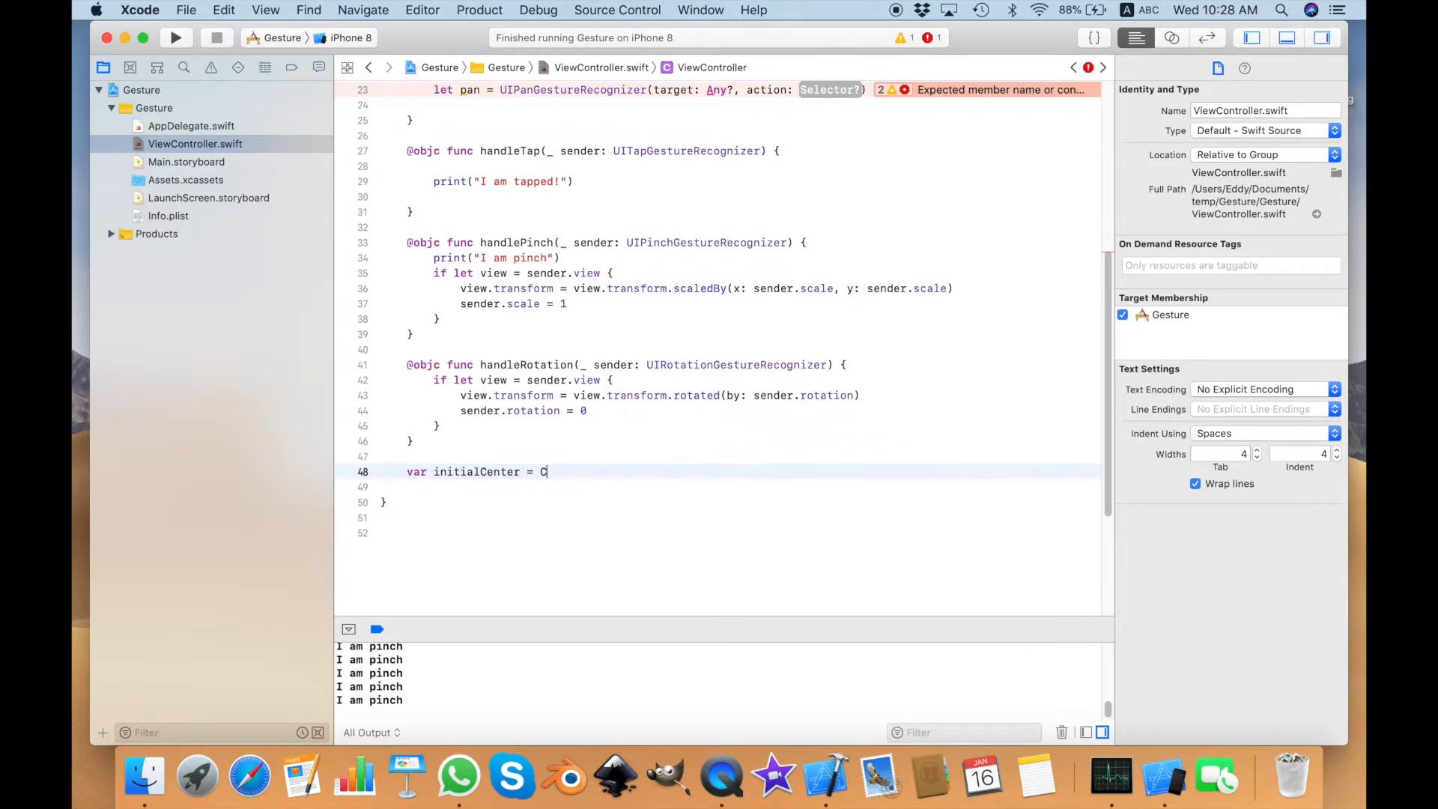
text(GPoint)
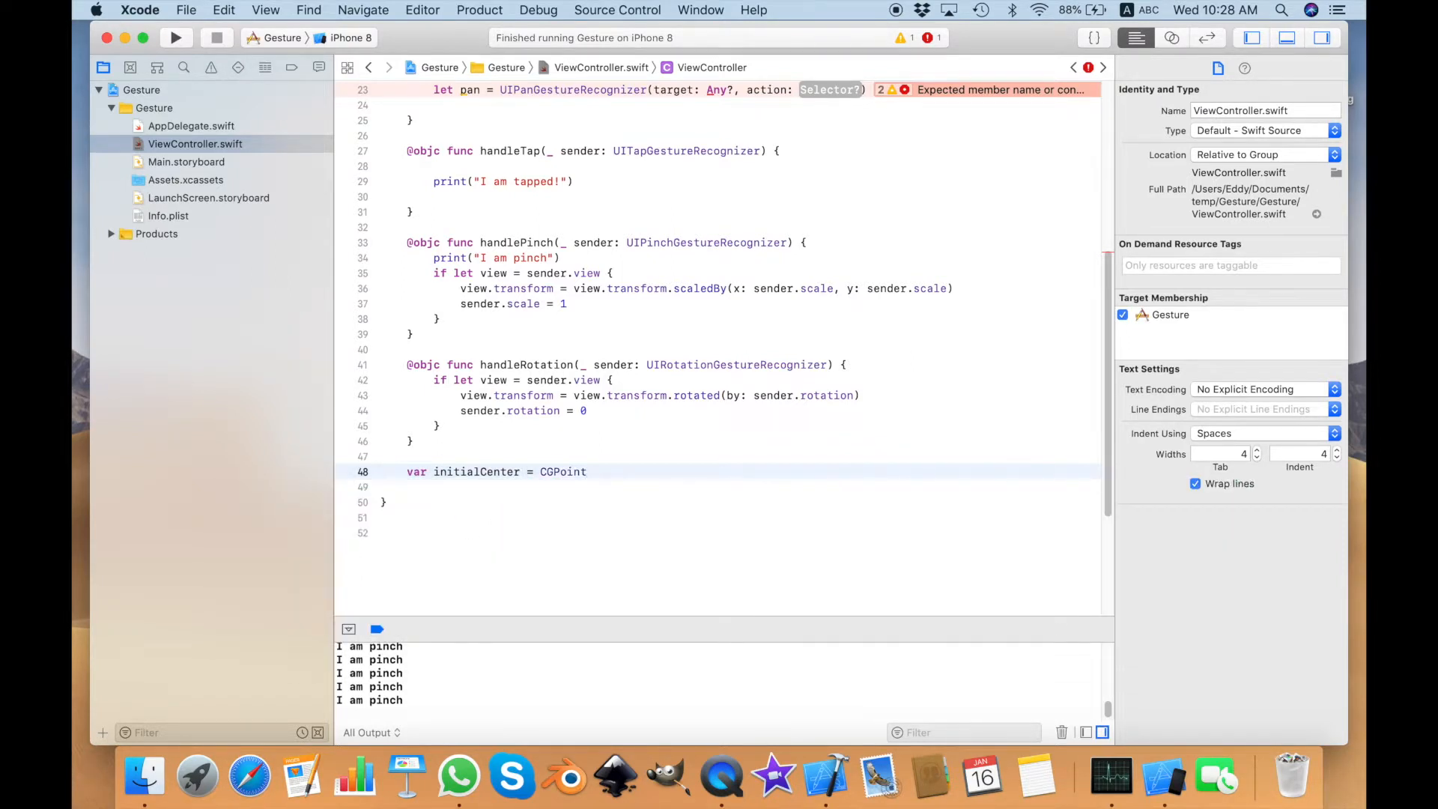
text(() {)
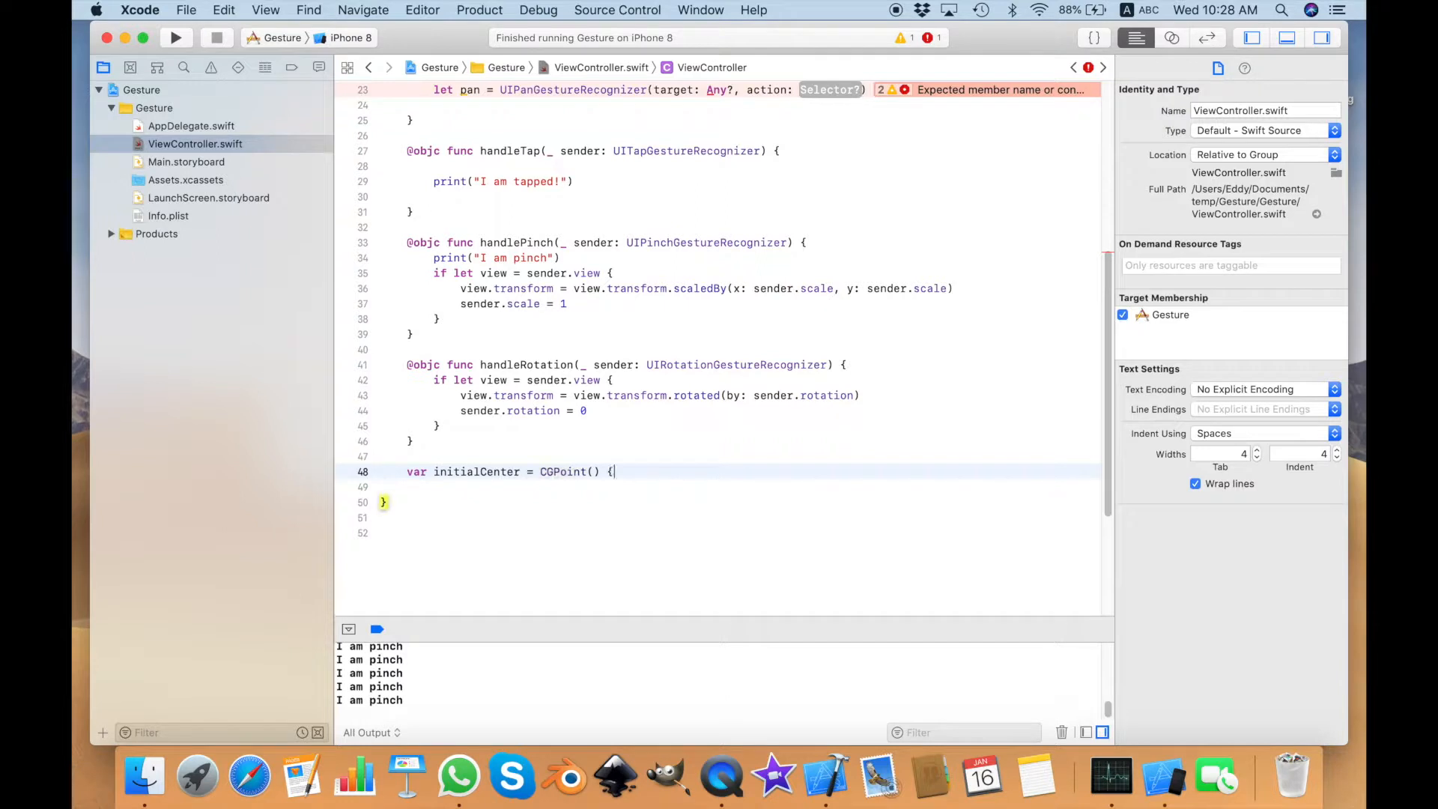
key(return)
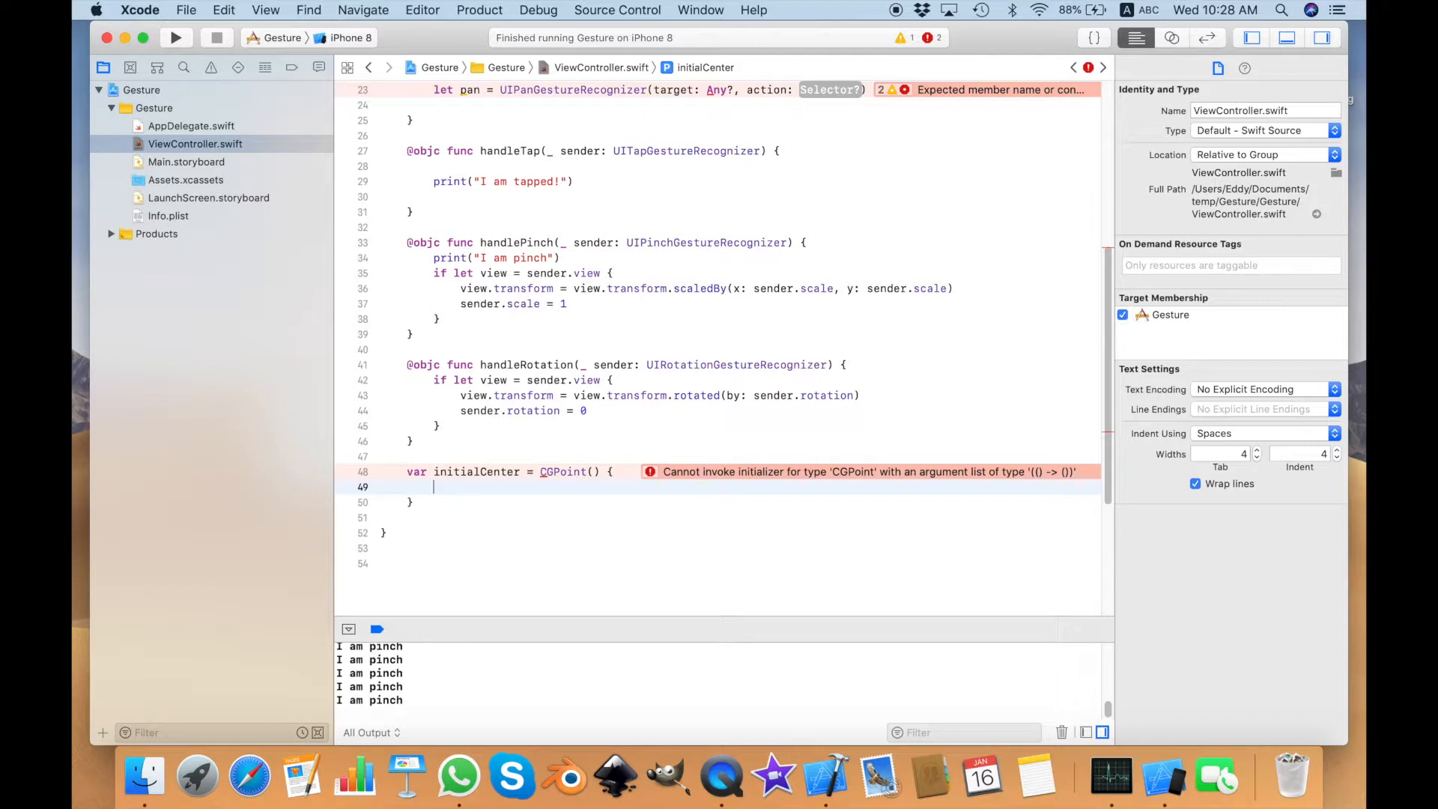
text(guar)
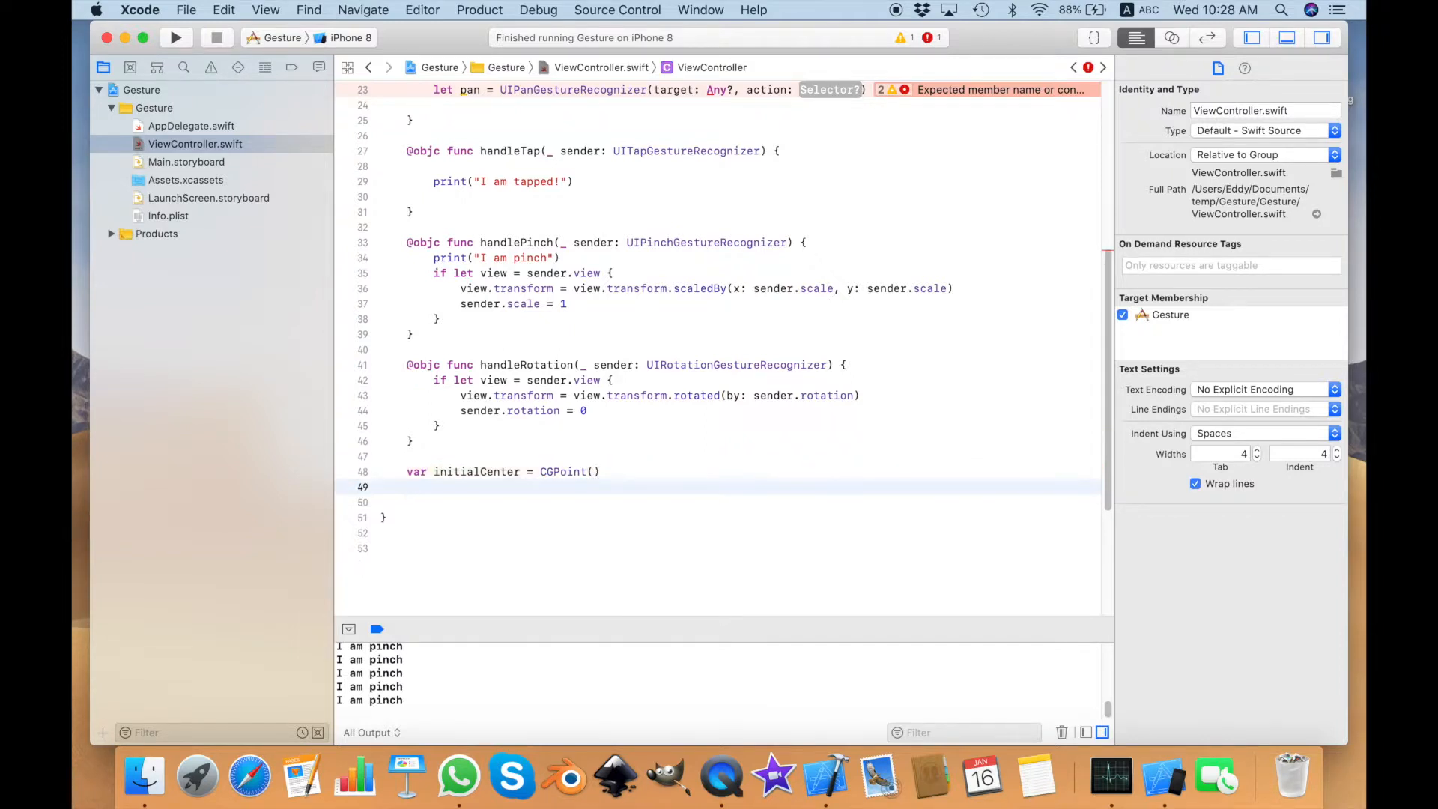
text(@objc func handl)
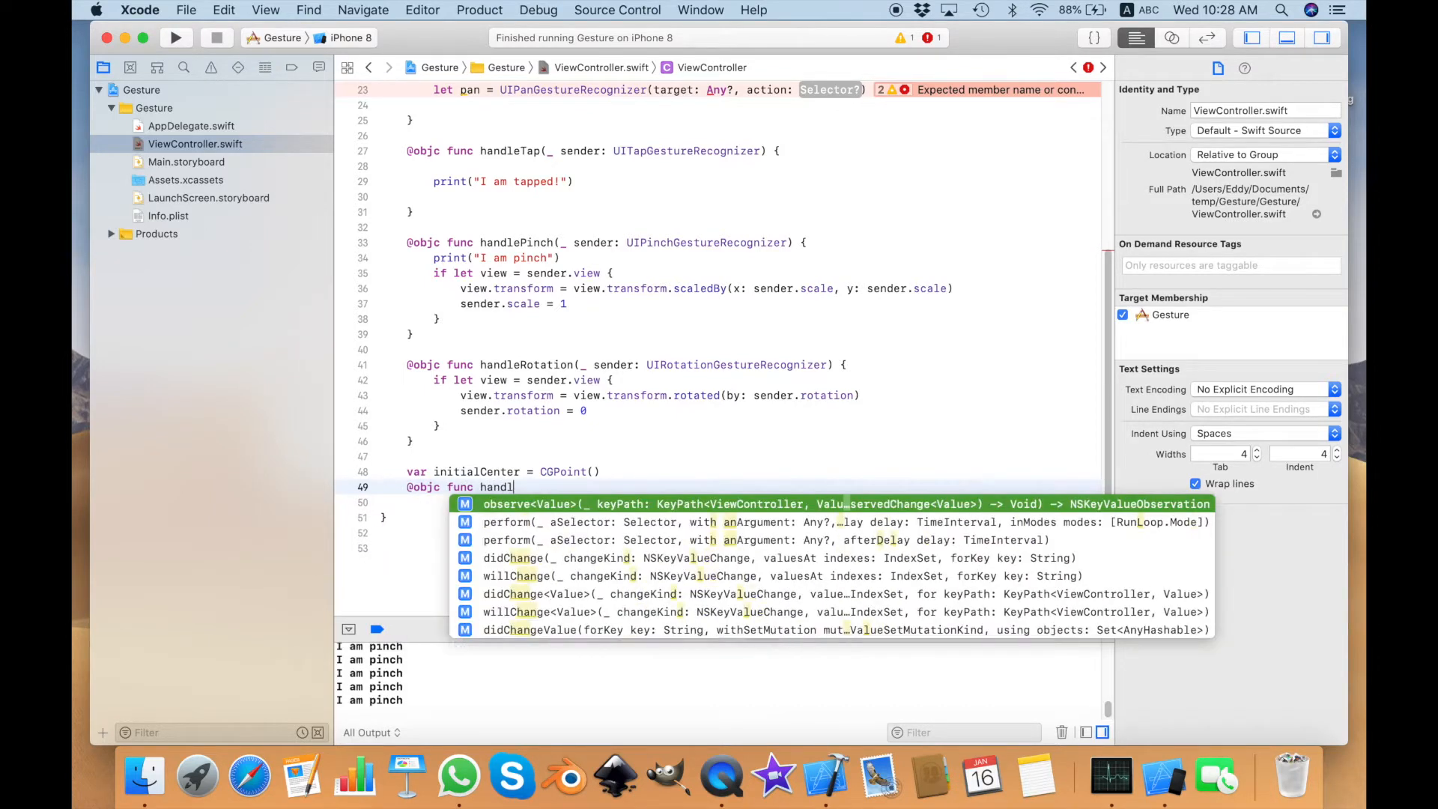
Step: Declare handlePan(_ sender: UIPanGestureRecognizer) and give it a body
text(ePan(_ sender:)
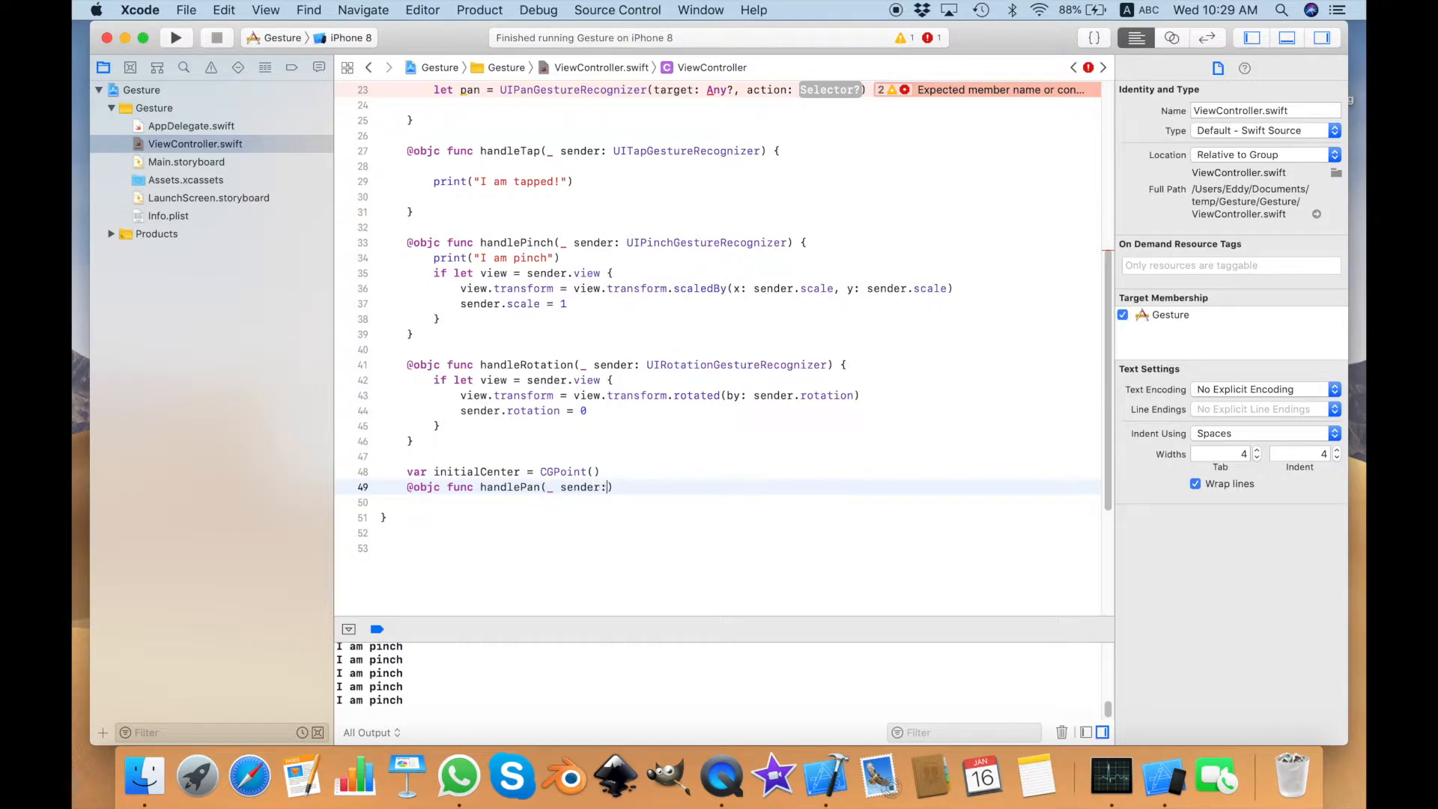
text(UIPanGestureRecognizer)
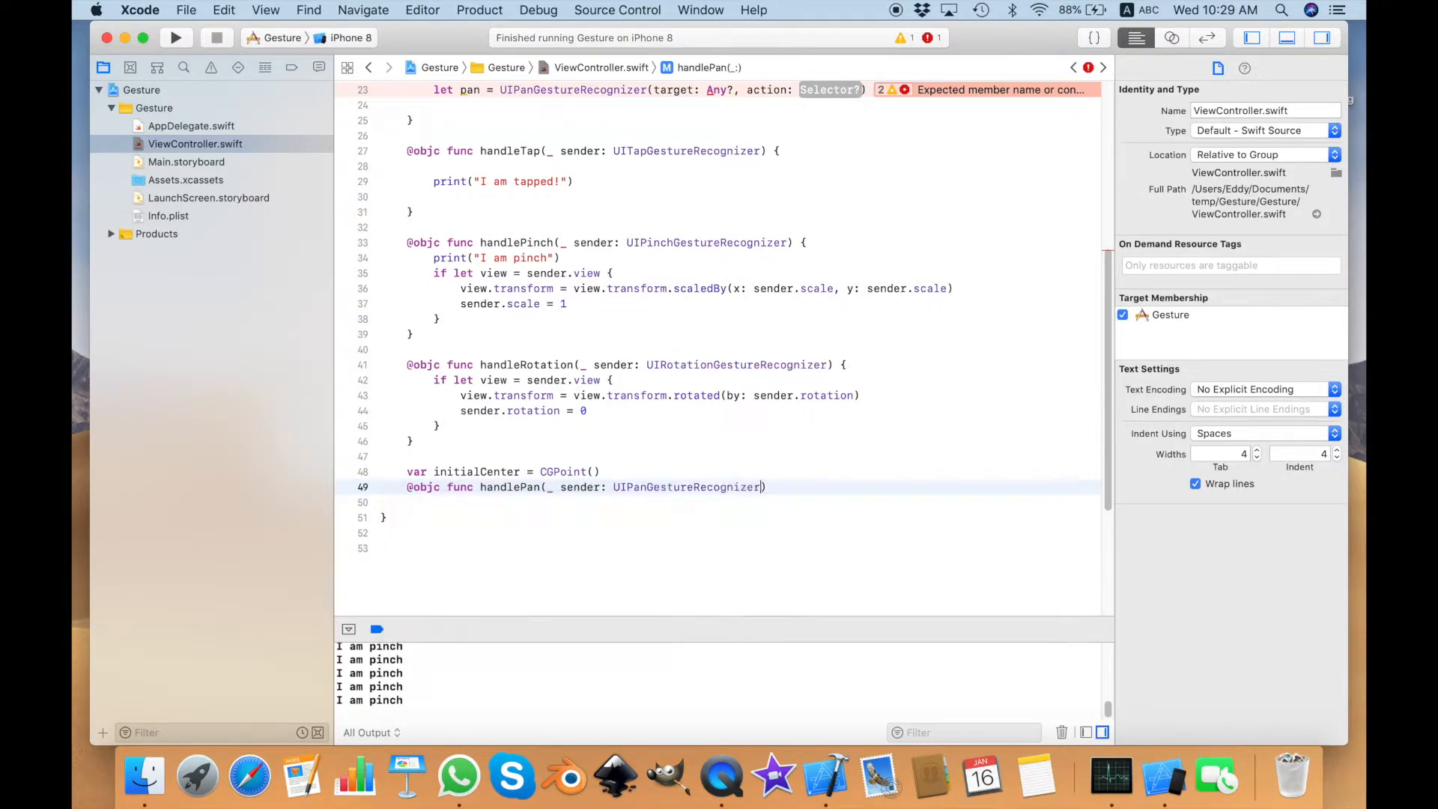
key(return)
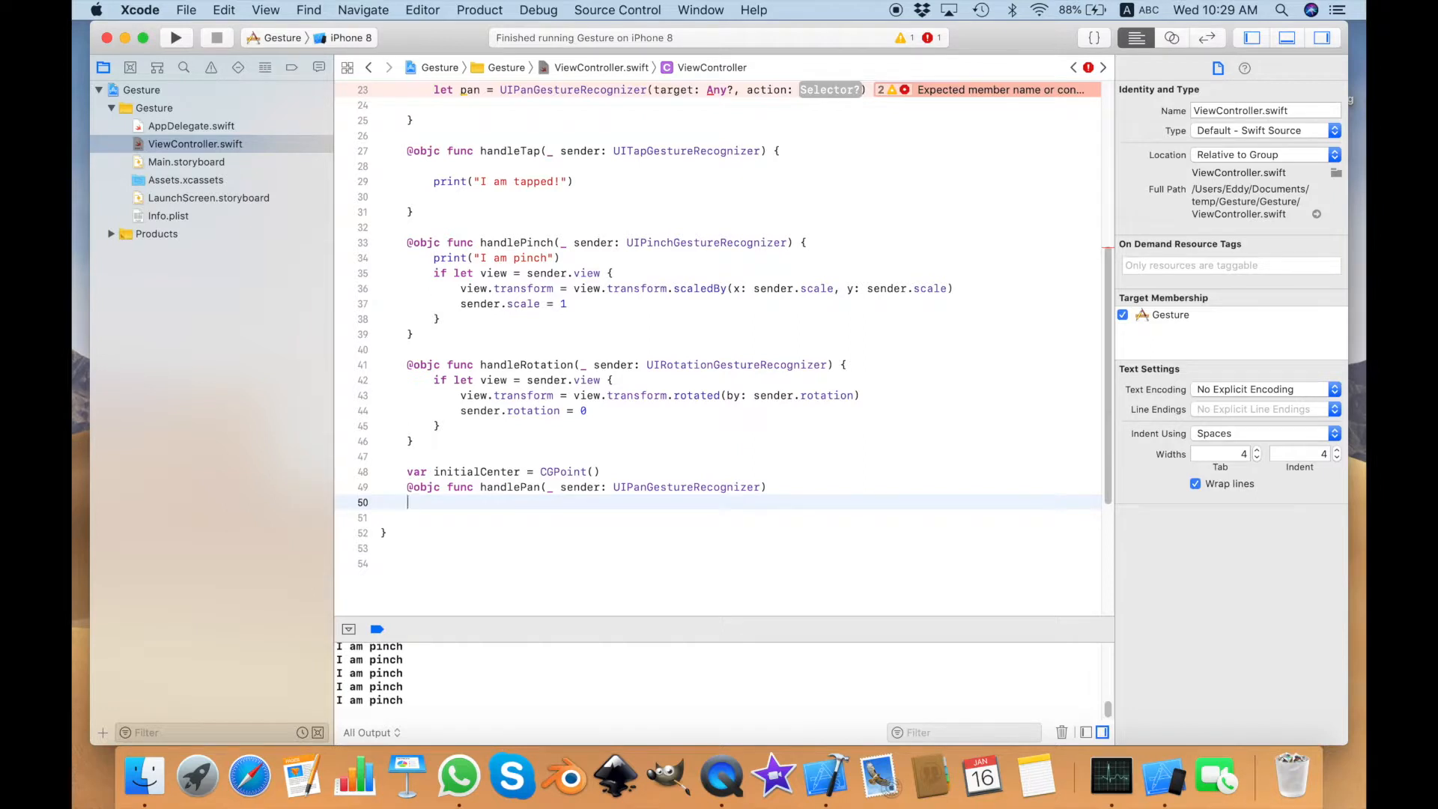
key(Return)
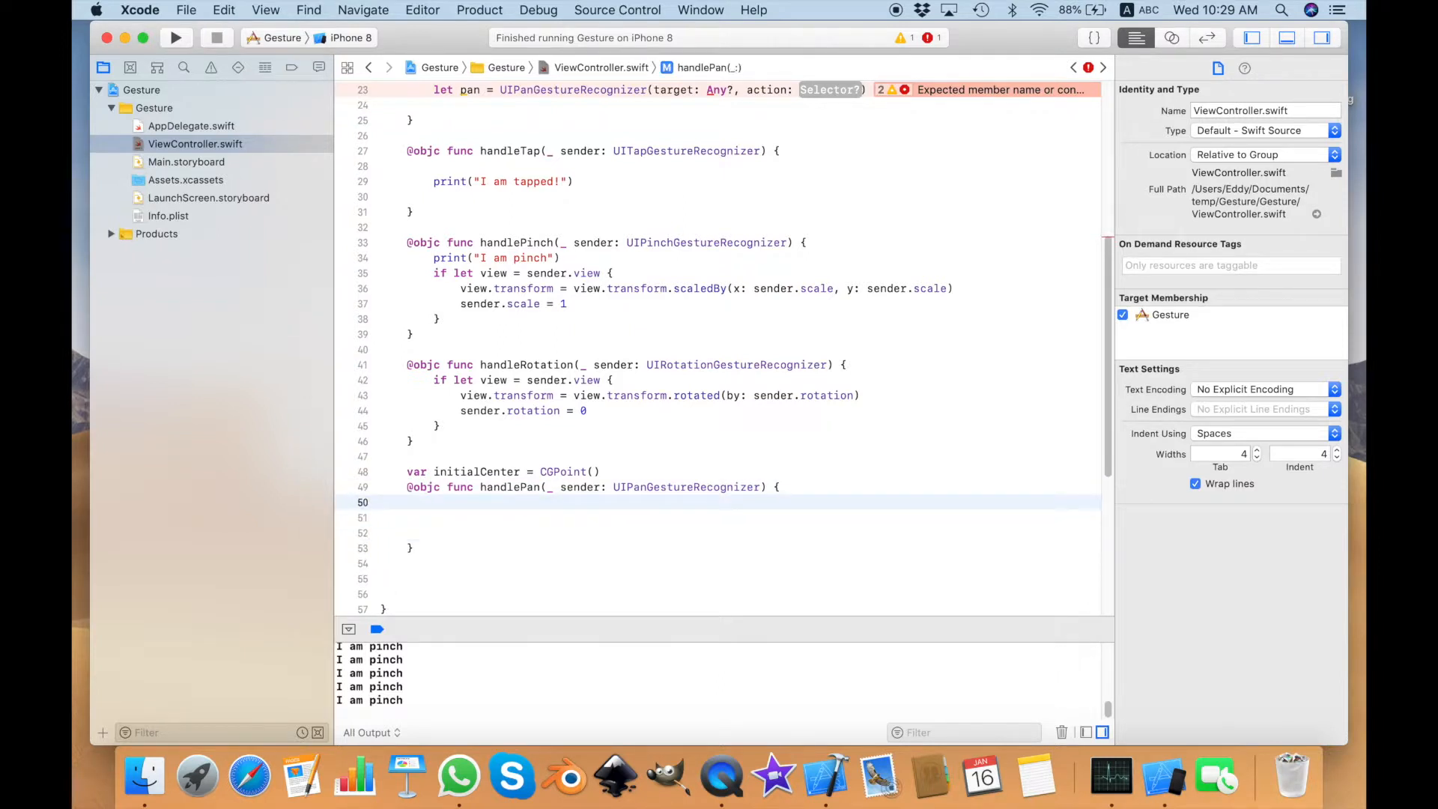
Step: Guard that sender.view exists, else return, then bind let view to sender.view
text(guard)
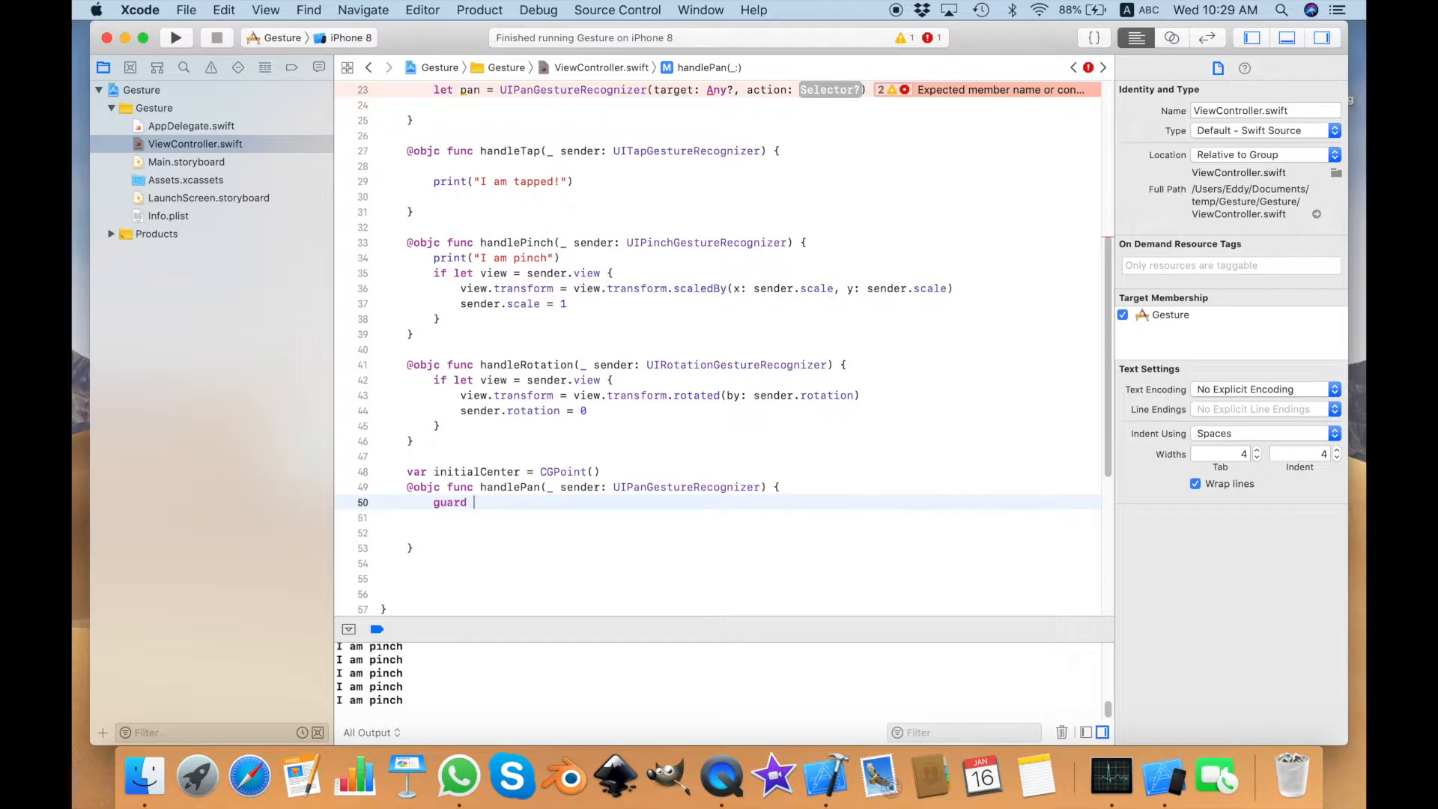
text(sender)
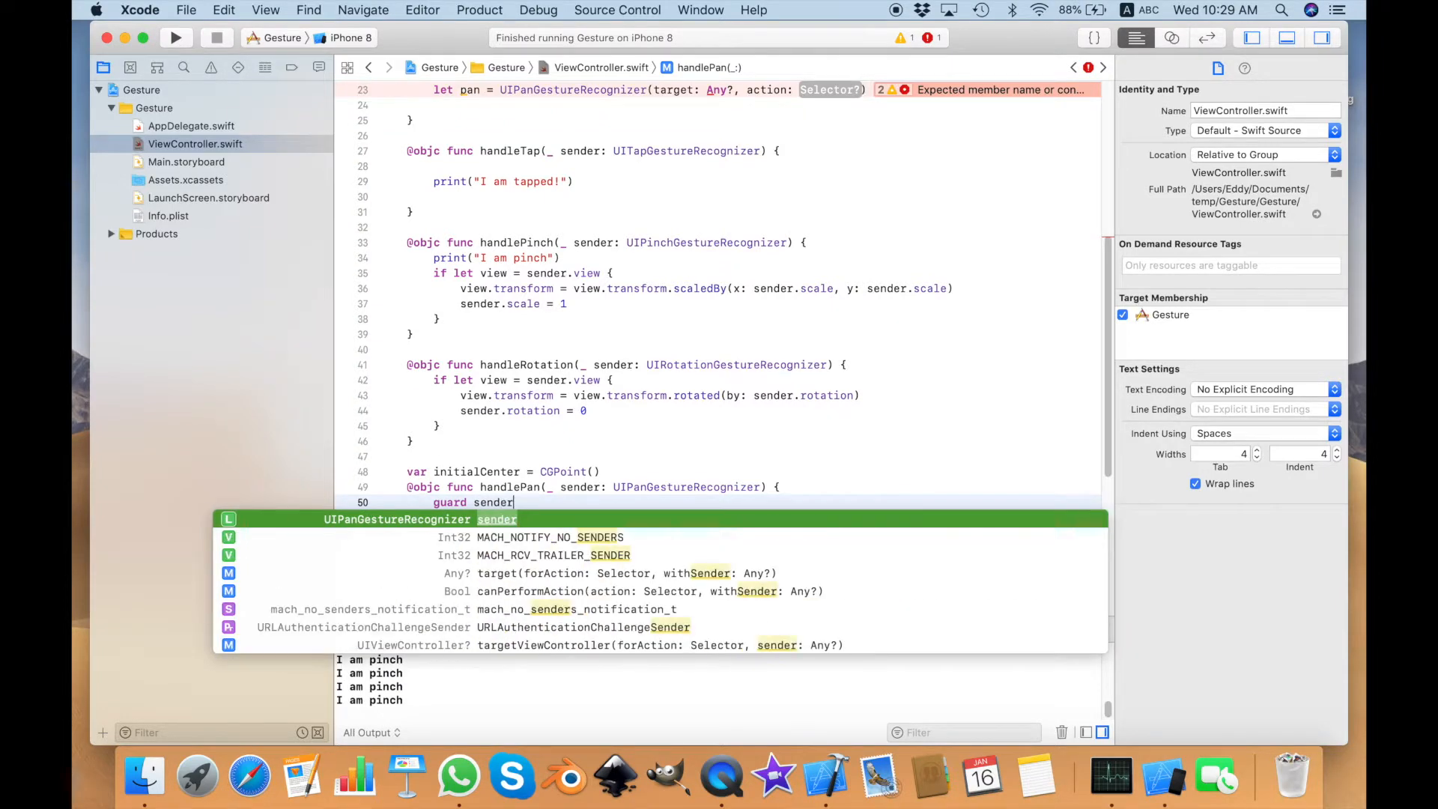
text(.view != nil {)
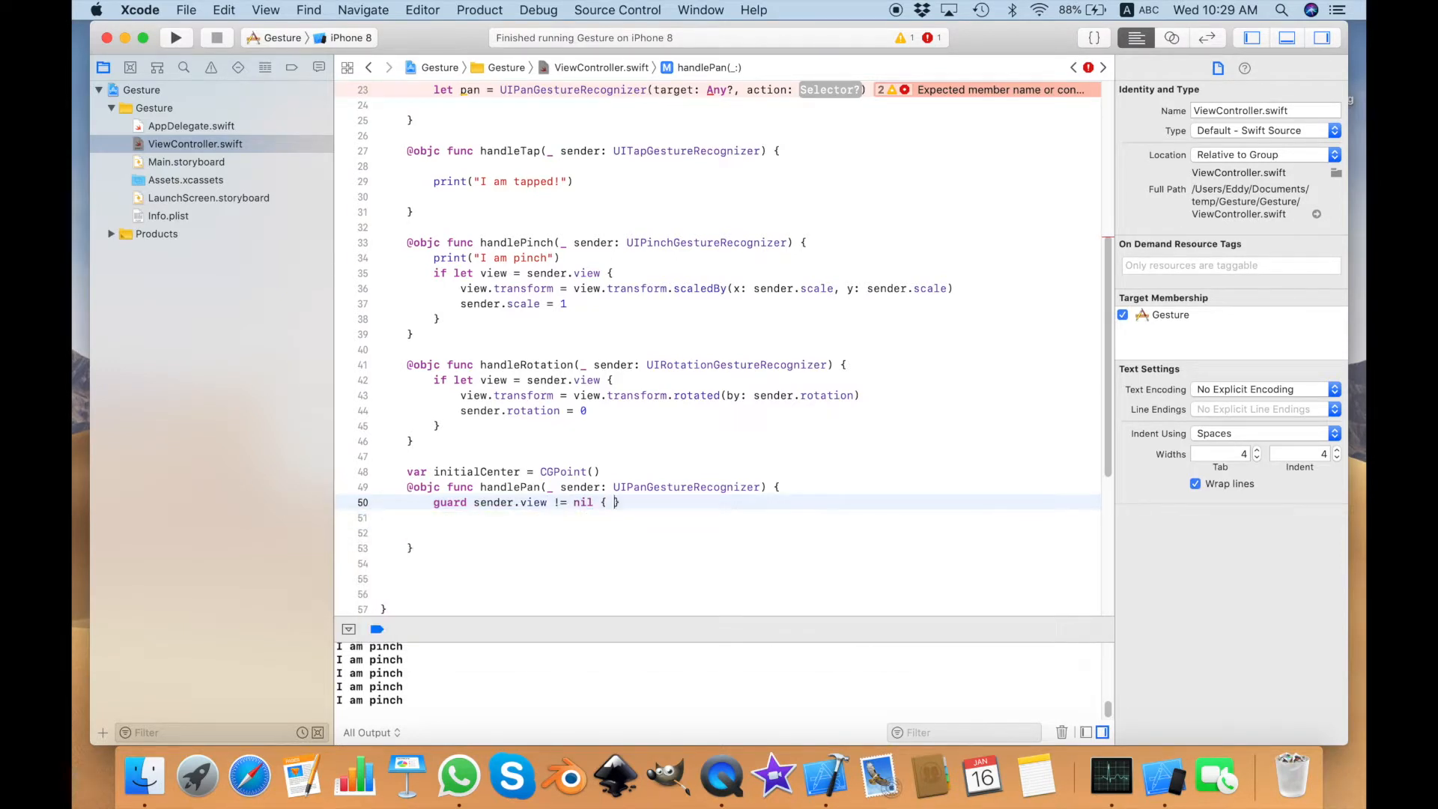
text(return)
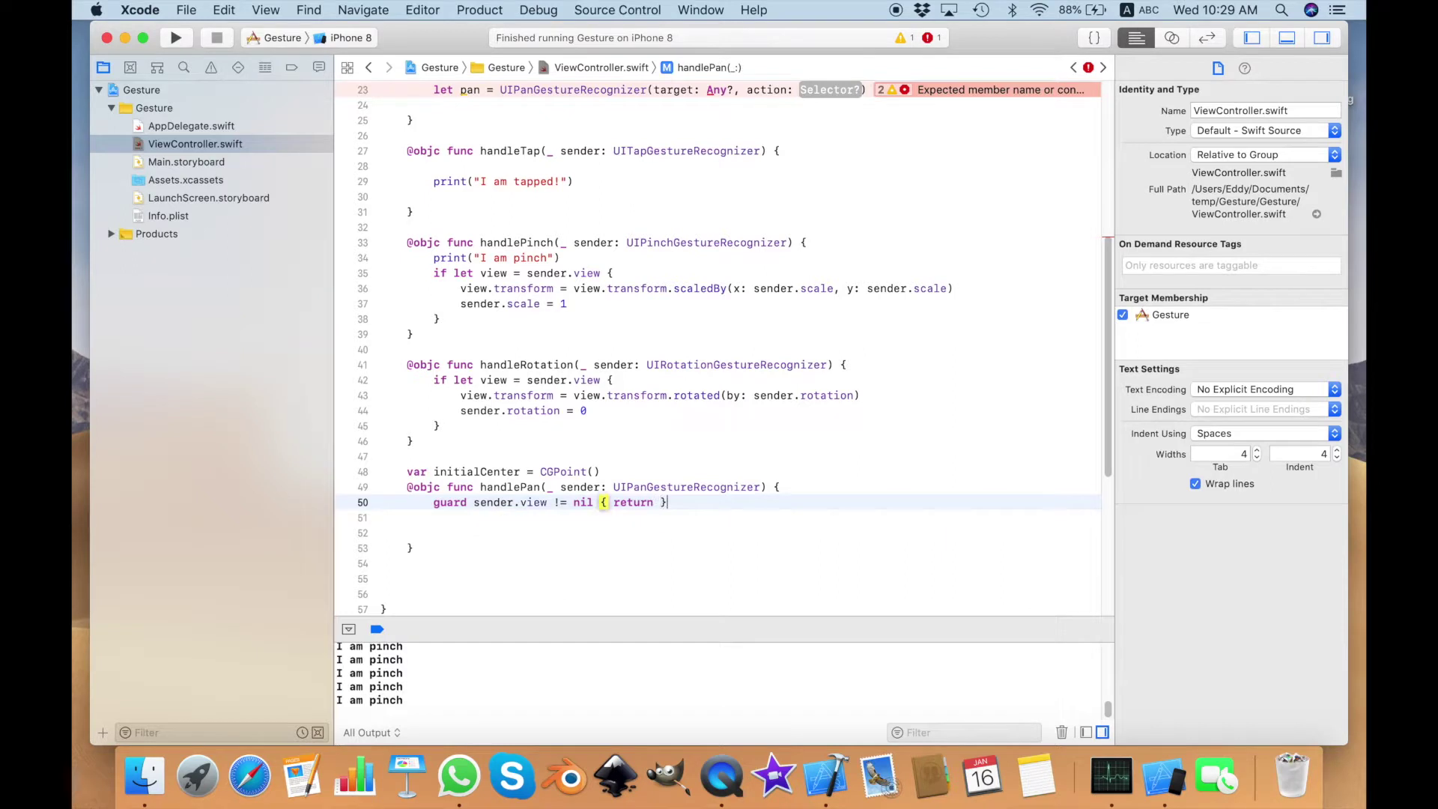
key(Return)
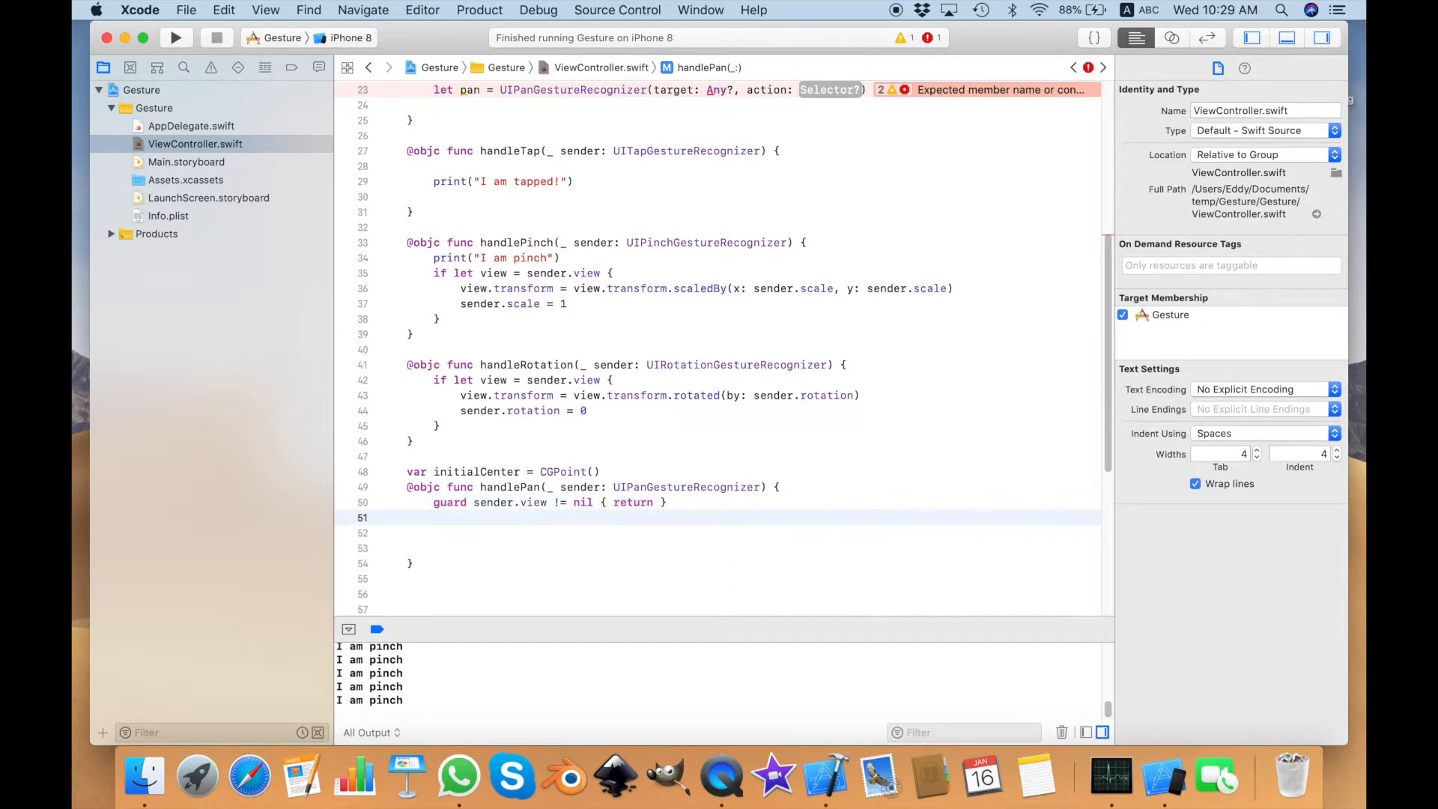
text(let view)
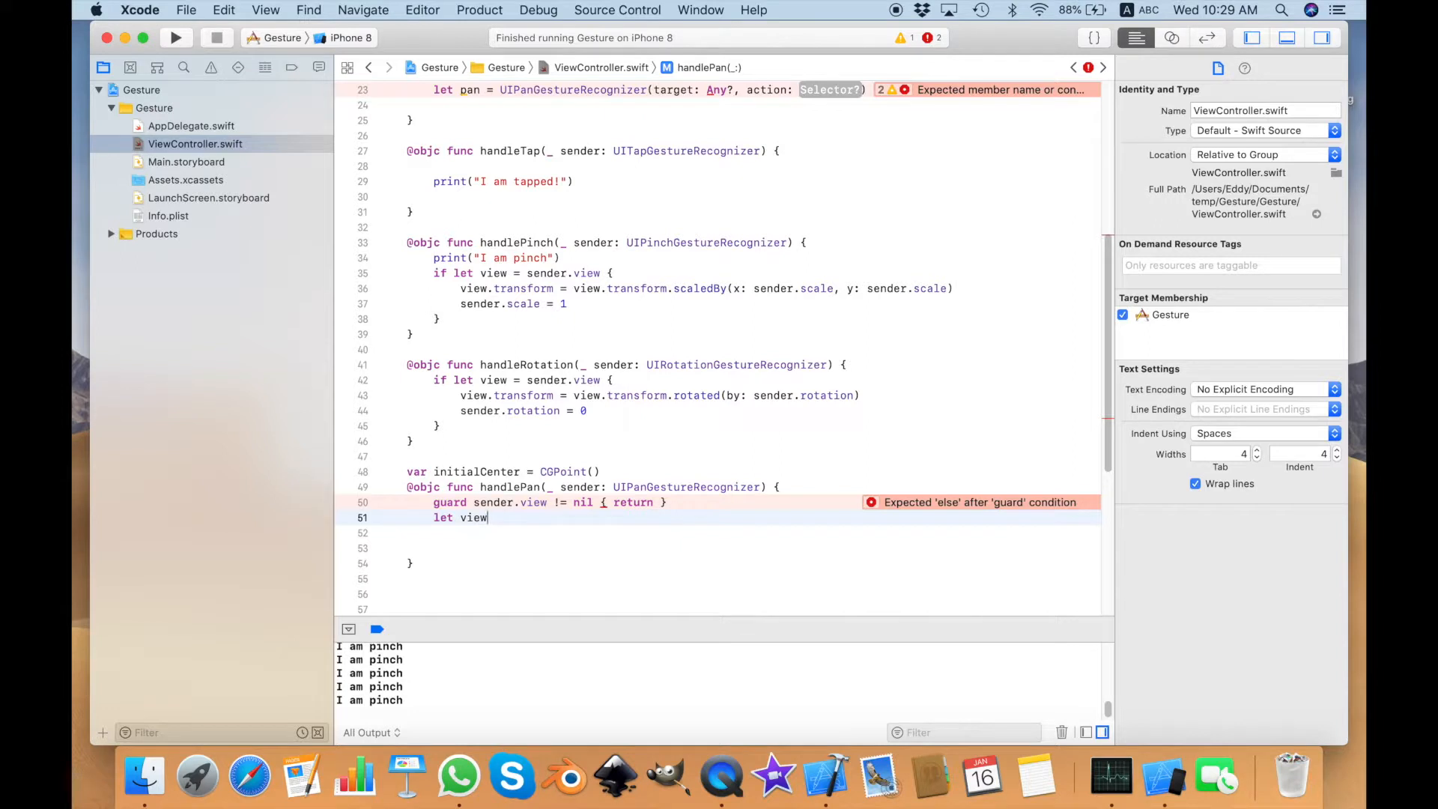
text(end)
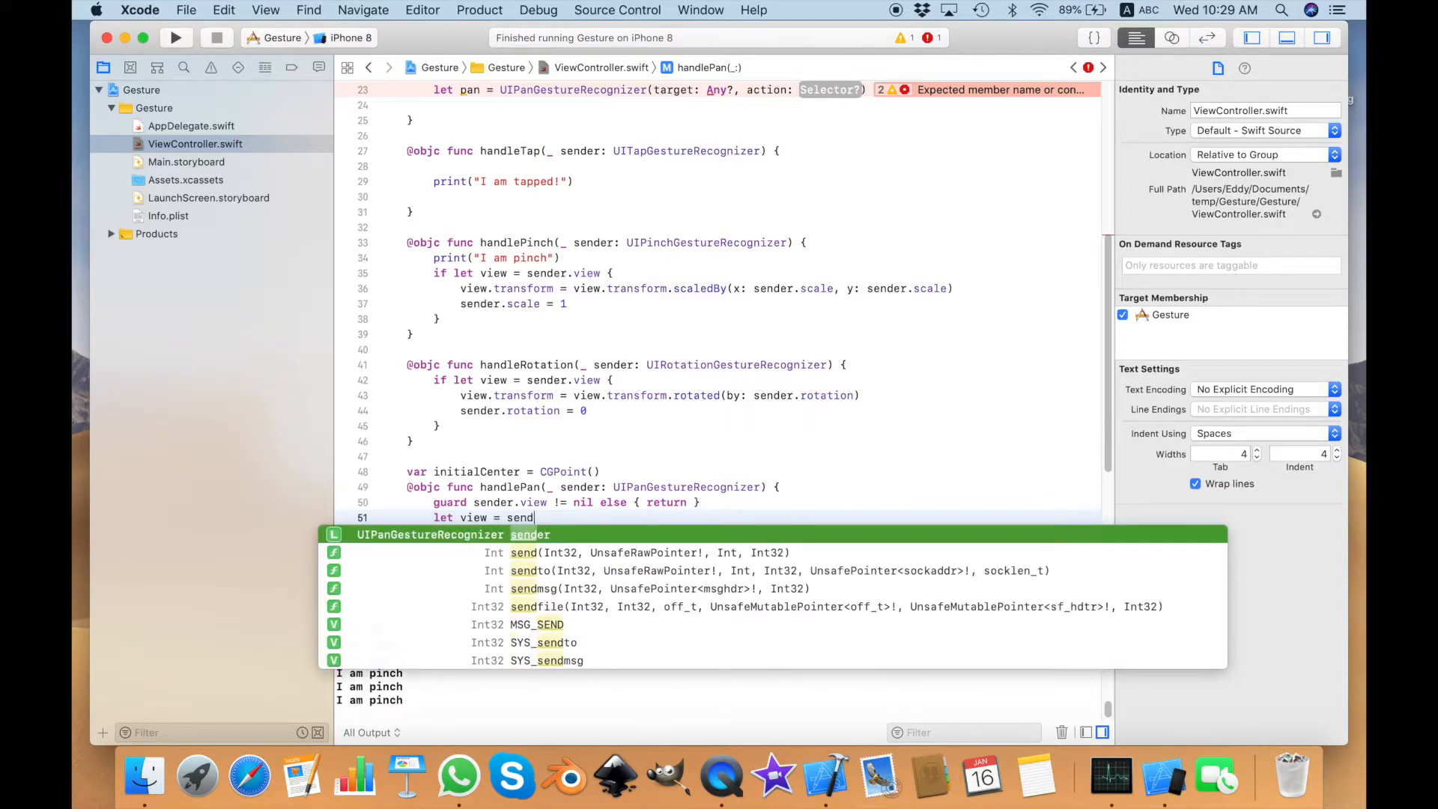
text(.view!)
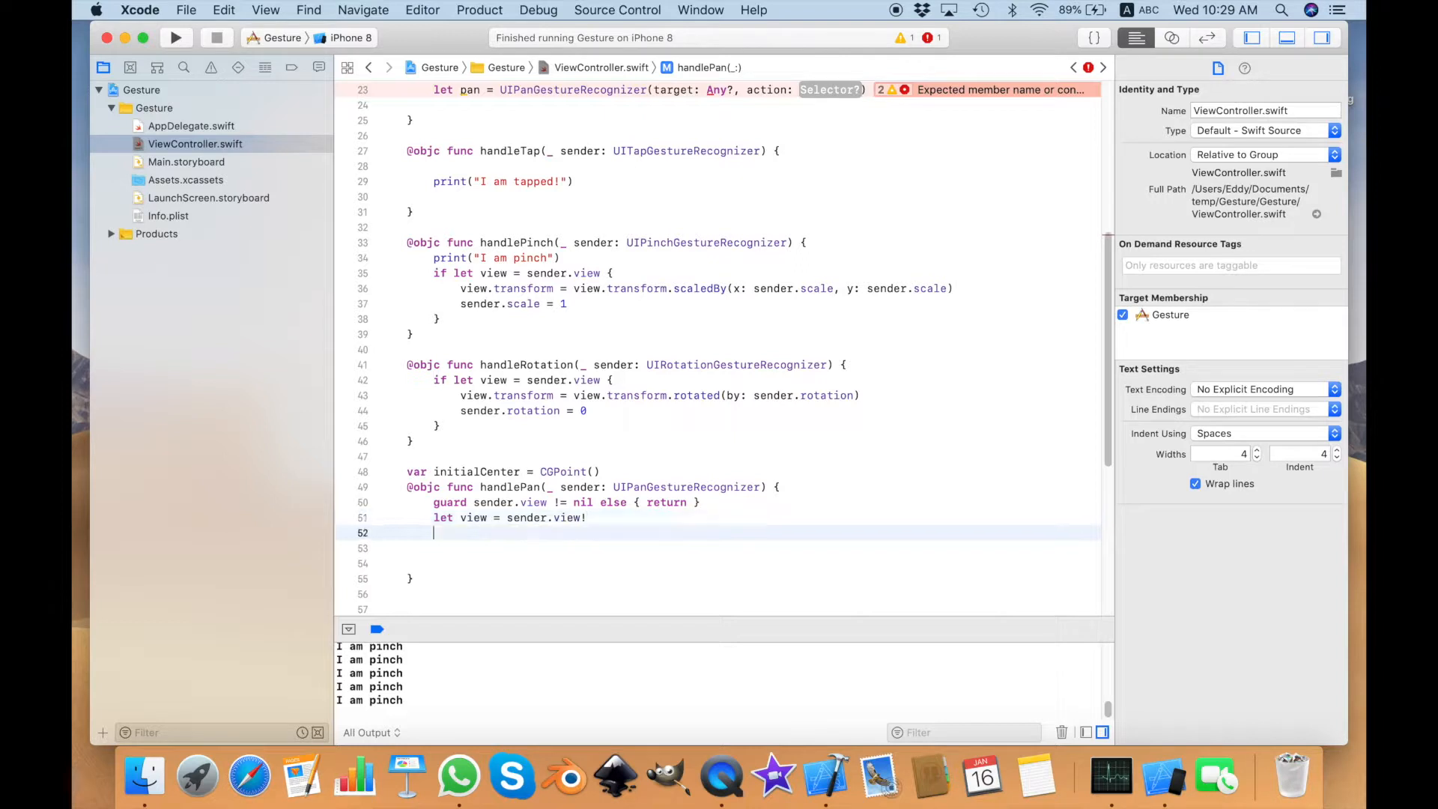
Step: Read let translation = sender.translation(in: view.superview)
text(let tran)
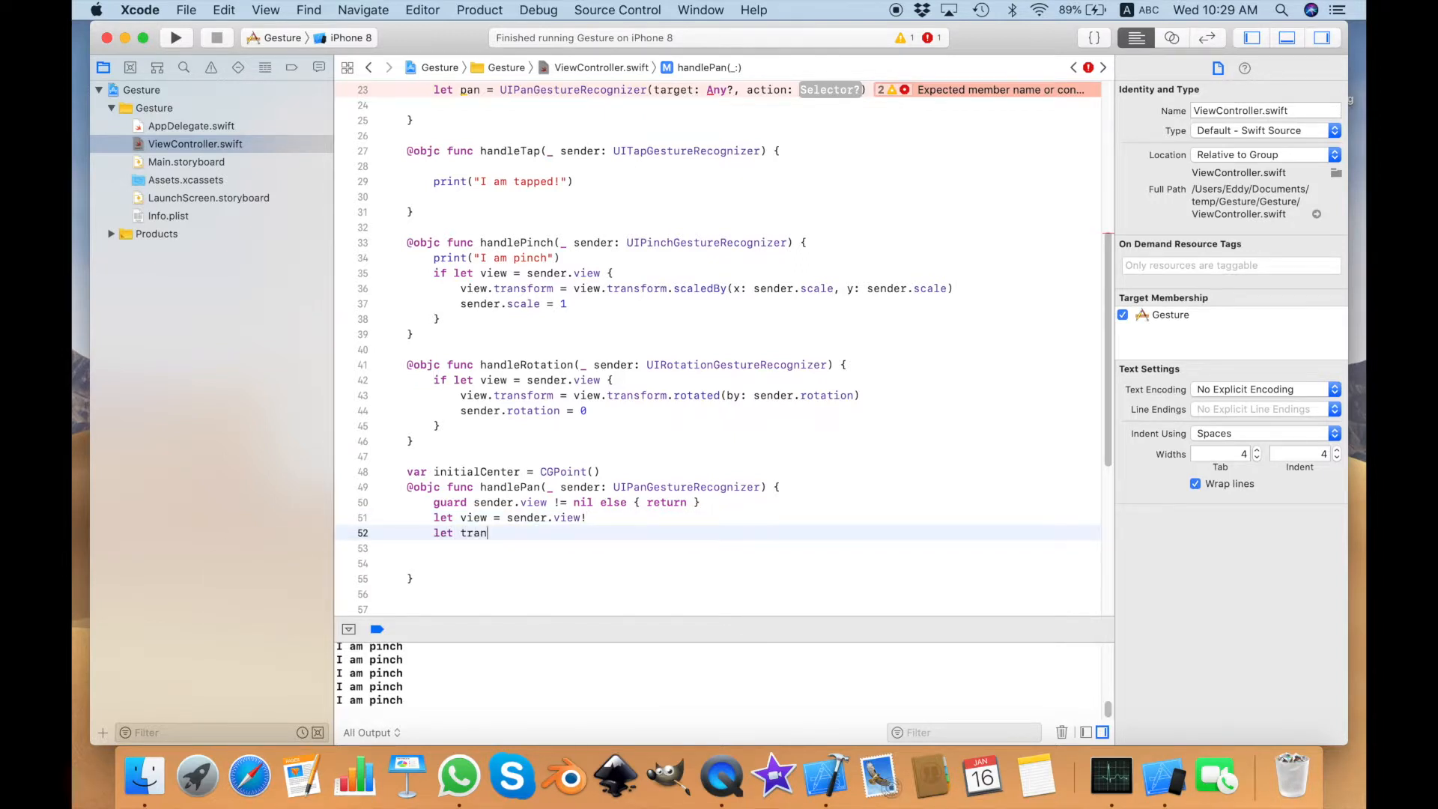
text(slat)
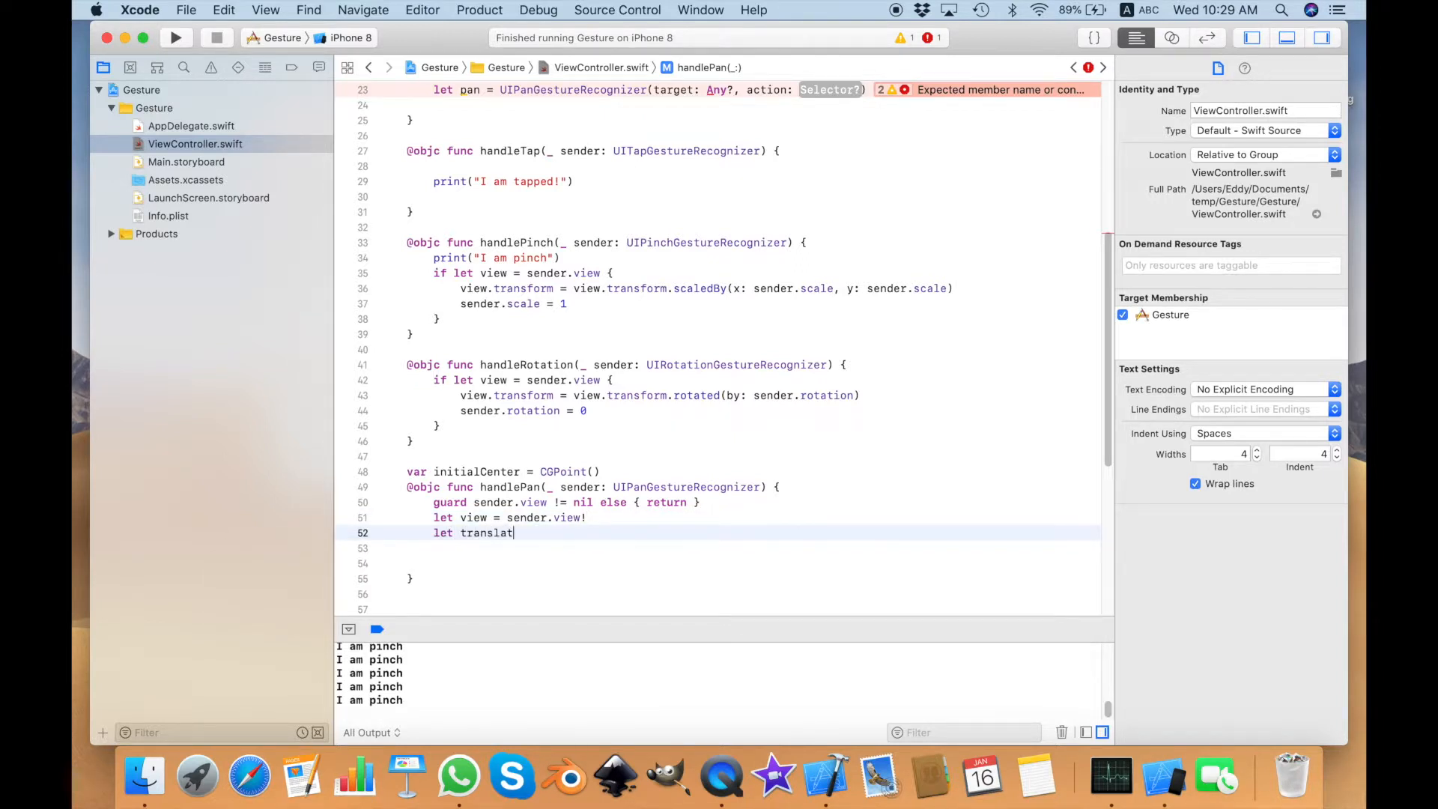
text(ion =)
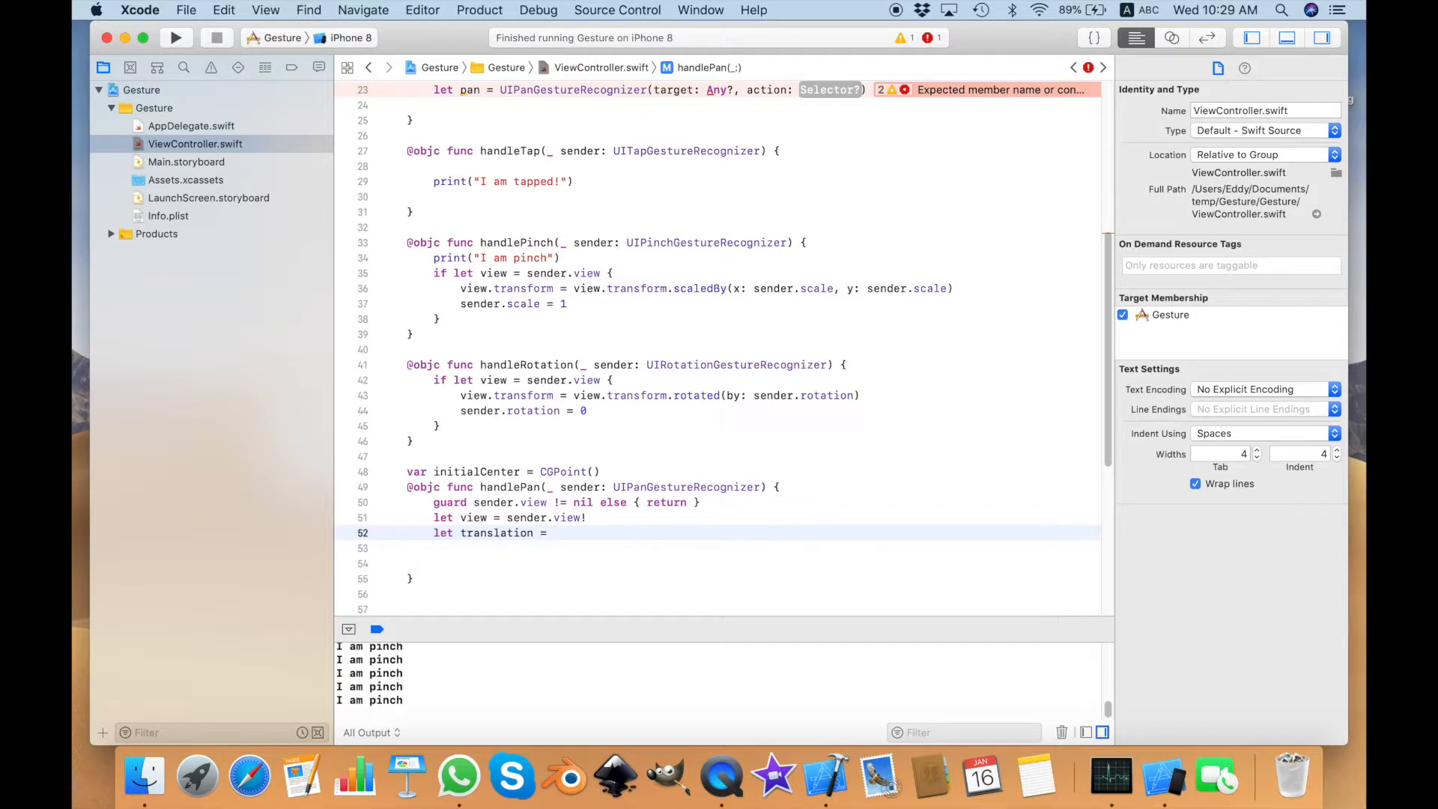
text(=)
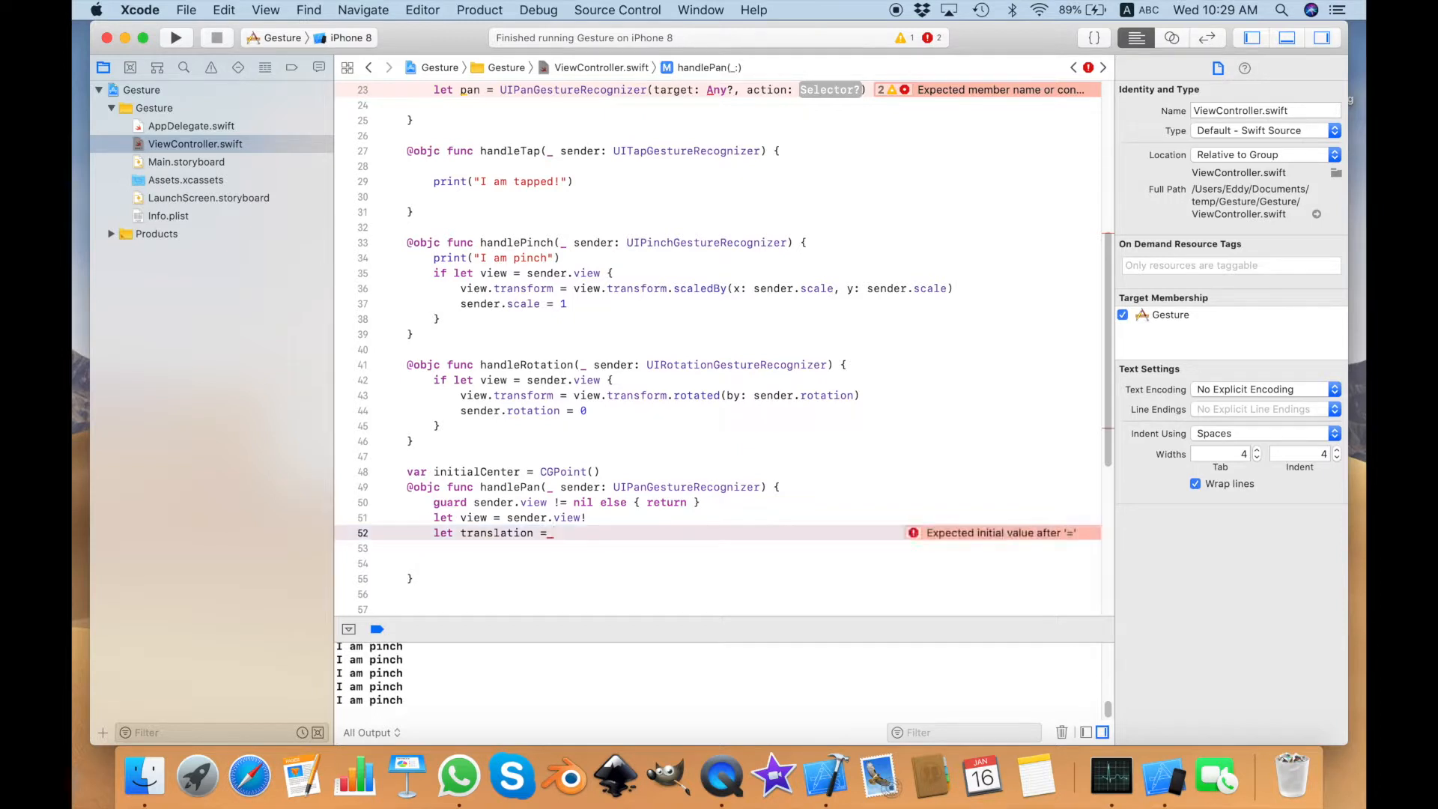
text(sender.translation(in: UIView?)
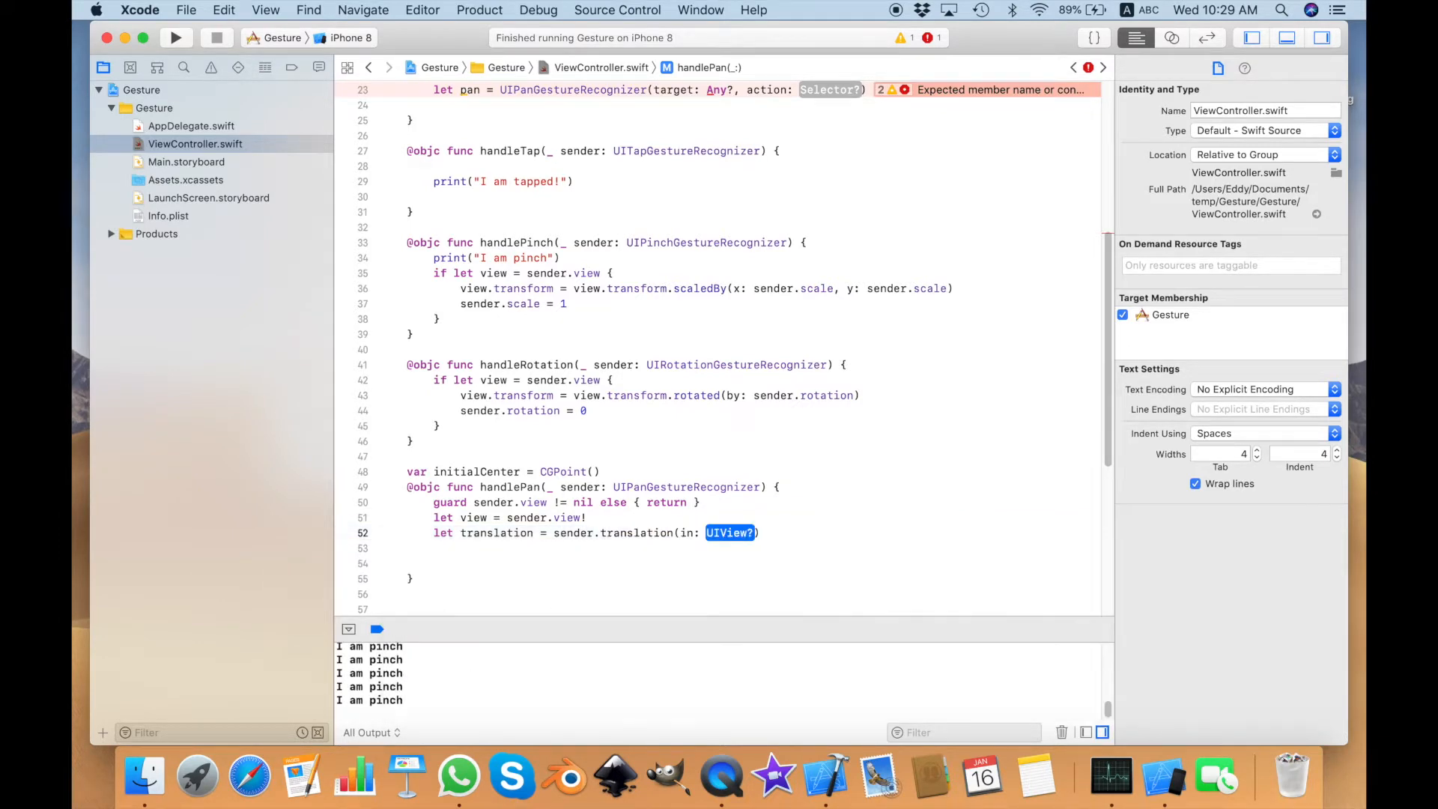
text(view)
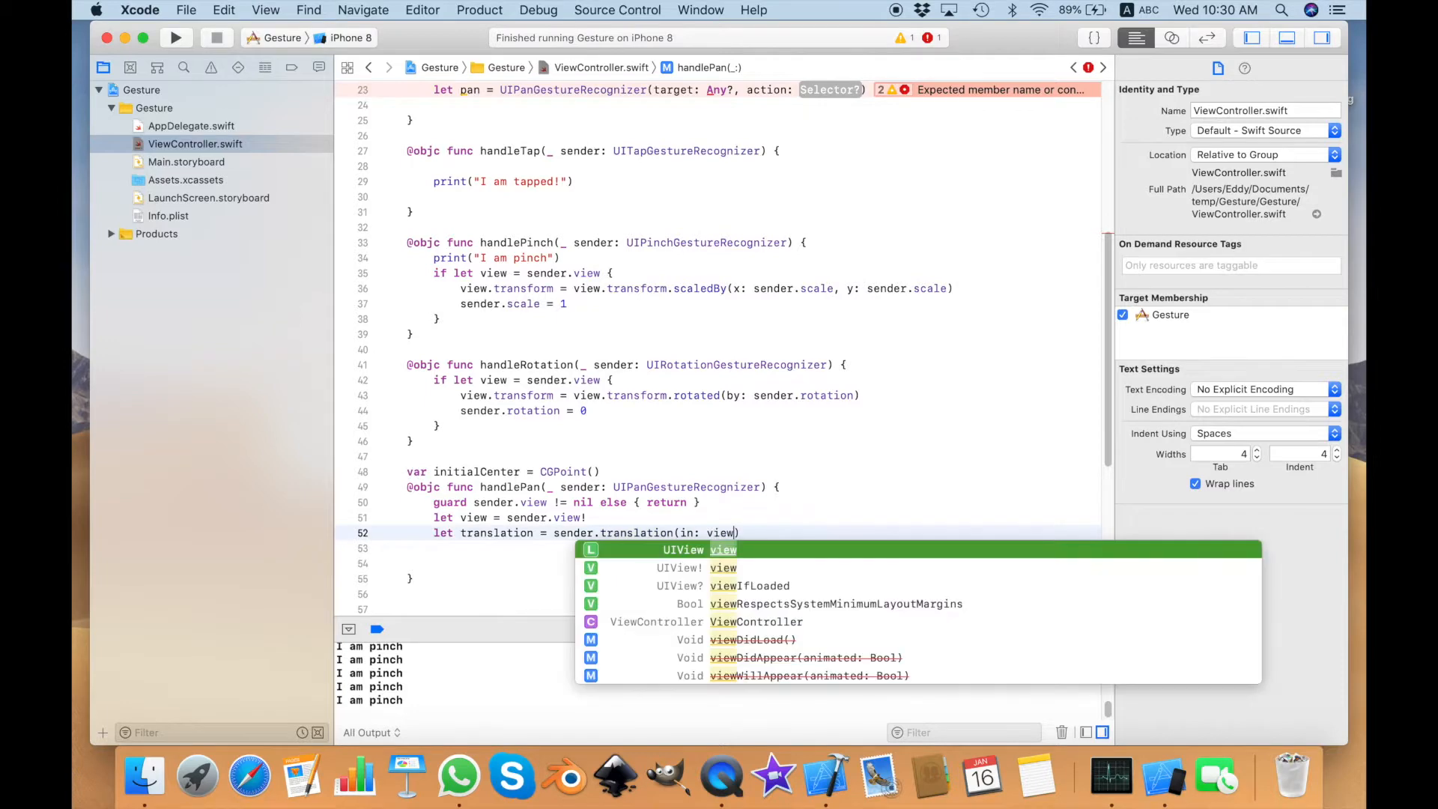
text(.su)
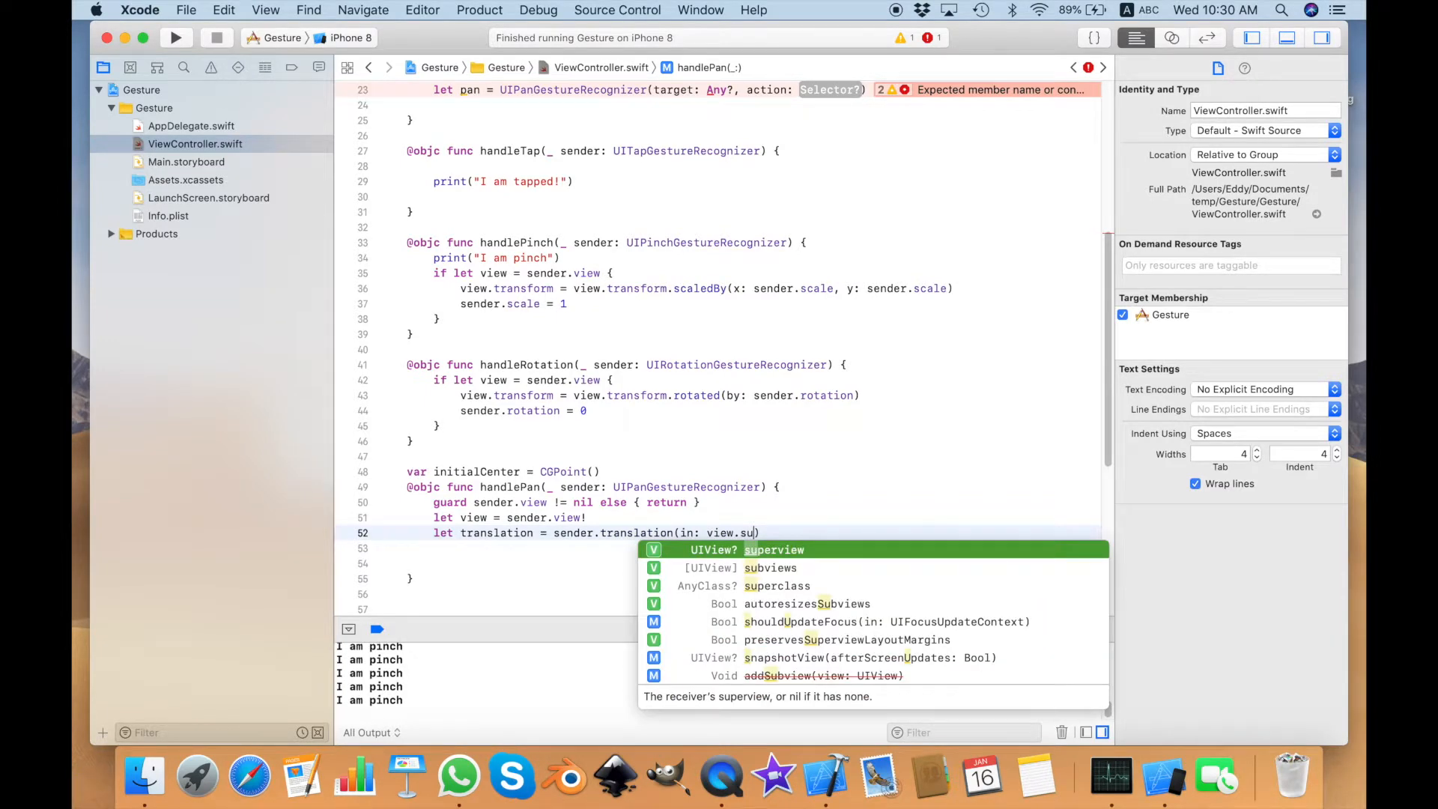
text(perview)
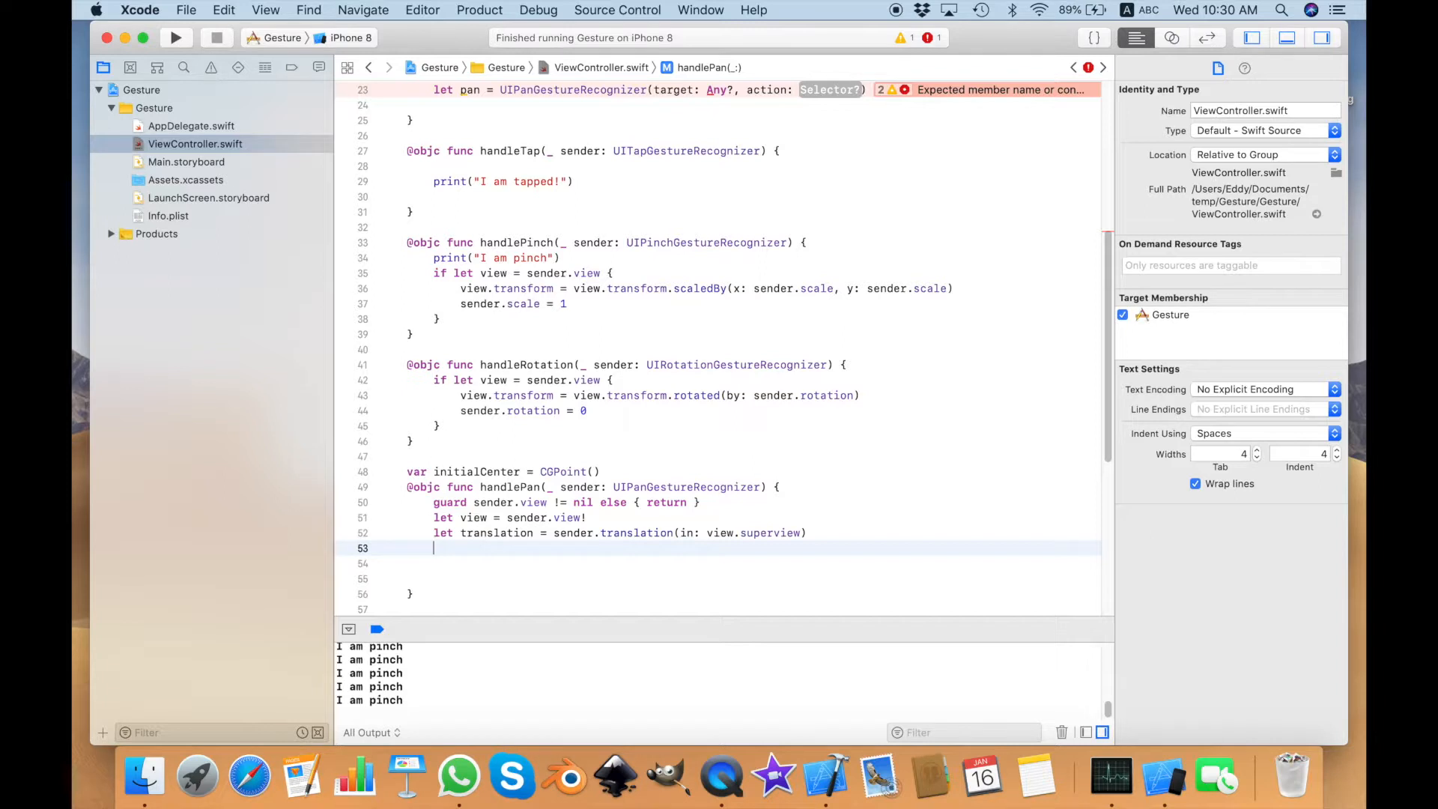
Step: When sender.state == .began, store view.center into self.initialCenter
text(if state)
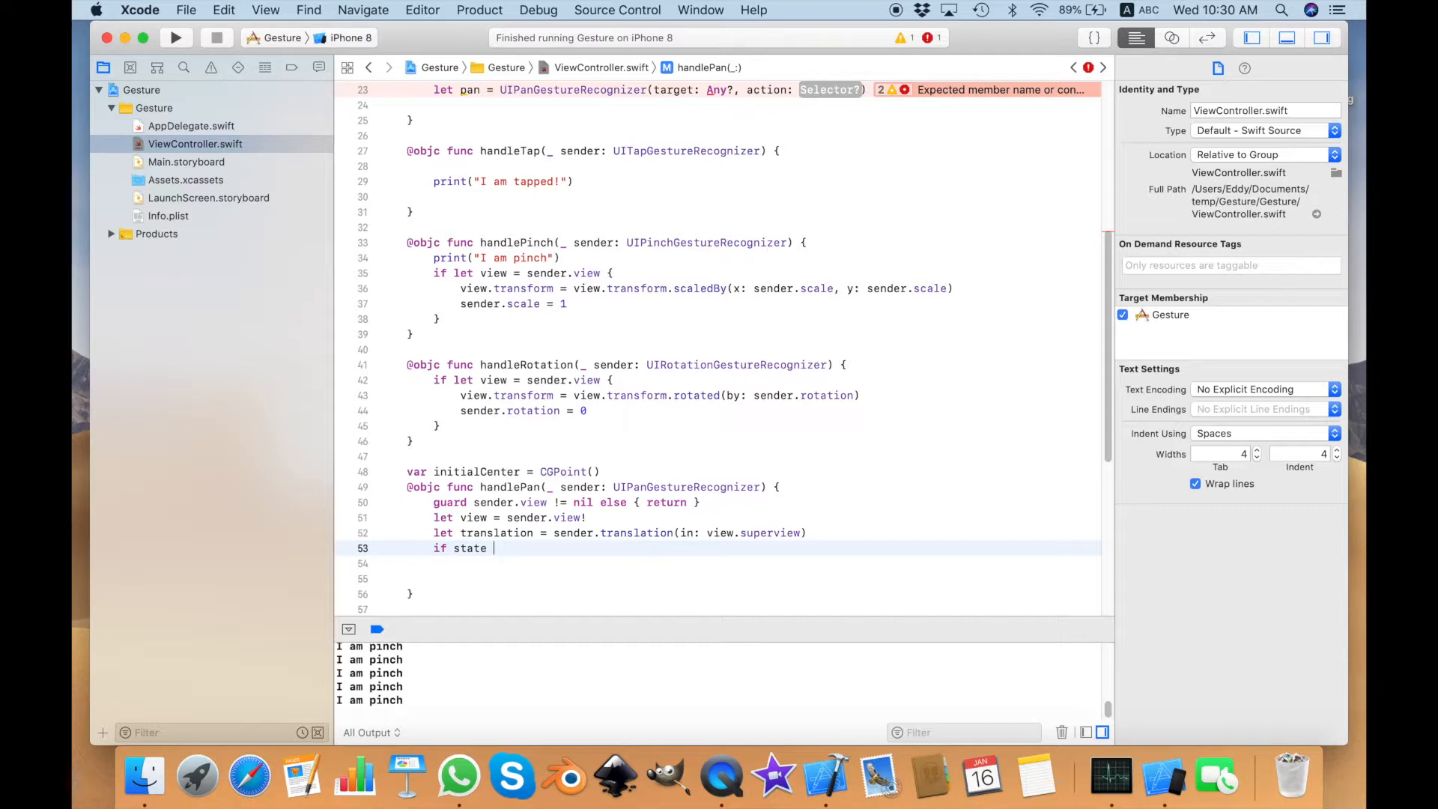
text(_)
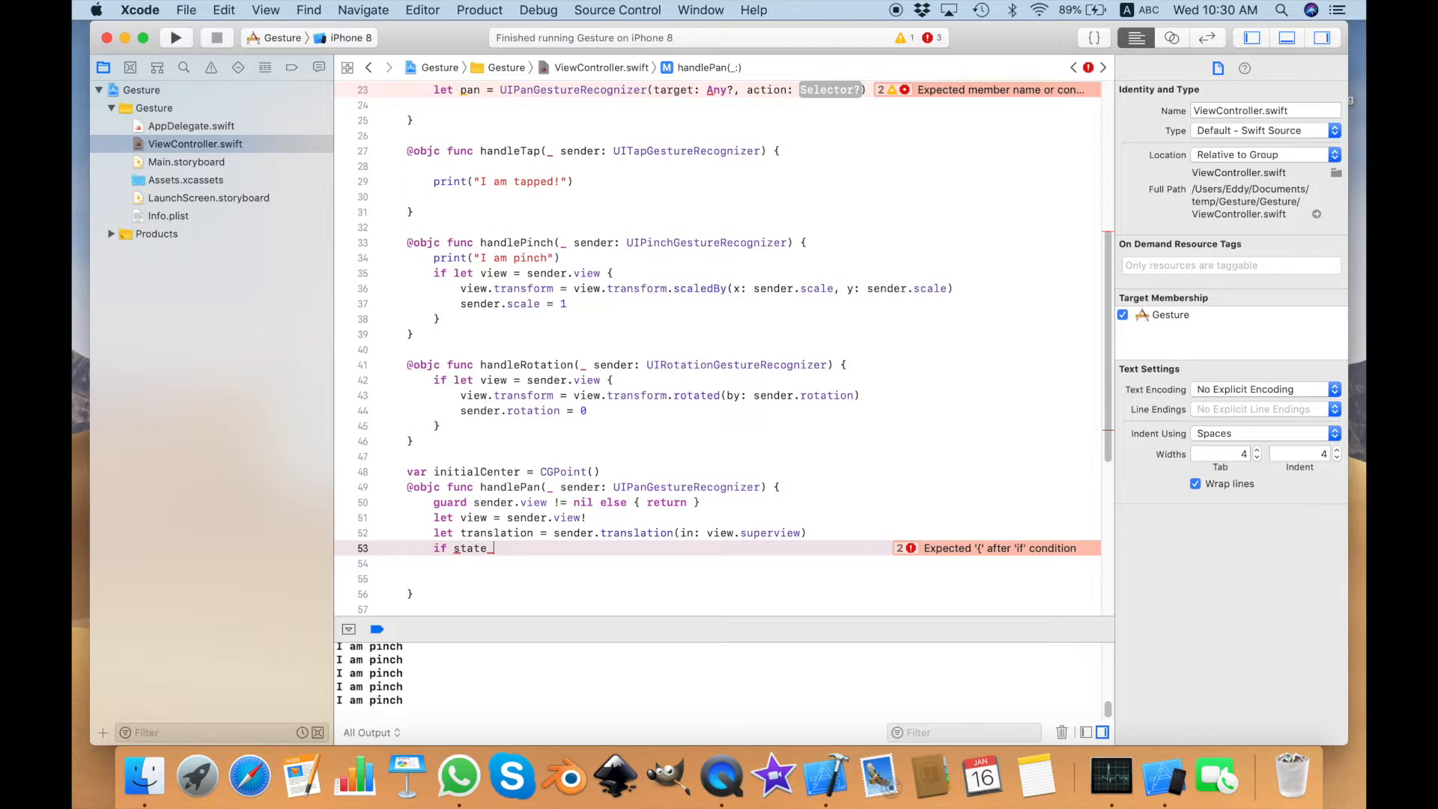
key(Backspace)
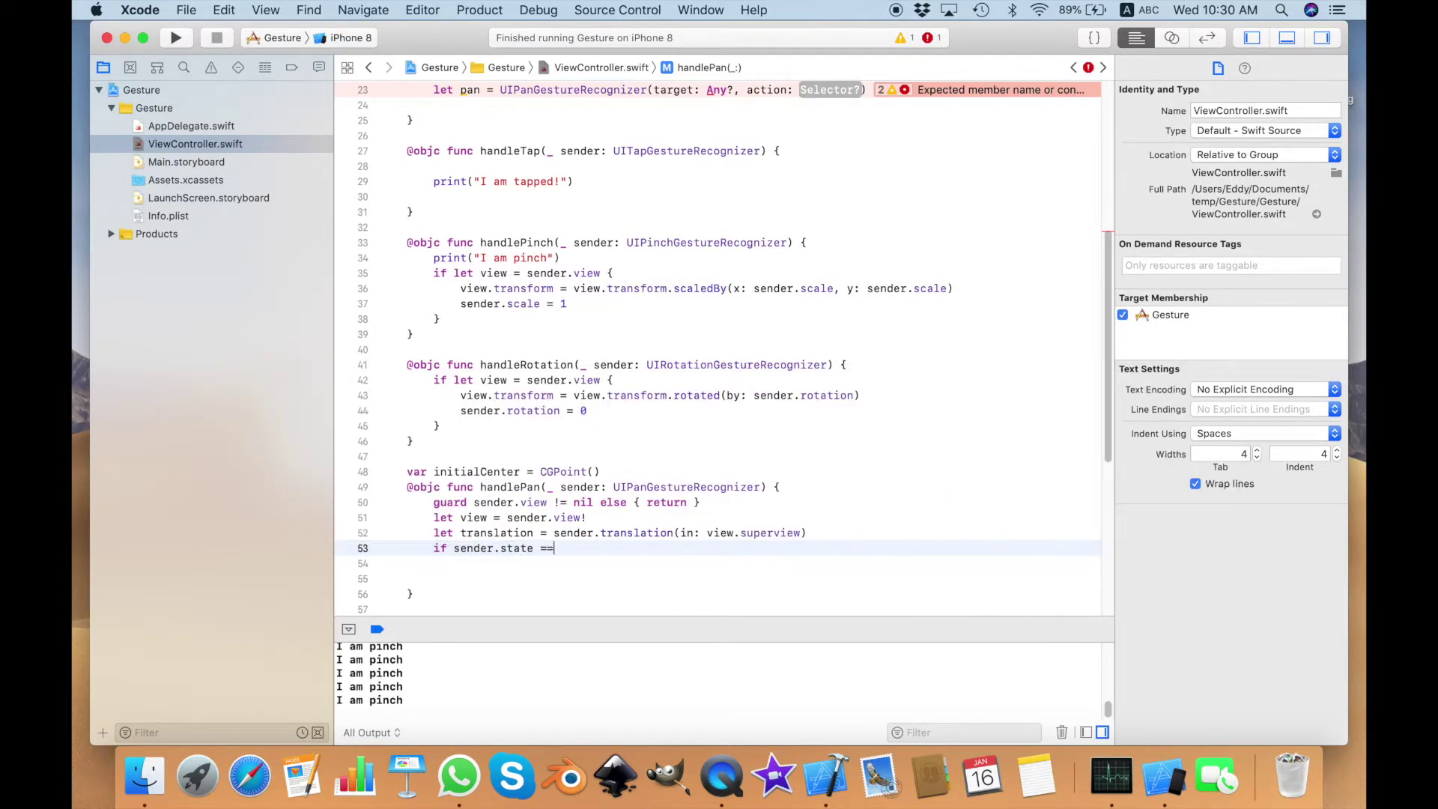
text(.began {)
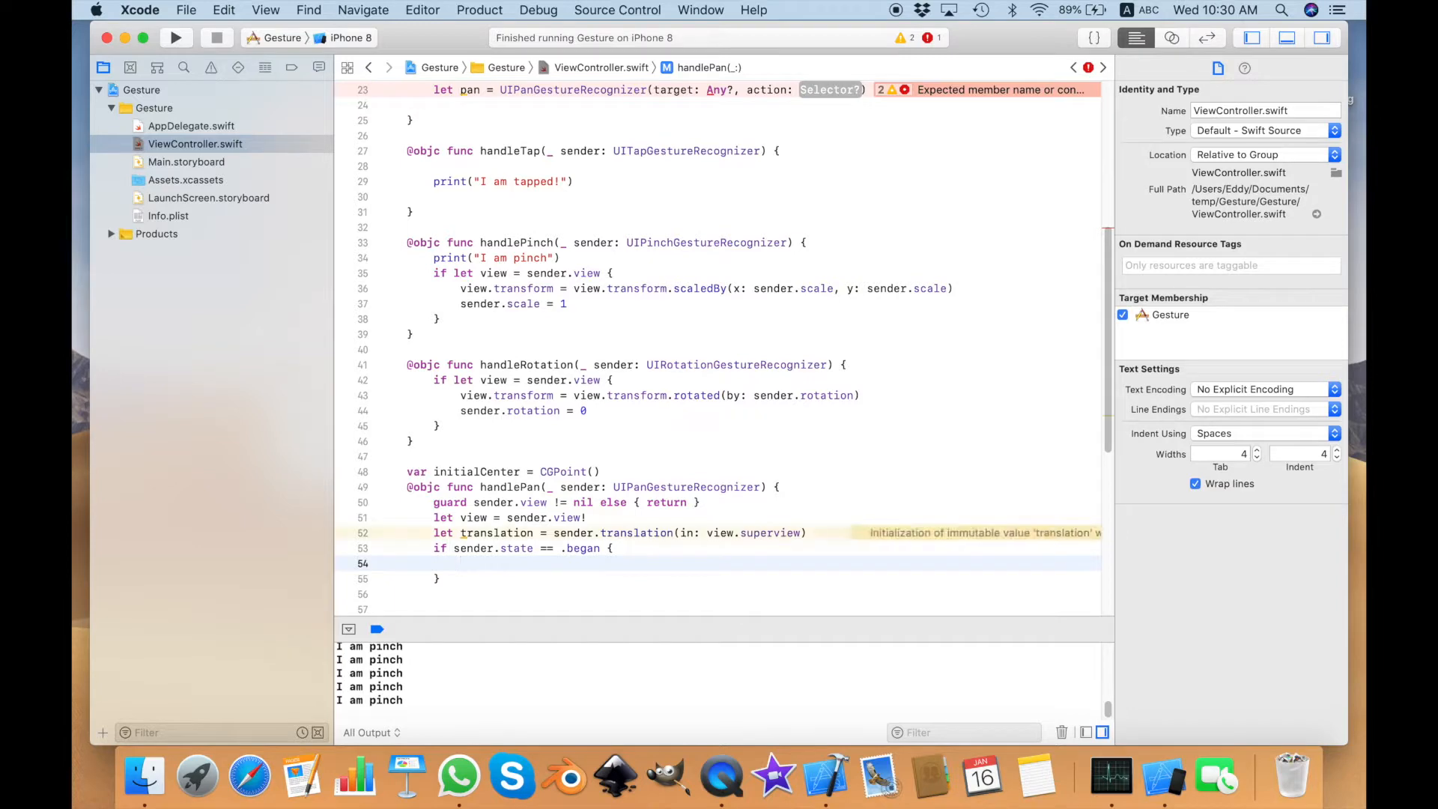
text(self.initialCenter =)
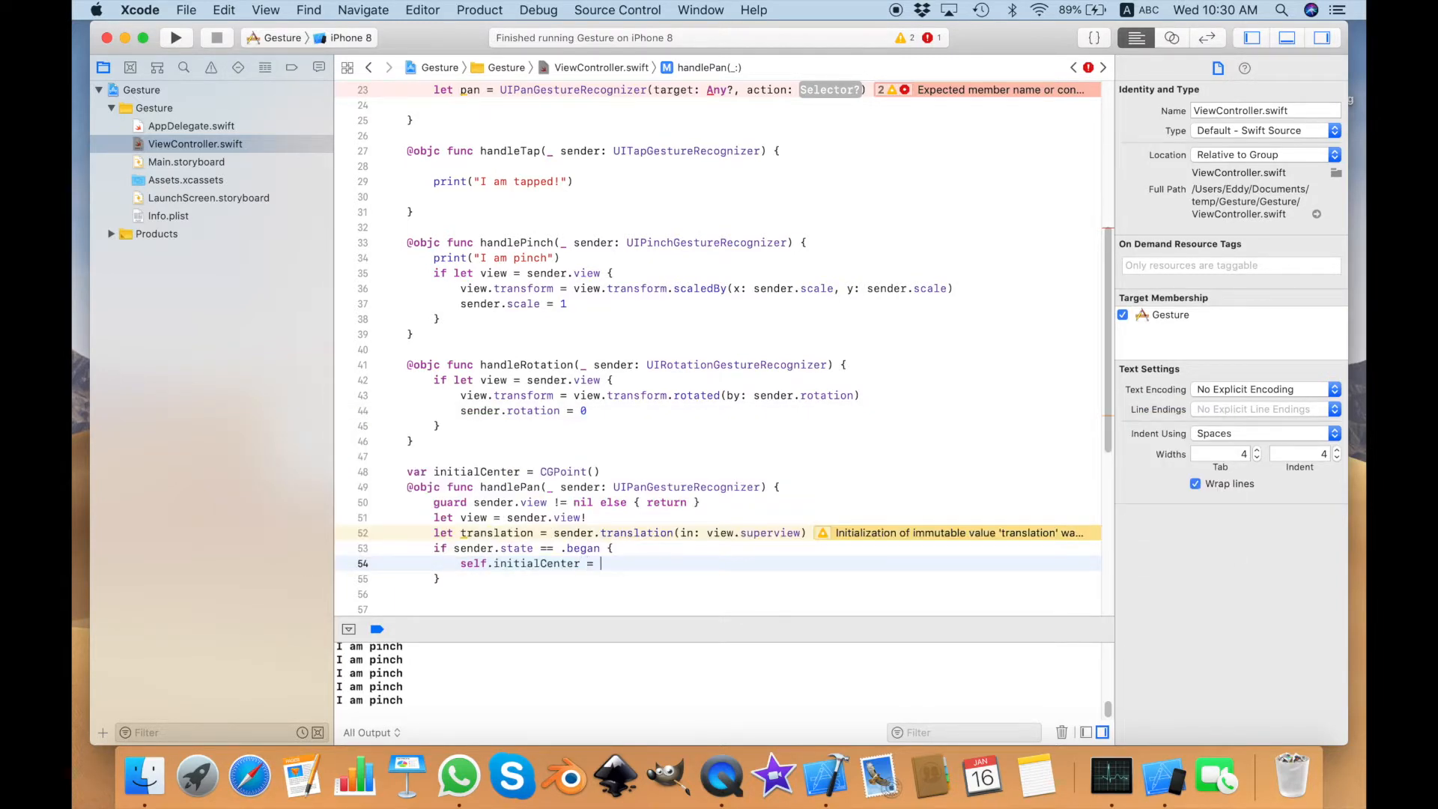
text(view.)
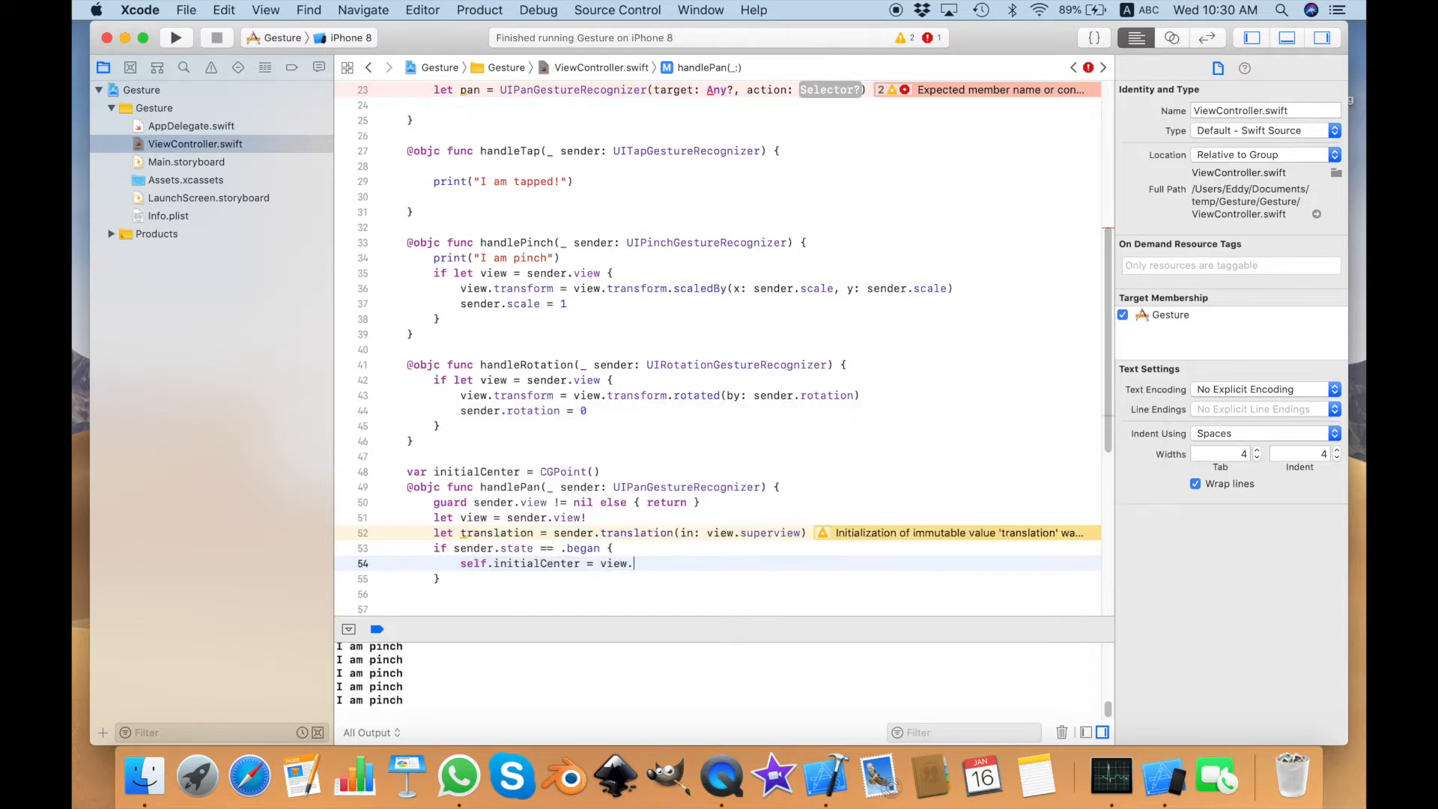
text(center)
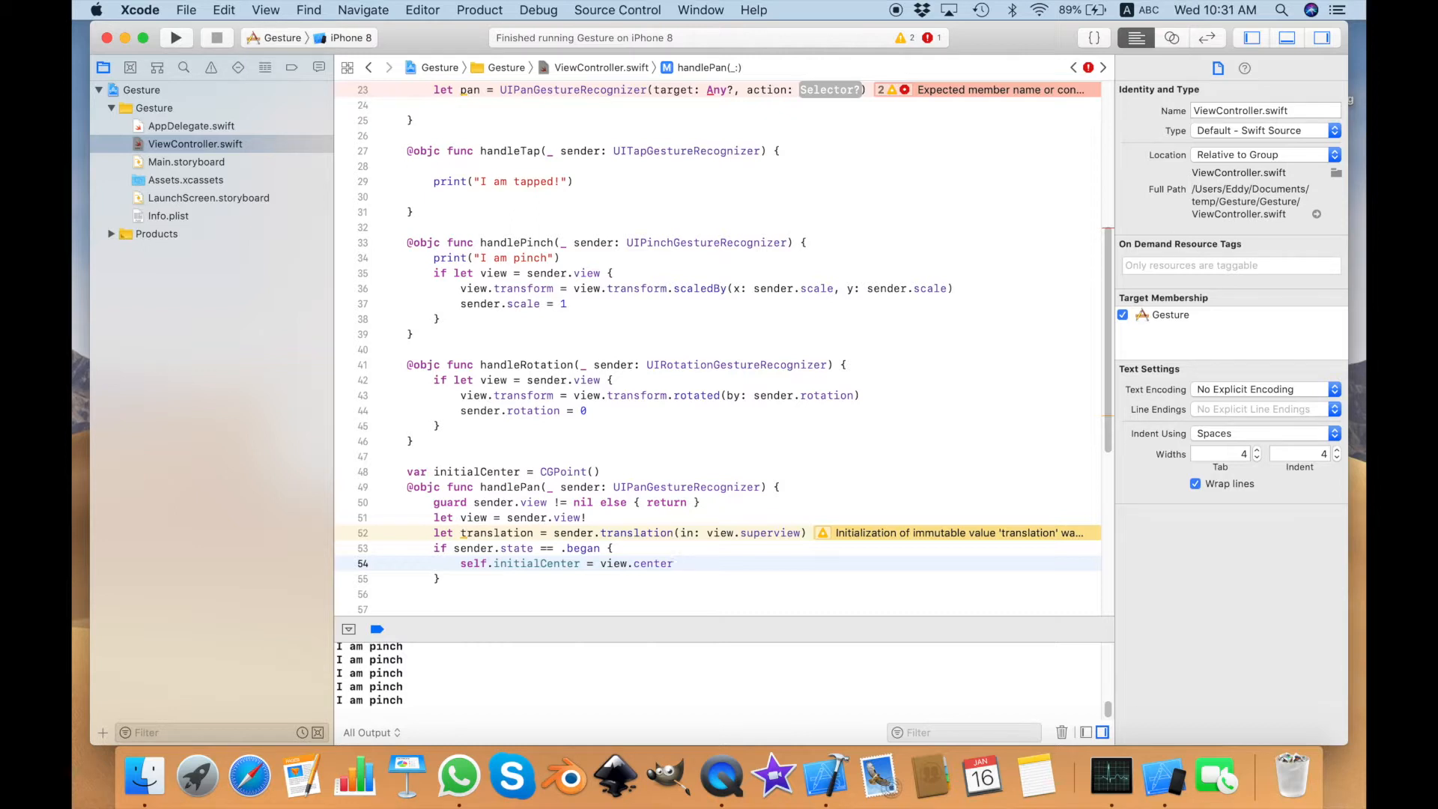
click(672, 563)
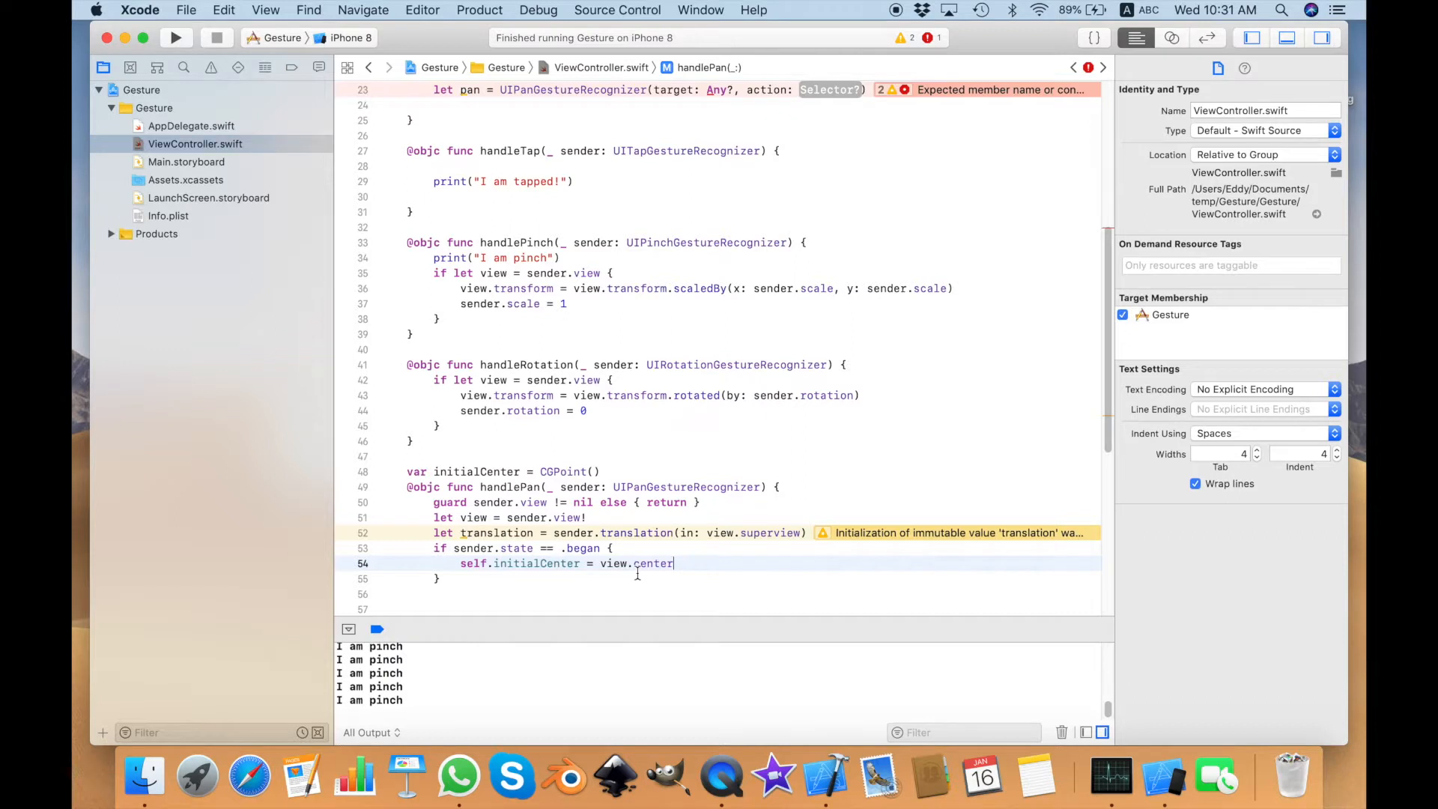
key(Return)
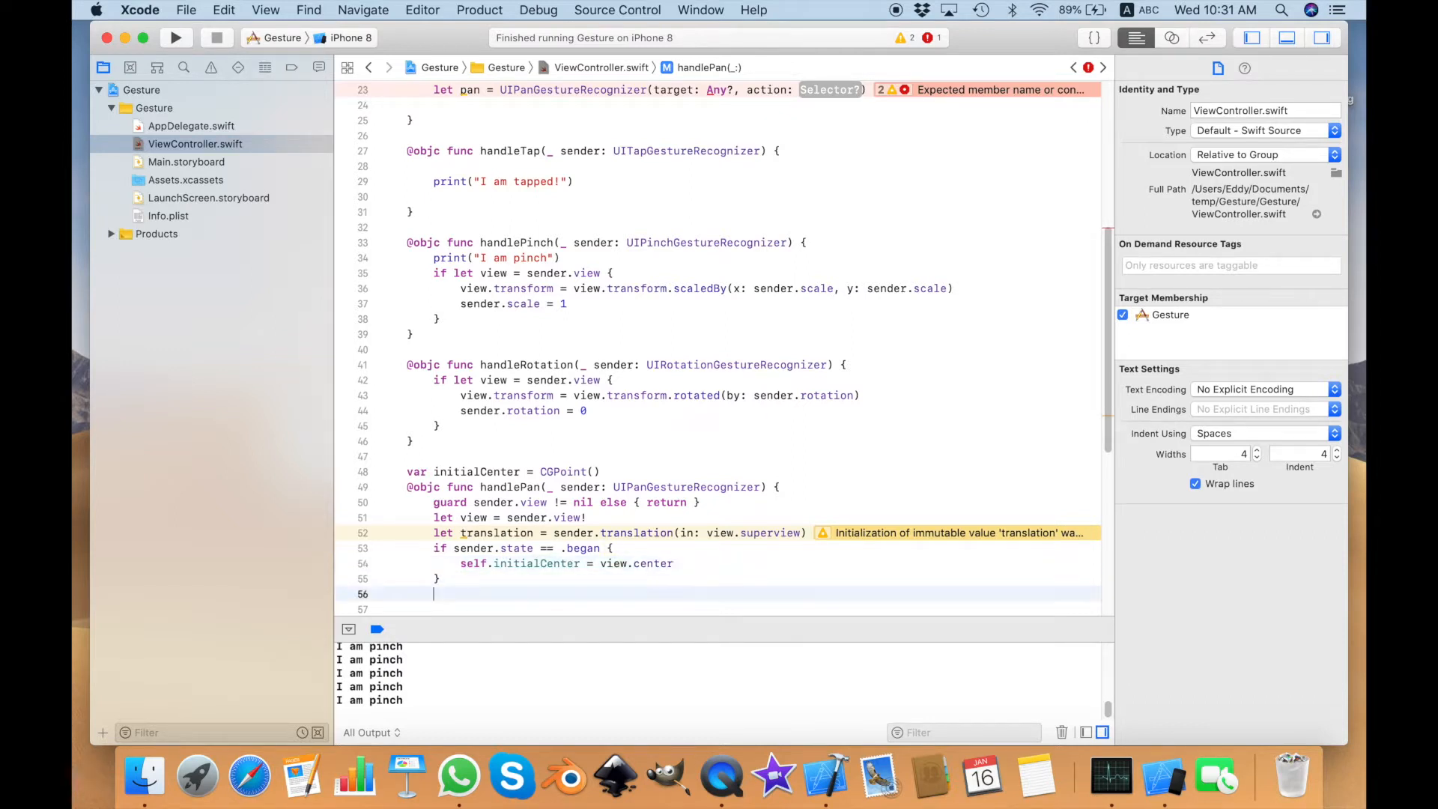
Step: Unless sender.state is .cancelled, compute newCenter as CGPoint(x:y:) from initialCenter plus translation
text(if s)
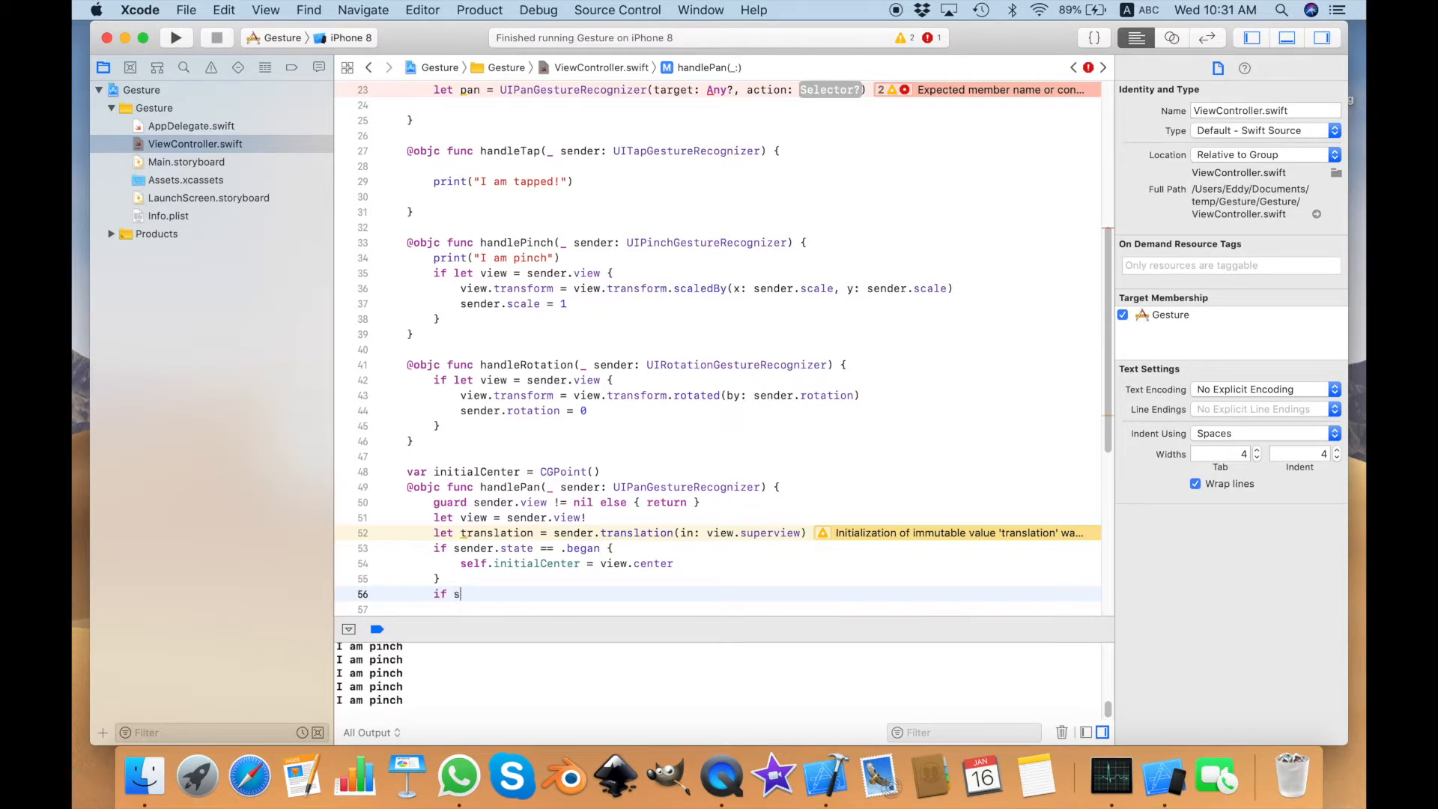
text(ender.state !)
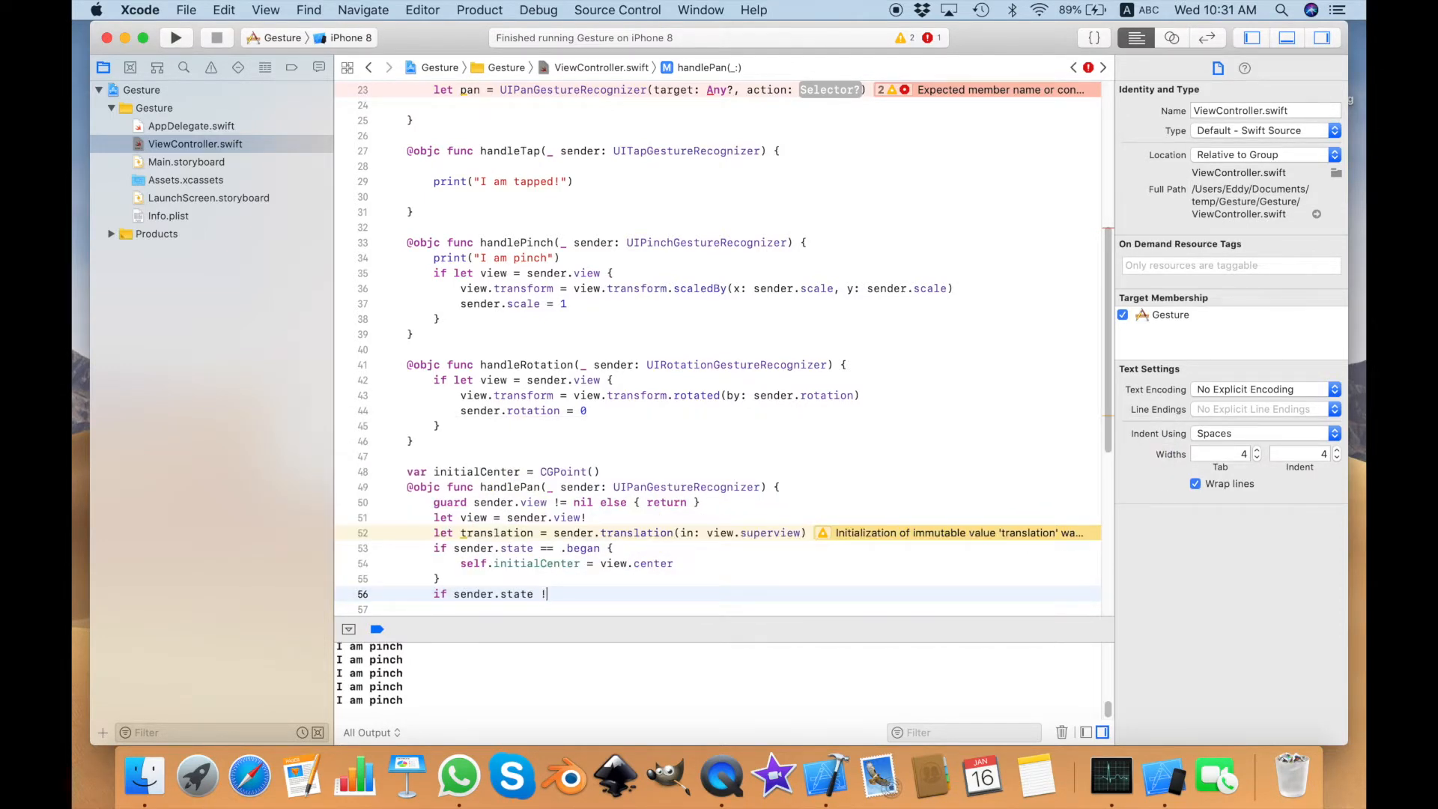
text(= .)
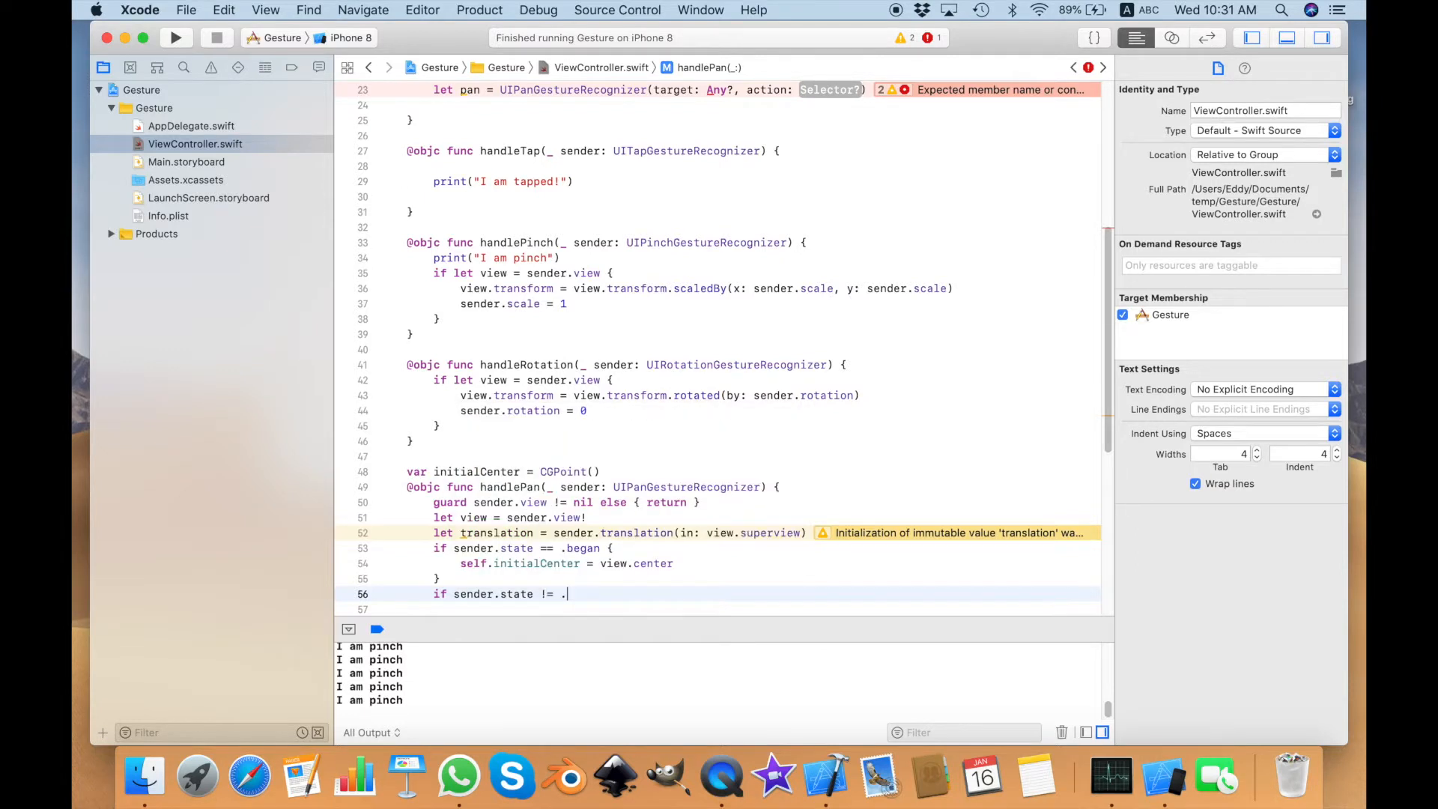
text(cancelled {)
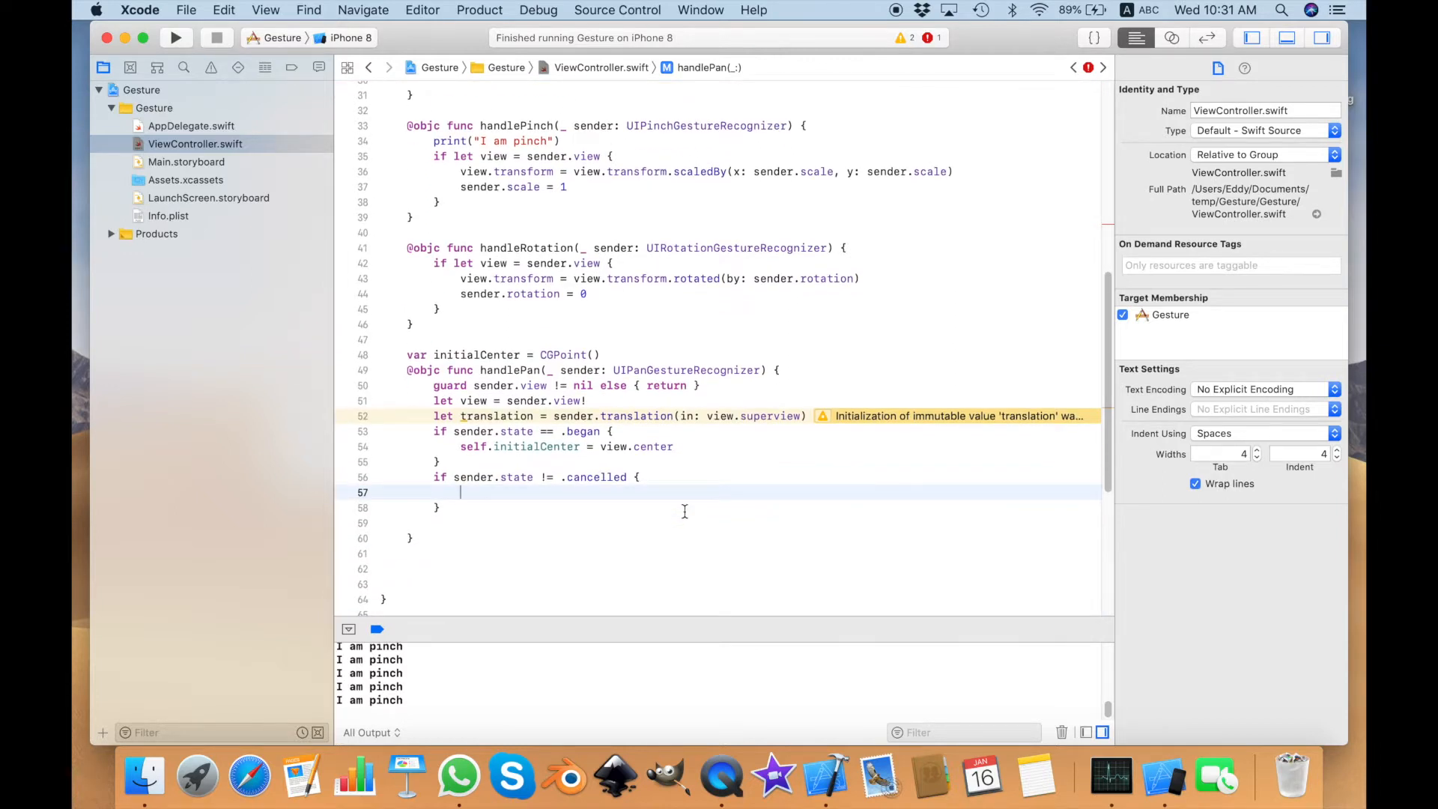
text(let)
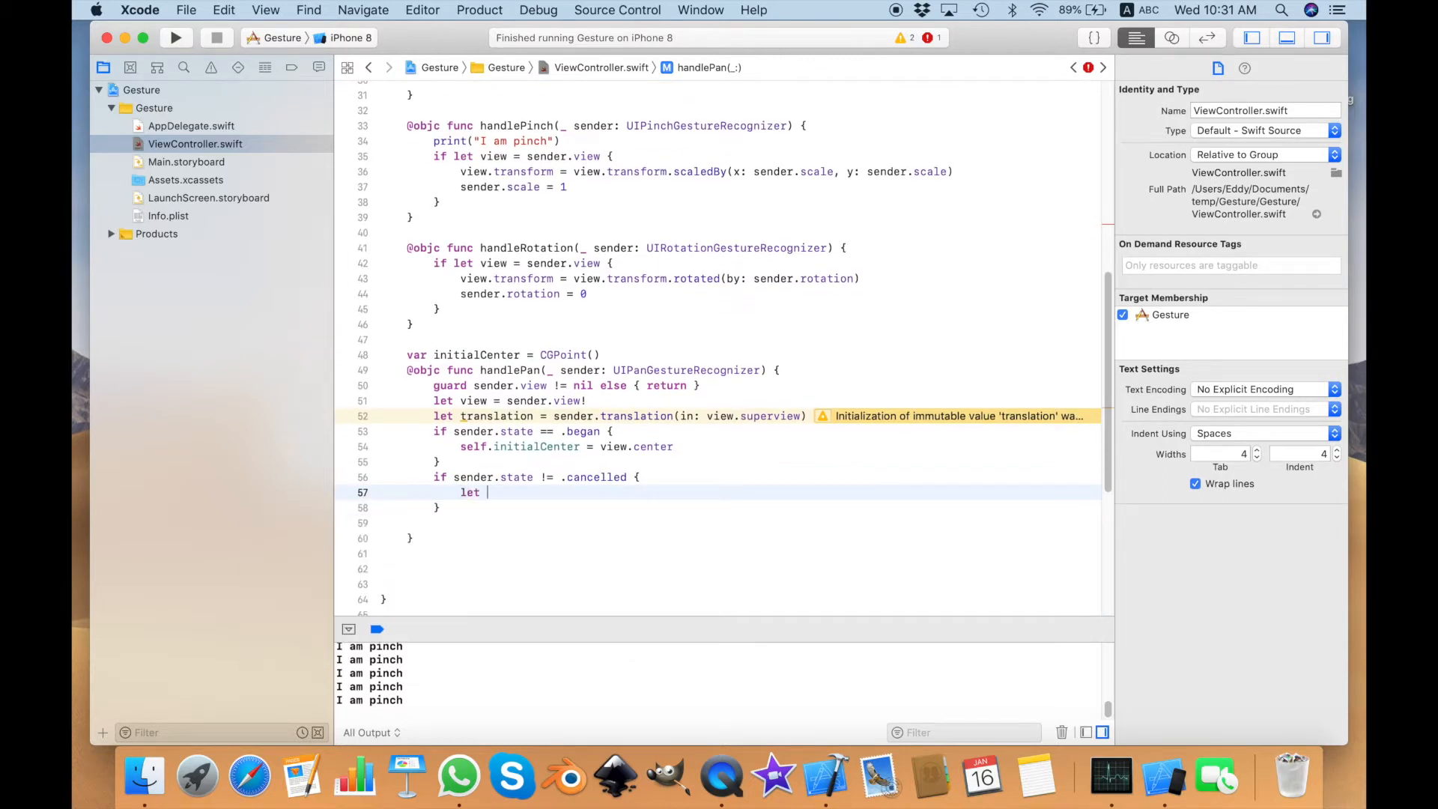
text(newCenter)
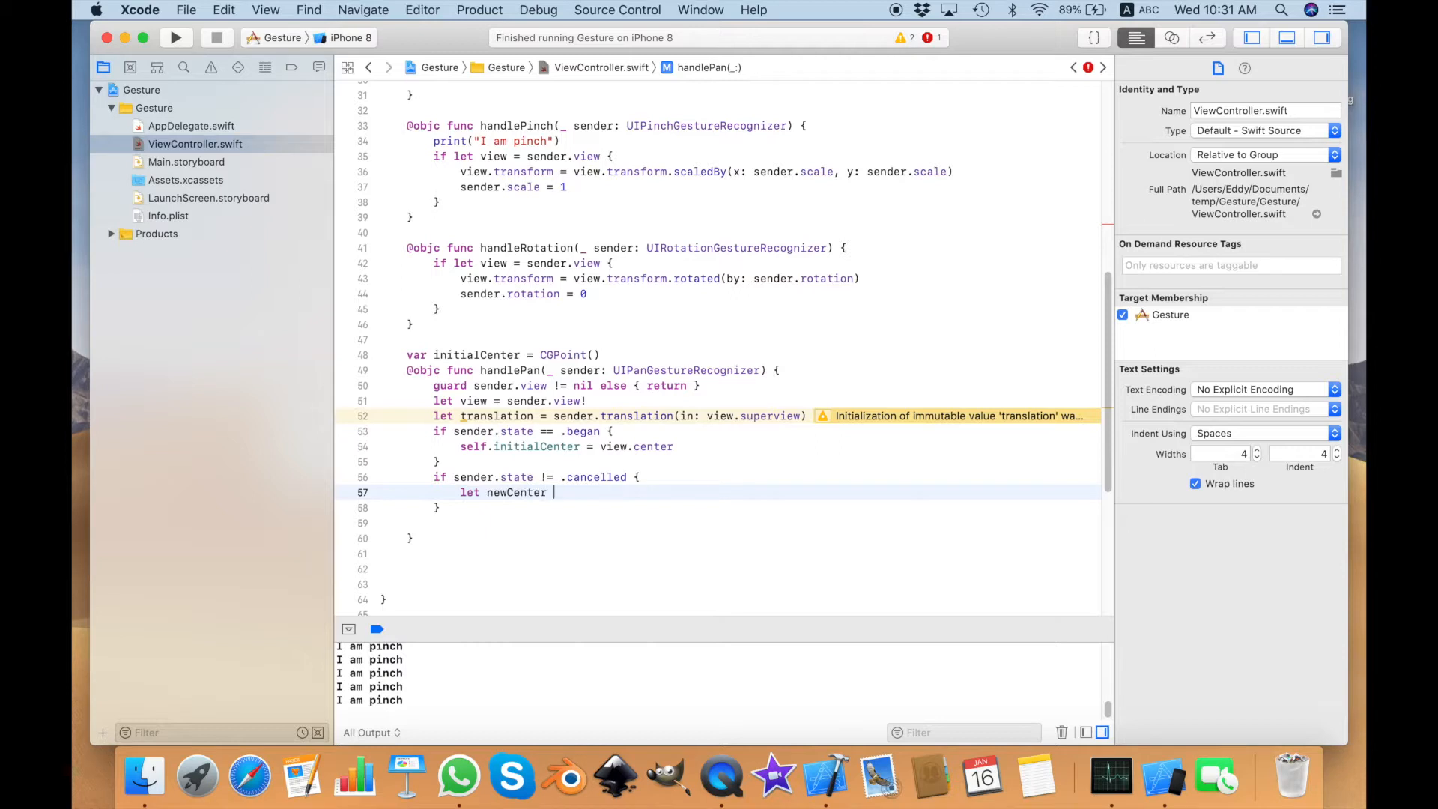
text(CGPoint()
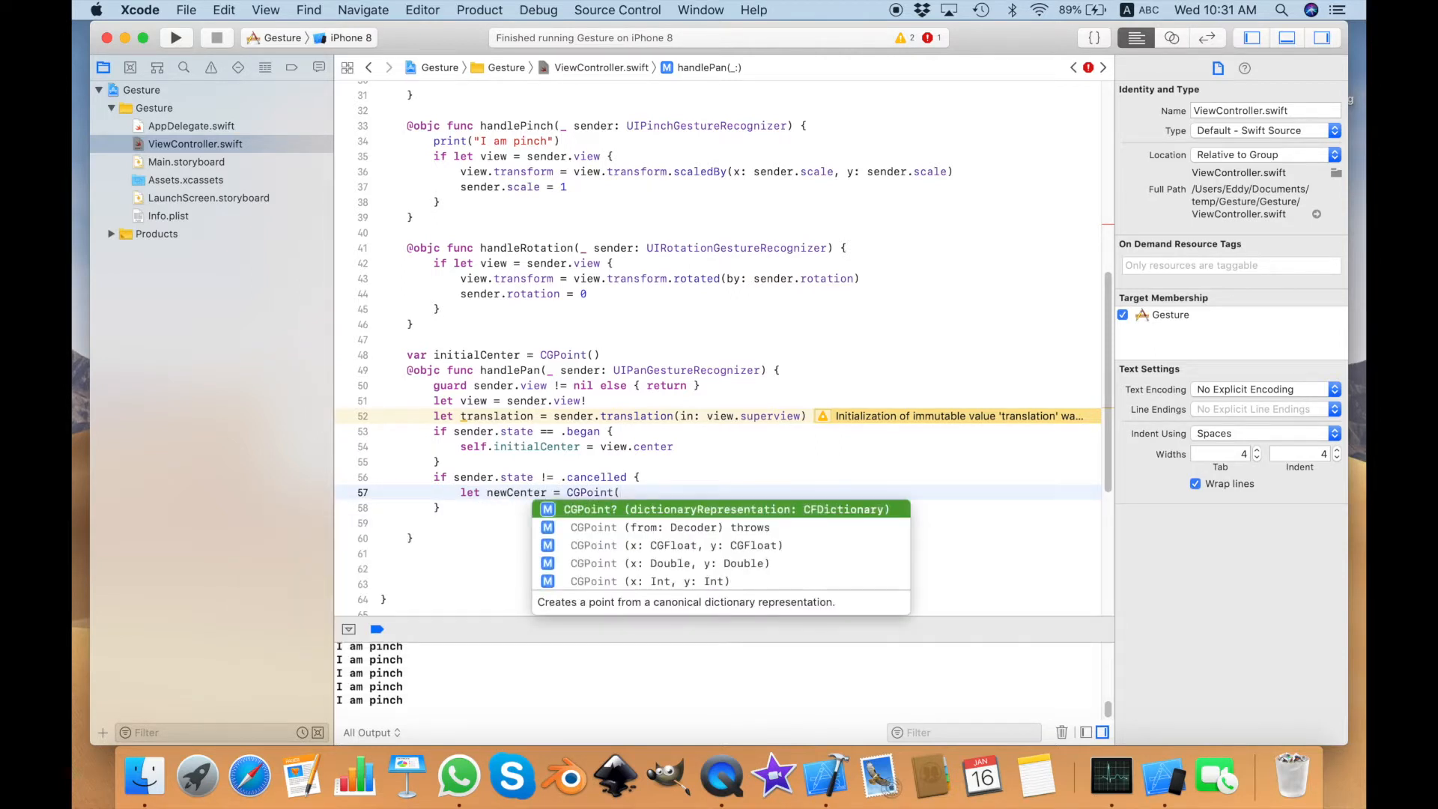
click(677, 545)
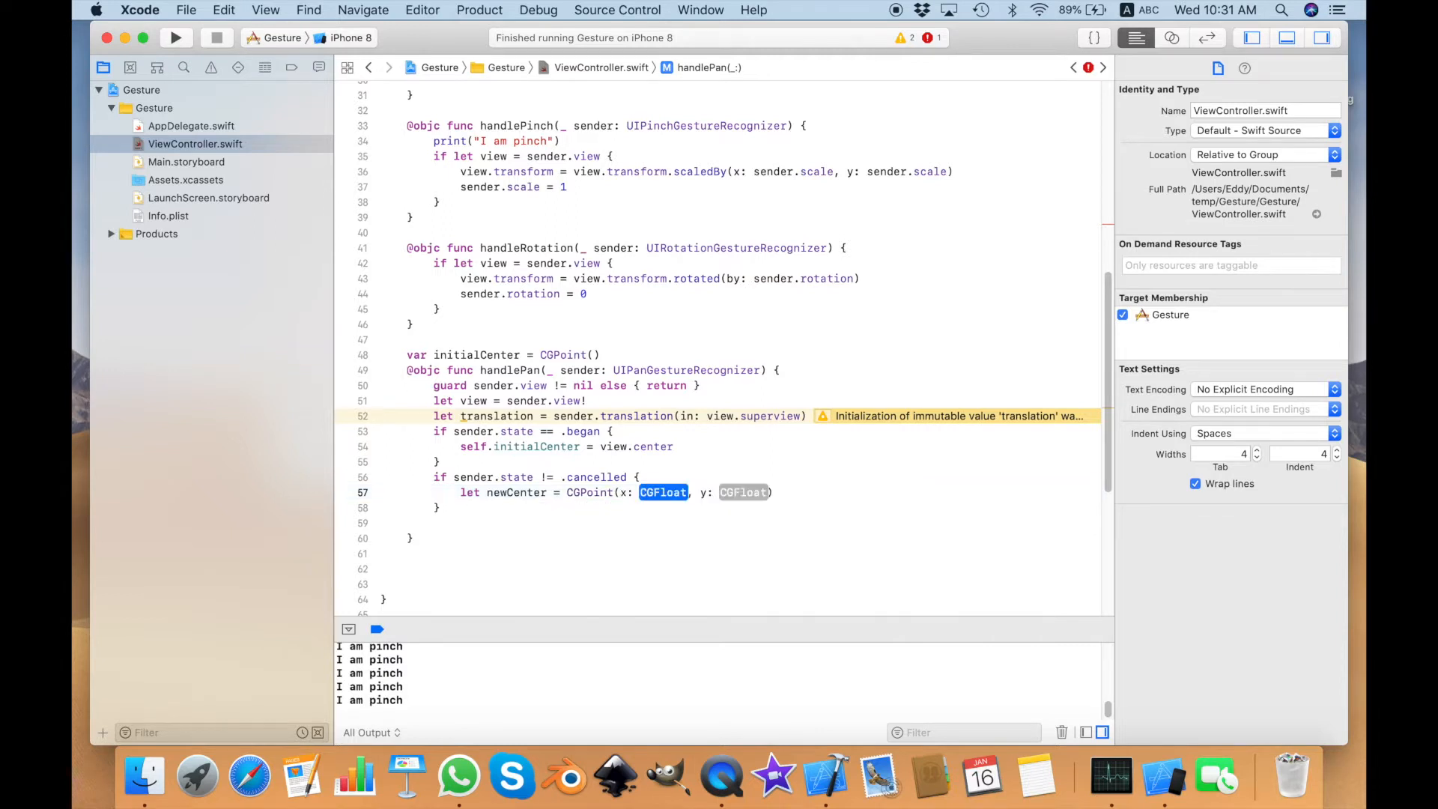
text(initialCenter.x + trans)
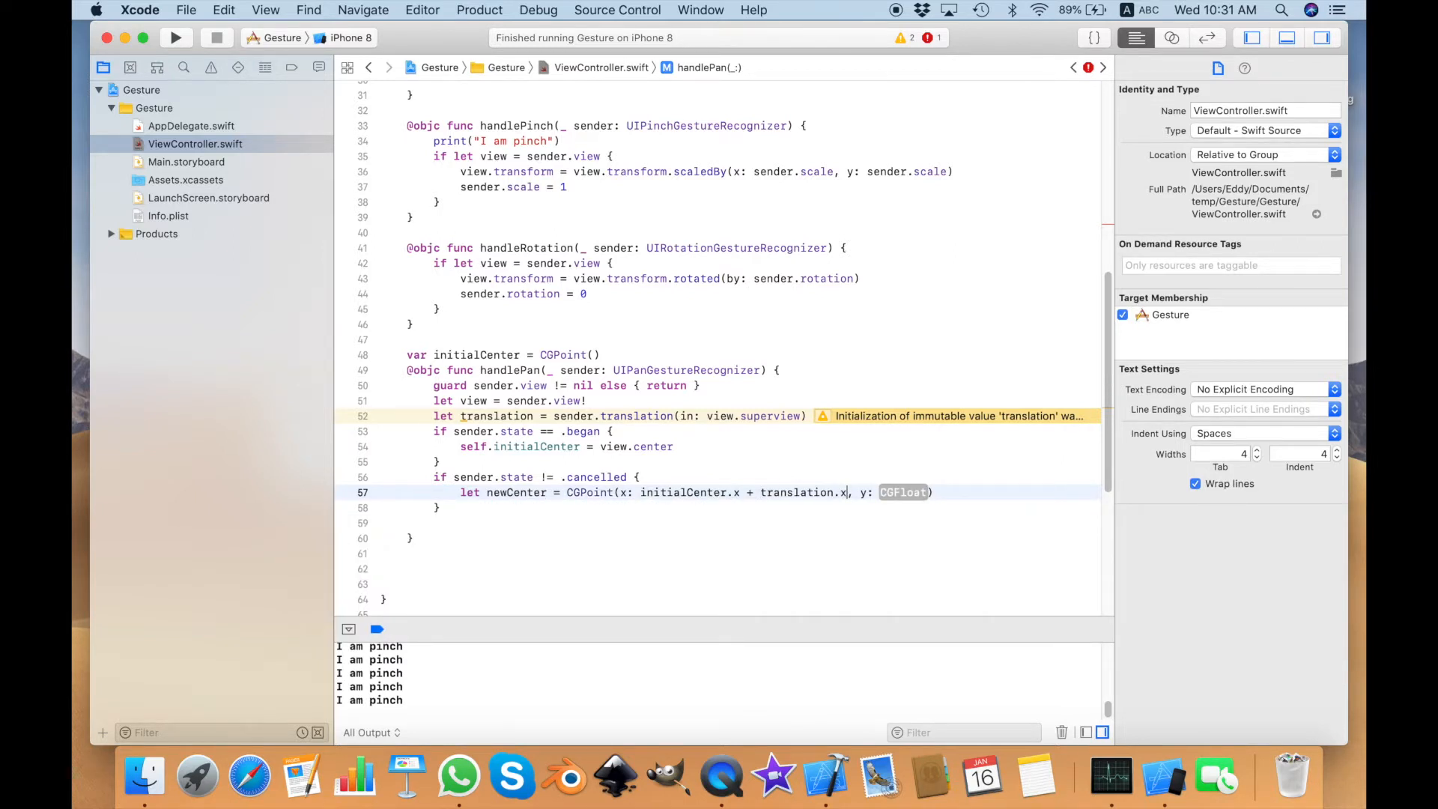
mouse_move(822, 451)
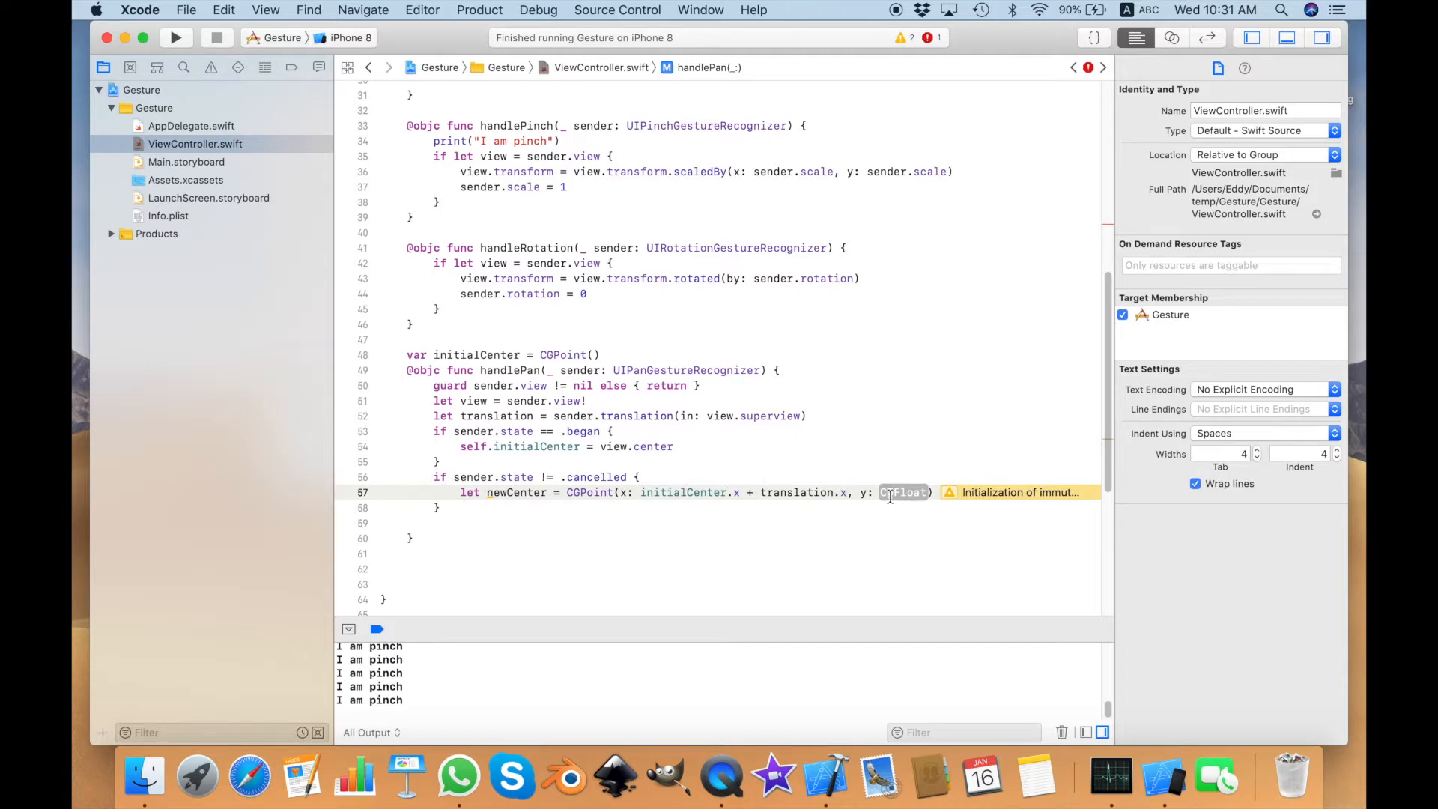
text(initialCenter.)
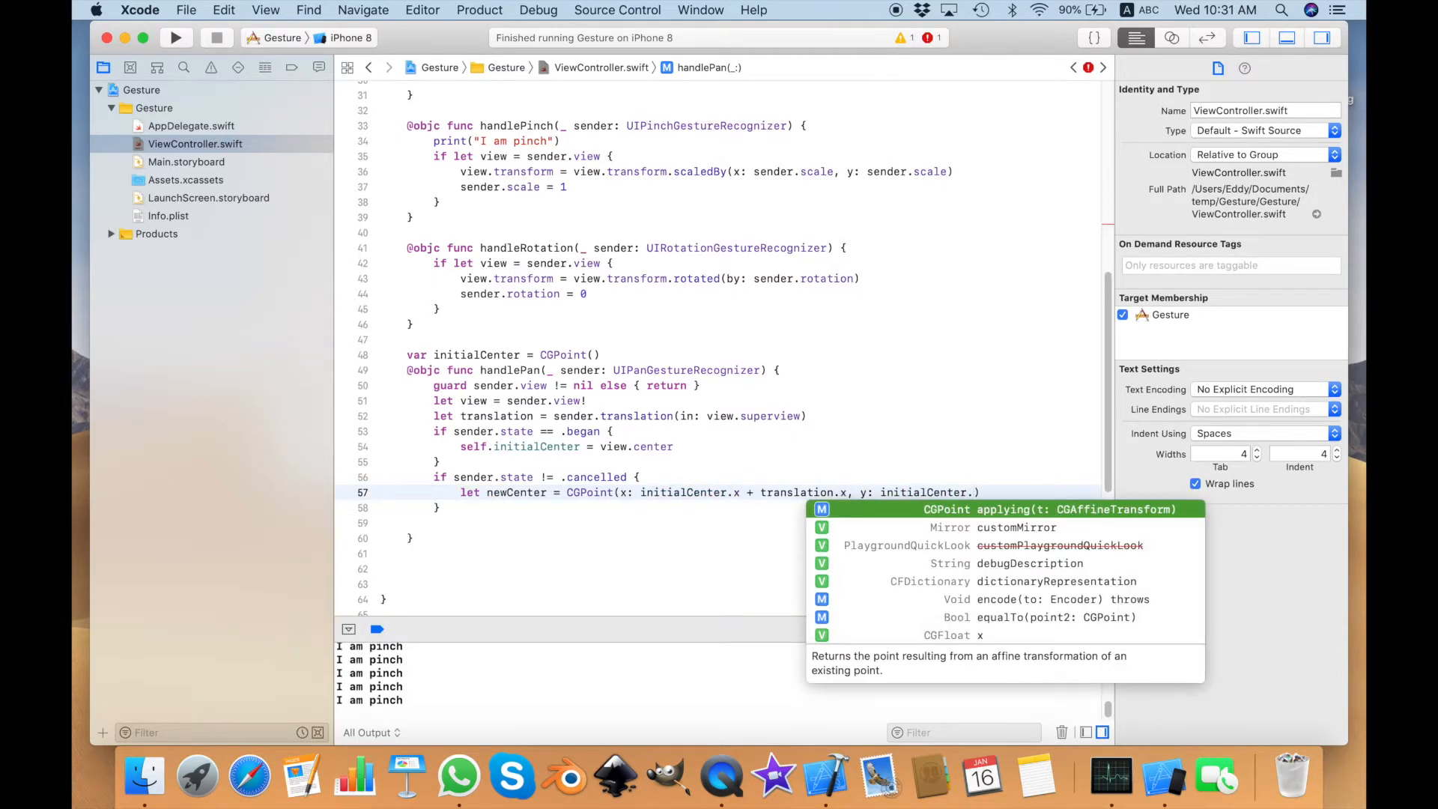
text(y + translation.y)
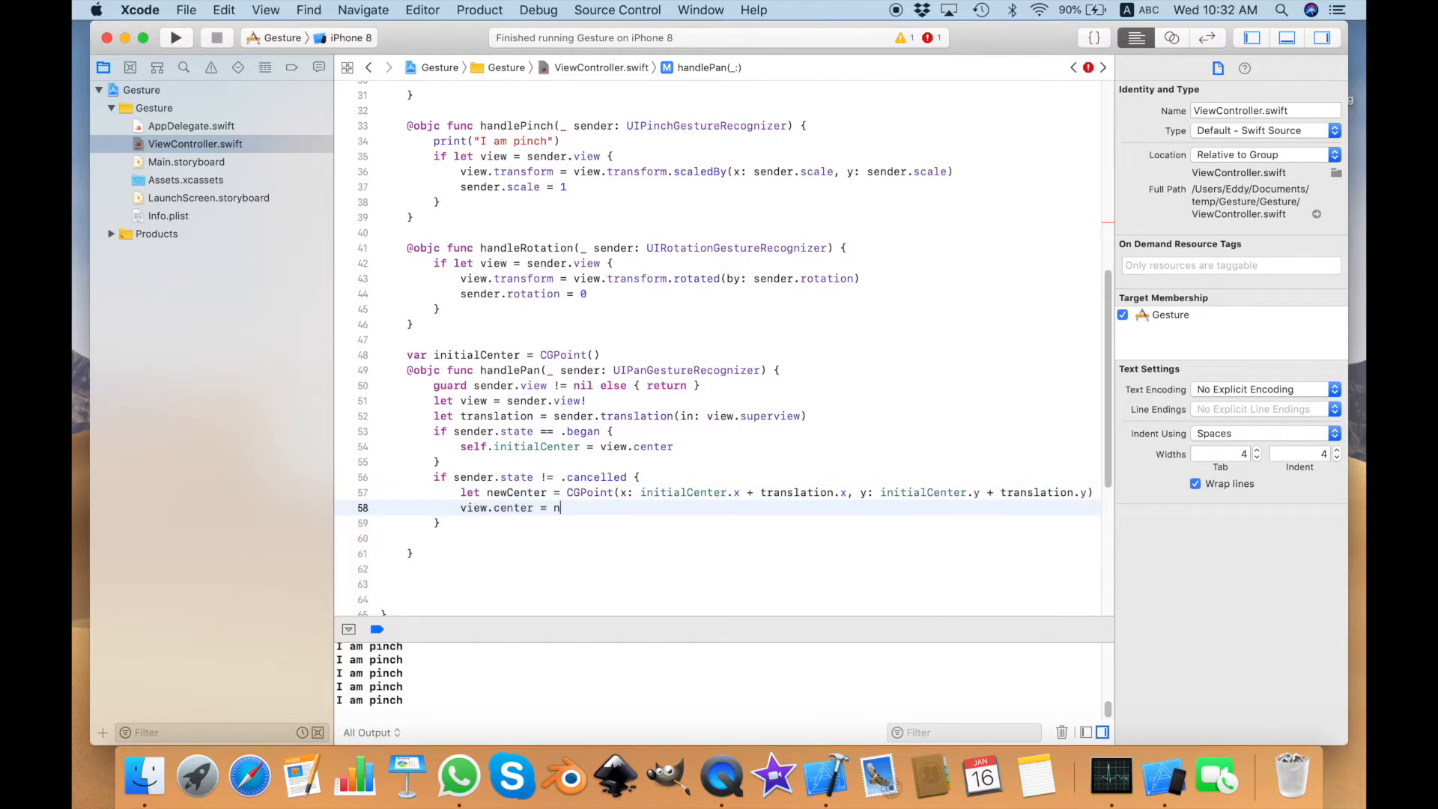
Step: Assign view.center = newCenter, else restore view.center to initialCenter
text(ewCenter)
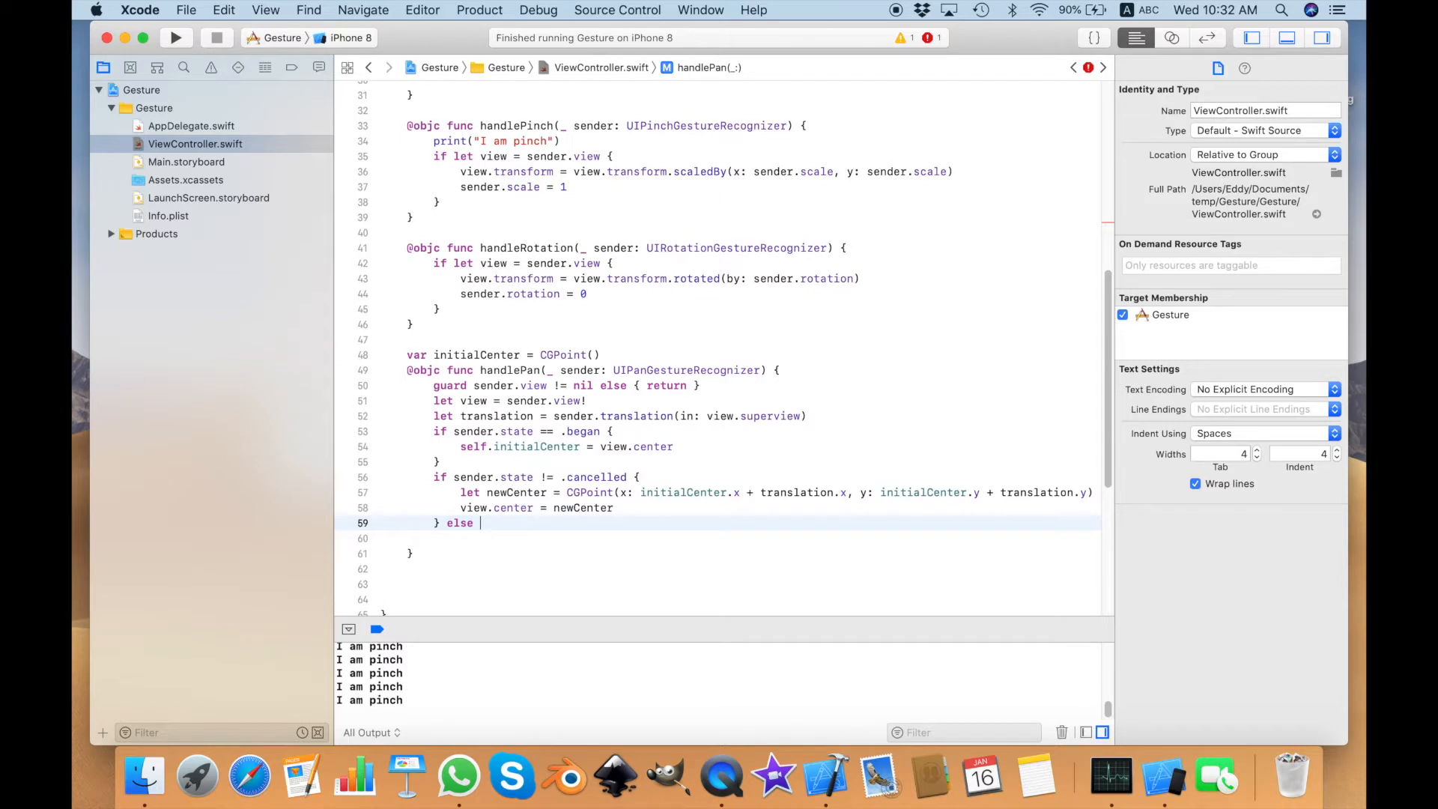
text({)
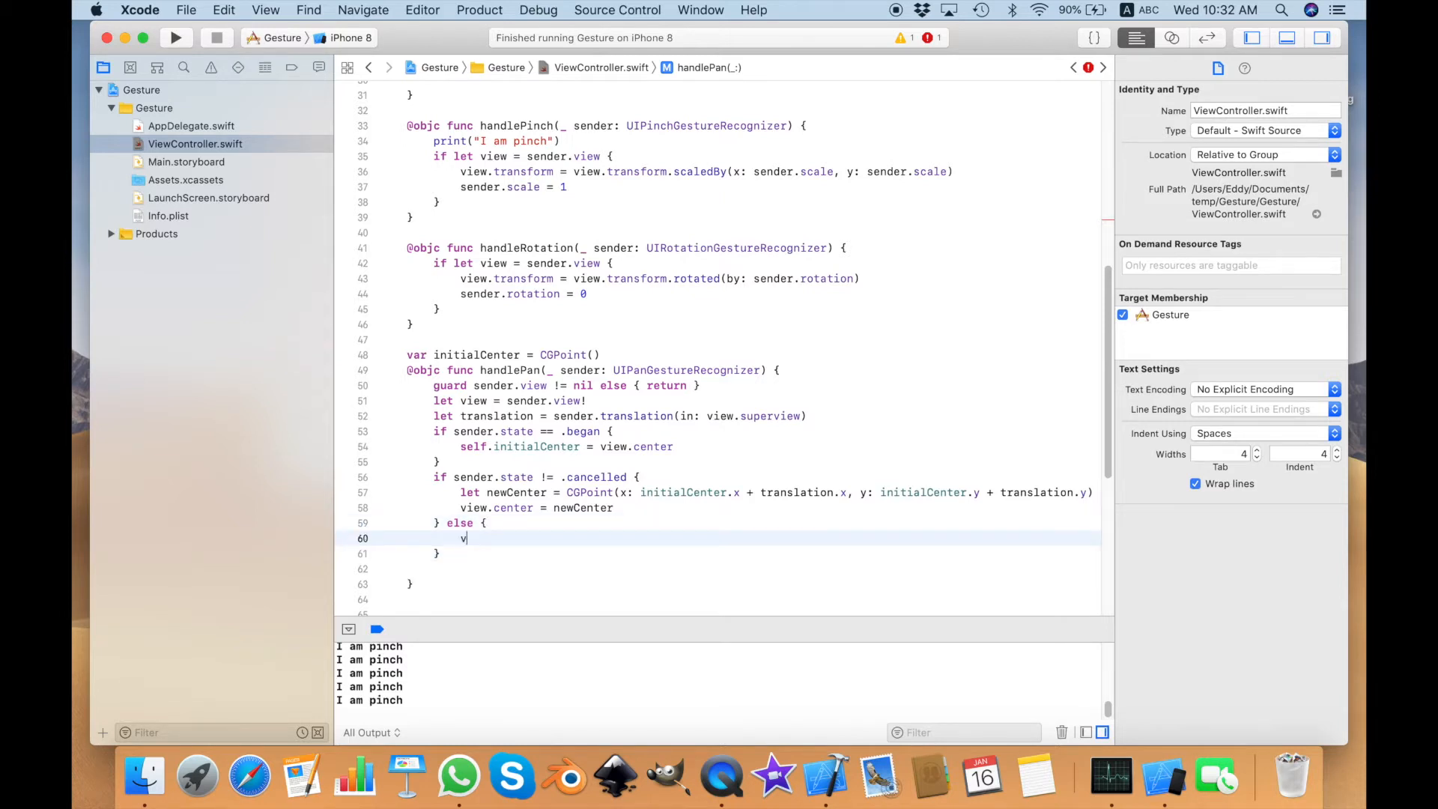
text(iew.)
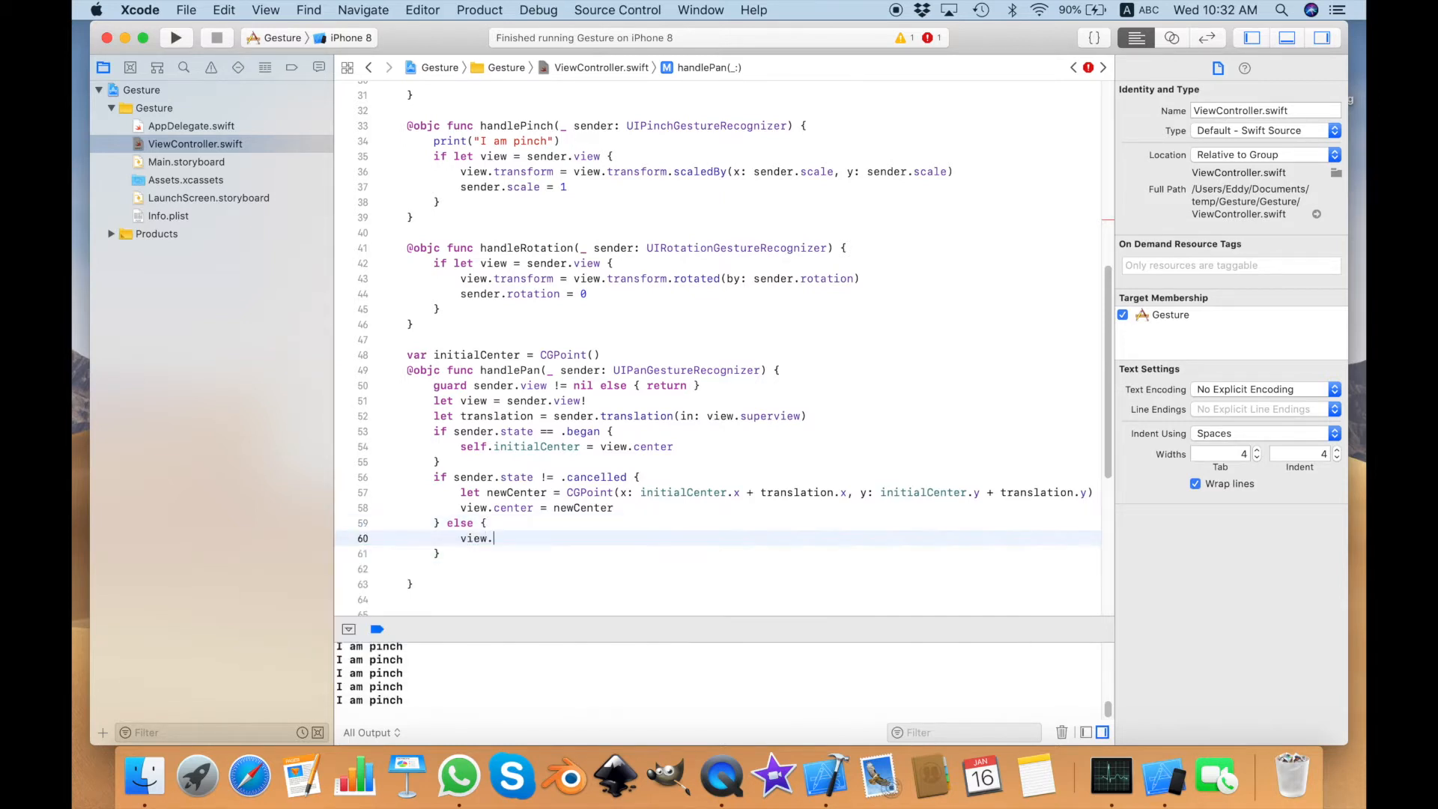
text(center = initialCenter)
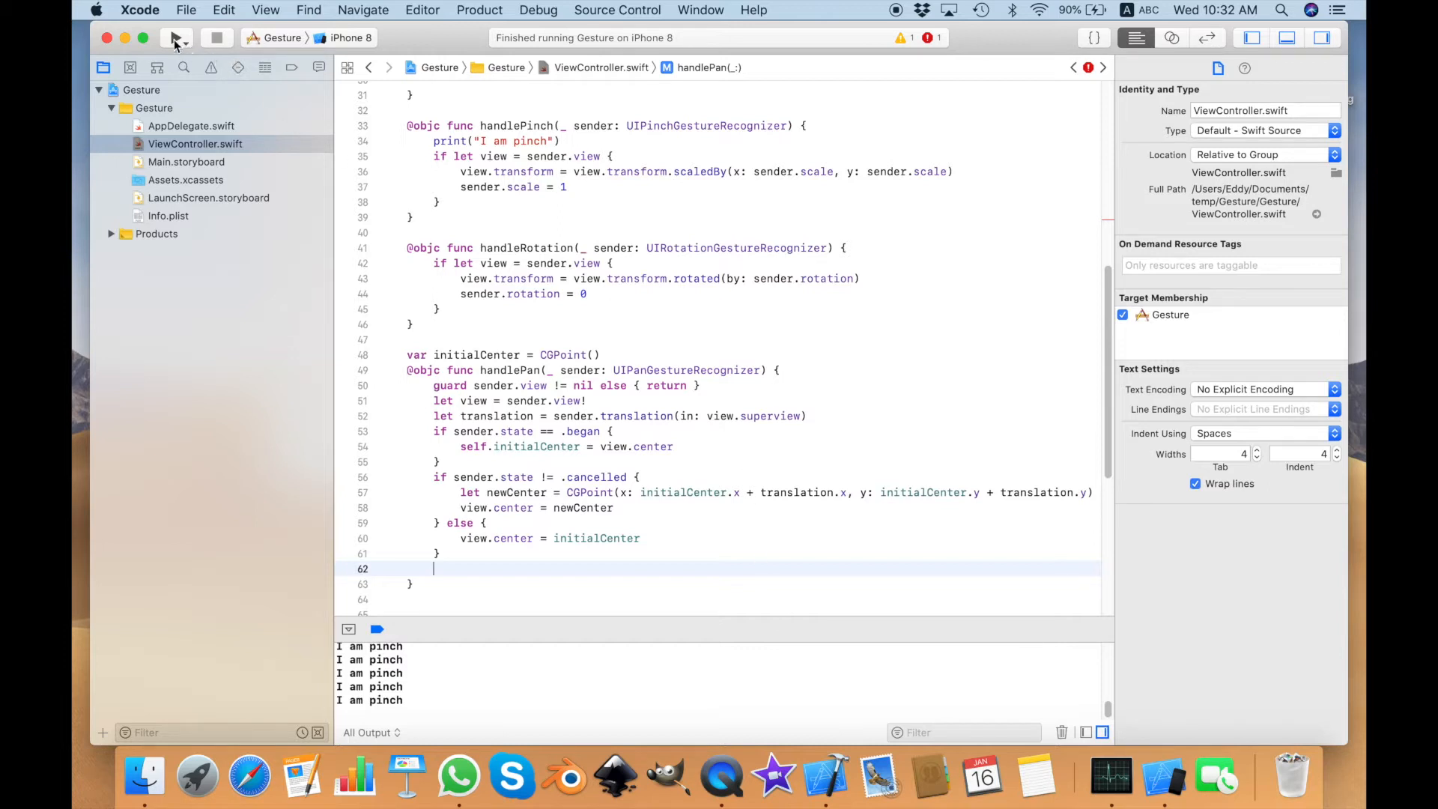
Step: After the failed build, set the pan recognizer to target self with #selector(handlePan(_:))
click(175, 37)
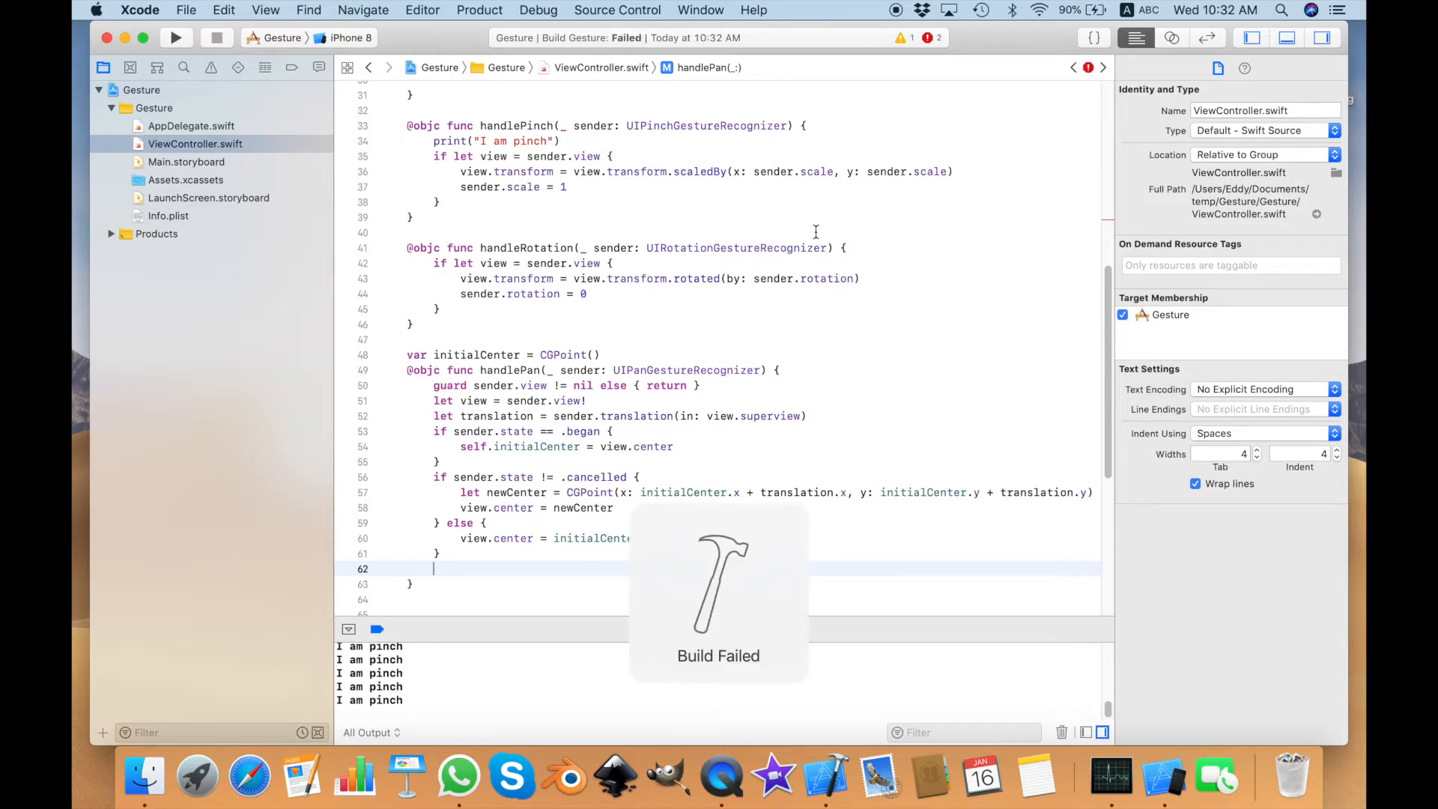
scroll(up, 3)
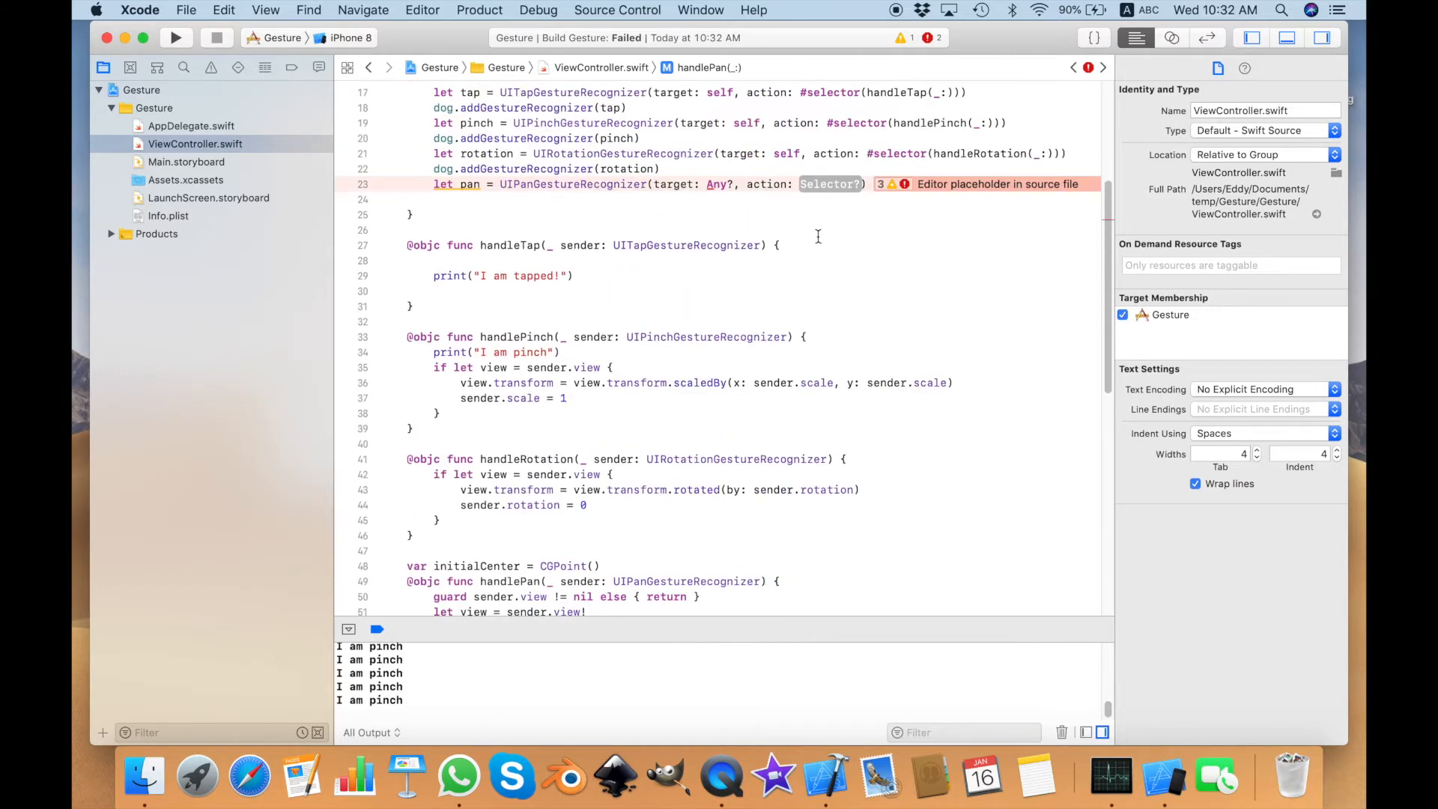
click(728, 185)
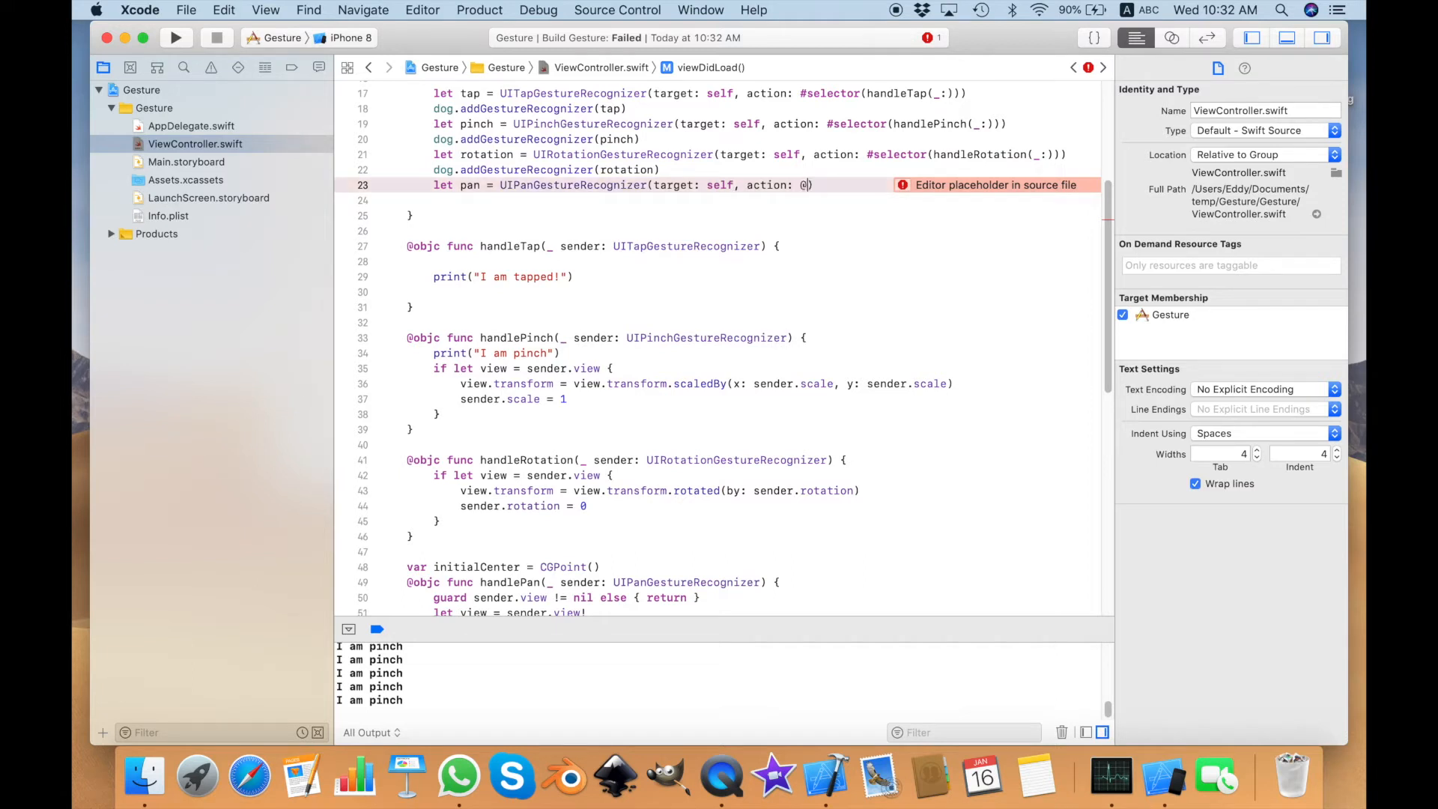
text(#s)
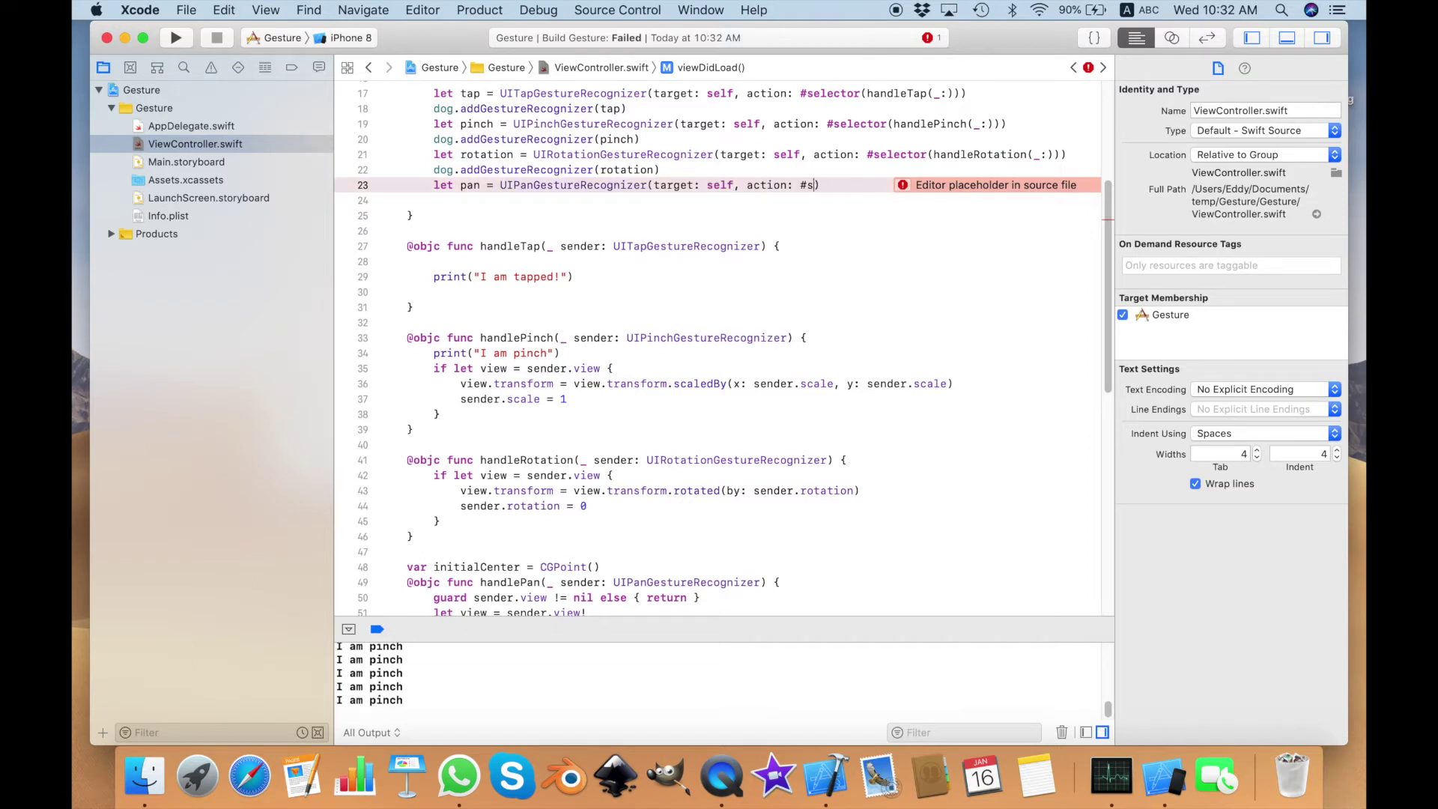
text(elector)
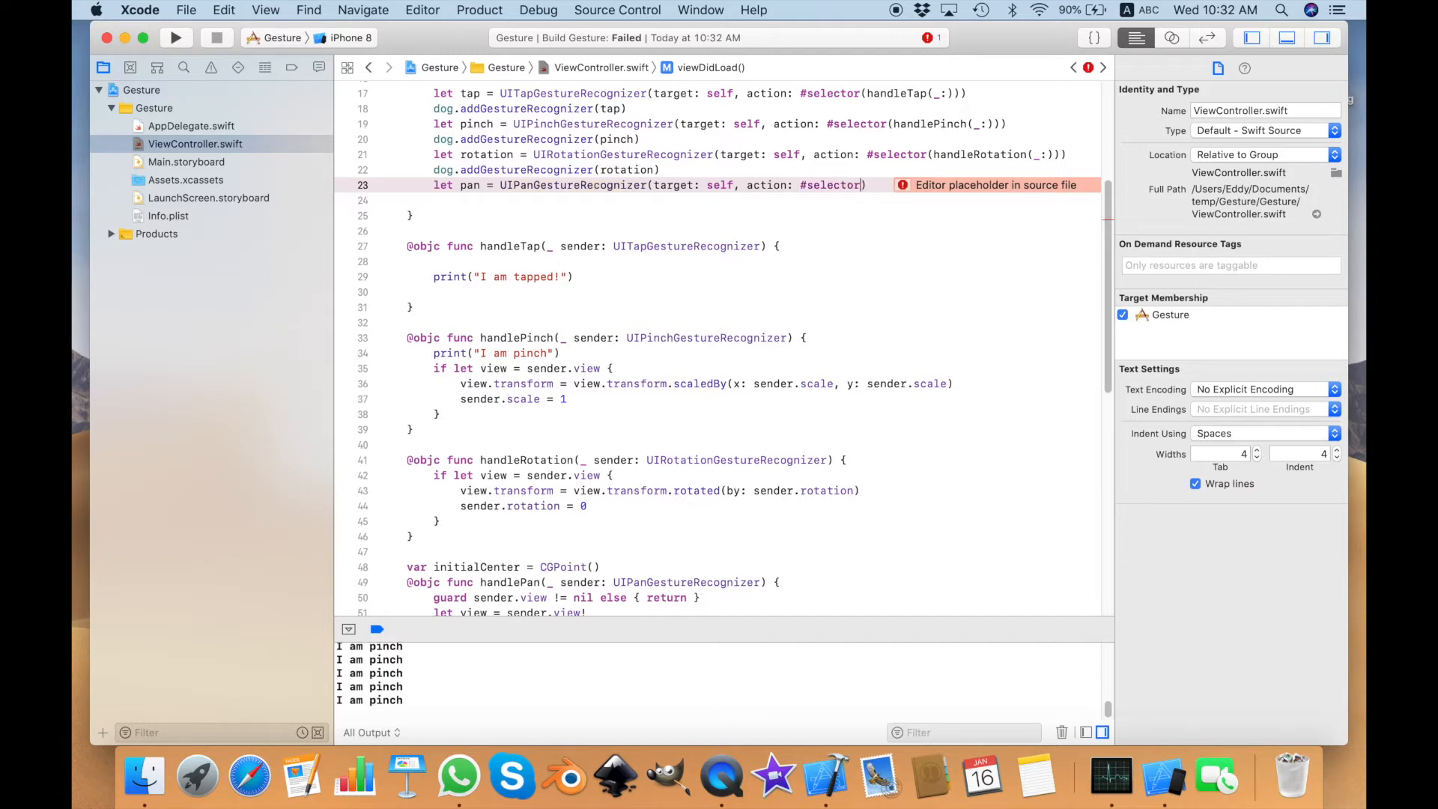
text(handlePan(_:)
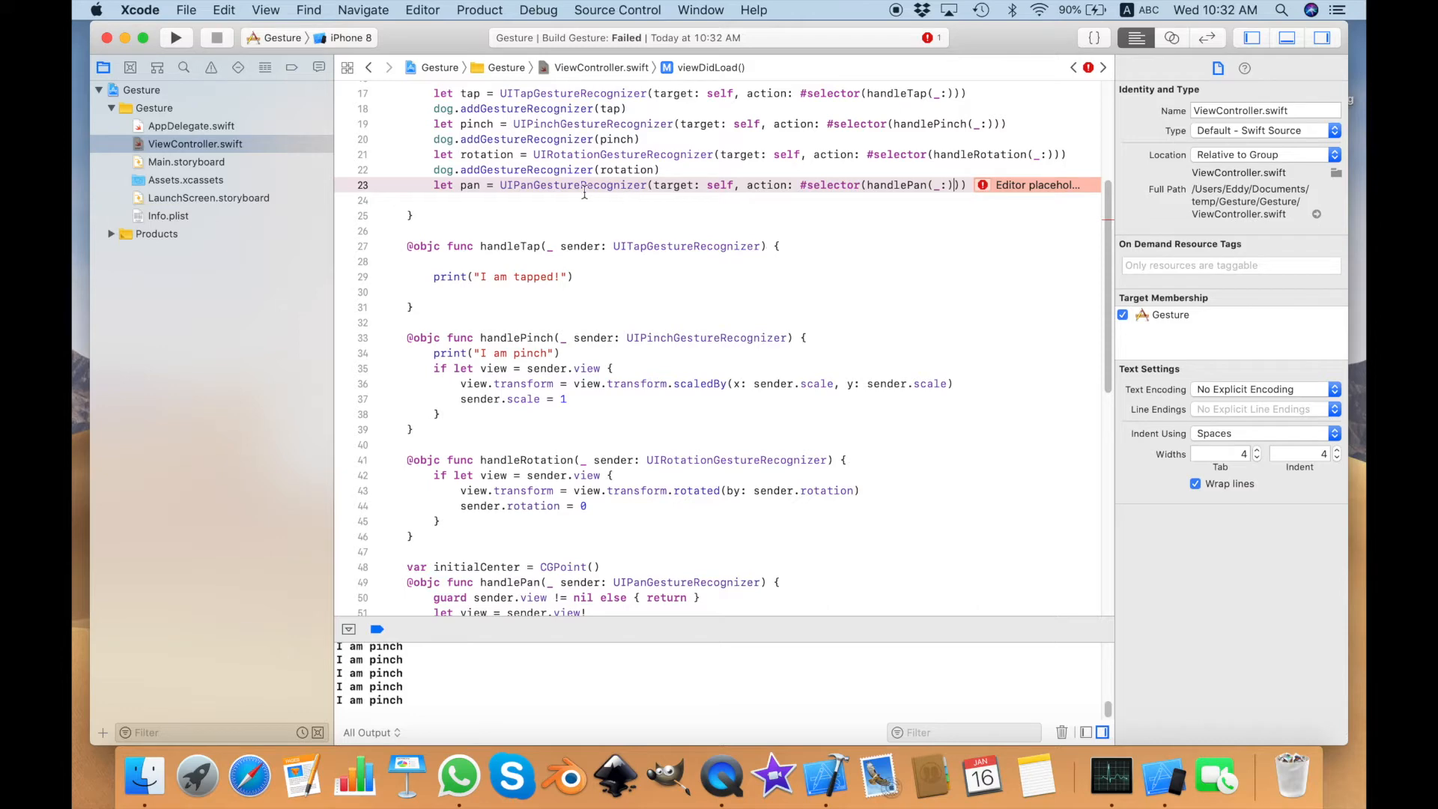
Step: Add dog.addGestureRecognizer(pan) and rebuild the app
text(dog.)
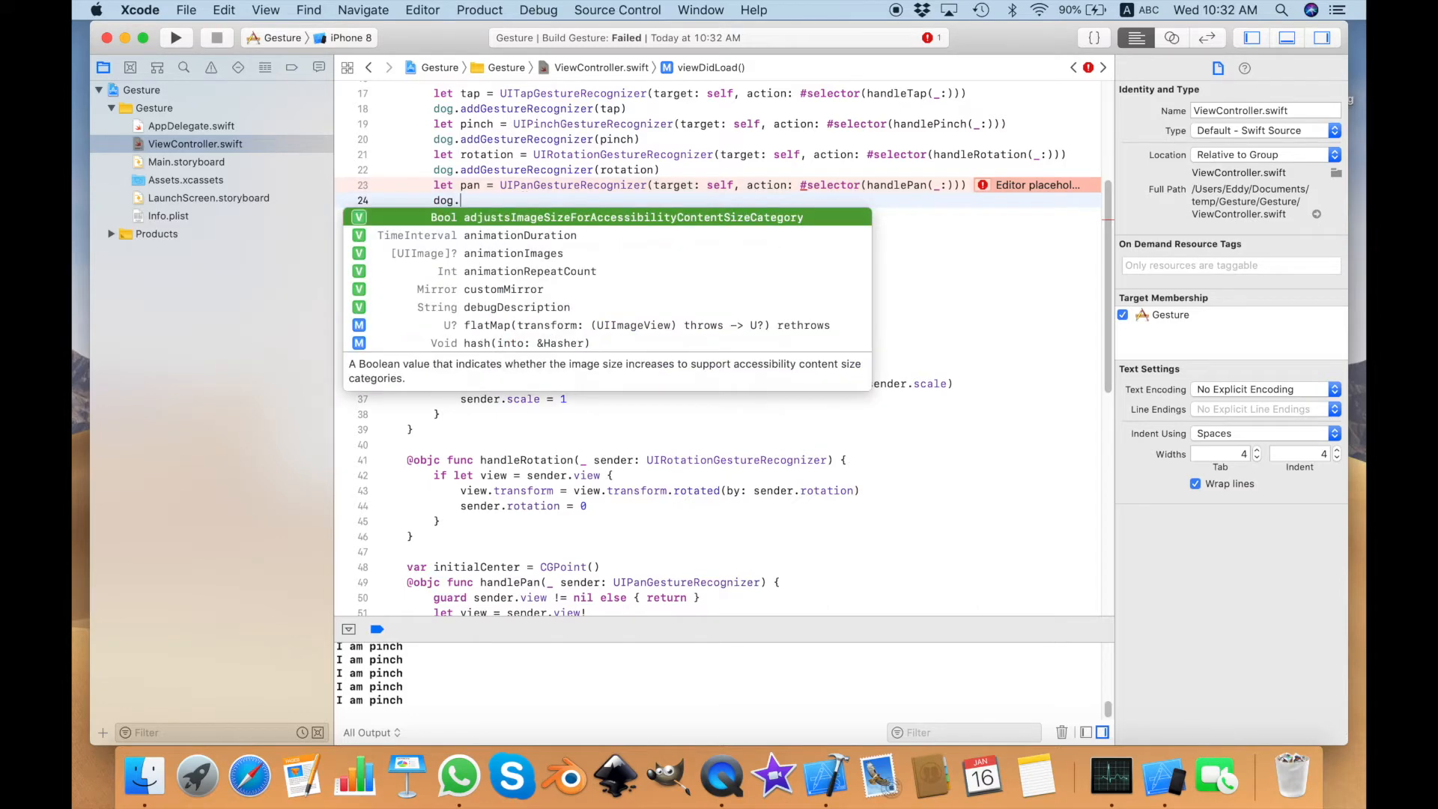
text(addGestureRecognizer(pa)
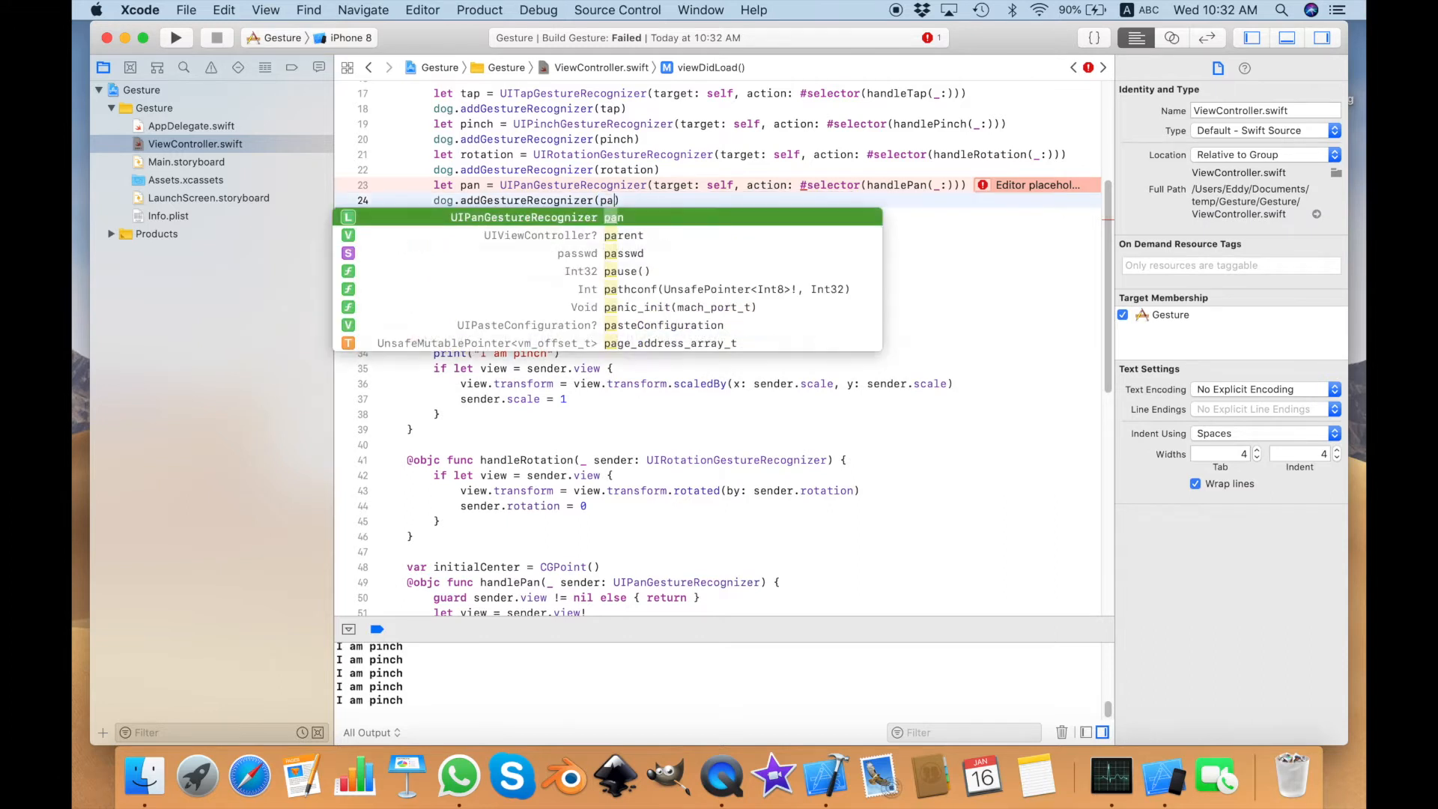
key(Escape)
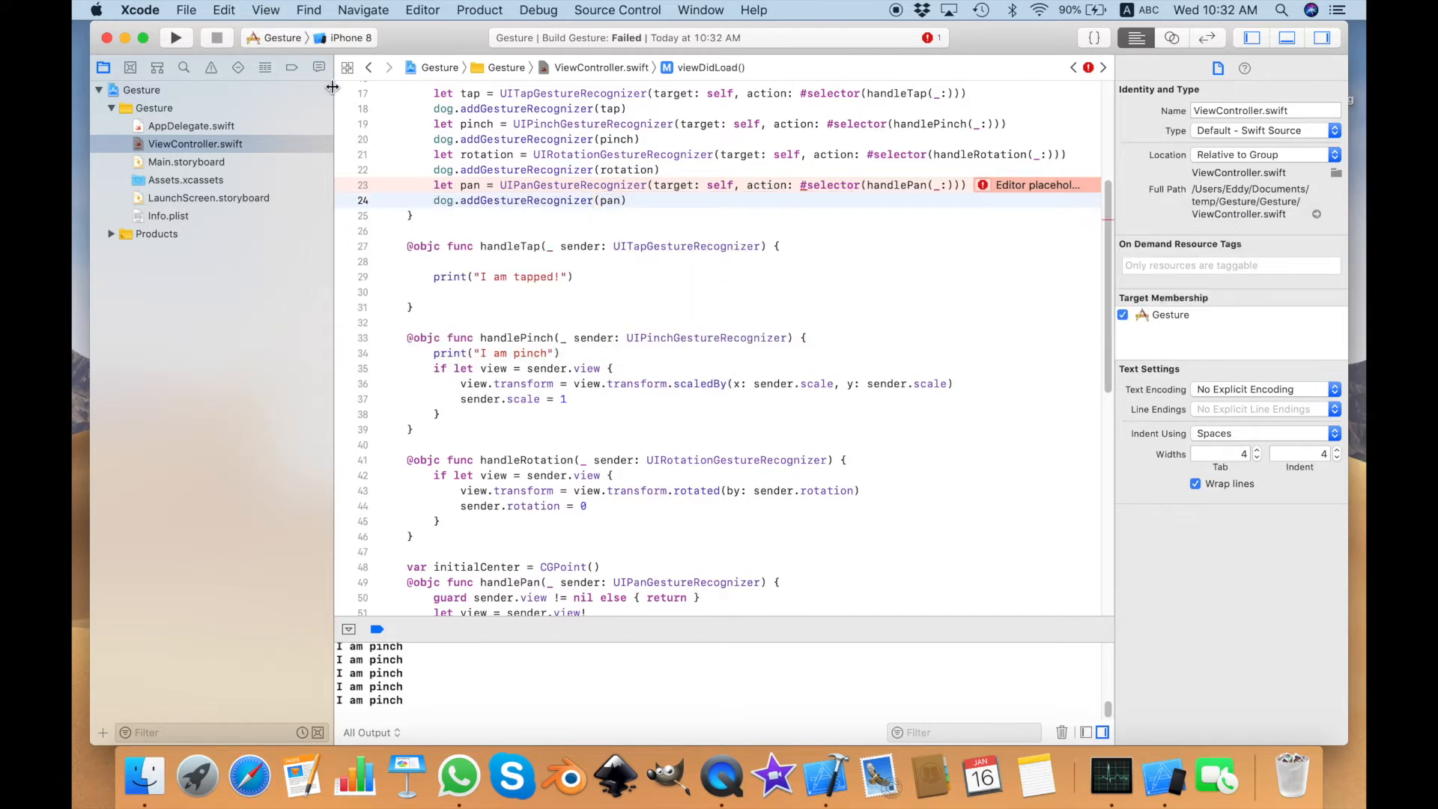
click(177, 38)
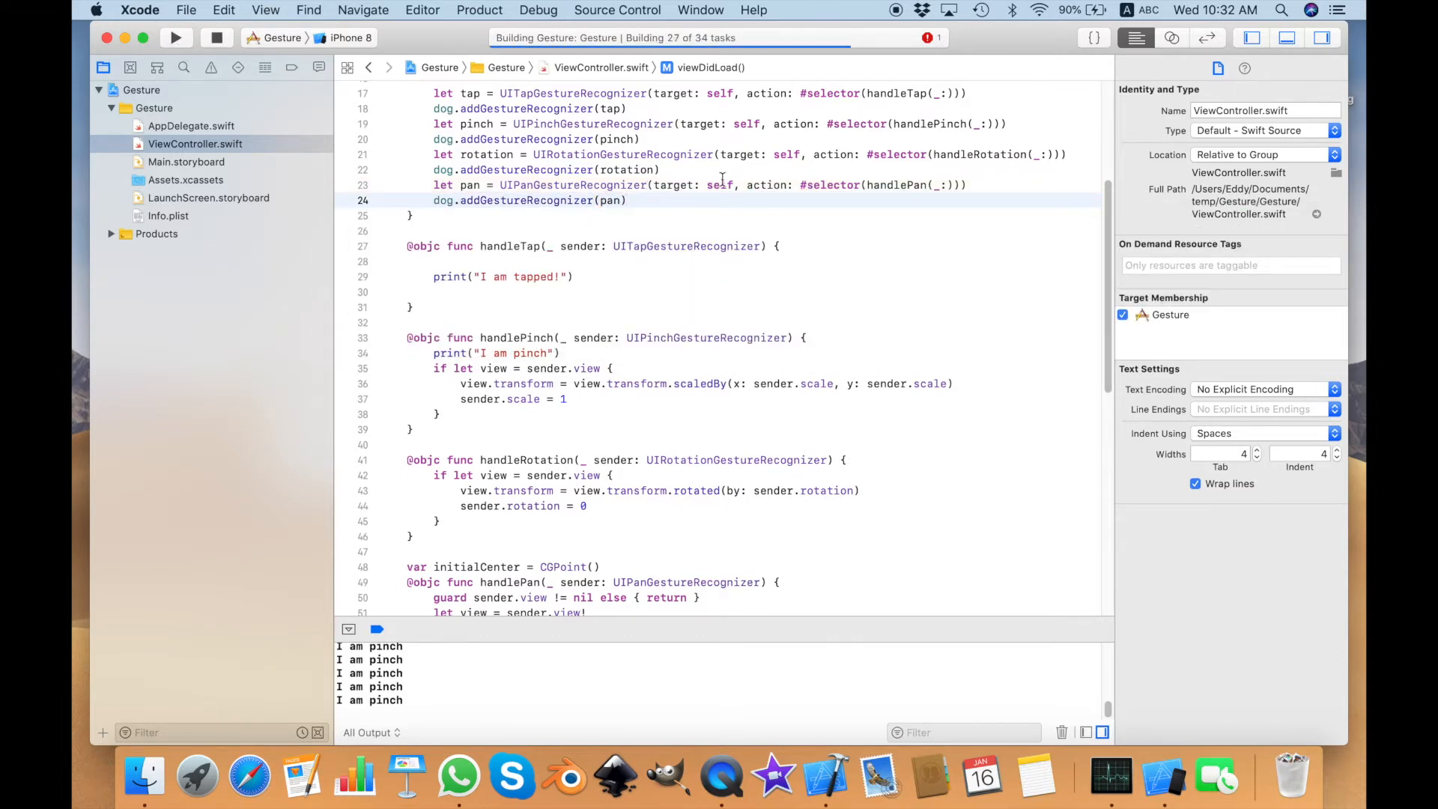
Step: Bring the Simulator forward and tap the dog image, logging "I am tapped!"
click(175, 38)
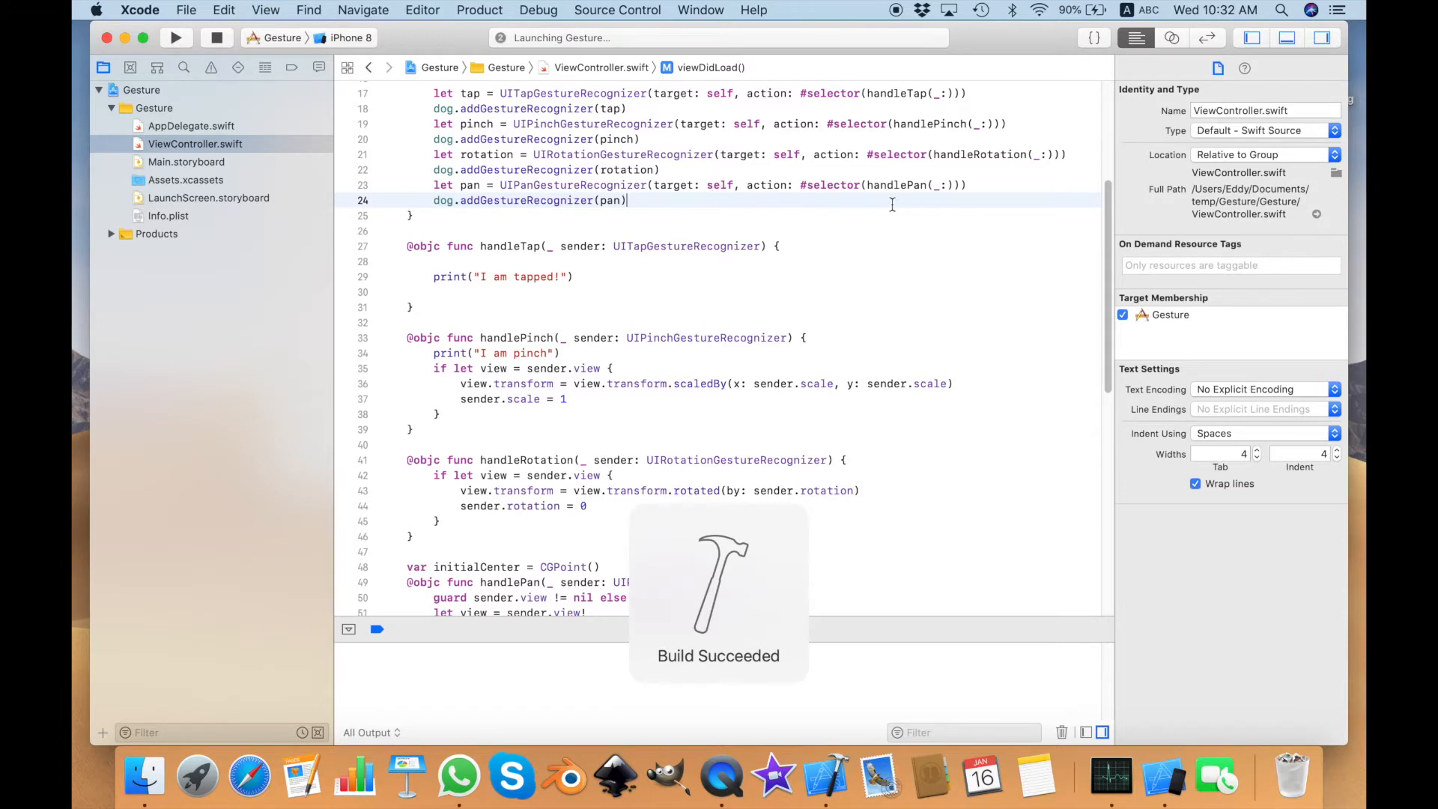
click(175, 37)
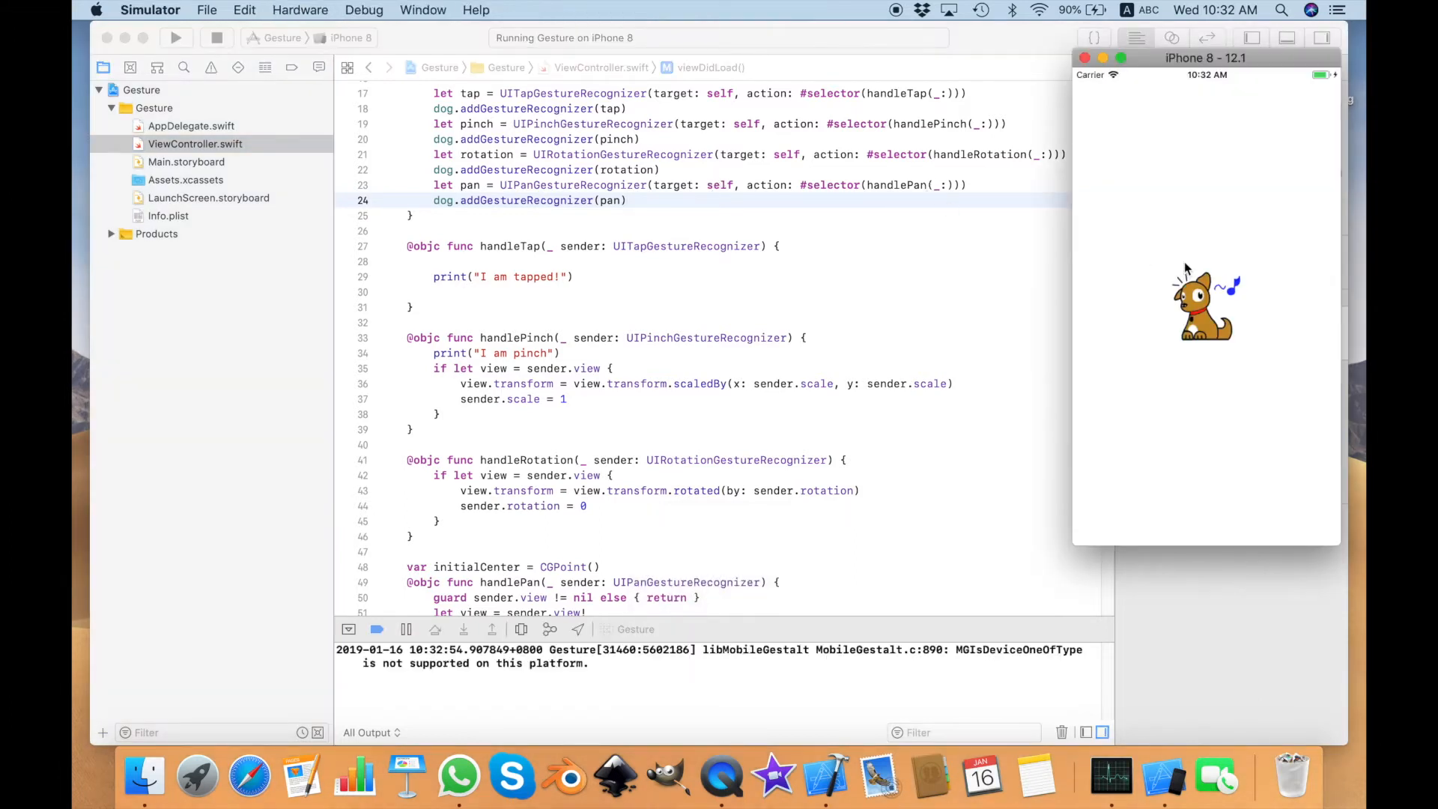
click(1204, 312)
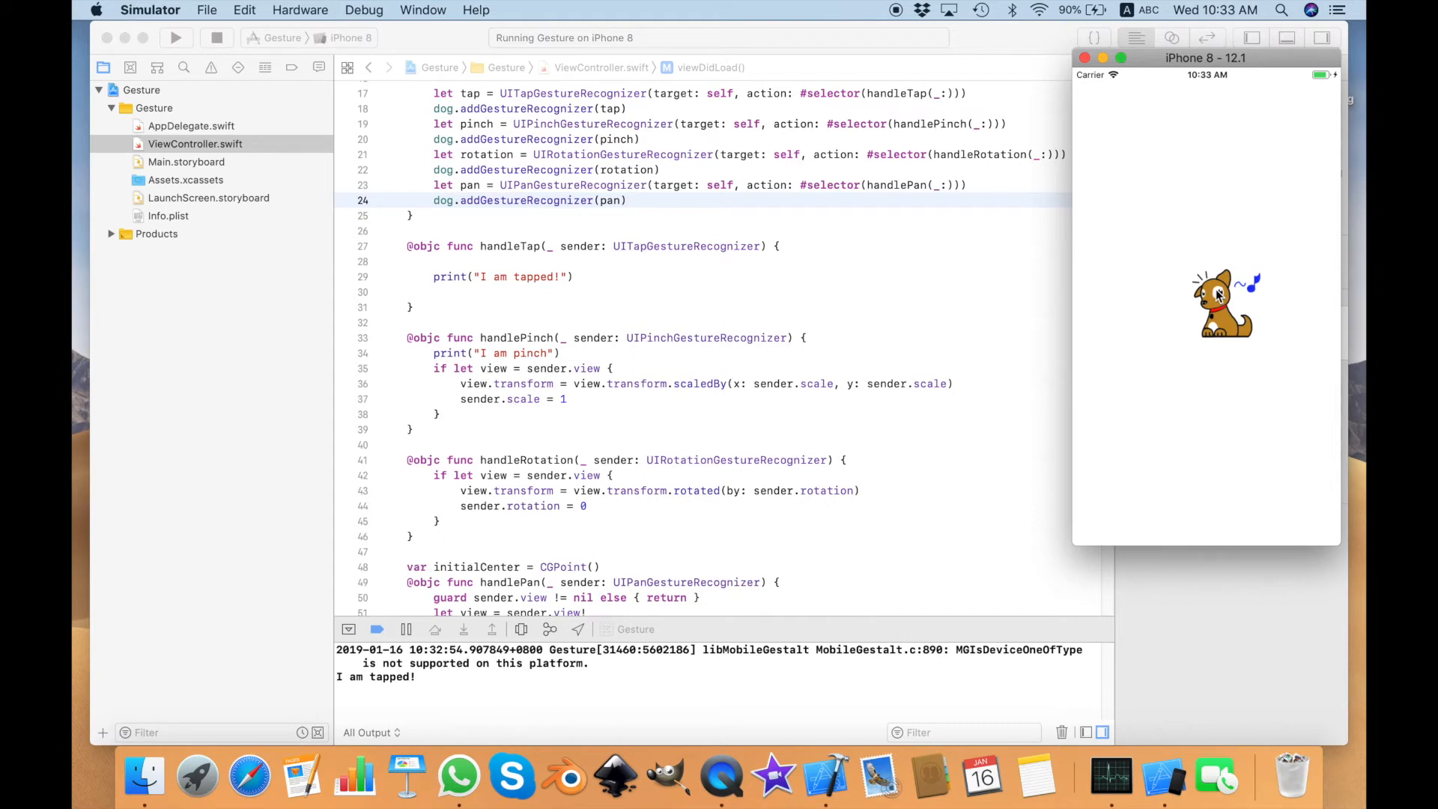
click(1221, 293)
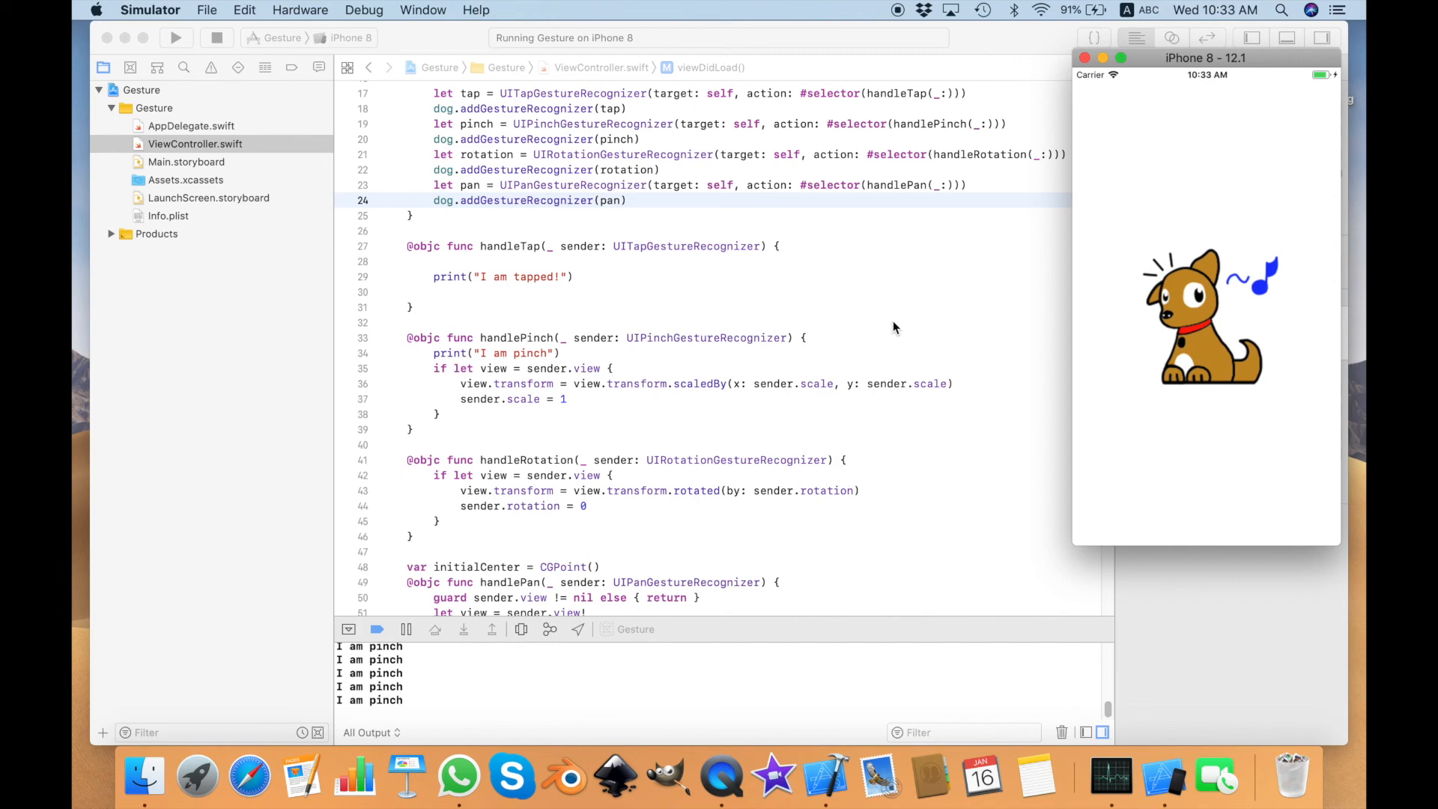
mouse_move(762, 240)
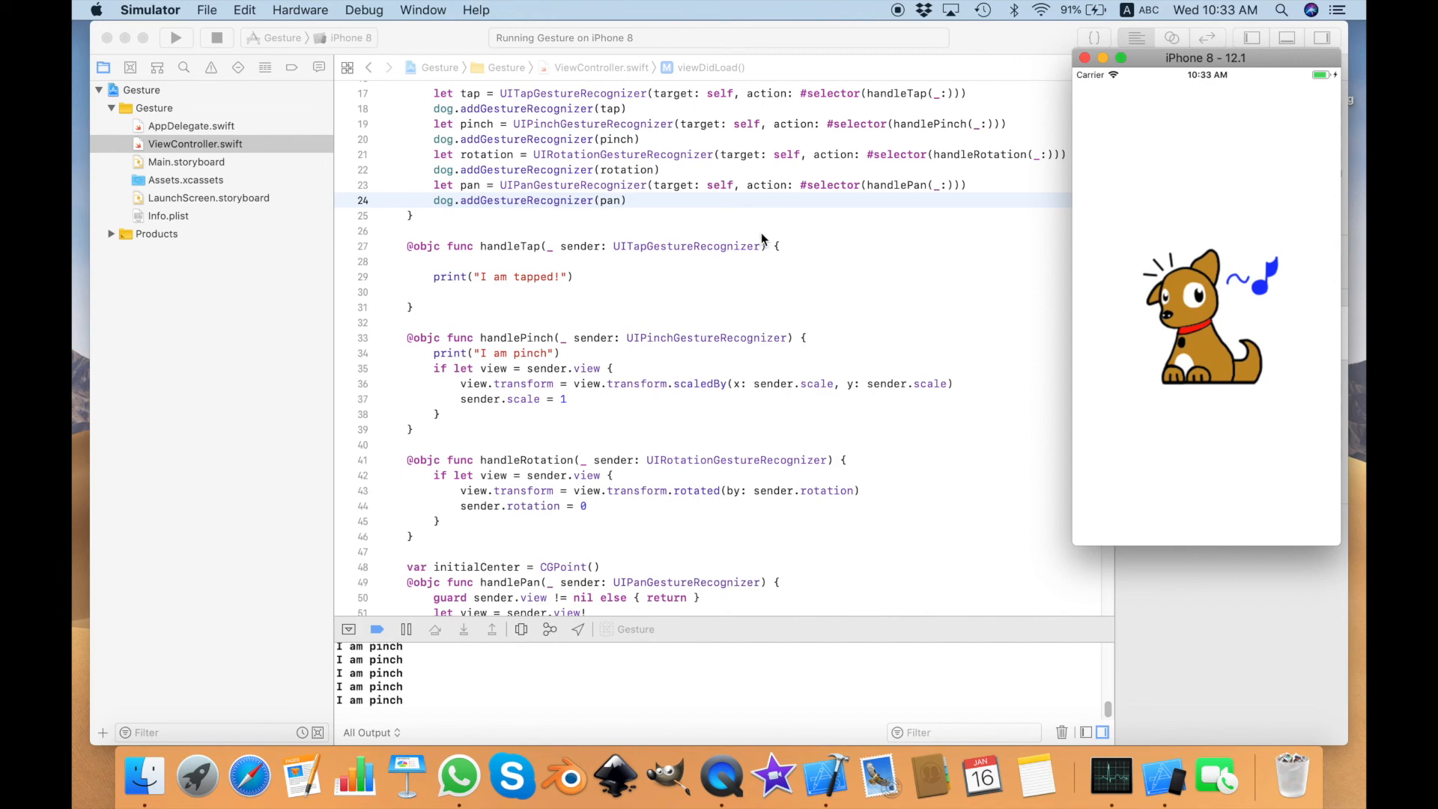
mouse_move(895, 266)
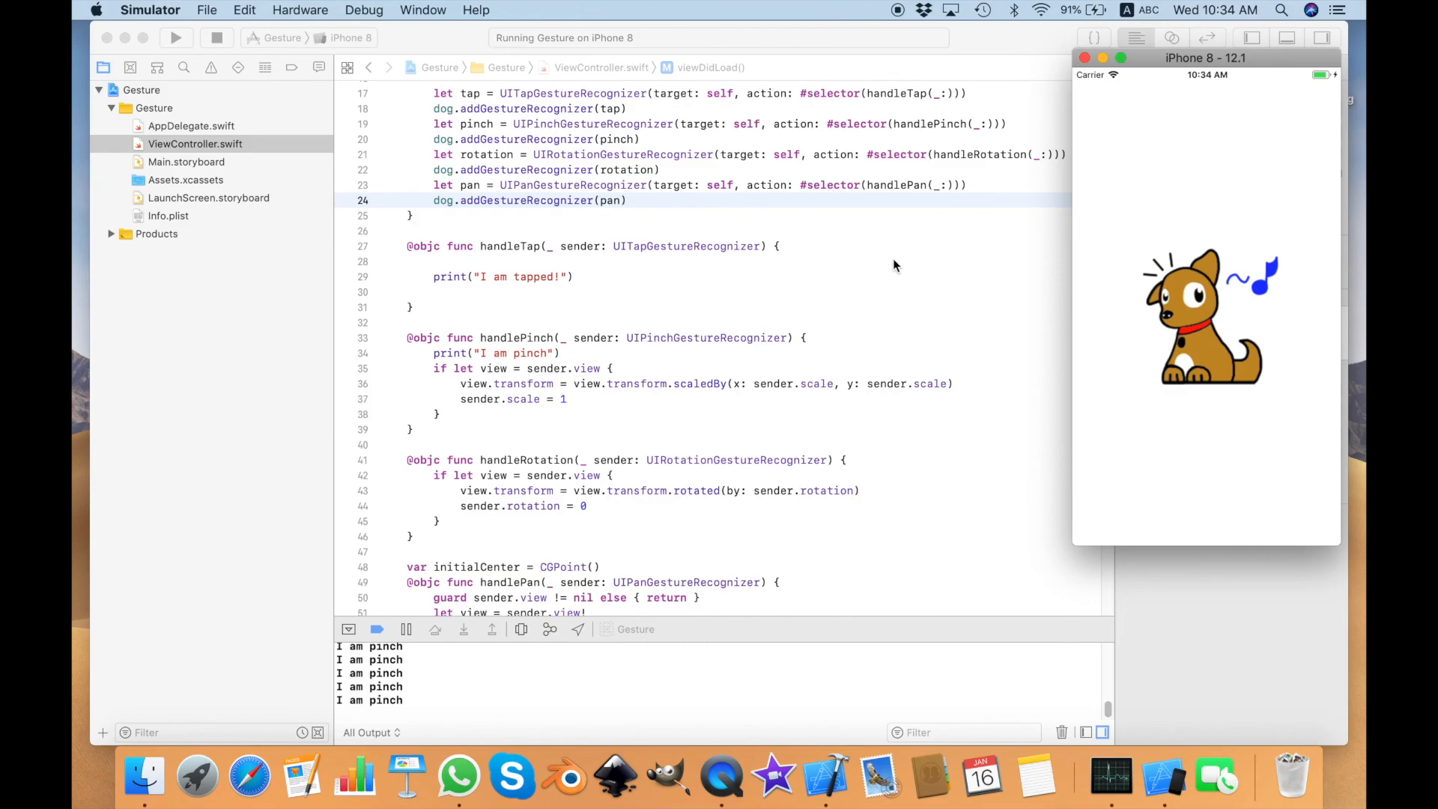